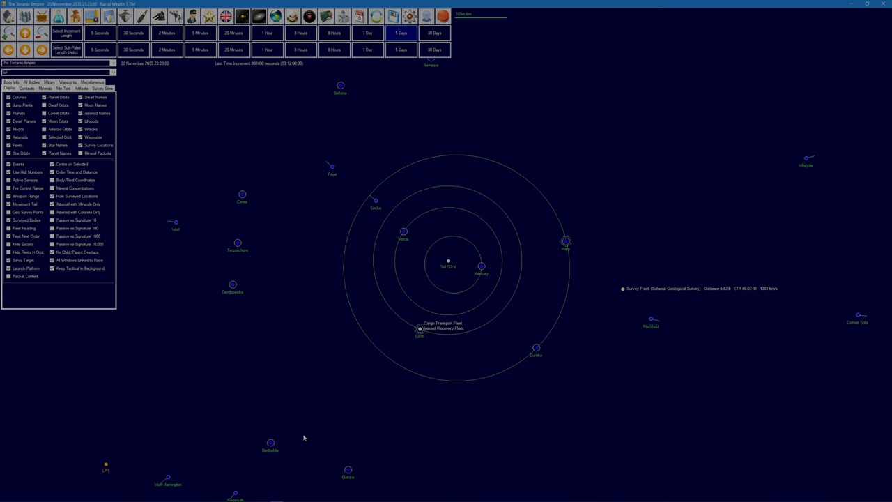
pyautogui.moveTo(152, 438)
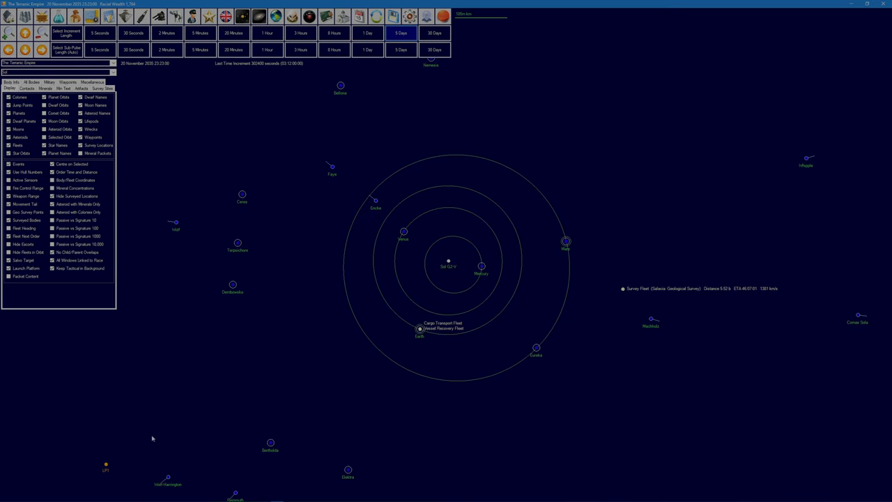
pyautogui.moveTo(162, 418)
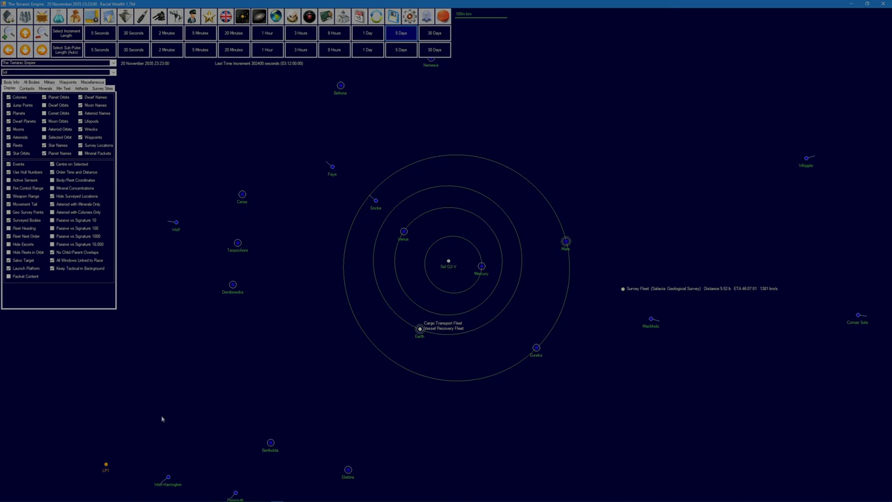
pyautogui.moveTo(238, 318)
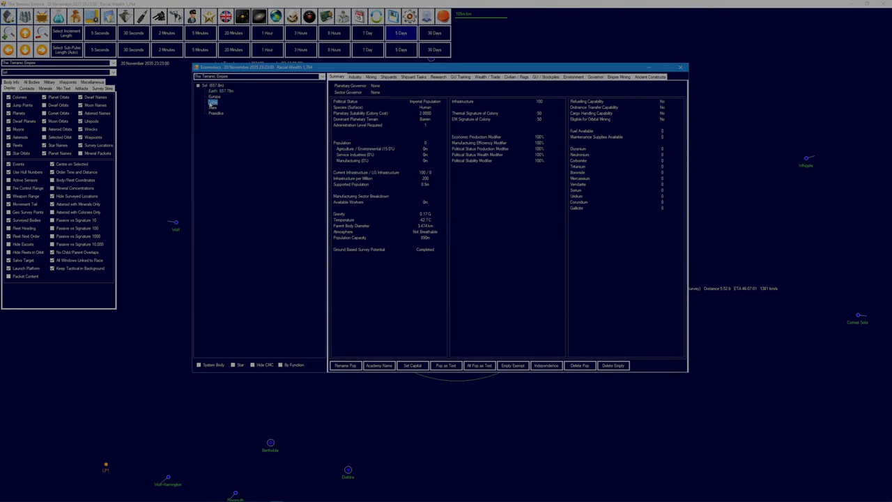
# - Compare Mars's colony summary in Economics, then return to Luna's colony details
pyautogui.click(214, 102)
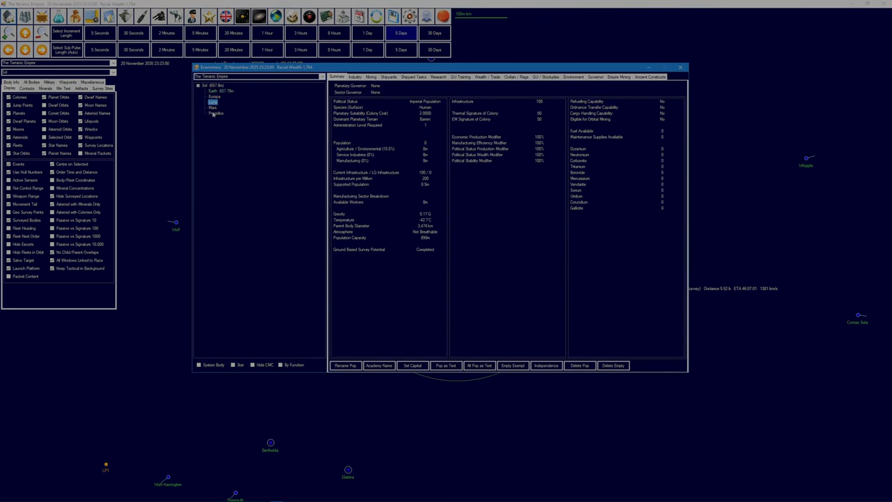
pyautogui.click(213, 108)
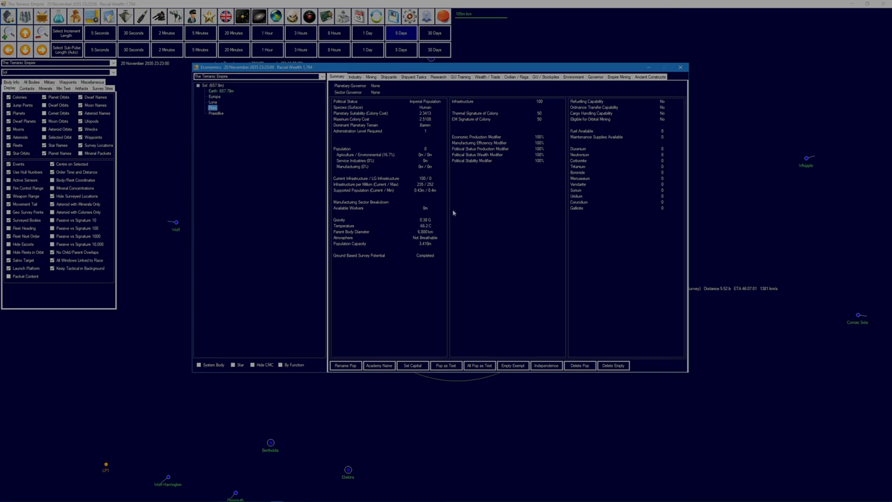
pyautogui.moveTo(430, 195)
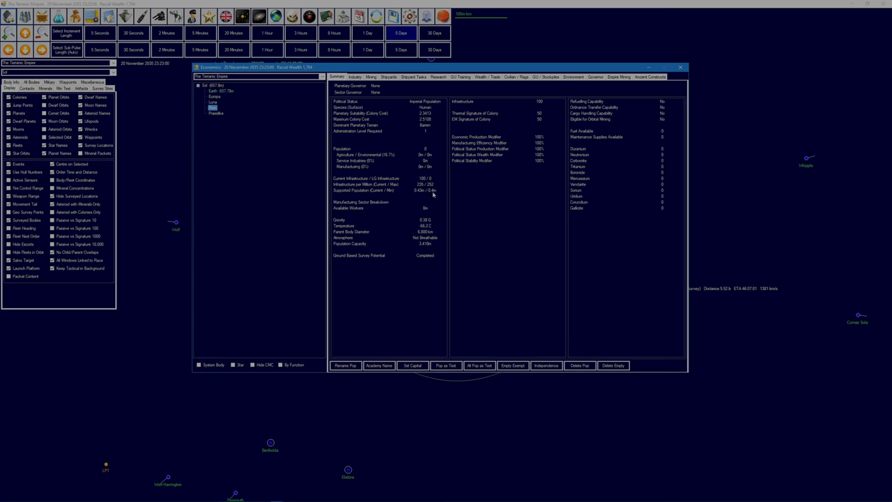
pyautogui.click(213, 107)
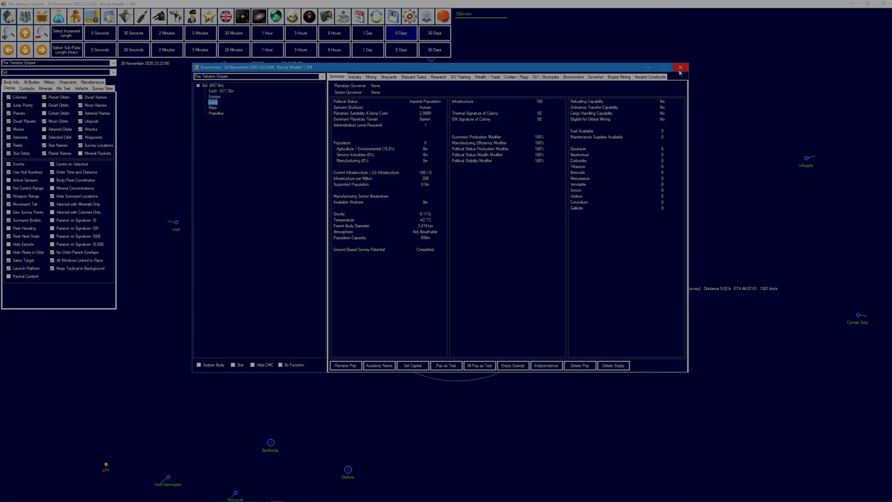
# - Close Economics, inspect the Ardent Colony Ship class design, then close Class Design
pyautogui.click(680, 67)
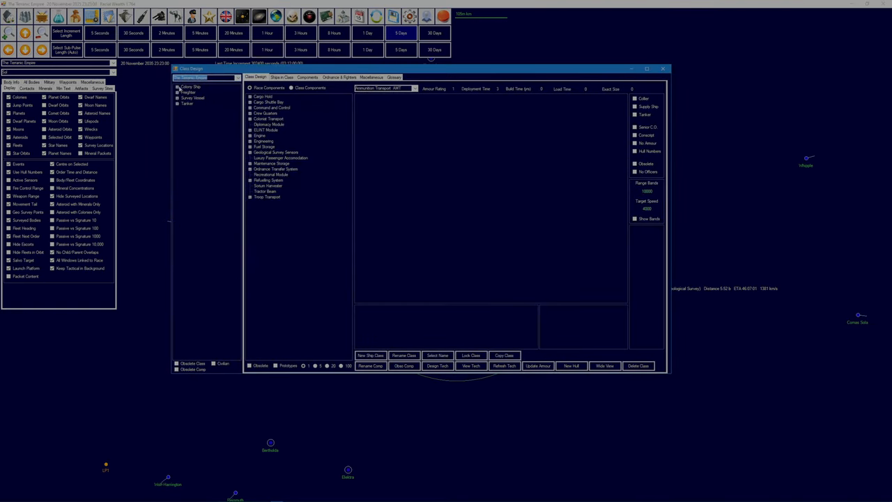
pyautogui.click(190, 86)
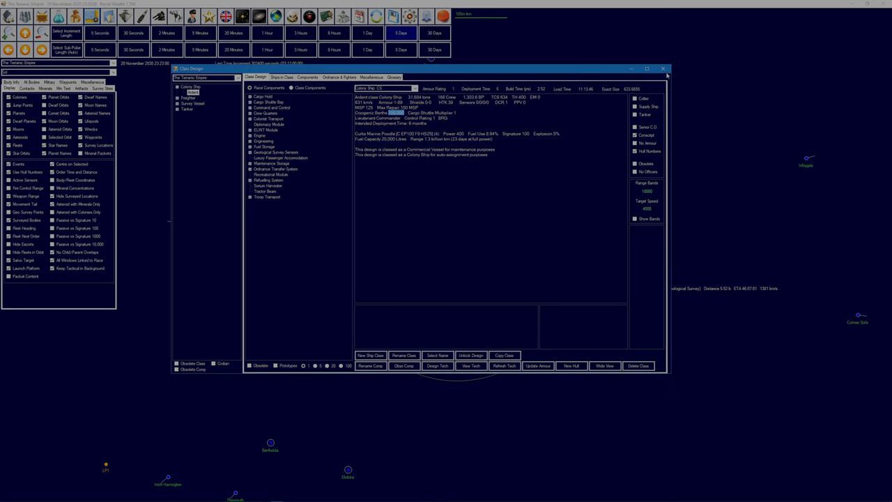
pyautogui.click(663, 69)
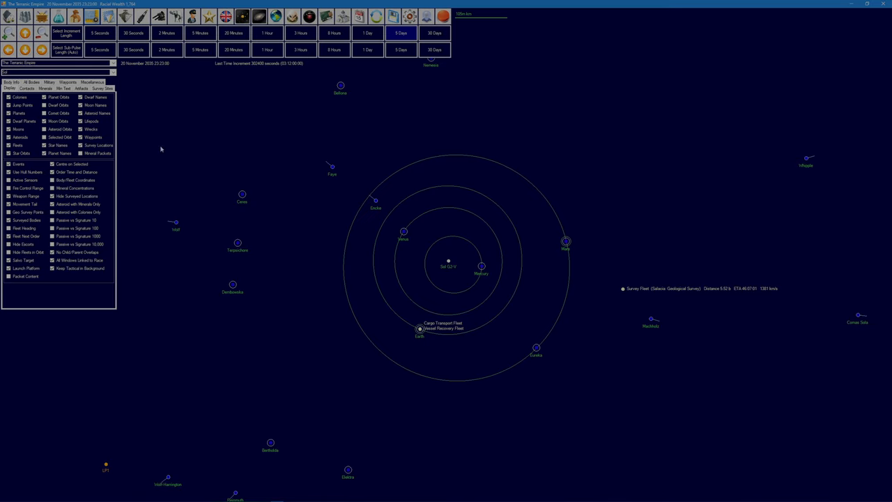
pyautogui.moveTo(147, 103)
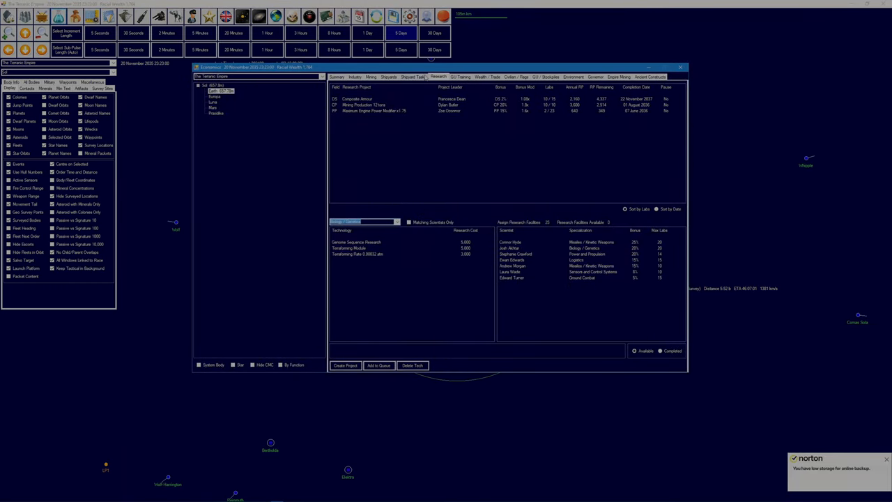
# - Review Earth's Ardent shipyard task, then close the Economics window
pyautogui.click(414, 76)
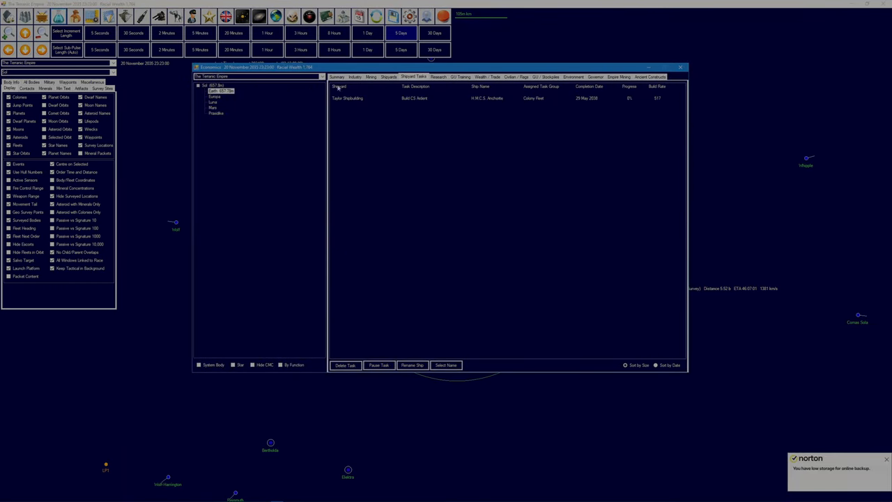
pyautogui.moveTo(413, 101)
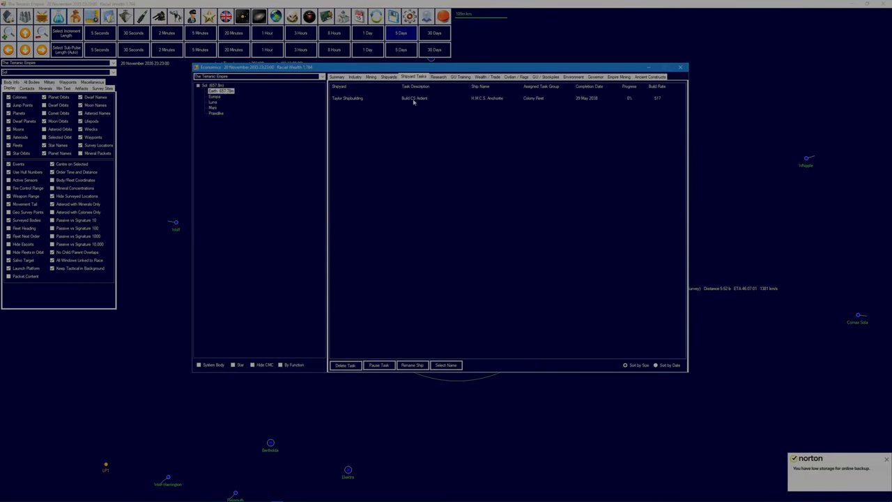
pyautogui.moveTo(494, 103)
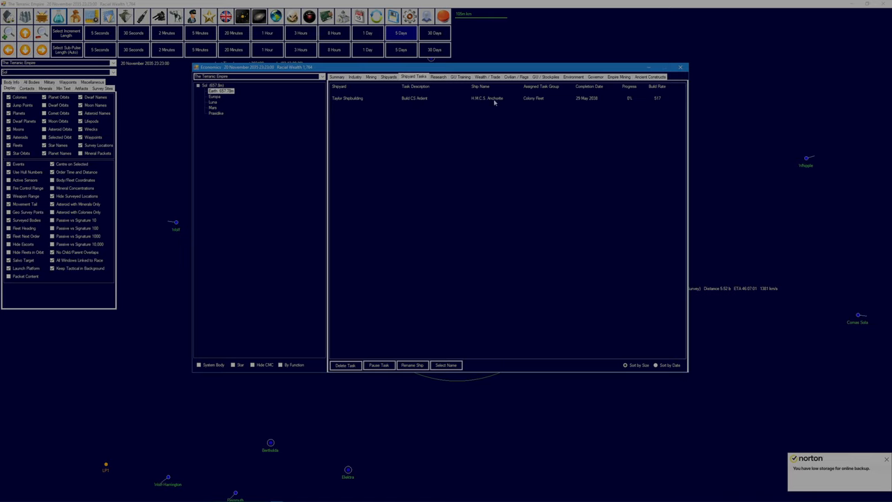
pyautogui.moveTo(579, 95)
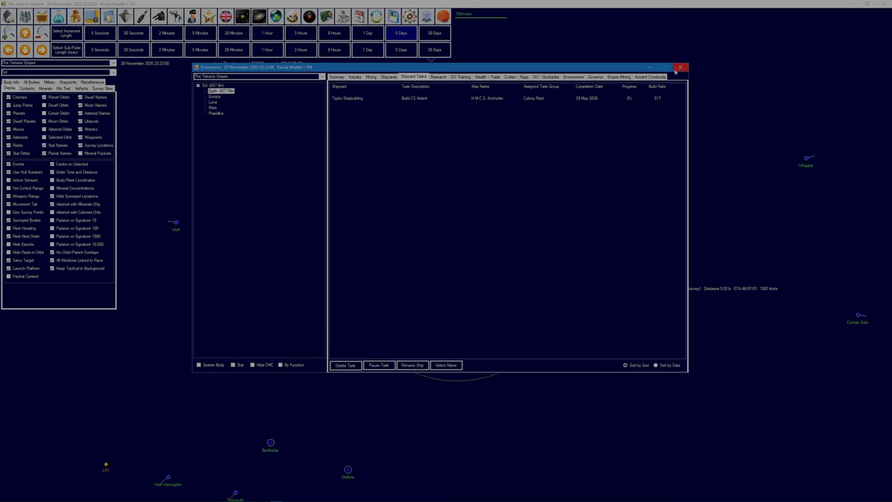
pyautogui.click(680, 68)
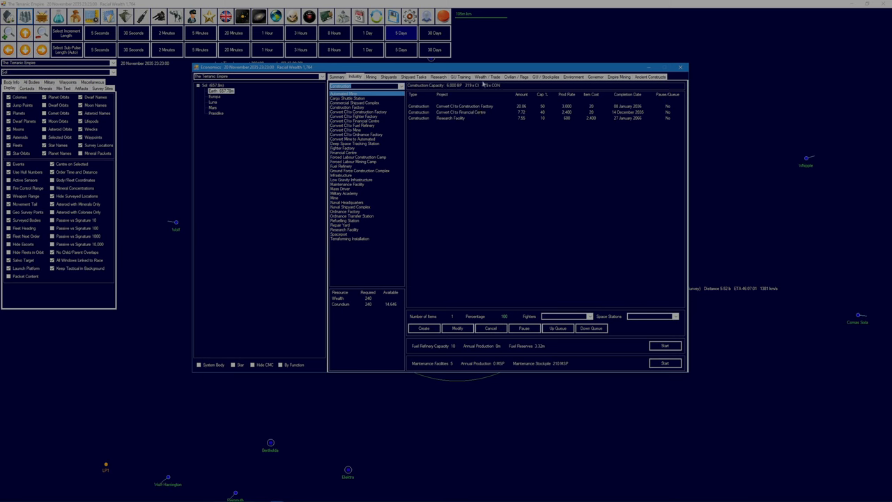
pyautogui.click(488, 77)
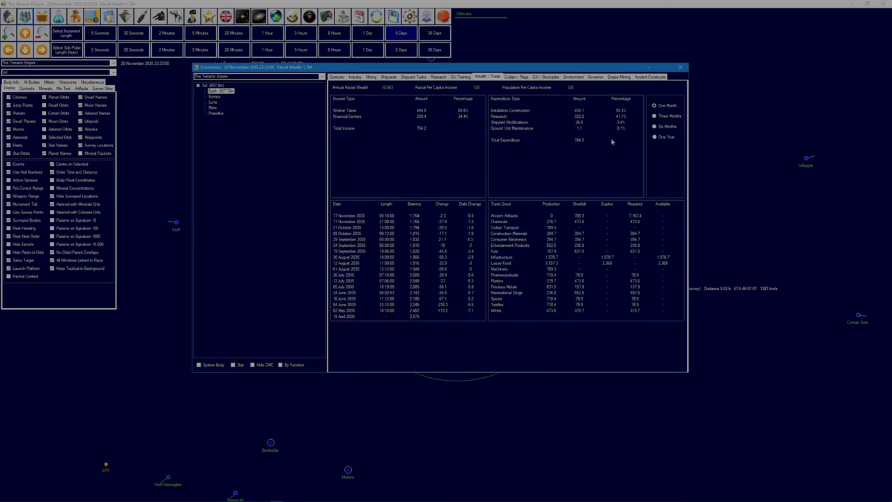
pyautogui.moveTo(432, 94)
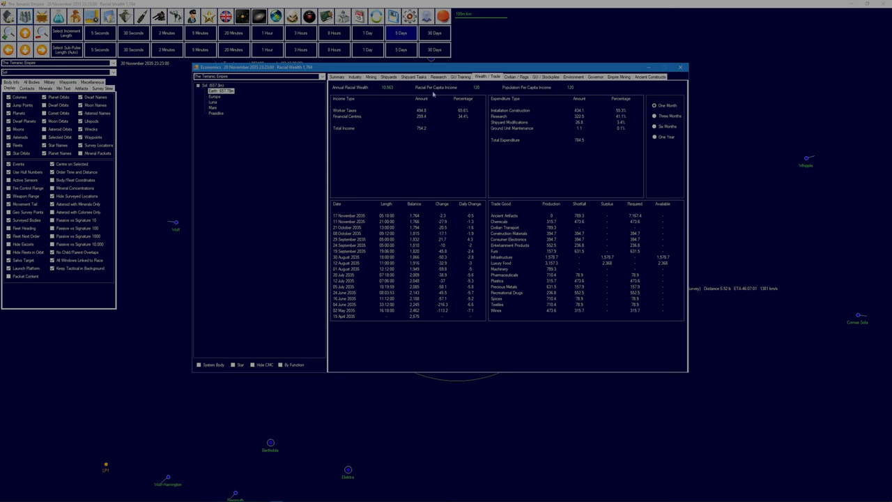
pyautogui.click(371, 76)
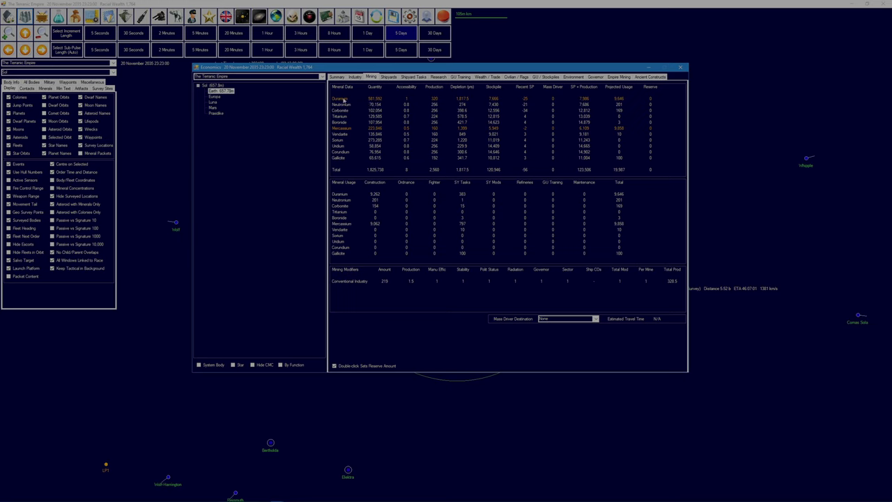
pyautogui.moveTo(477, 122)
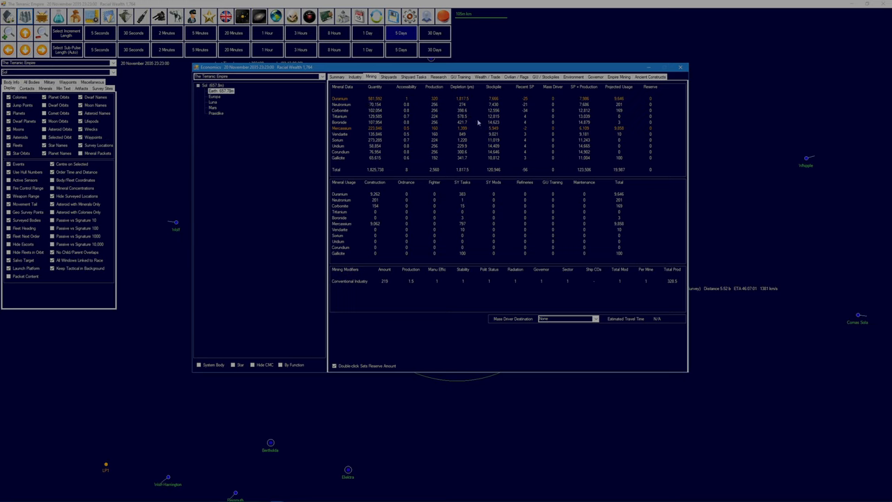
pyautogui.moveTo(494, 102)
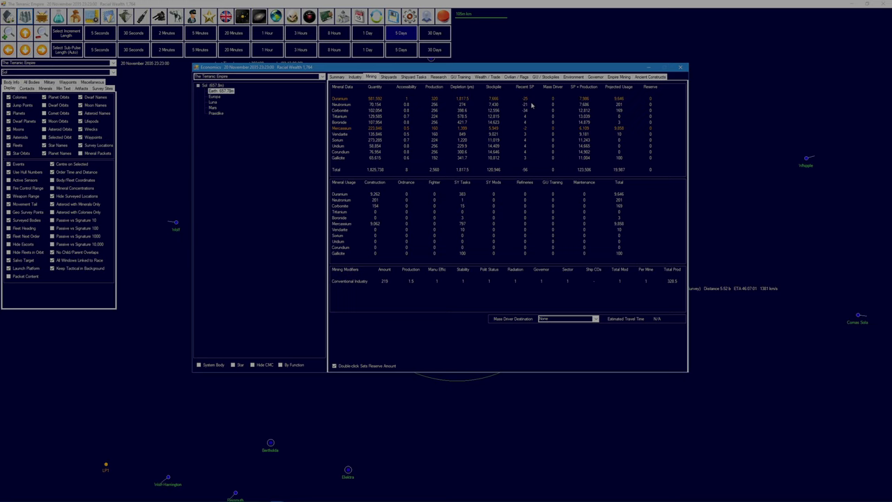
pyautogui.moveTo(439, 105)
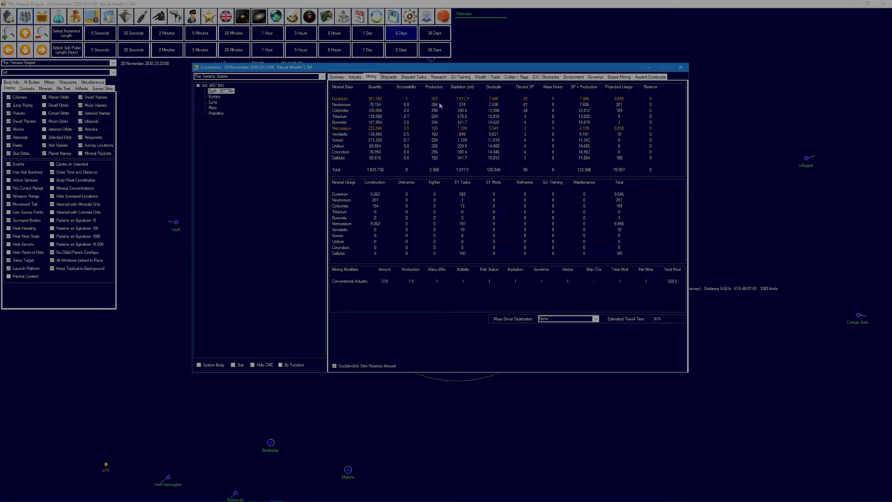
pyautogui.moveTo(491, 88)
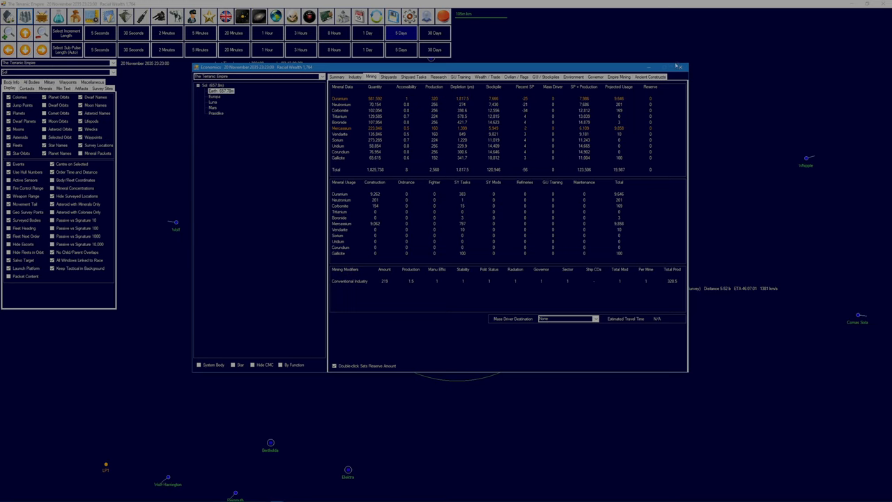
pyautogui.click(355, 76)
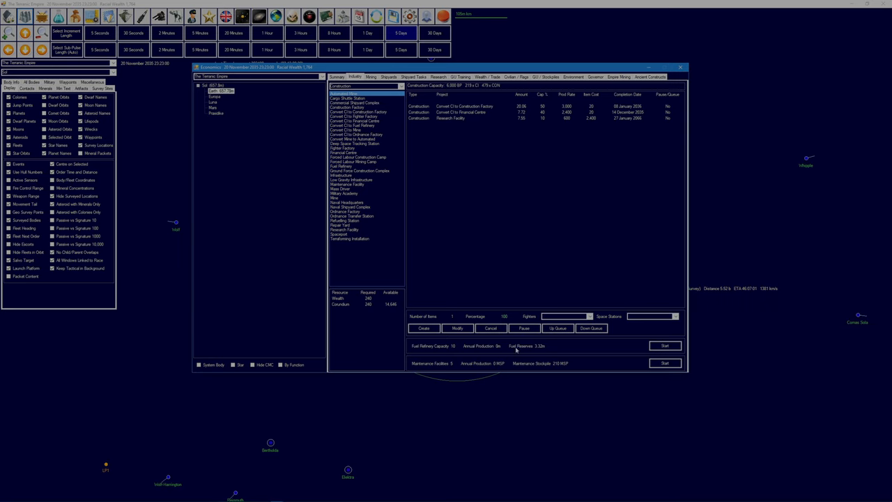
pyautogui.moveTo(691, 371)
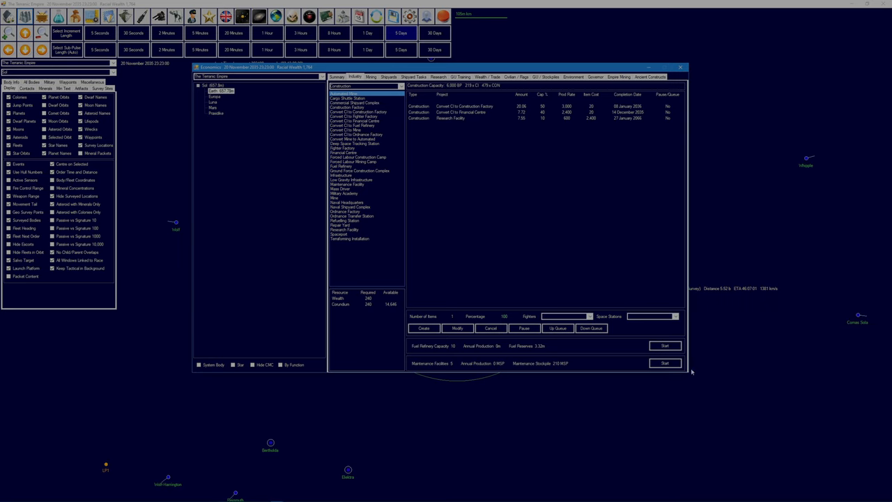
# - Advance the clock 30 days to 16 December 2035 and review Earth's wealth figures
pyautogui.click(664, 363)
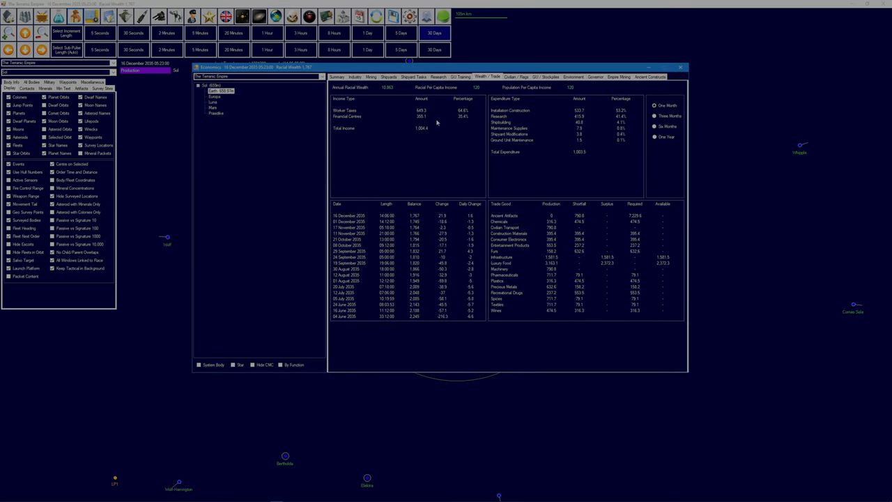
pyautogui.moveTo(460, 121)
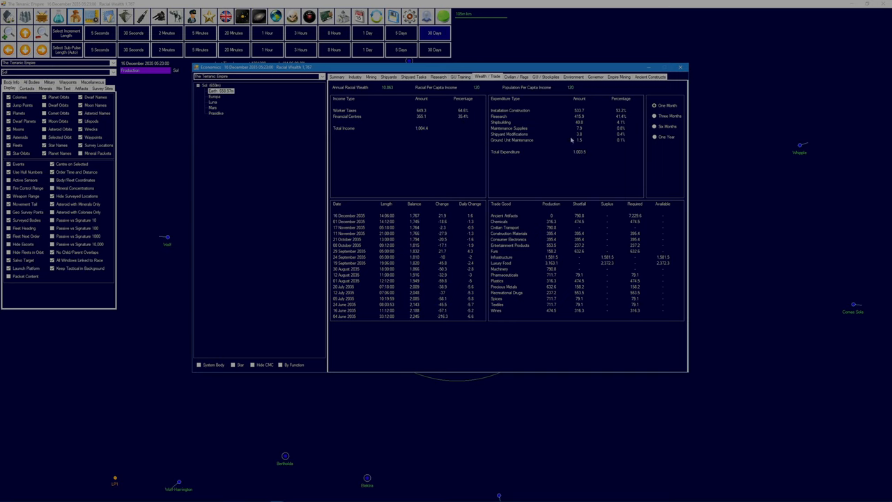
pyautogui.click(680, 67)
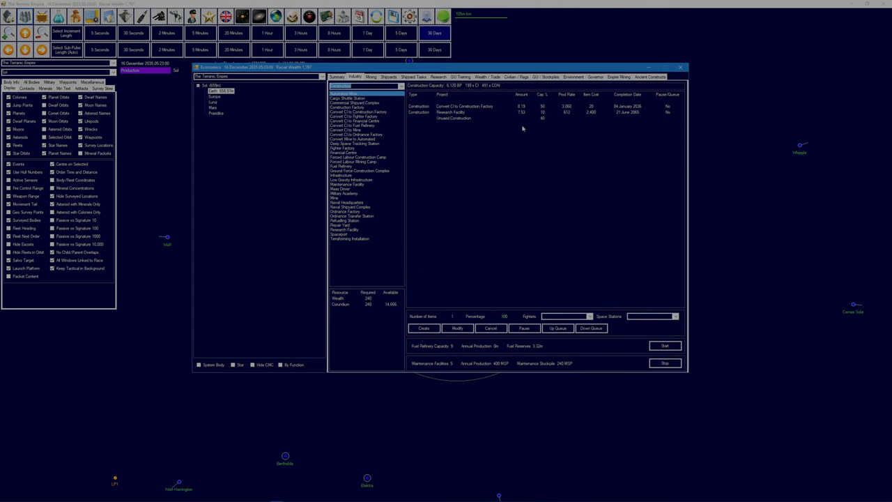
pyautogui.moveTo(532, 119)
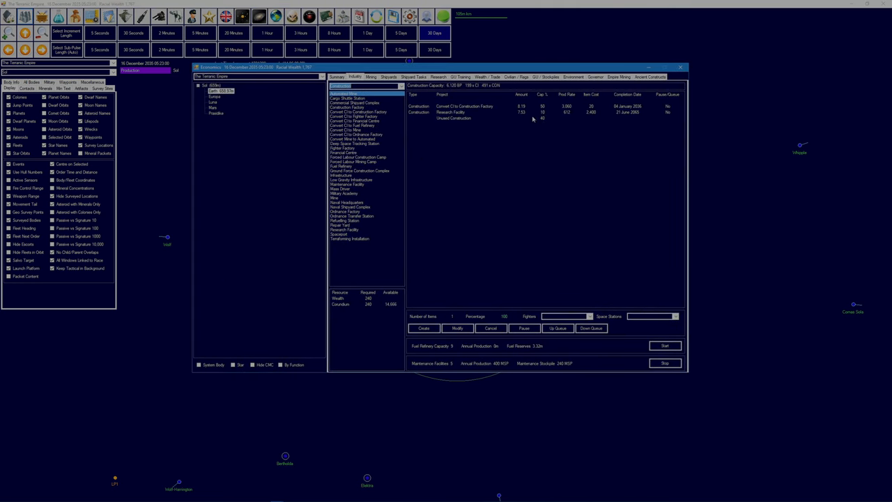
# - Select a queued construction project, view Earth's summary, and return to the Industry tab
pyautogui.click(463, 106)
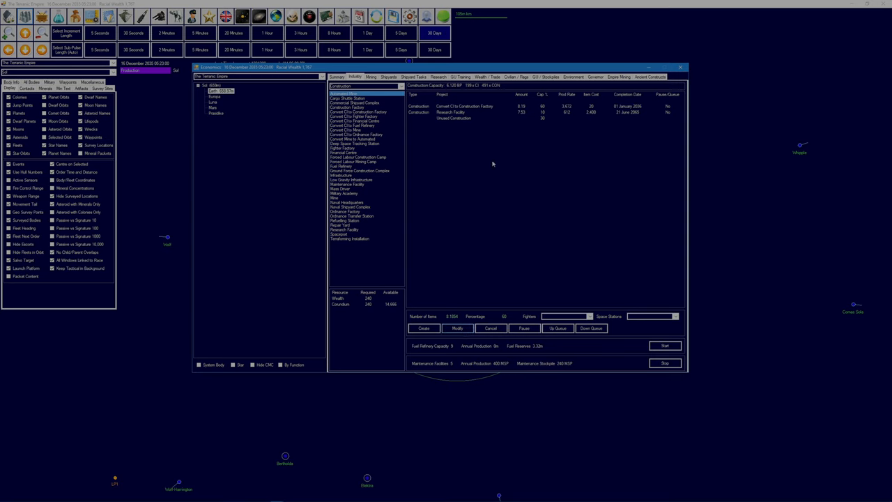
pyautogui.moveTo(456, 115)
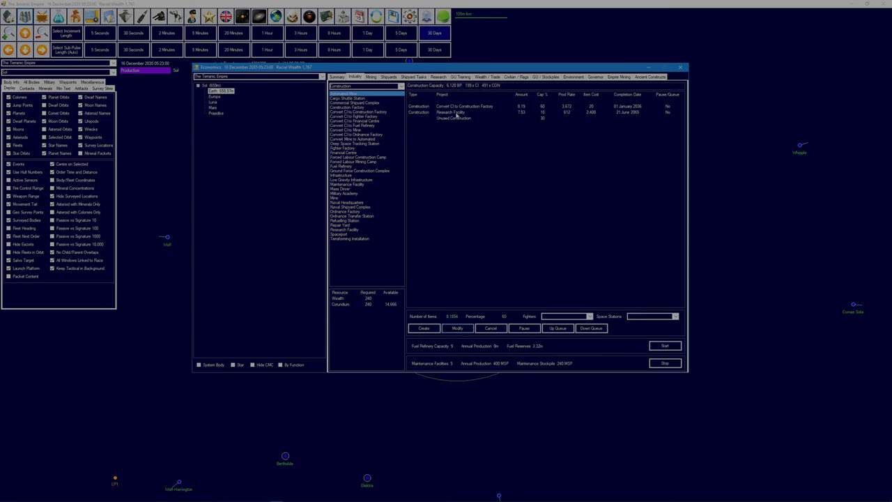
pyautogui.click(336, 77)
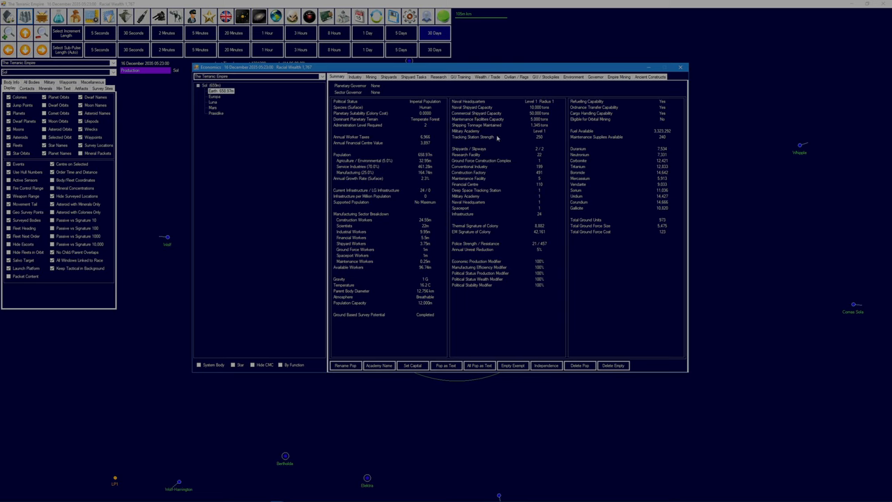
pyautogui.moveTo(465, 183)
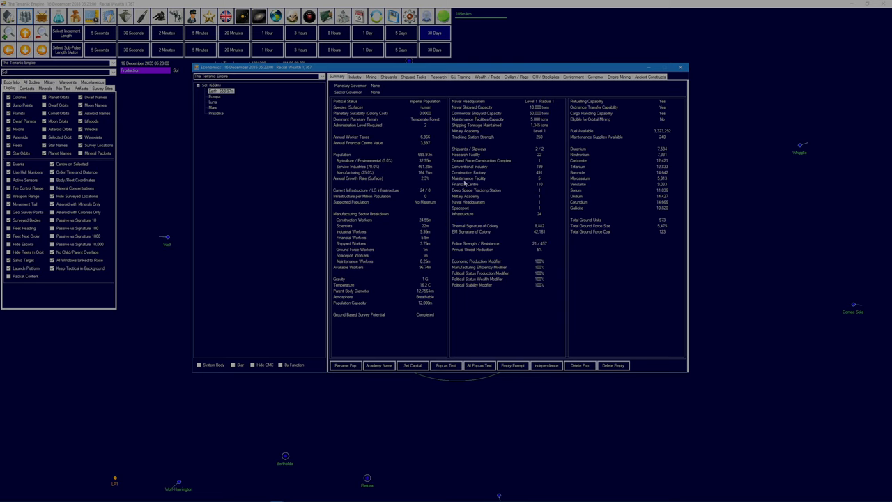
pyautogui.moveTo(474, 195)
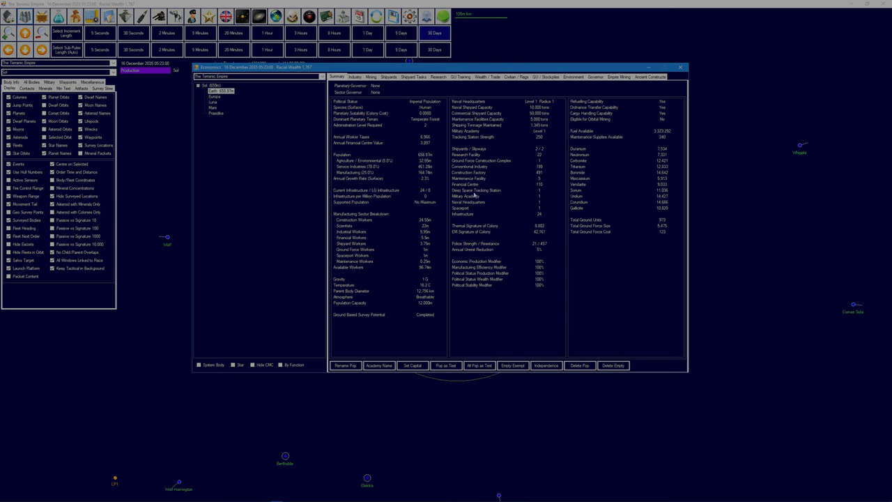
pyautogui.moveTo(540, 218)
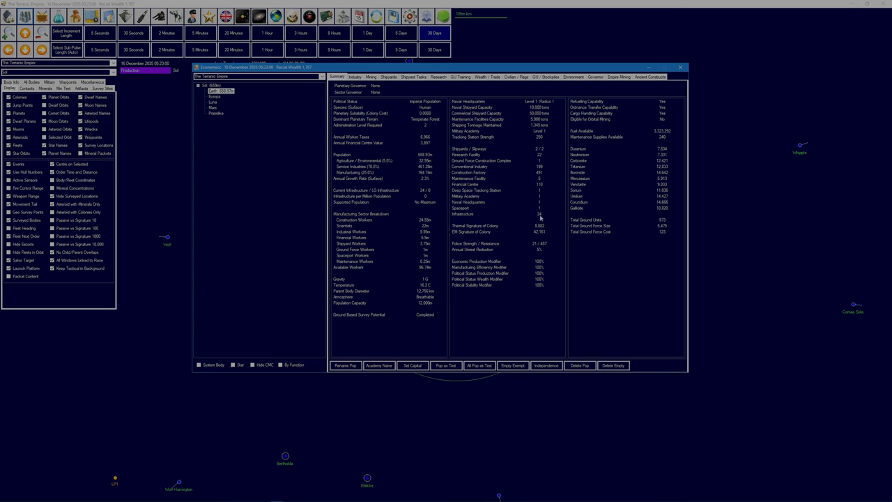
pyautogui.click(354, 77)
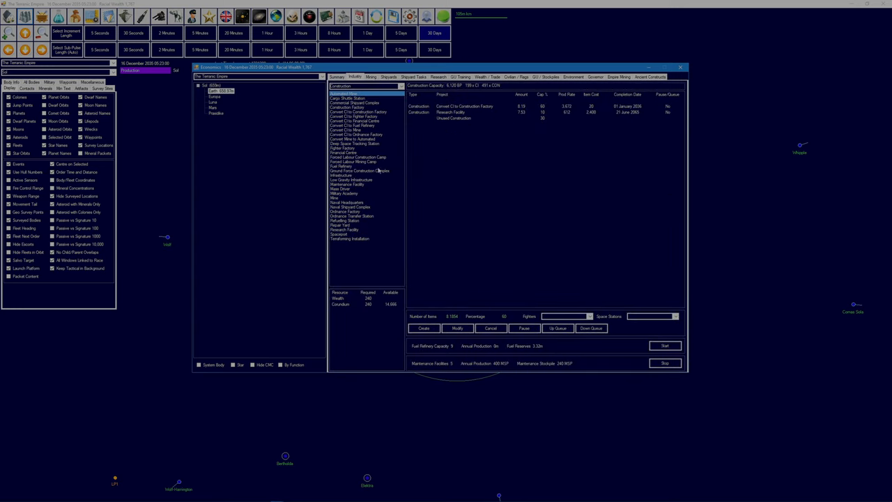
# - Queue 1,000 Infrastructure on Earth at 20% of industry
pyautogui.click(359, 170)
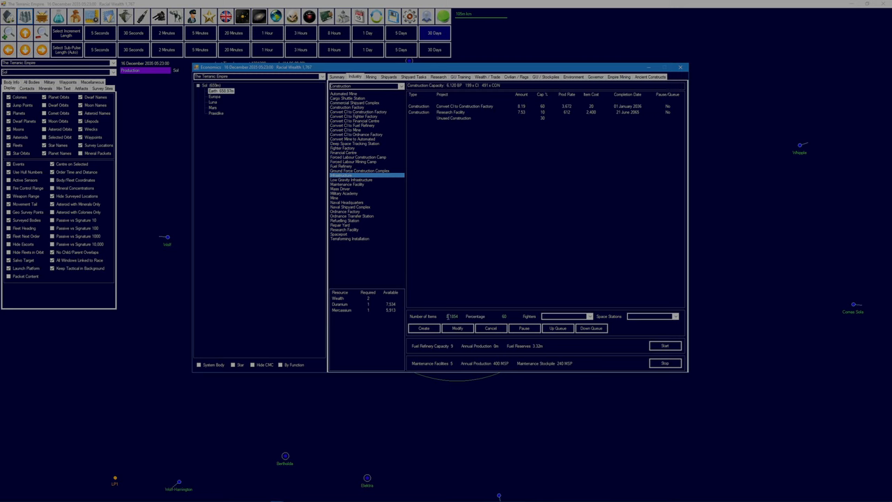
pyautogui.tripleClick(452, 317)
pyautogui.write('1000')
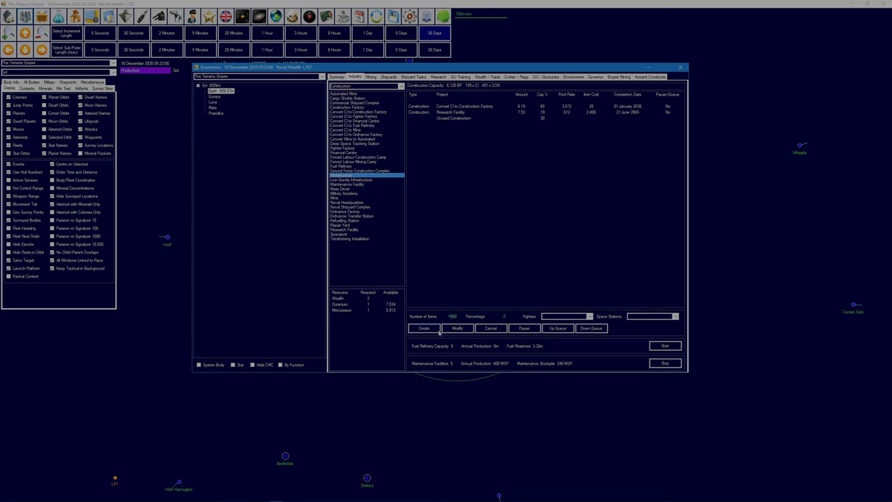
pyautogui.click(423, 328)
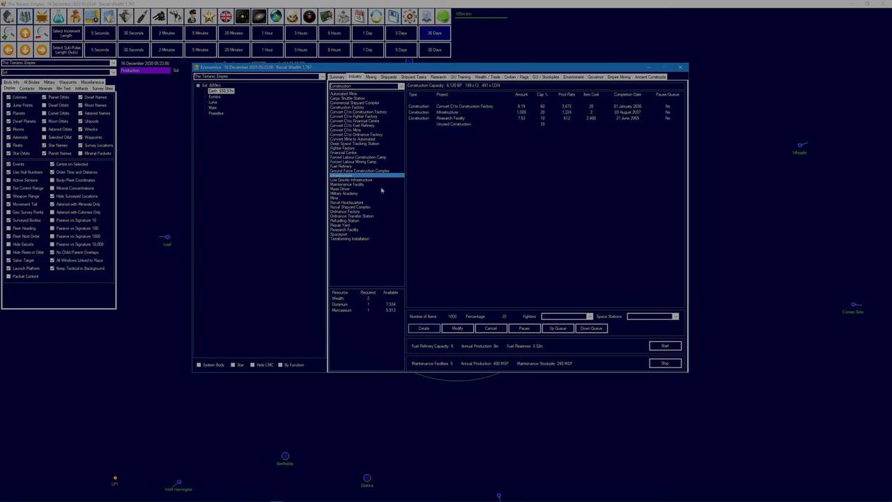
# - Queue 1,000 Low Gravity Infrastructure at 10% and close the Economics window
pyautogui.click(352, 180)
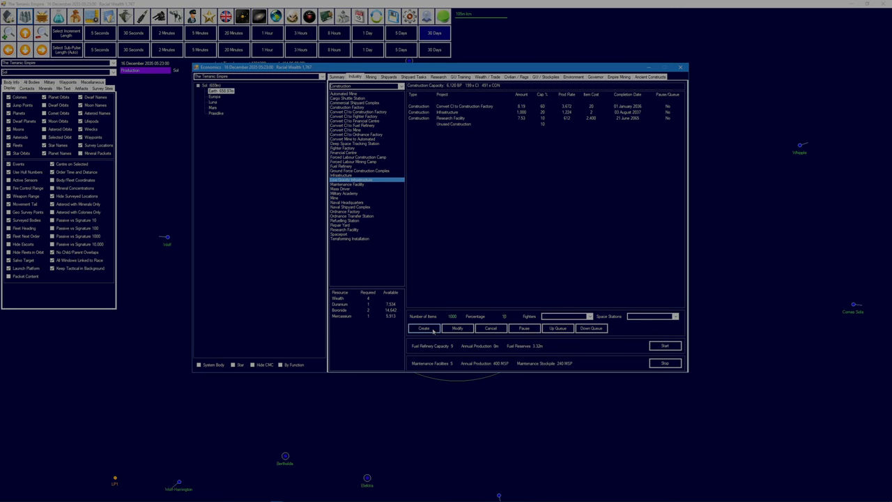
pyautogui.click(423, 328)
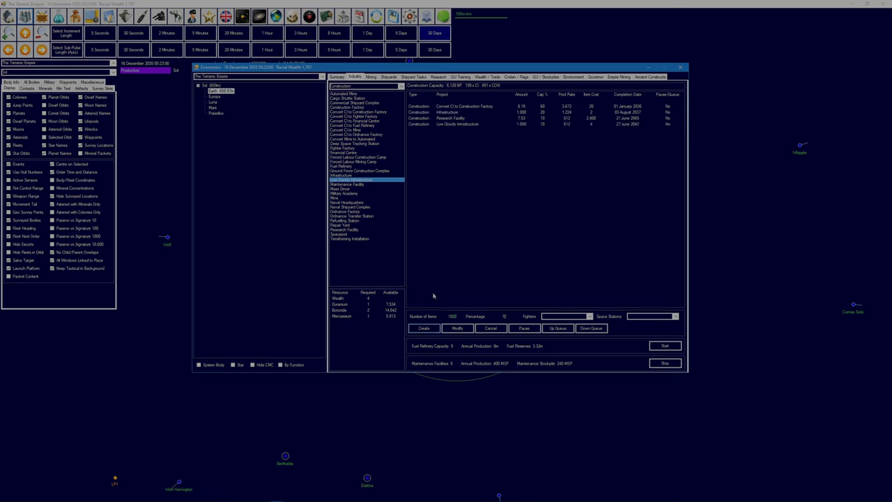
pyautogui.moveTo(681, 319)
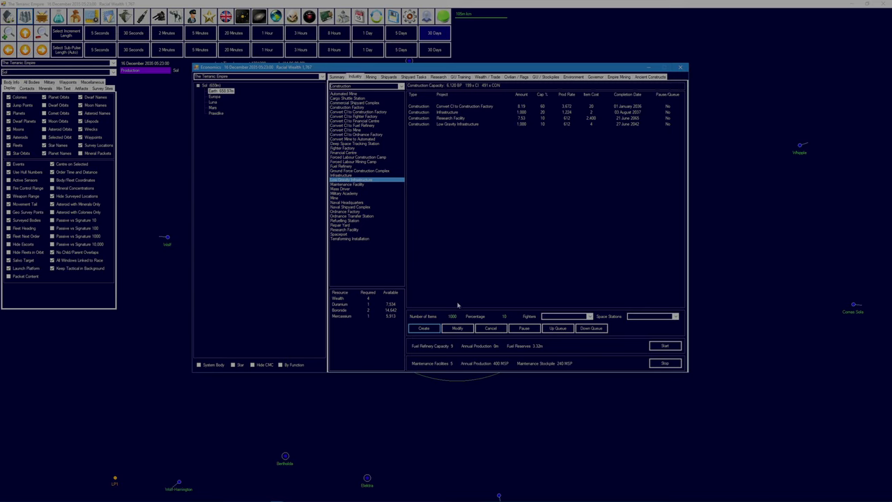
pyautogui.moveTo(534, 129)
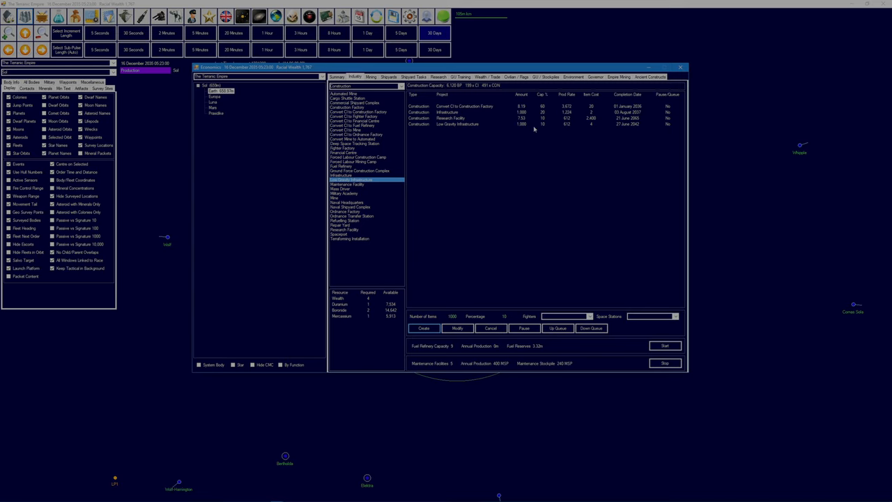
pyautogui.click(681, 67)
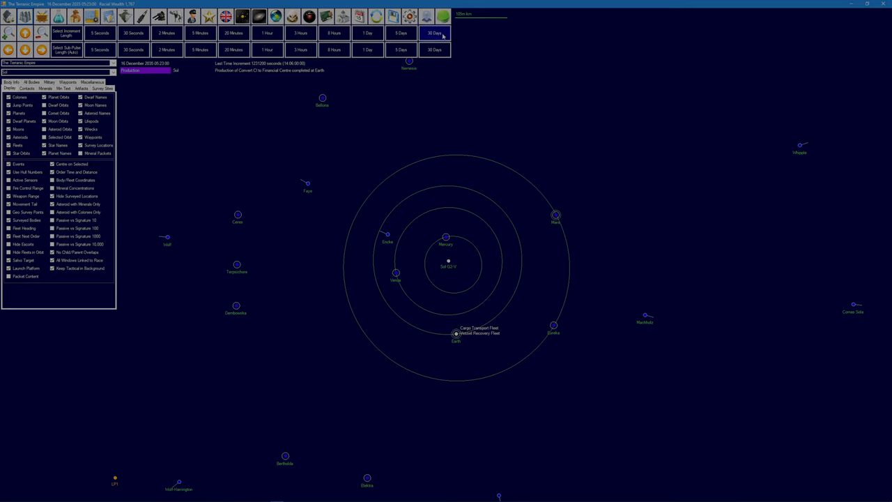
# - Advance game time a month to 1 January 2036
pyautogui.click(434, 33)
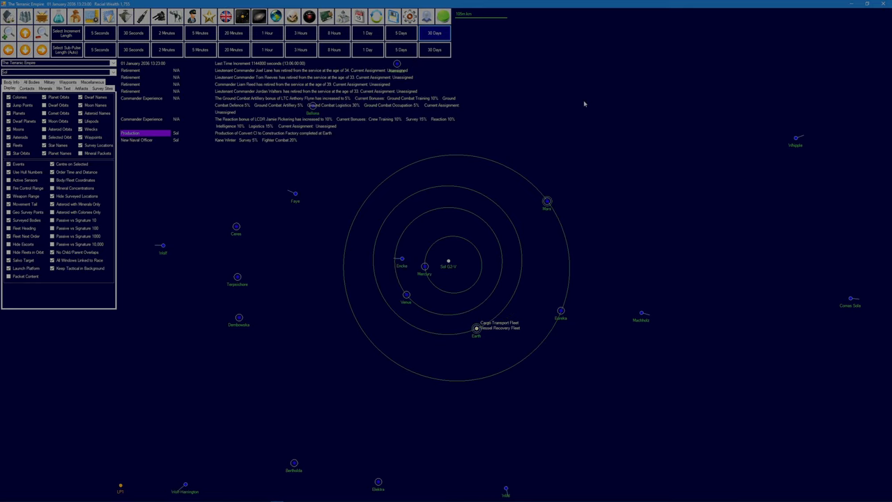
pyautogui.moveTo(226, 104)
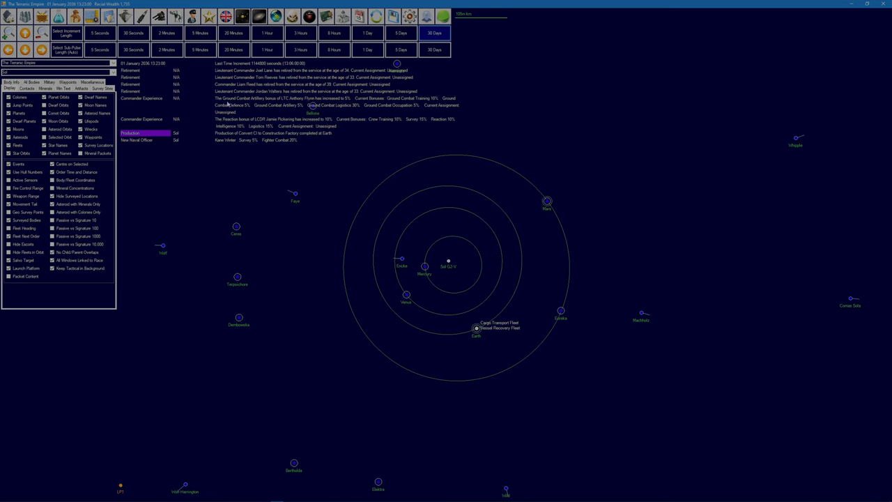
pyautogui.moveTo(390, 94)
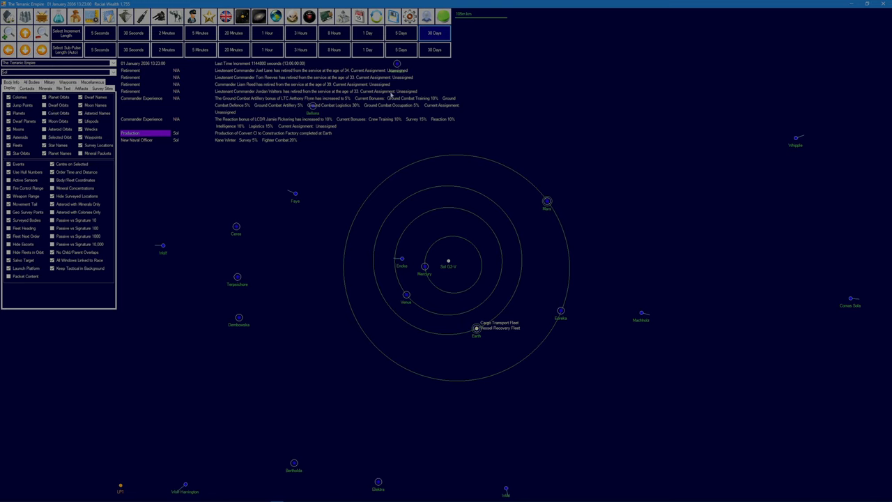
pyautogui.moveTo(230, 141)
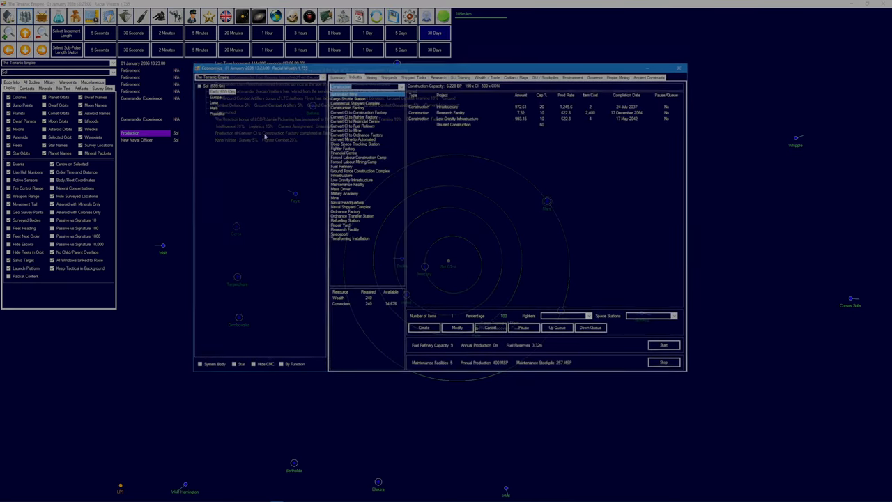
# - Check Earth's installation summary, then return to its construction queue
pyautogui.click(216, 91)
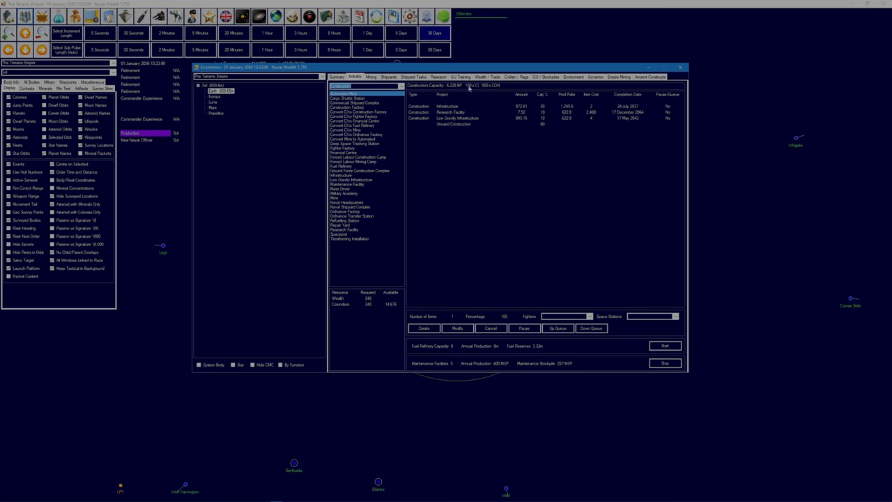
pyautogui.click(336, 77)
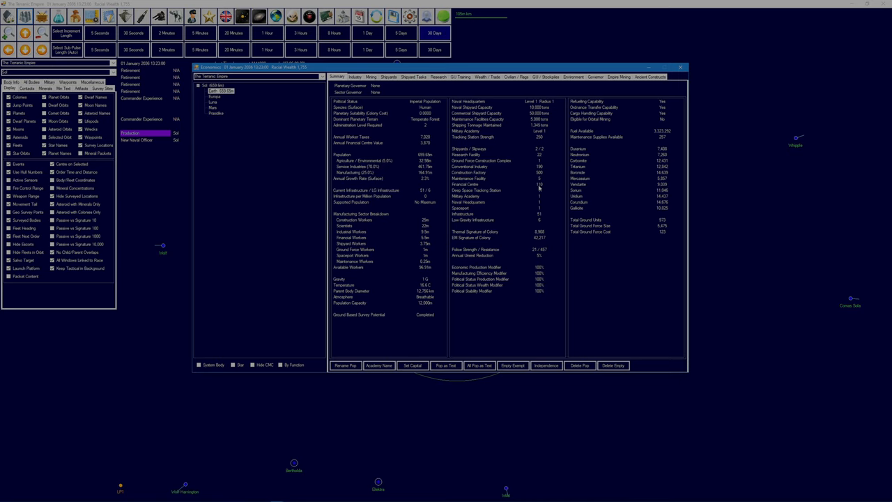
pyautogui.click(355, 77)
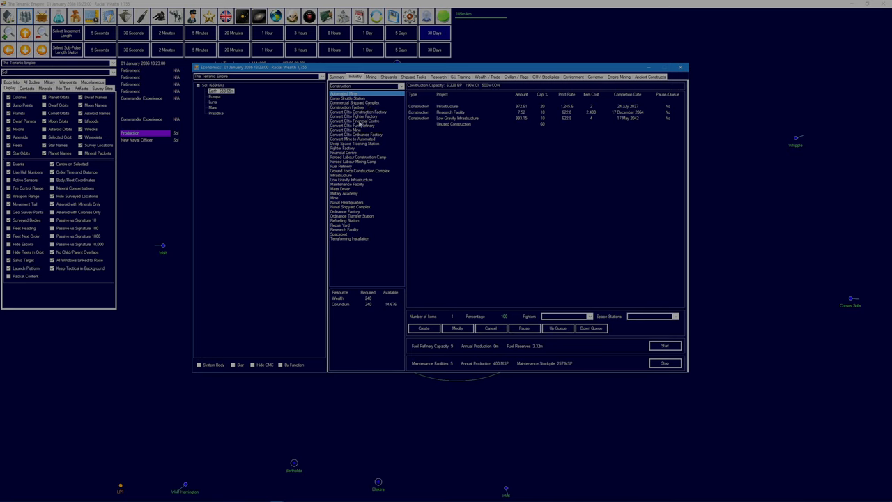
# - Queue 40 CI-to-Financial-Centre conversions at 30% plus a construction factory conversion
pyautogui.click(357, 120)
pyautogui.write('30')
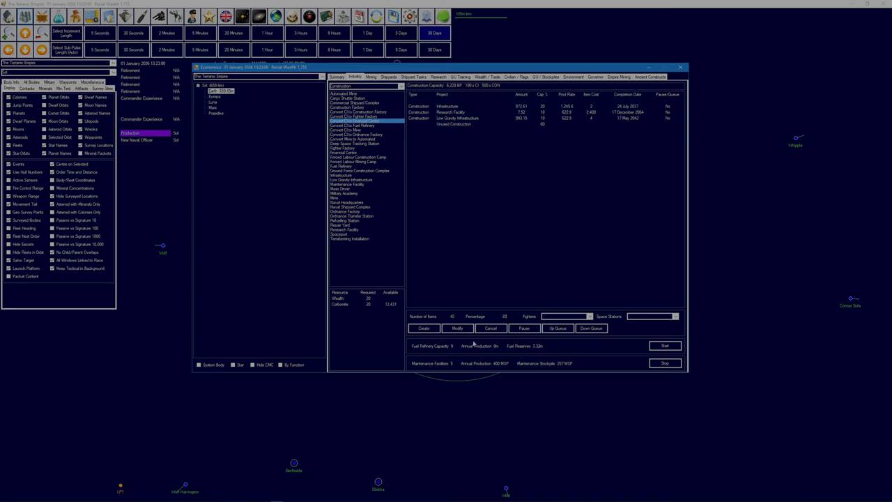
pyautogui.click(423, 327)
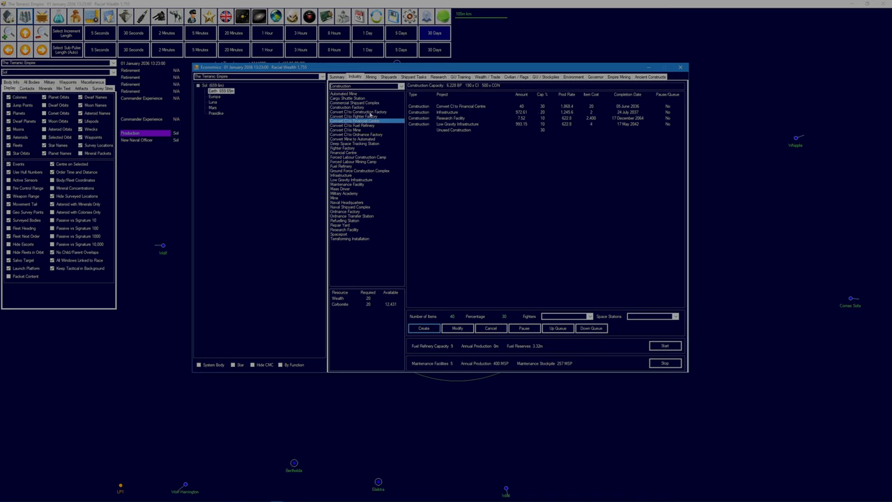
pyautogui.click(359, 116)
pyautogui.write('10')
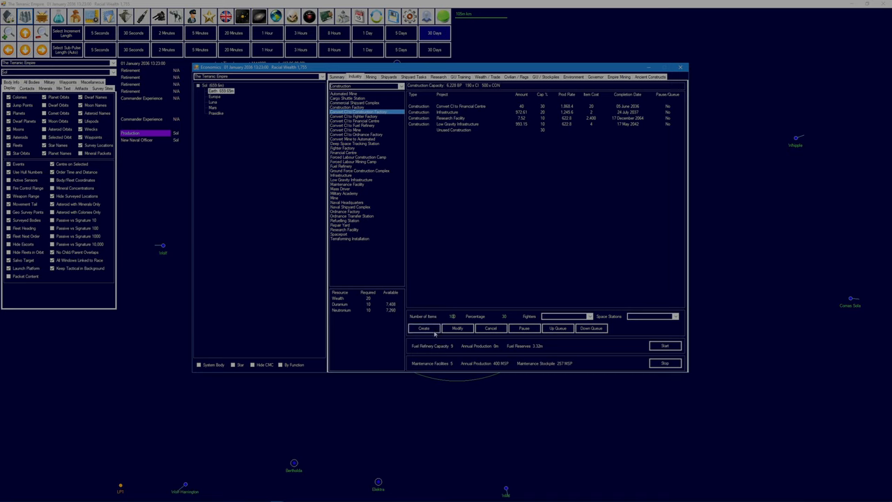
pyautogui.click(424, 328)
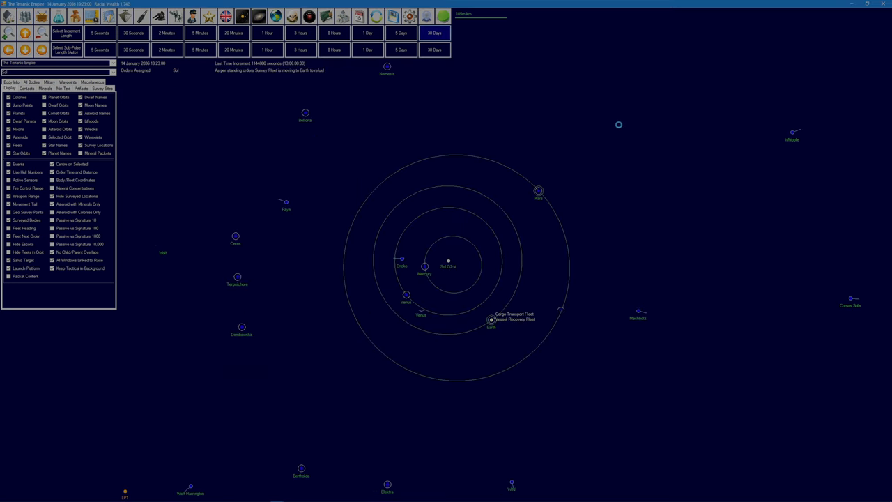
# - Run time forward to 27 March 2036, when the Survey Fleet runs out of fuel
pyautogui.click(434, 33)
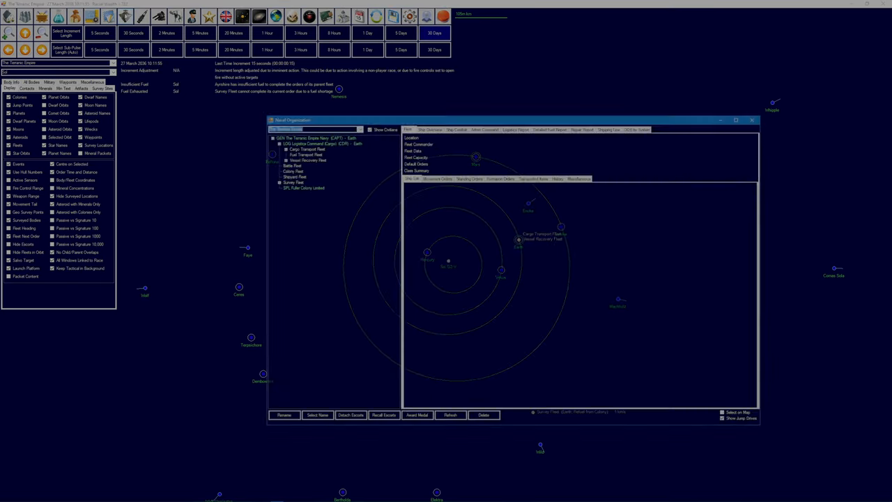
# - Select the Survey Fleet and view SV-01 Ayrshire's order to refuel at Earth
pyautogui.click(293, 182)
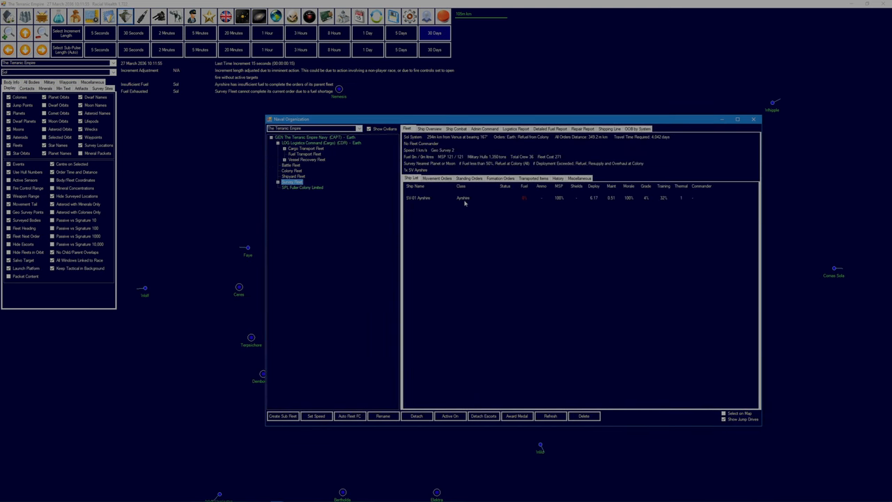
pyautogui.click(468, 179)
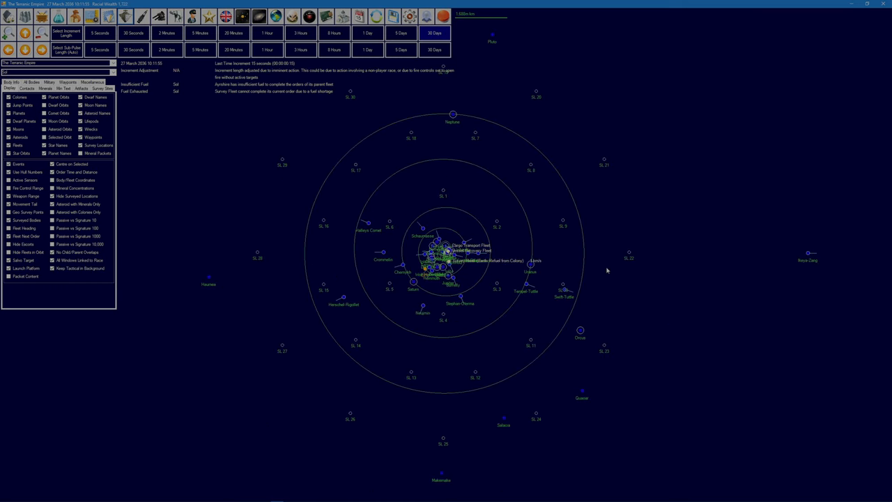
pyautogui.moveTo(442, 116)
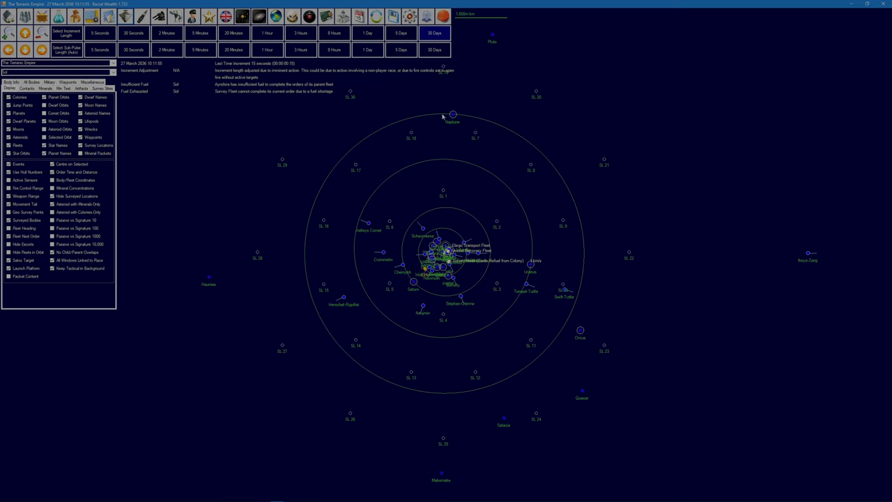
pyautogui.moveTo(521, 391)
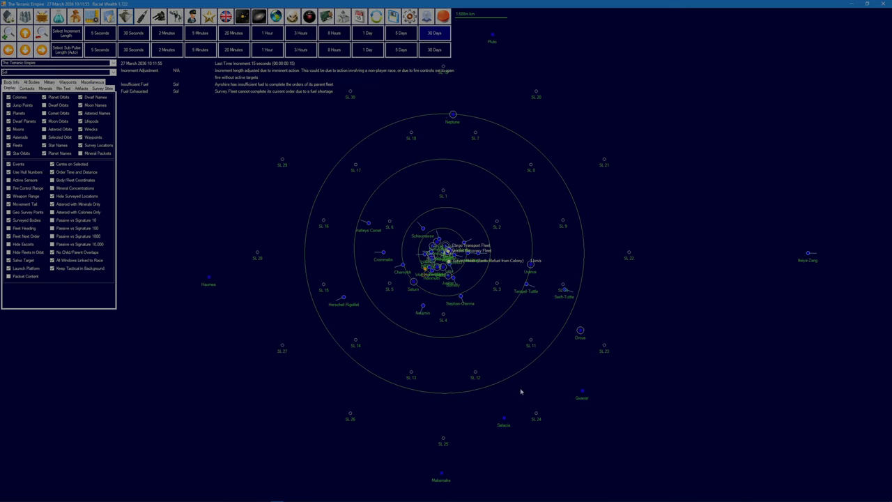
pyautogui.moveTo(601, 342)
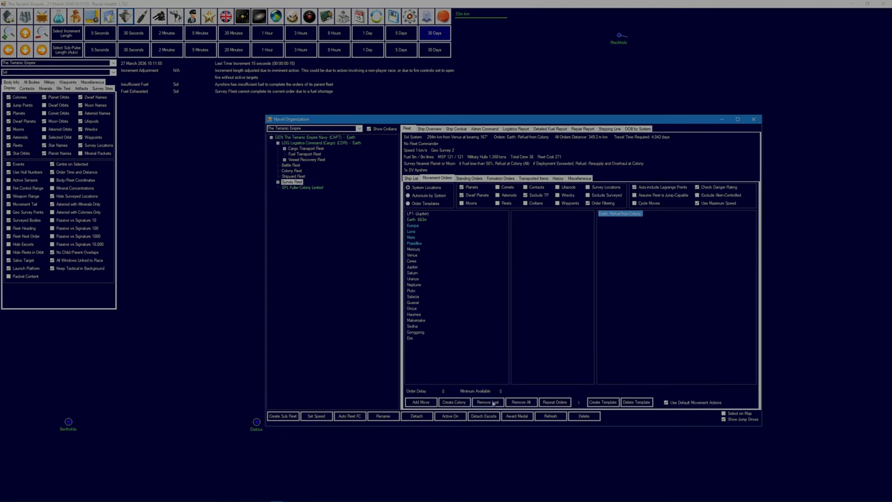
# - Clear the Survey Fleet's refuel order, make Deployment Exceeded trigger refuel, resupply and overhaul, and view Vessel Recovery Fleet
pyautogui.click(488, 402)
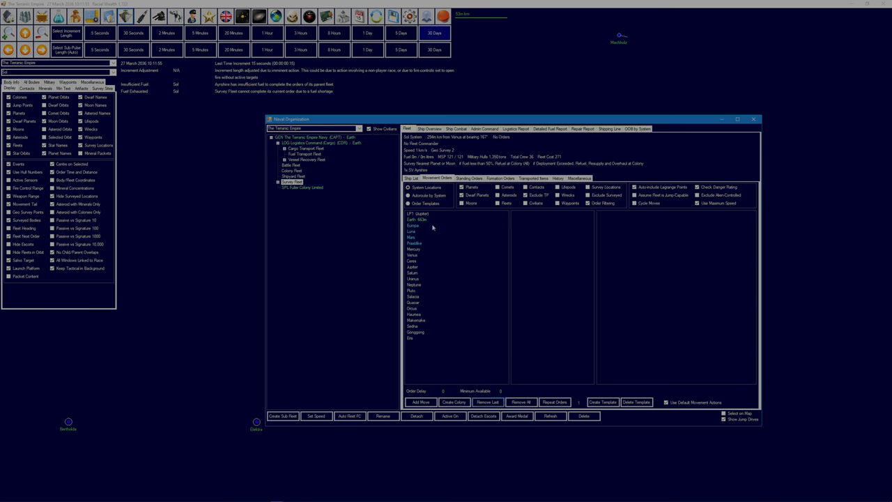
pyautogui.click(469, 178)
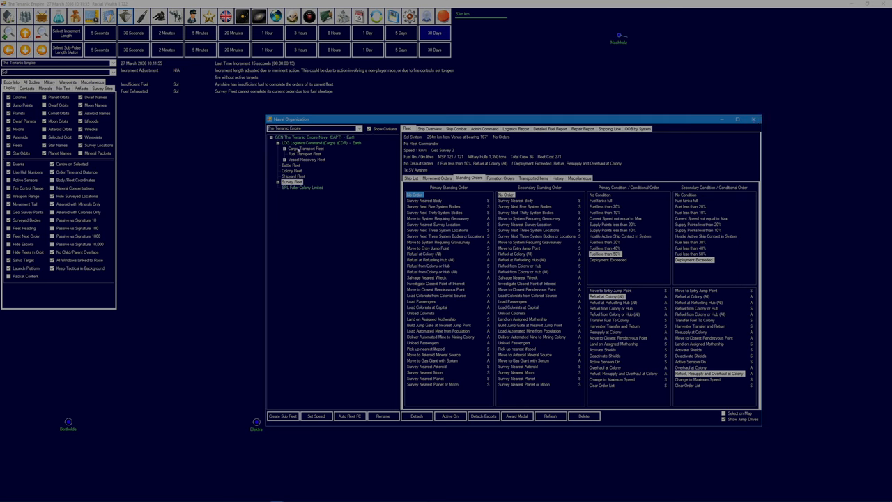
pyautogui.click(284, 158)
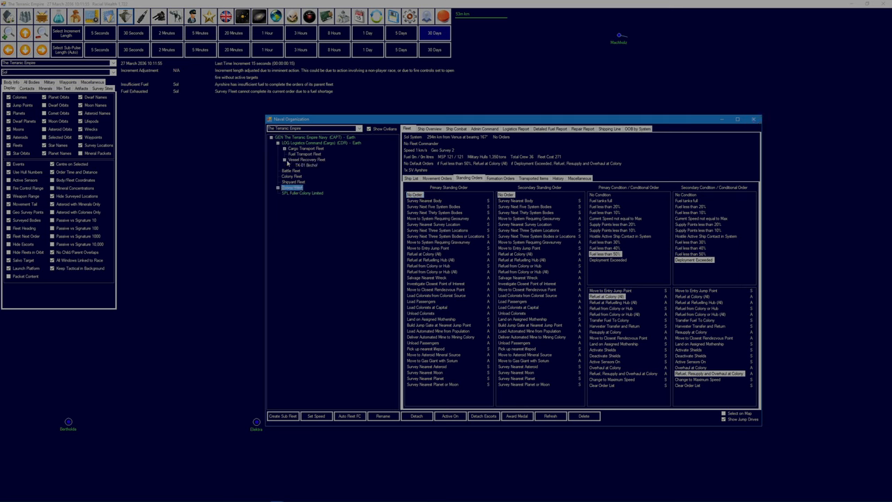
pyautogui.click(305, 159)
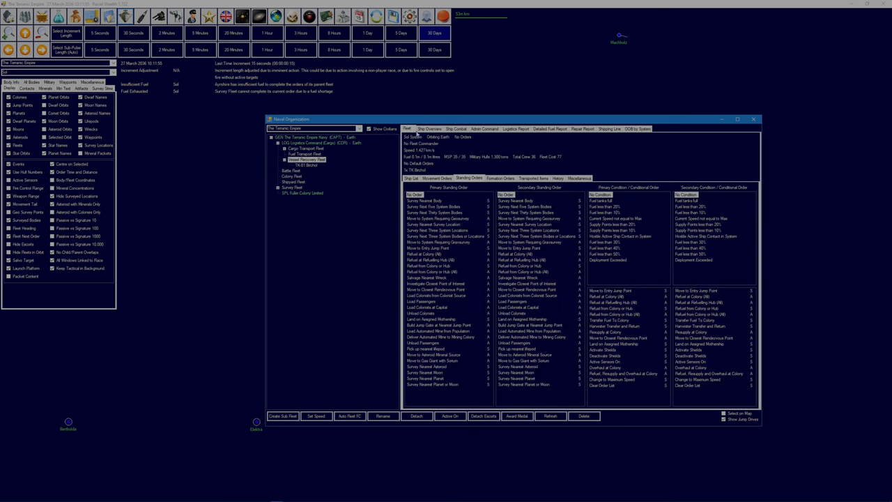
# - Order the Vessel Recovery Fleet to join and refuel FLT: Survey Fleet
pyautogui.click(411, 178)
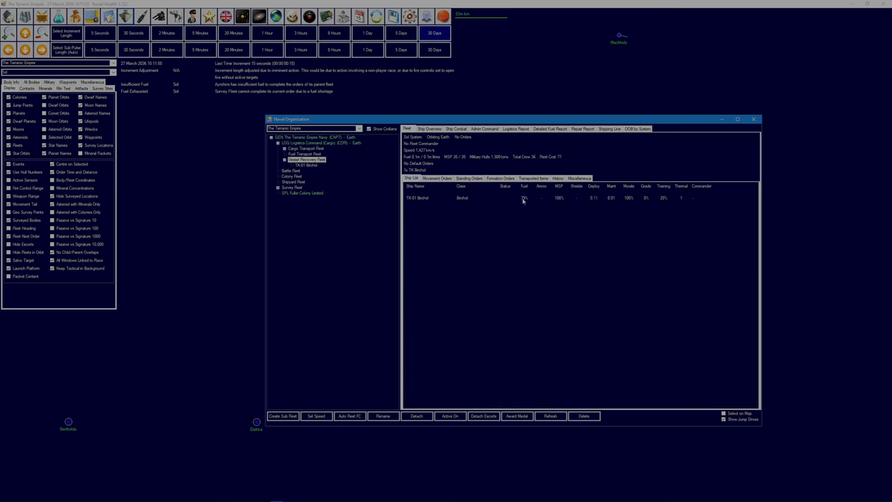
pyautogui.moveTo(394, 158)
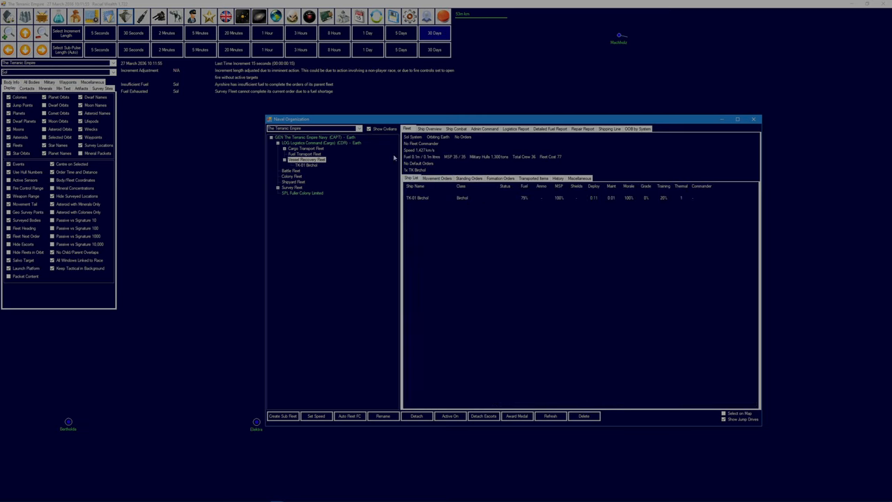
pyautogui.click(437, 177)
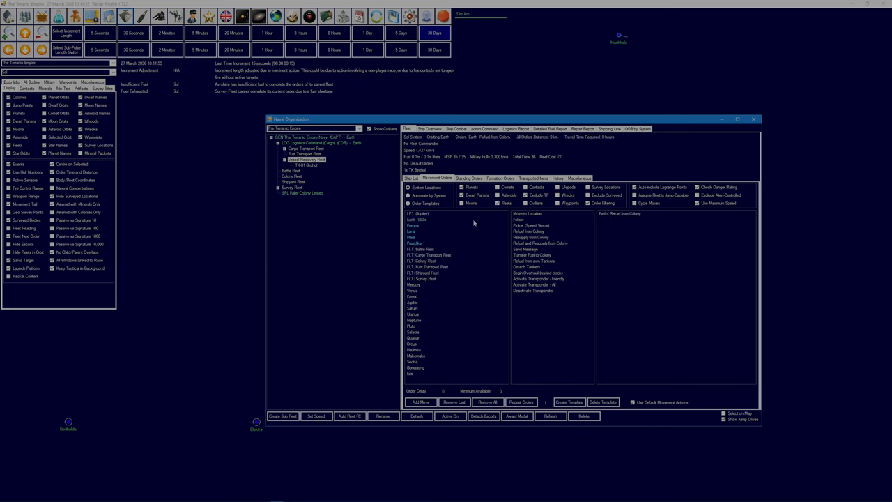
pyautogui.click(421, 278)
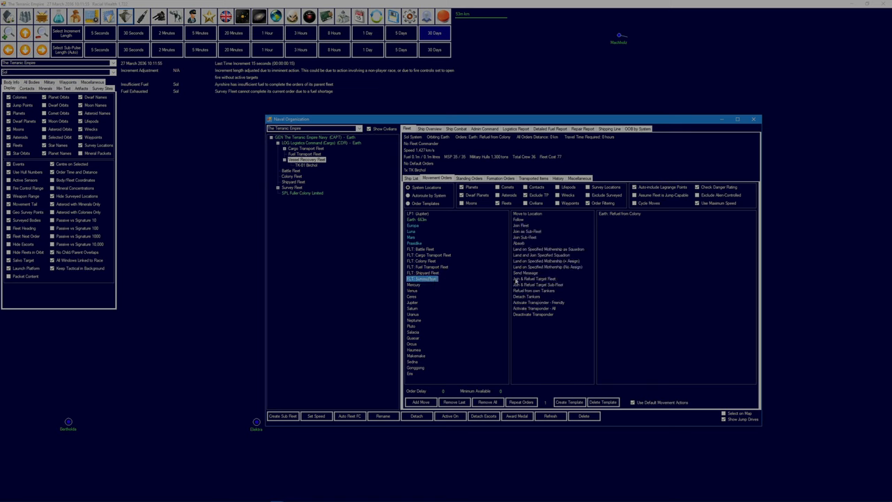
pyautogui.click(537, 278)
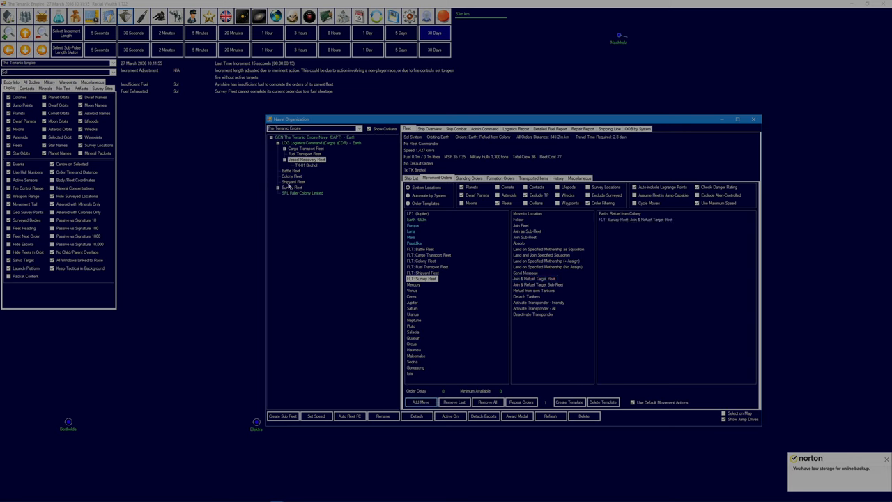
# - Review the Survey Fleet's standing orders and ship overview, then close Naval Organization
pyautogui.click(292, 187)
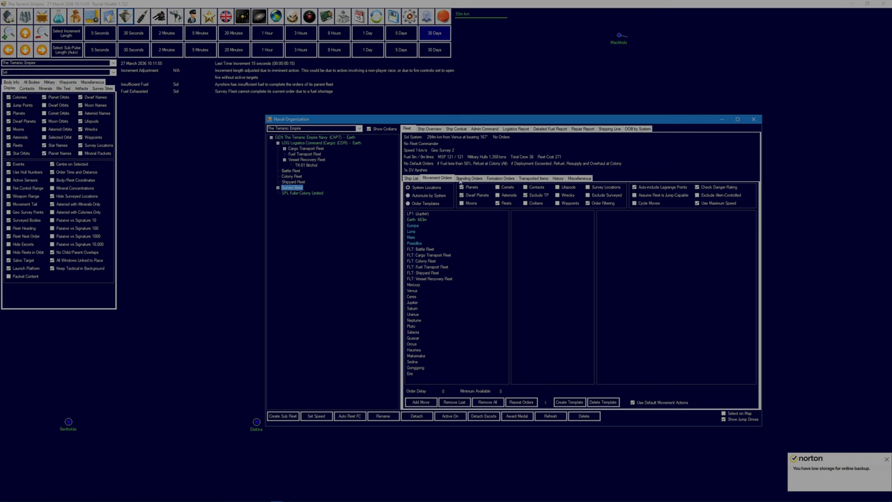
pyautogui.click(469, 178)
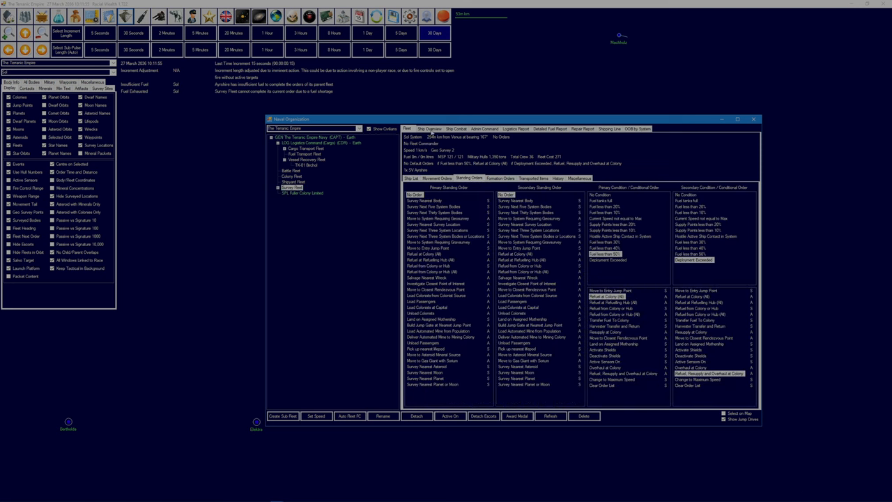
pyautogui.click(499, 178)
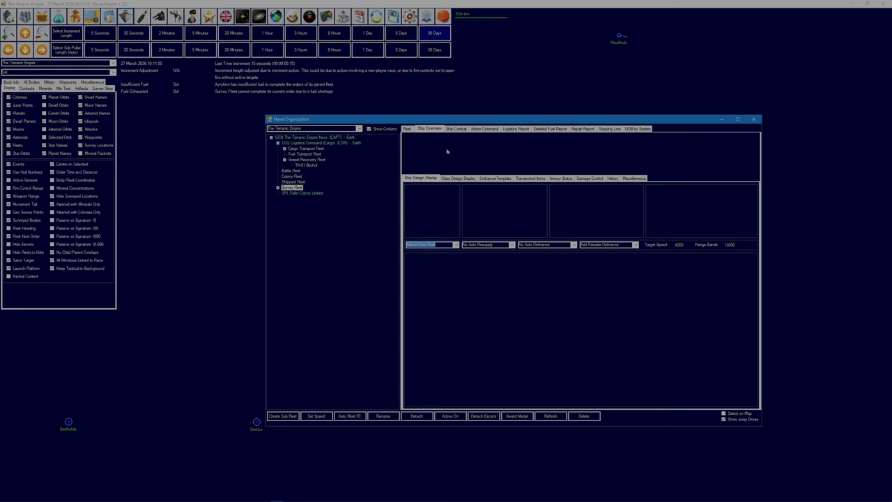
pyautogui.click(754, 119)
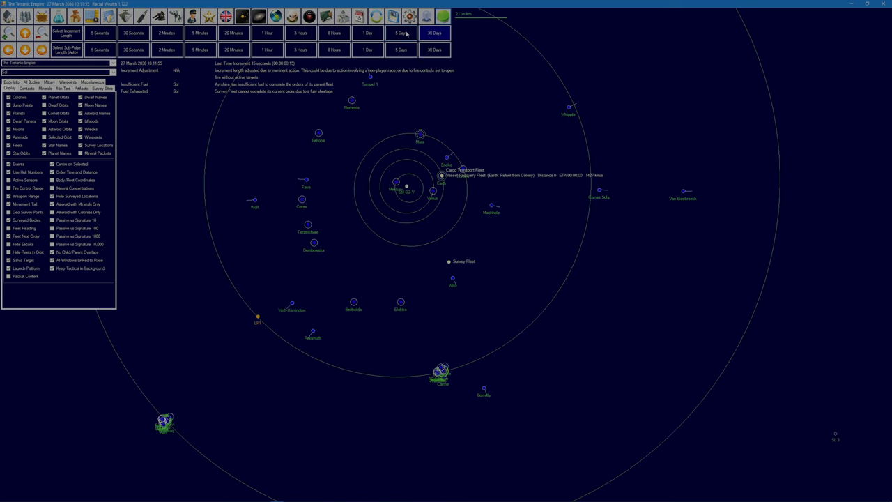
# - Advance time in 5-day increments until the tanker reaches the Survey Fleet
pyautogui.click(401, 33)
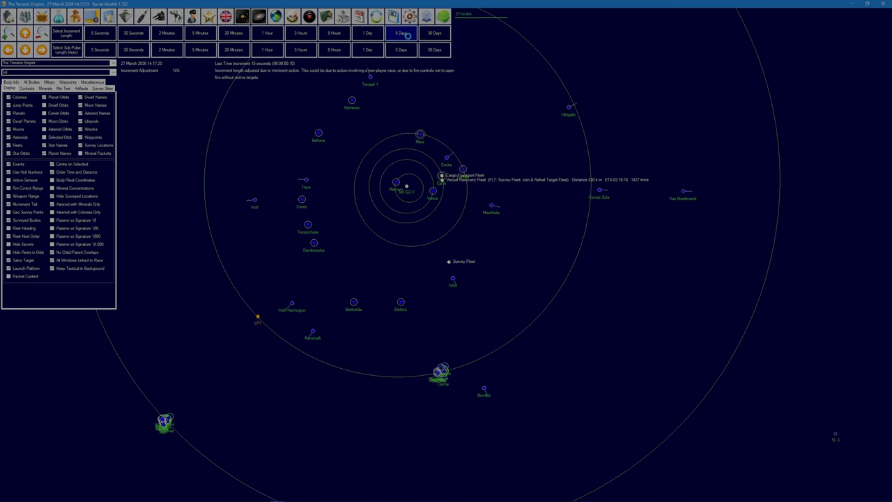
pyautogui.click(401, 33)
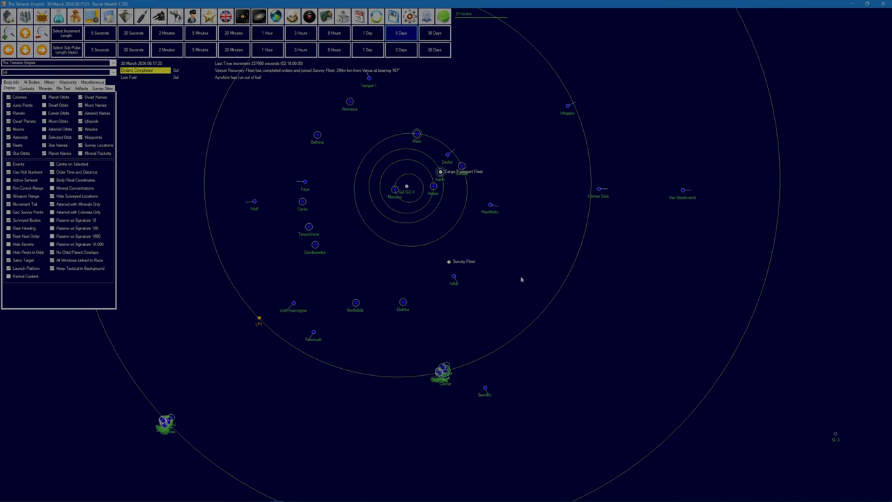
pyautogui.moveTo(457, 274)
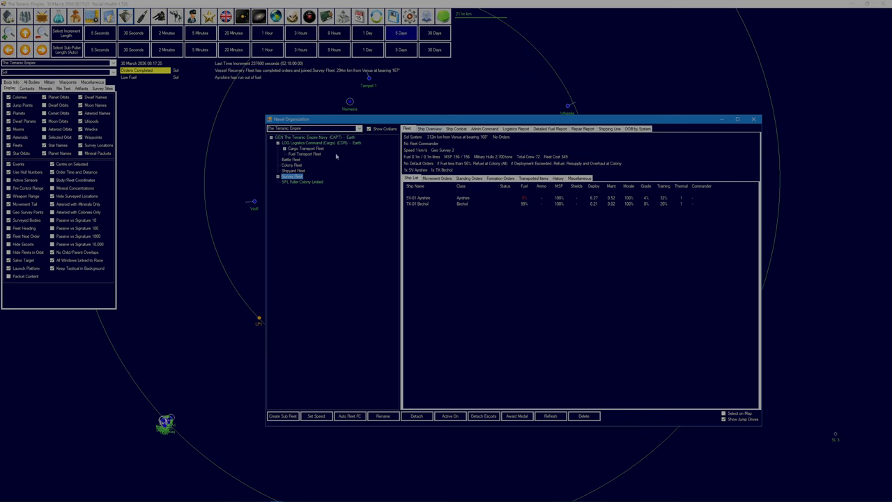
# - Inspect the Cargo Transport Fleet and expand the Survey Fleet's squadron to show SV-01 Ayrshire, then close the window
pyautogui.click(304, 149)
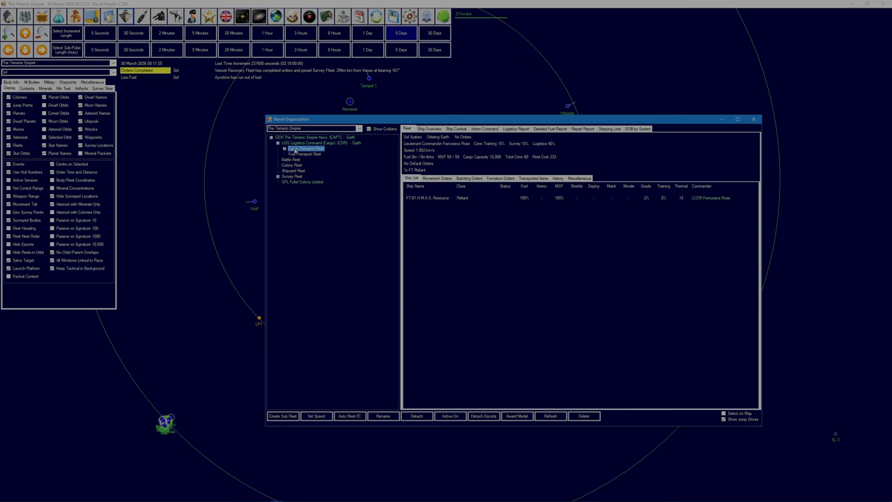
pyautogui.click(278, 175)
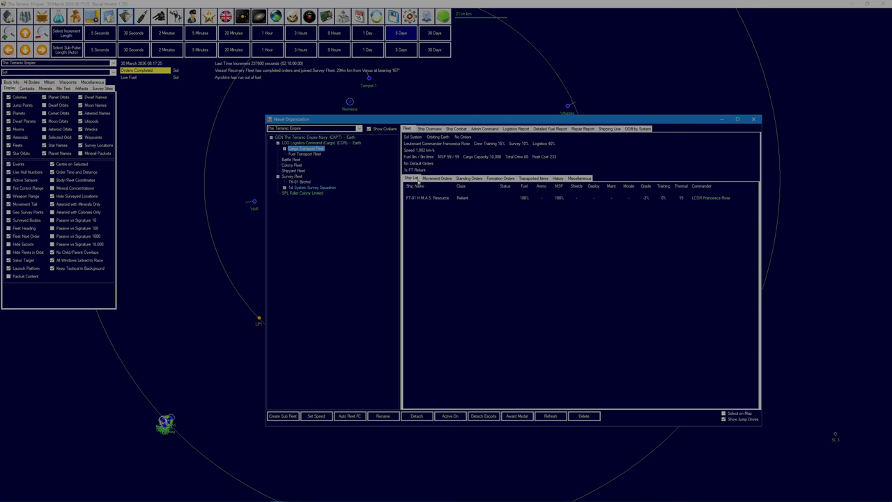
pyautogui.click(287, 186)
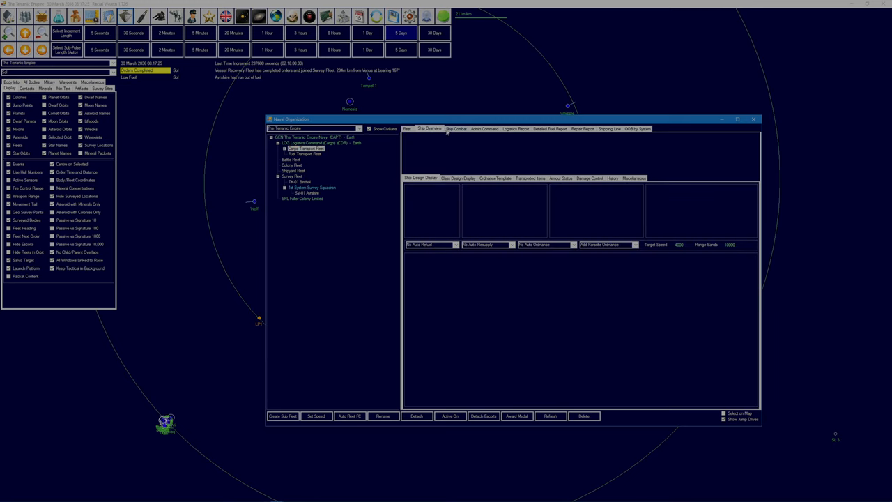
pyautogui.click(429, 245)
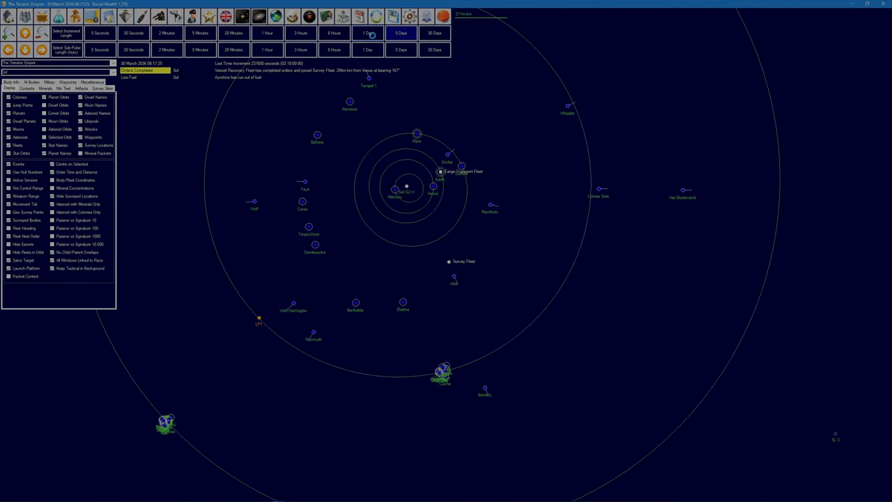
# - Advance one day, detach TK-01 Birchol into its own fleet and order it to Earth
pyautogui.click(367, 32)
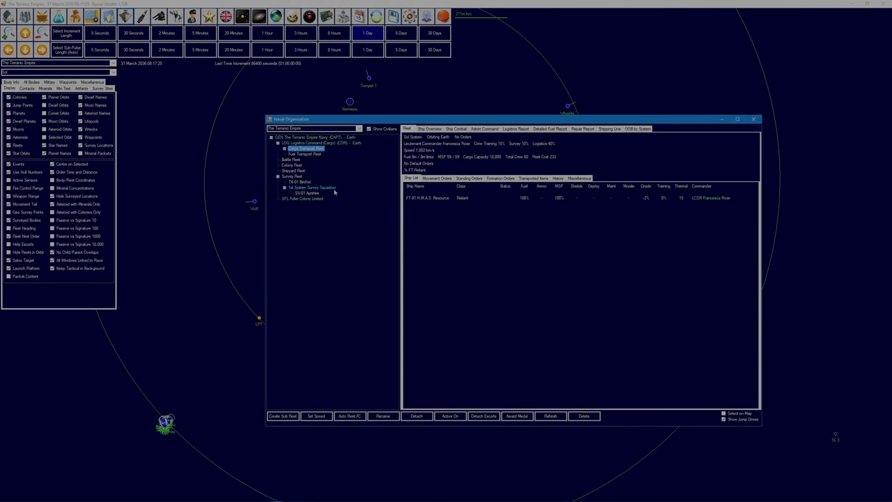
pyautogui.click(291, 176)
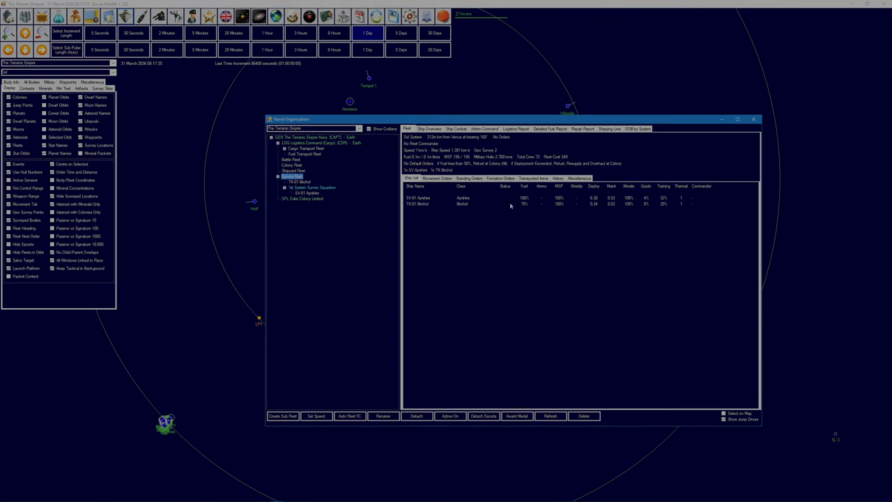
pyautogui.moveTo(333, 211)
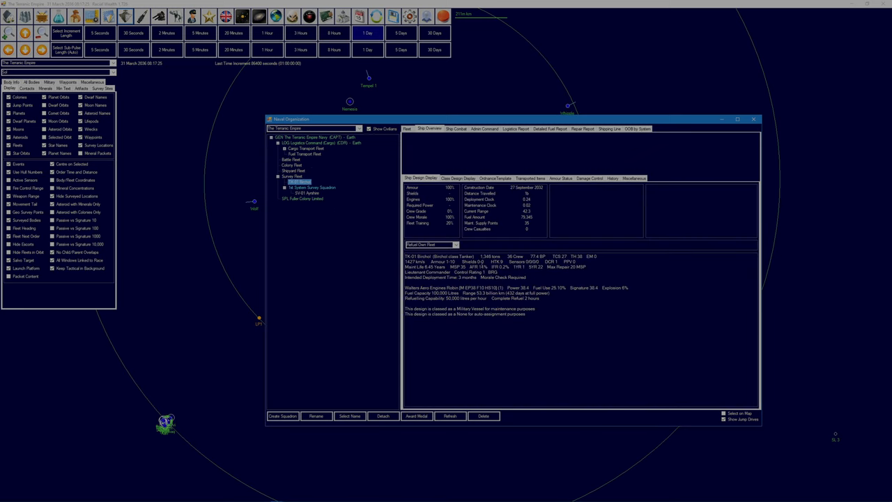
pyautogui.click(307, 188)
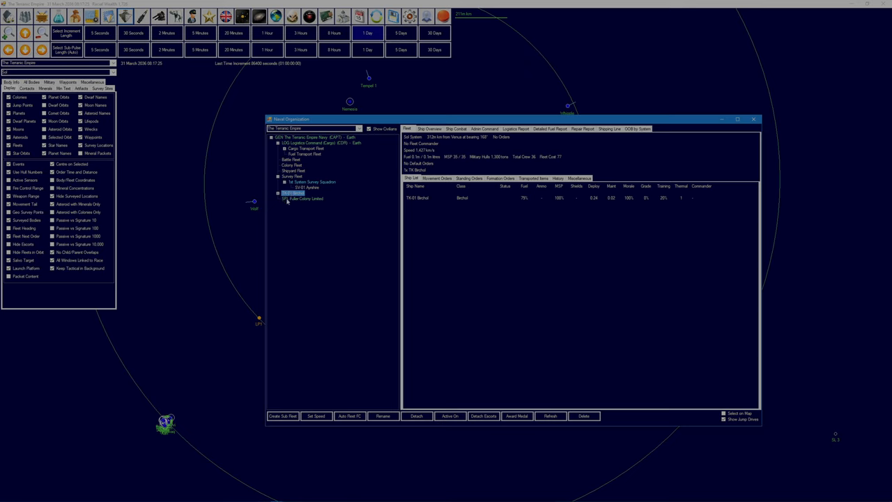
pyautogui.click(437, 179)
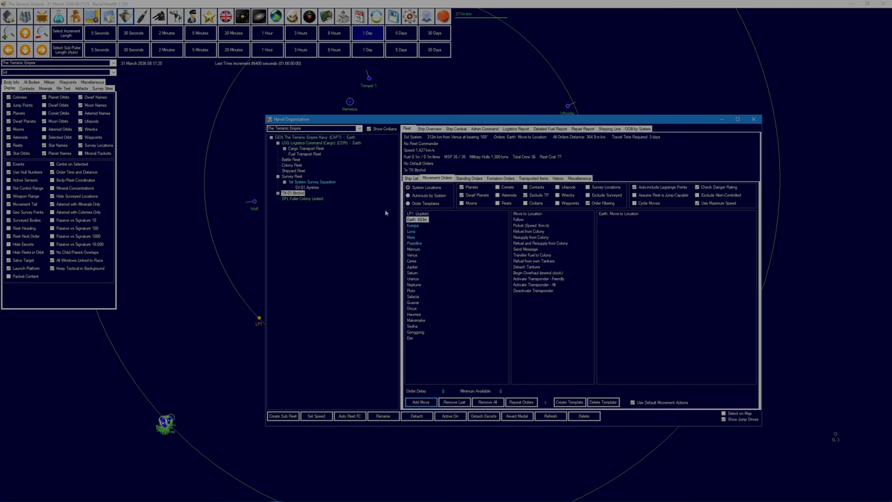
pyautogui.click(312, 182)
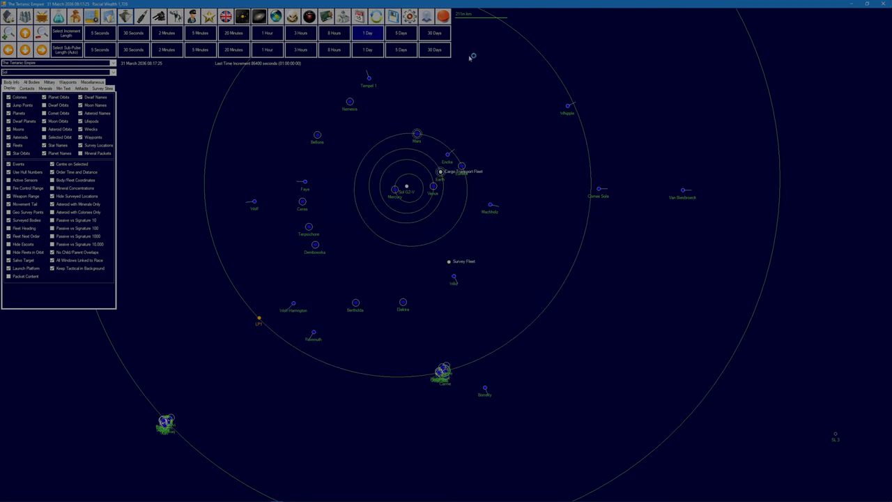
# - Jump time forward to June 2036 and open Earth's research overview
pyautogui.click(100, 32)
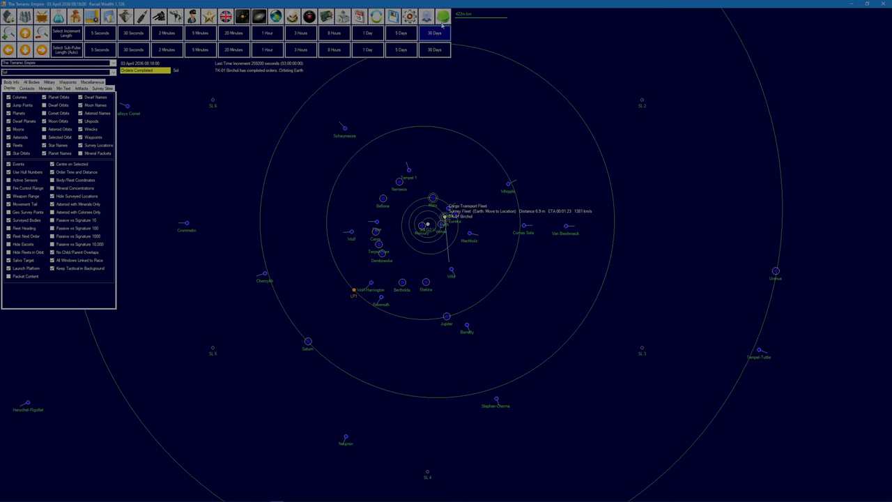
pyautogui.click(433, 32)
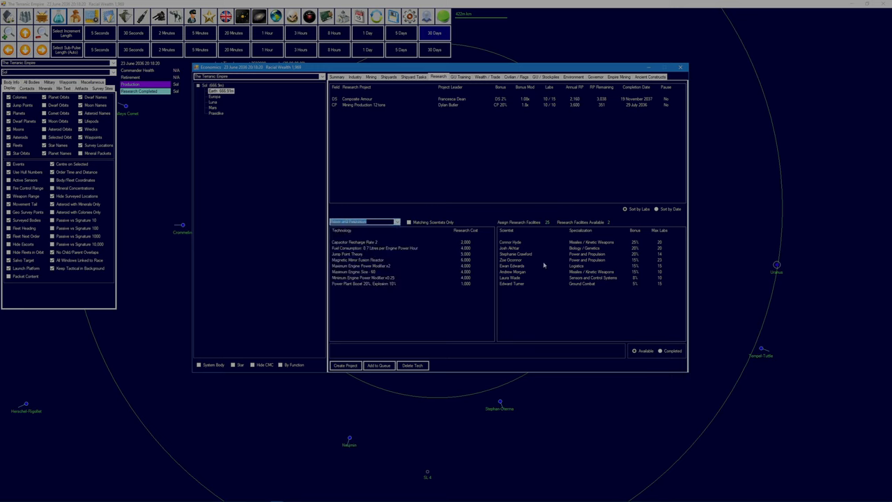
# - Start Capacitor Recharge Rate 2 research with the second Power and Propulsion scientist
pyautogui.click(362, 221)
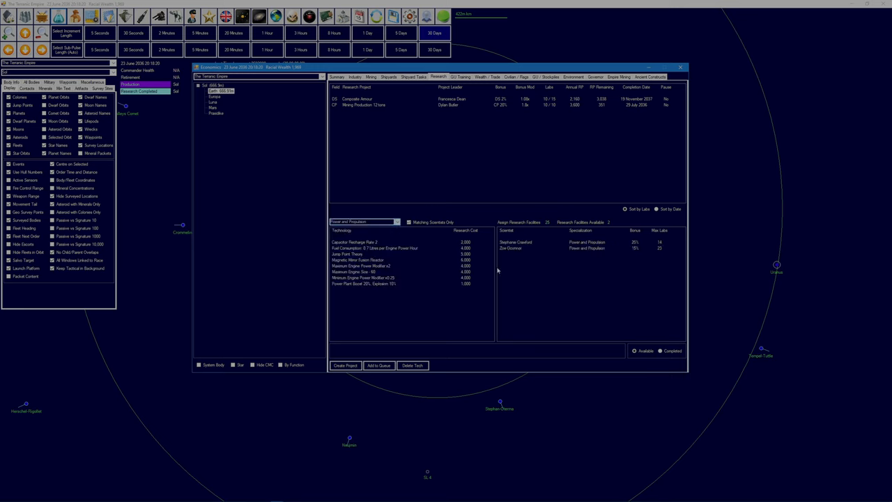
pyautogui.click(516, 248)
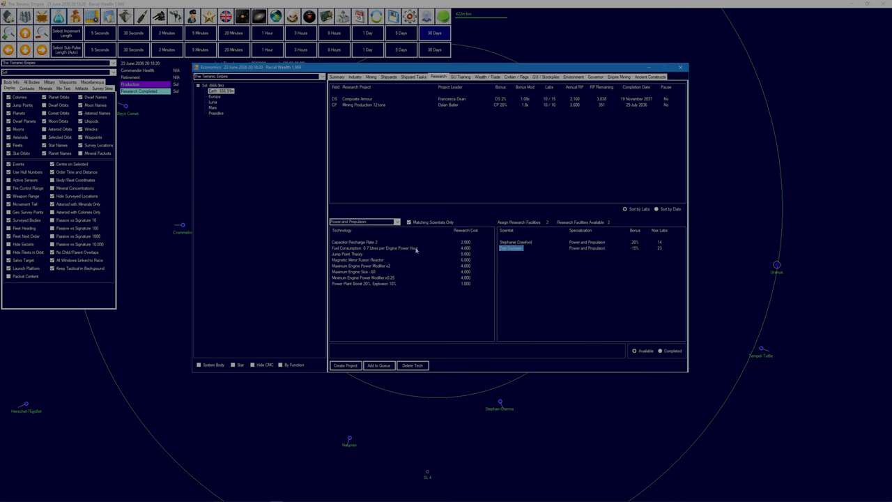
pyautogui.moveTo(356, 263)
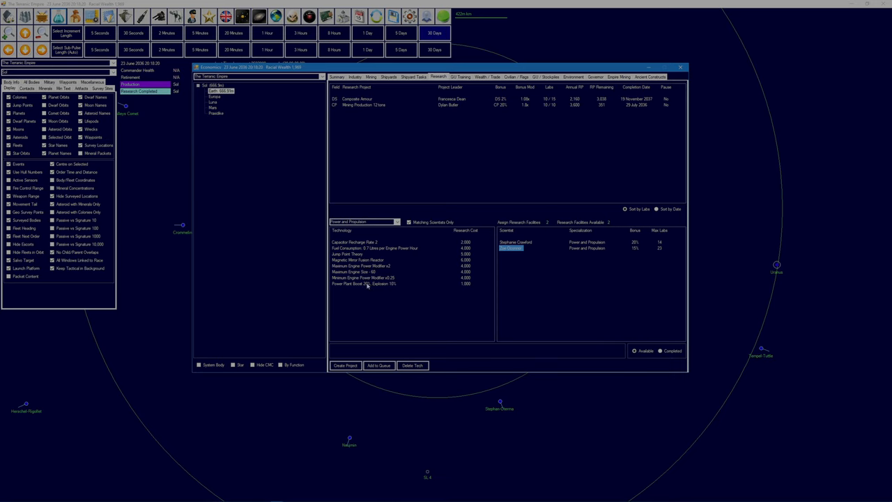
pyautogui.click(353, 242)
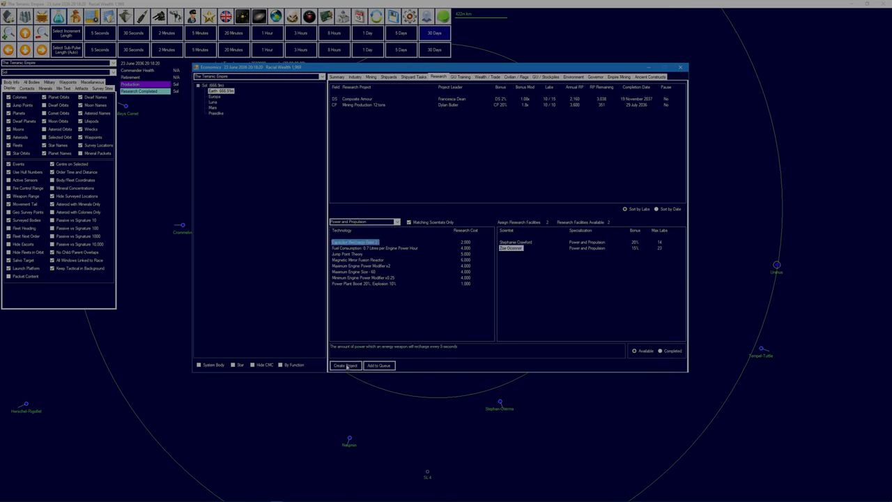
pyautogui.click(346, 365)
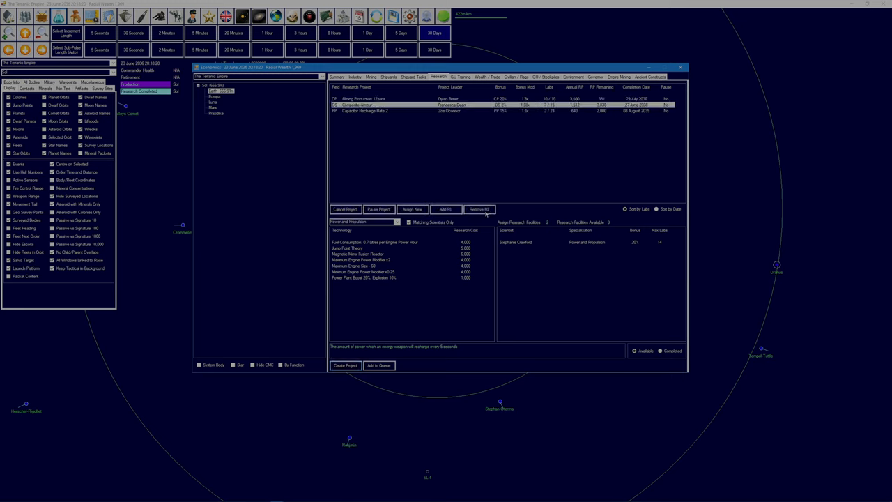
# - Remove labs from Composite Armour and queue Maximum Engine Power Modifier x2
pyautogui.click(479, 209)
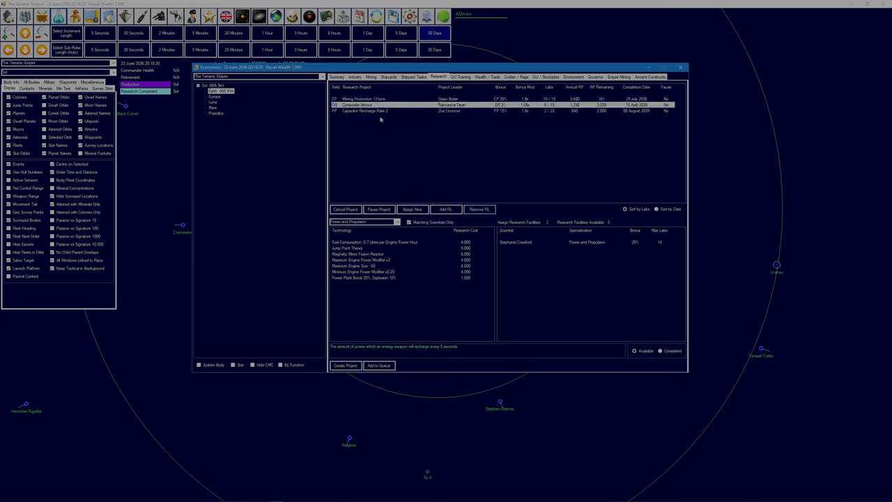
pyautogui.click(445, 209)
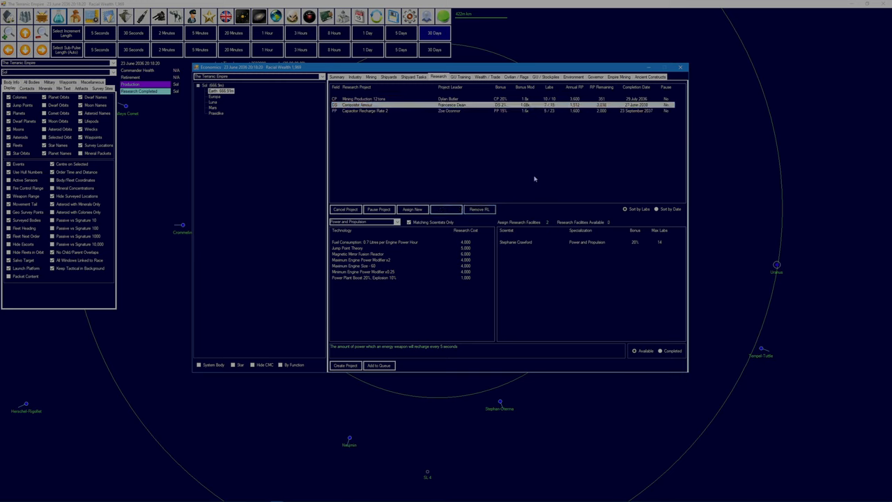
pyautogui.moveTo(524, 165)
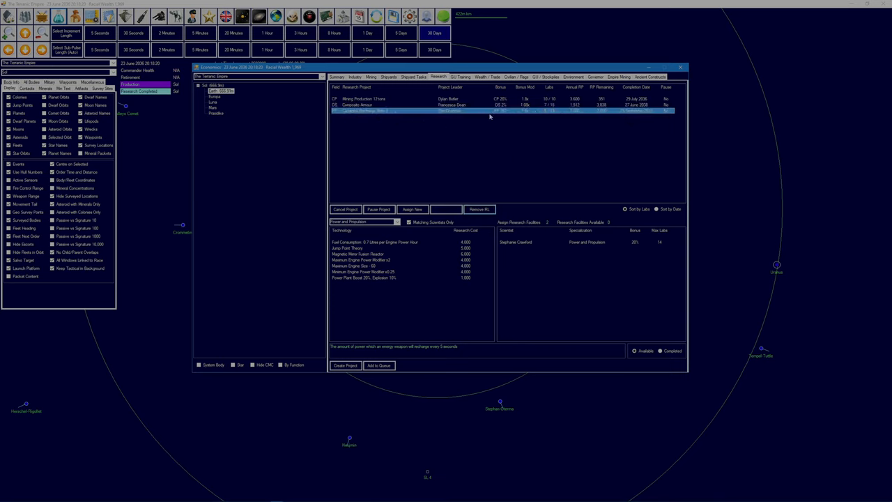
pyautogui.moveTo(395, 272)
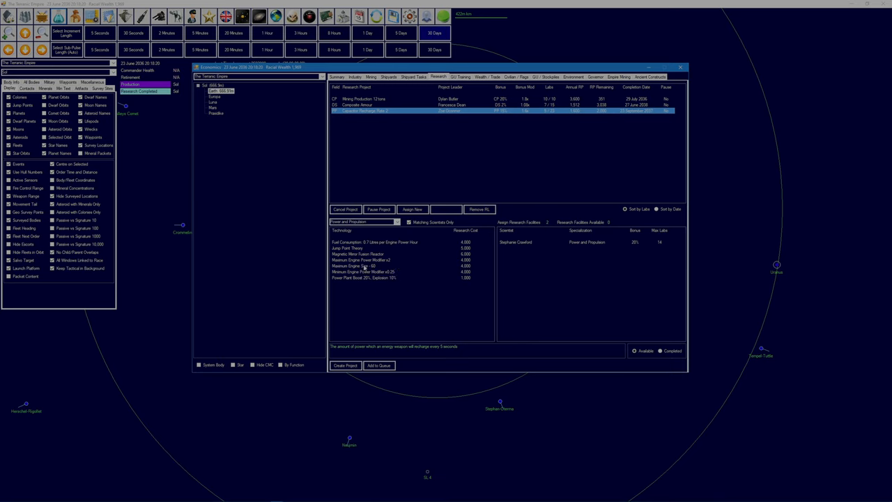
pyautogui.click(362, 272)
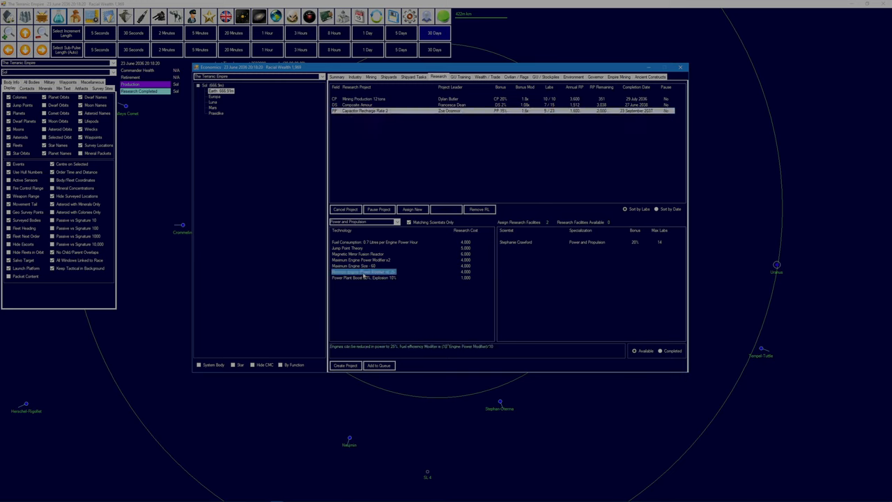
pyautogui.click(363, 272)
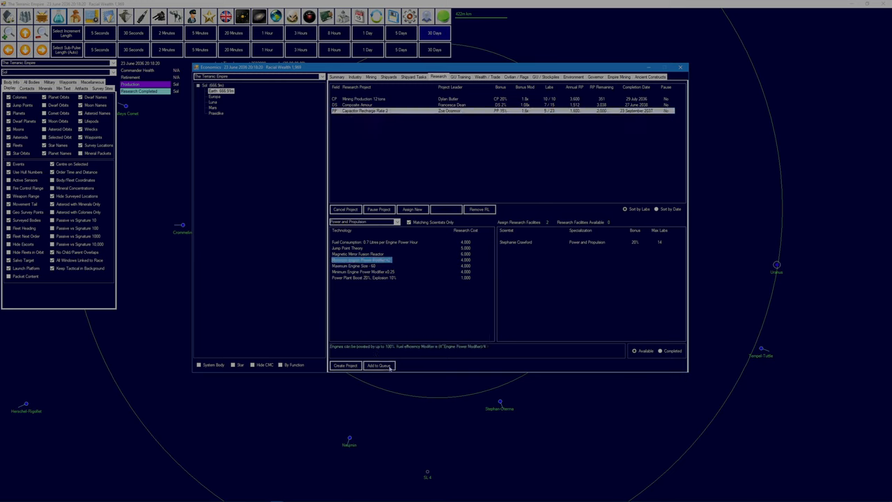
pyautogui.click(378, 365)
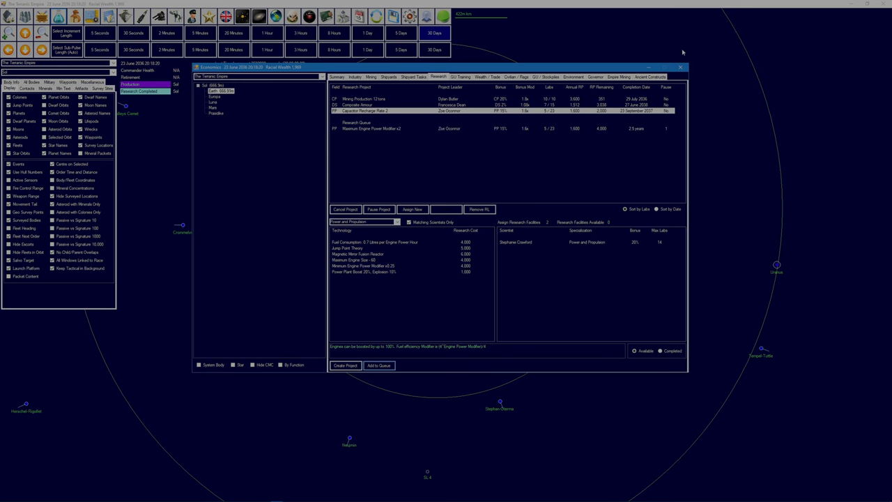
pyautogui.click(433, 32)
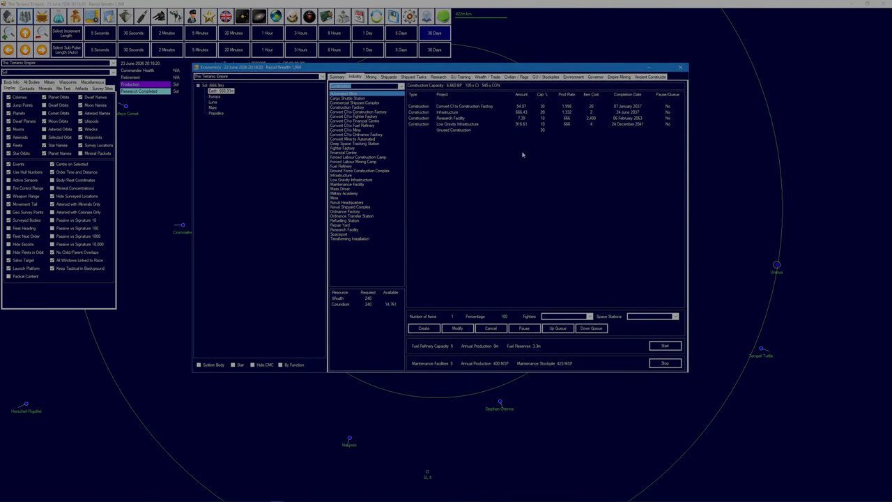
pyautogui.moveTo(468, 89)
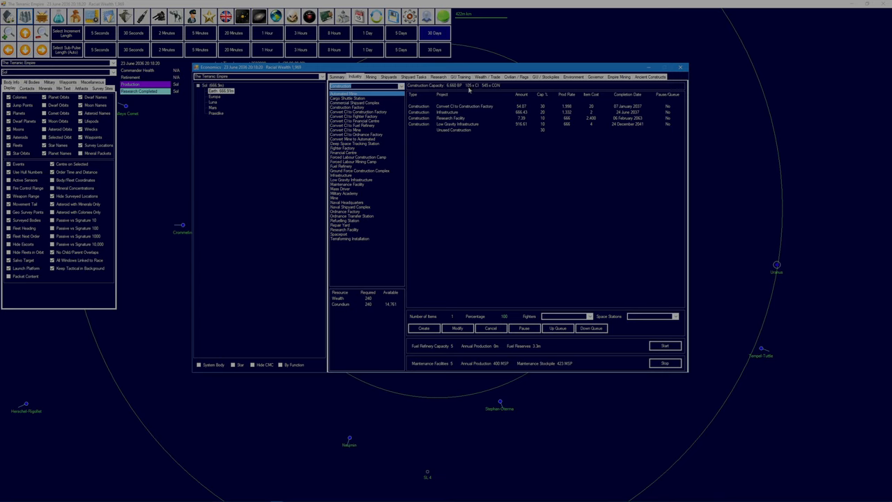
pyautogui.moveTo(500, 115)
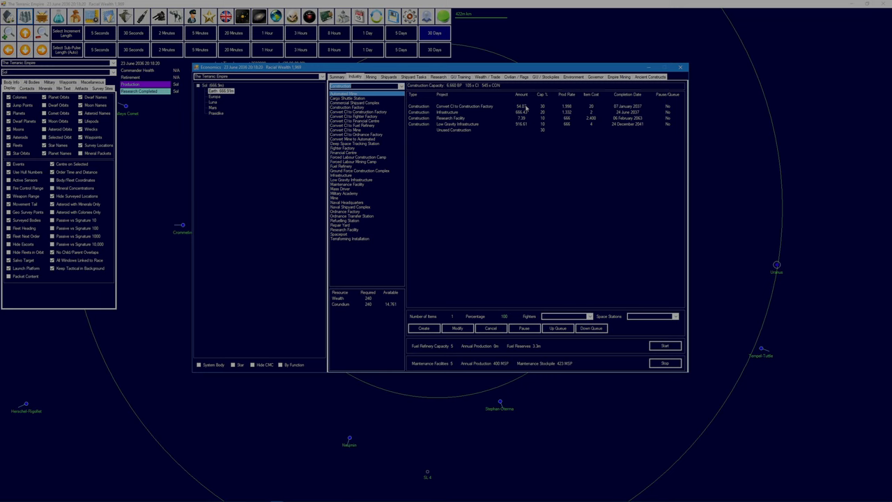
# - Check Earth's wealth and trade figures, then select Military Academy for construction
pyautogui.click(486, 77)
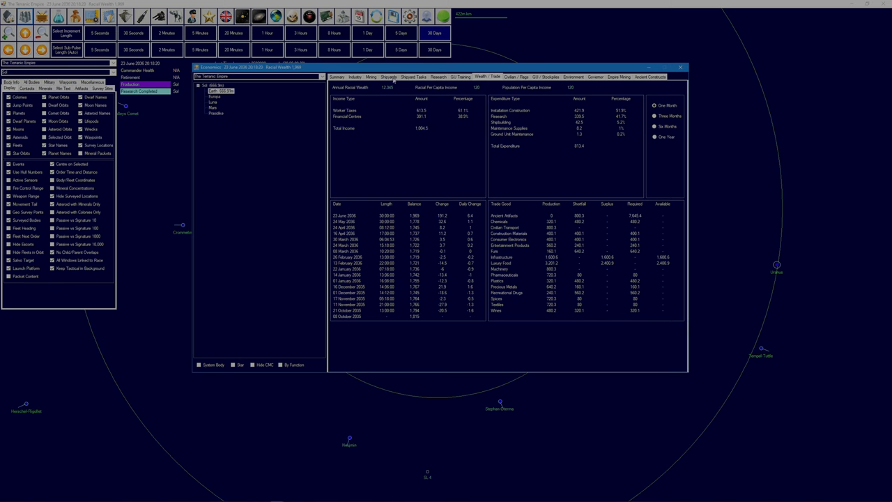
pyautogui.click(356, 76)
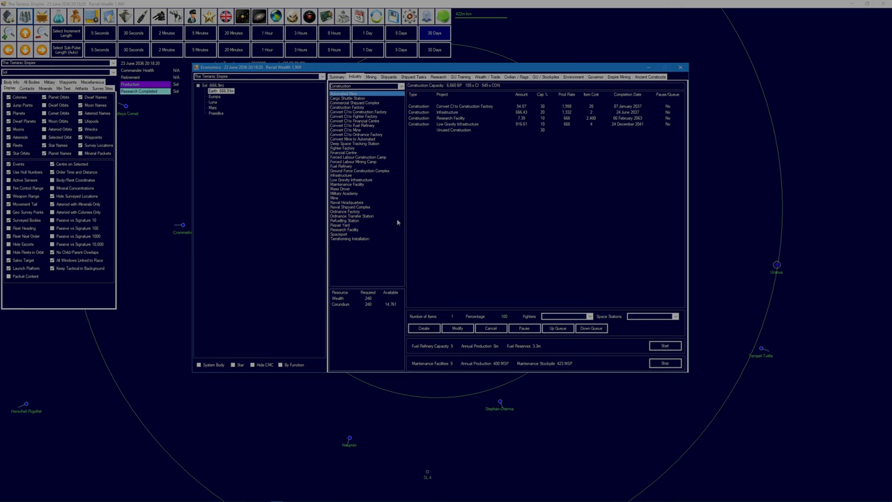
pyautogui.click(344, 193)
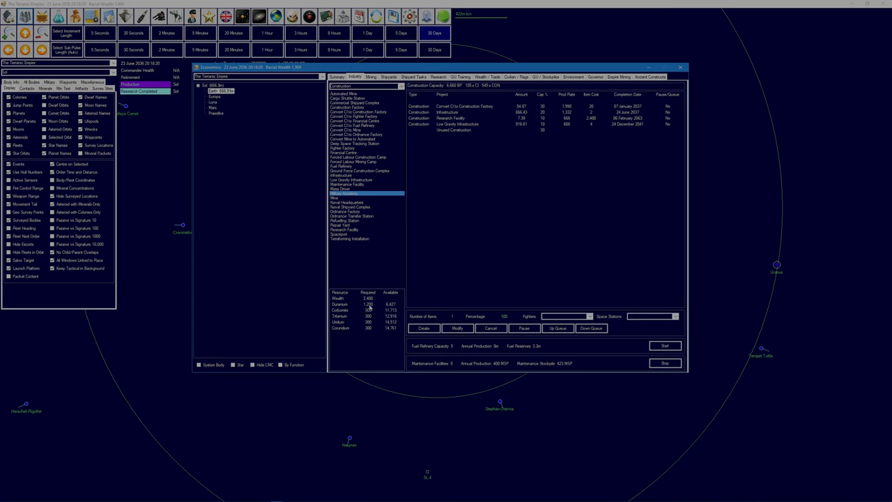
pyautogui.moveTo(523, 177)
pyautogui.write('30')
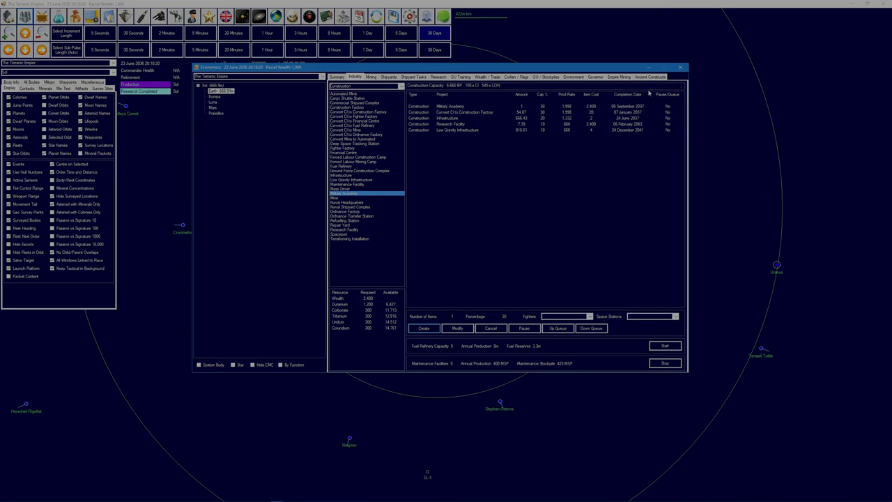
pyautogui.moveTo(681, 69)
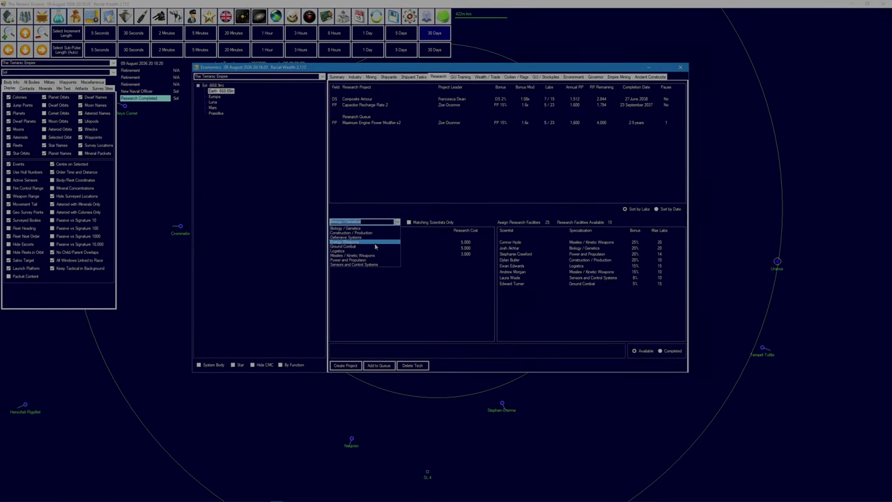
# - Research Wealth Generation per Million TN Workers: 140 in the Construction / Production field
pyautogui.click(362, 221)
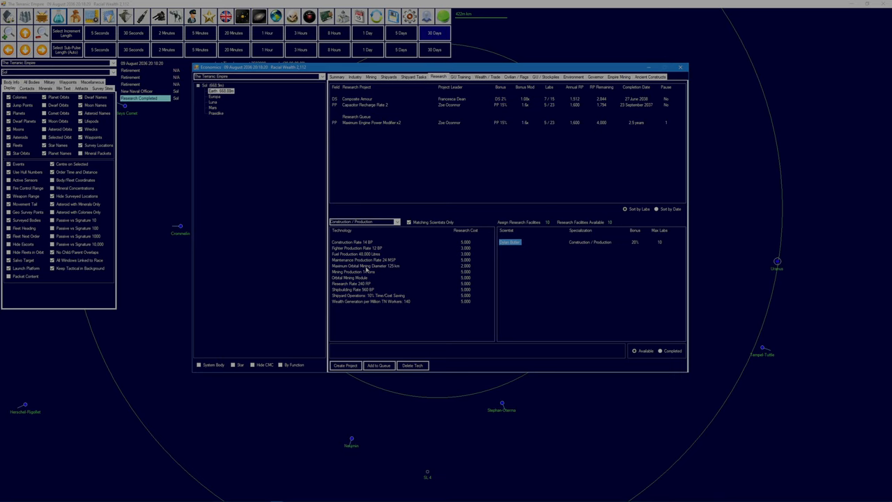
pyautogui.moveTo(362, 243)
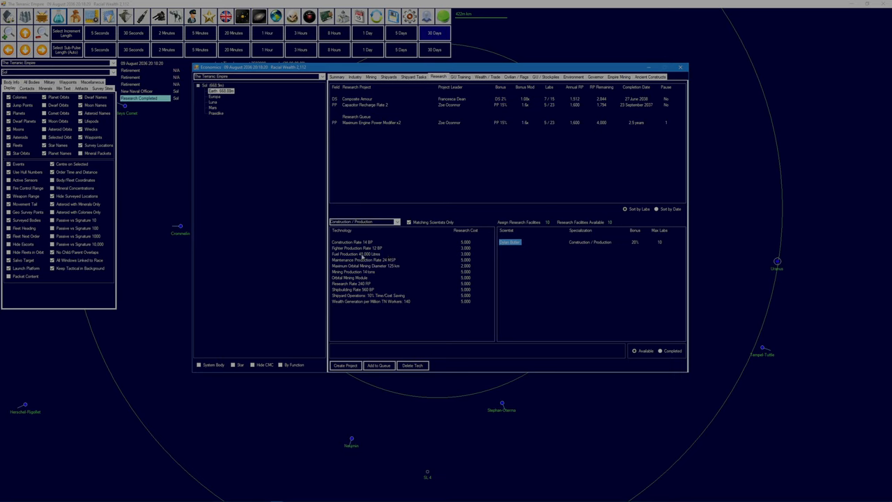
pyautogui.moveTo(363, 270)
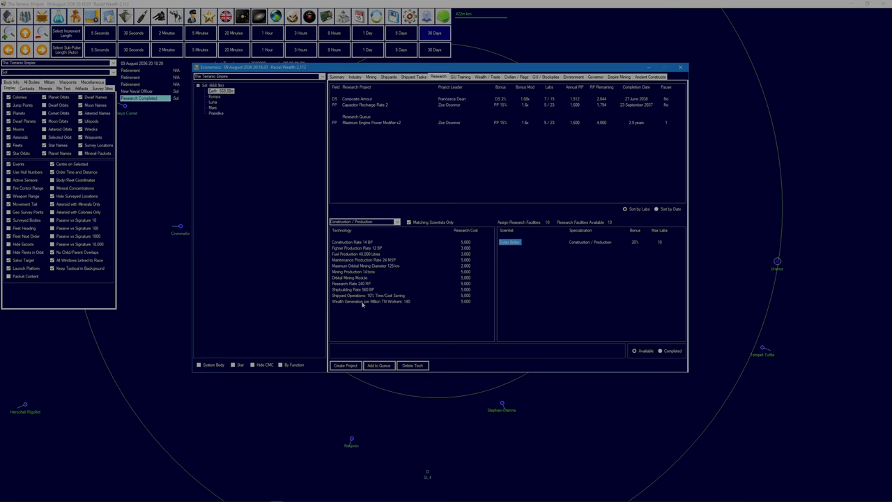
pyautogui.click(371, 301)
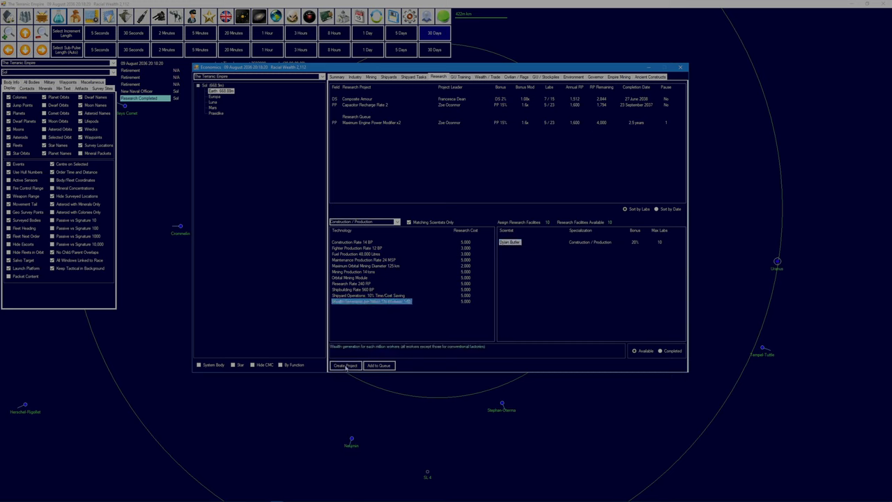
pyautogui.click(346, 365)
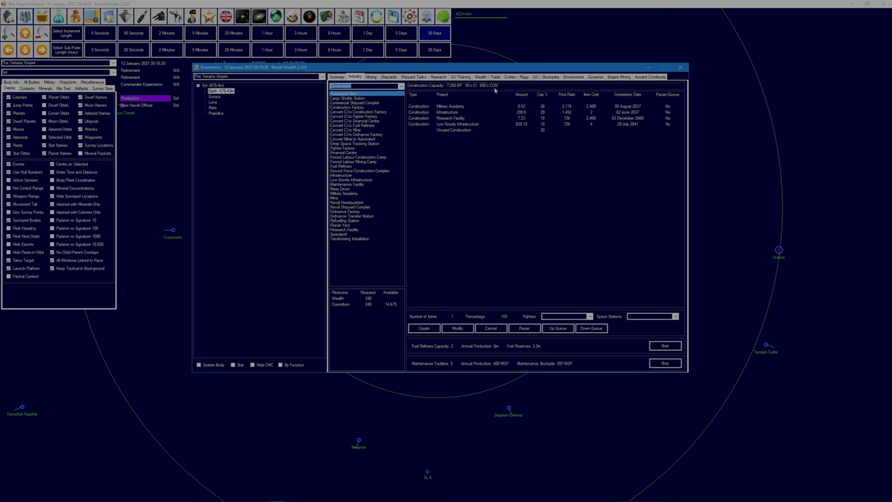
pyautogui.moveTo(495, 91)
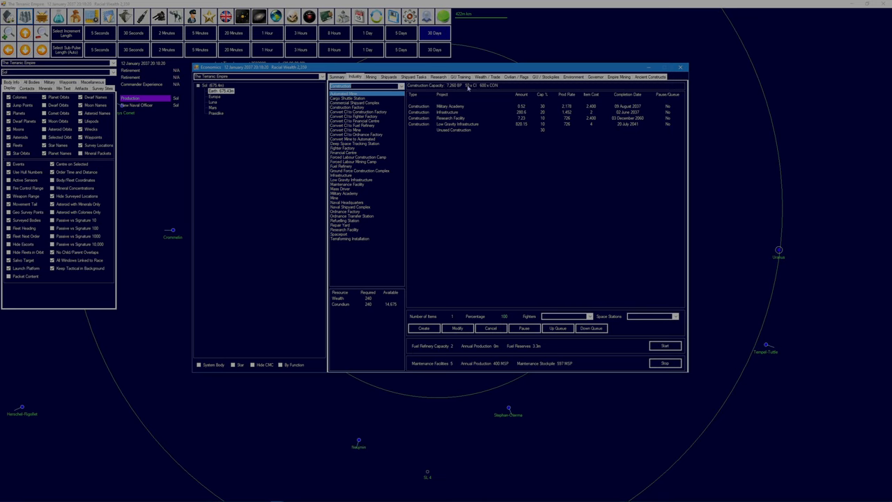
pyautogui.moveTo(535, 189)
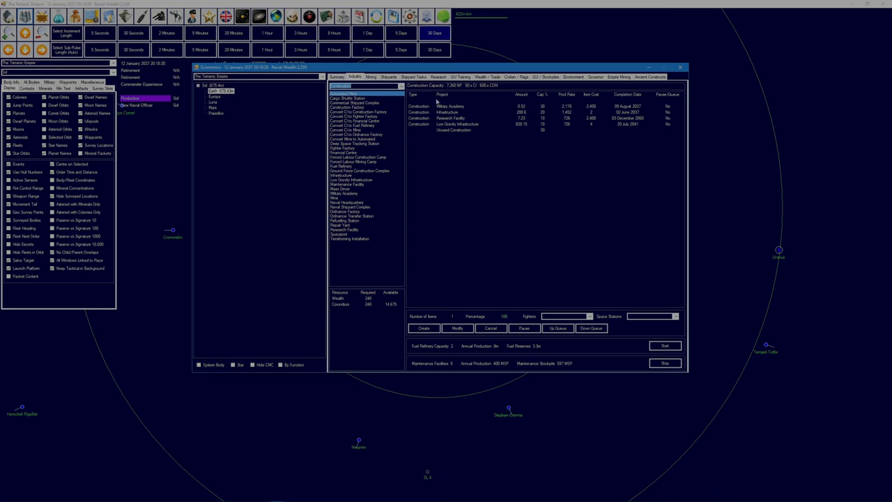
pyautogui.click(489, 77)
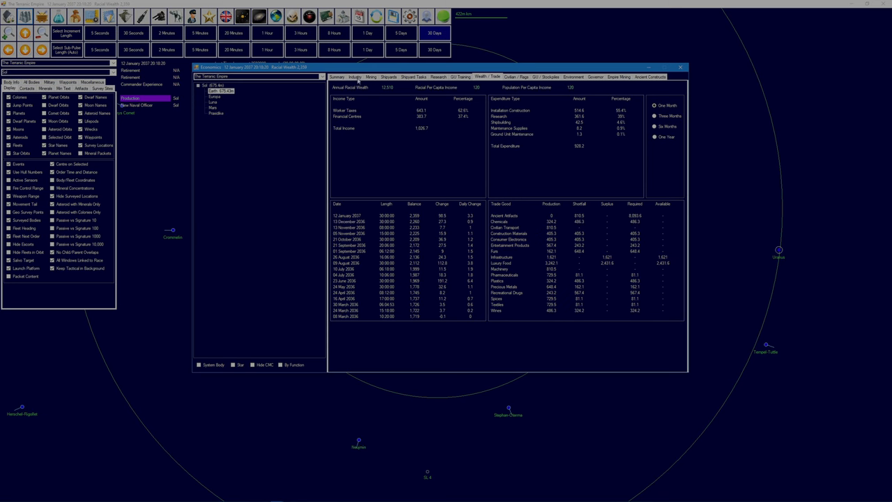
pyautogui.click(337, 77)
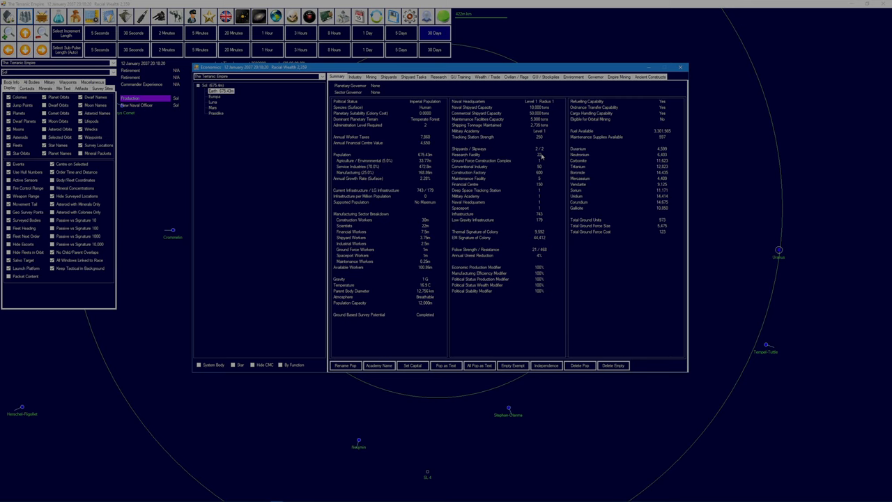
pyautogui.click(354, 76)
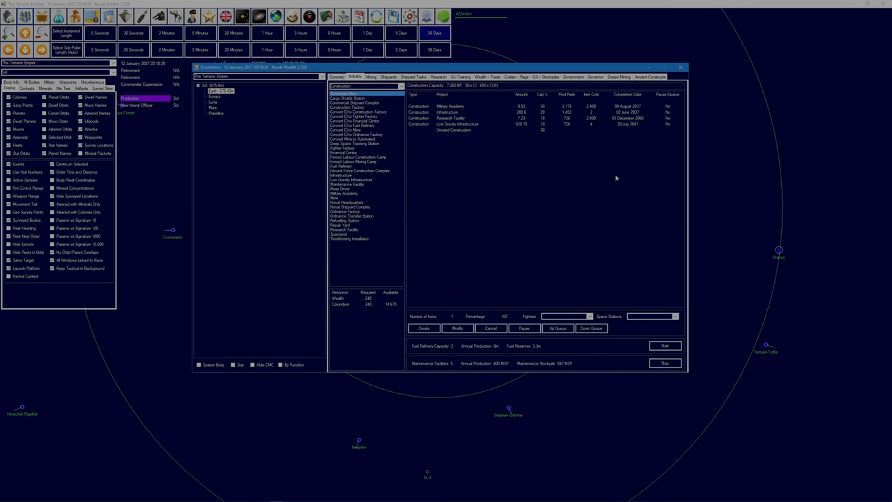
pyautogui.moveTo(473, 134)
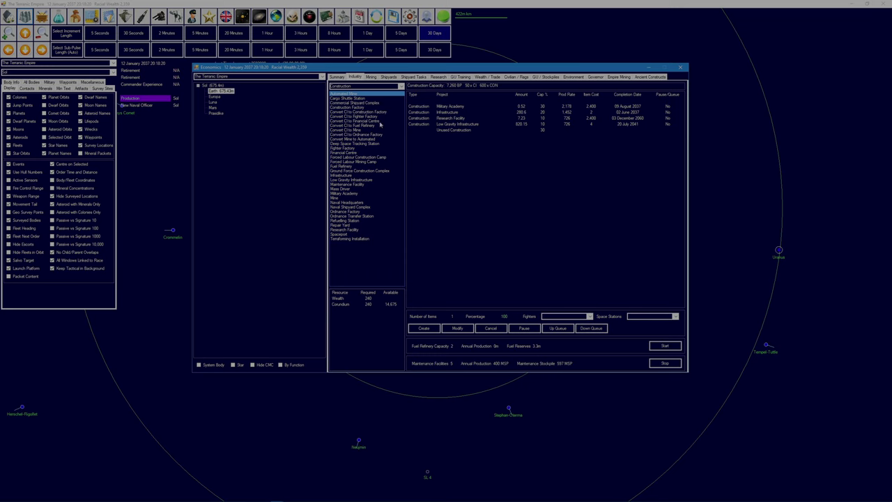
pyautogui.click(346, 130)
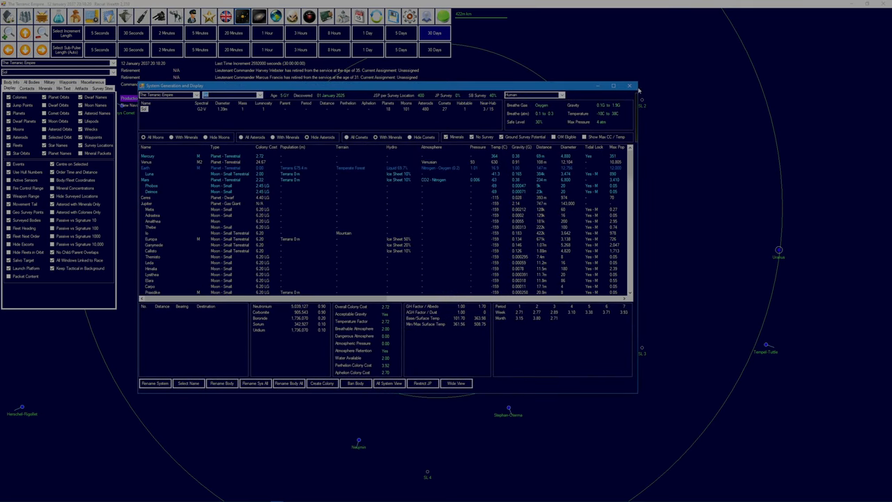
# - Assign Bailey Graham as Mars colony governor and close the Economics window
pyautogui.click(629, 86)
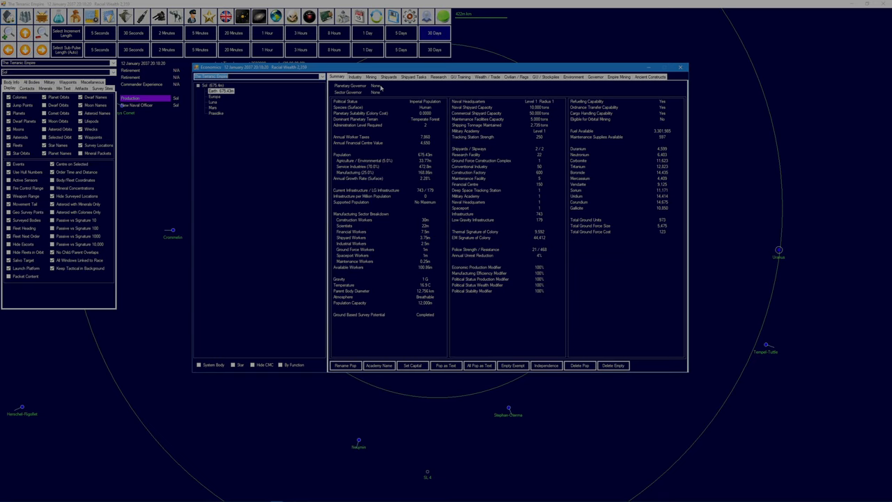
pyautogui.moveTo(575, 79)
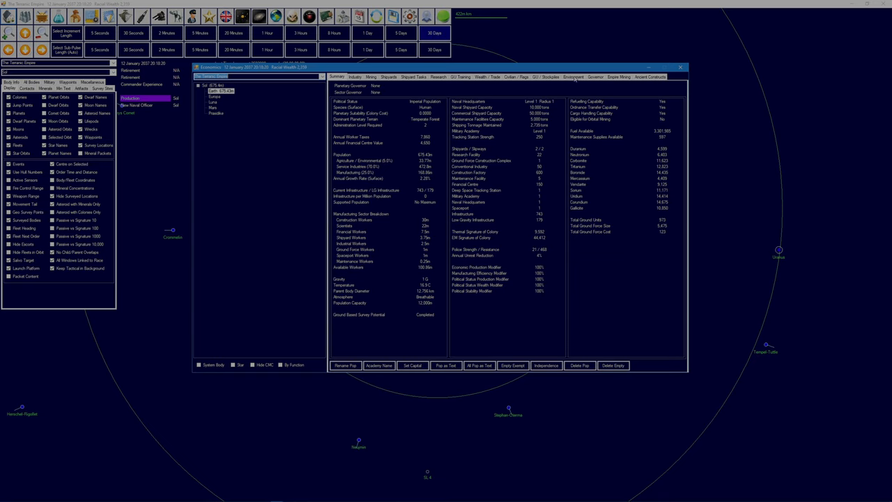
pyautogui.click(594, 77)
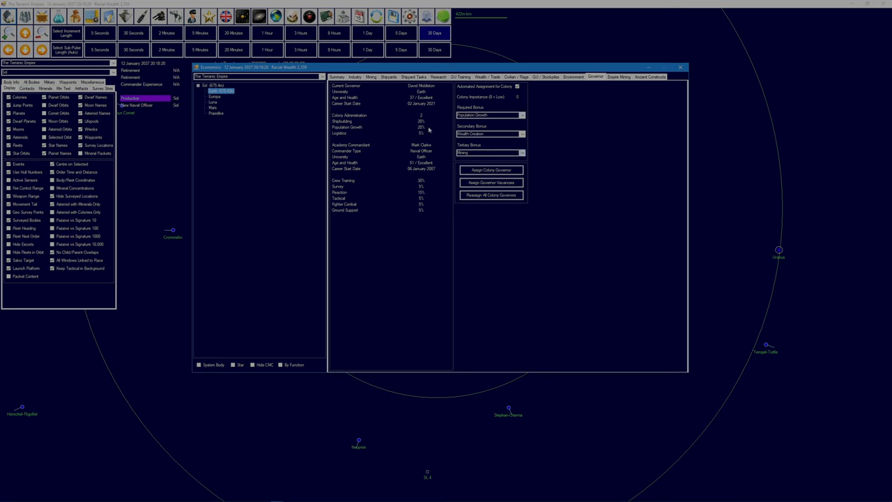
pyautogui.moveTo(428, 130)
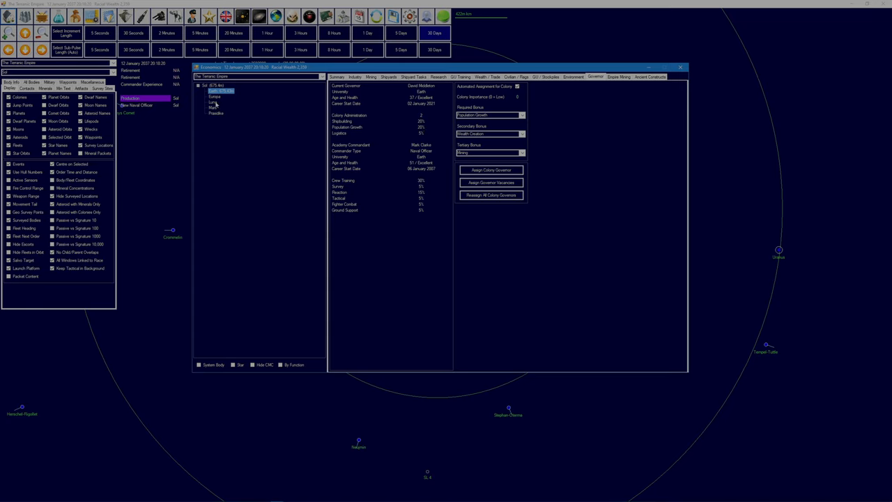
pyautogui.click(212, 102)
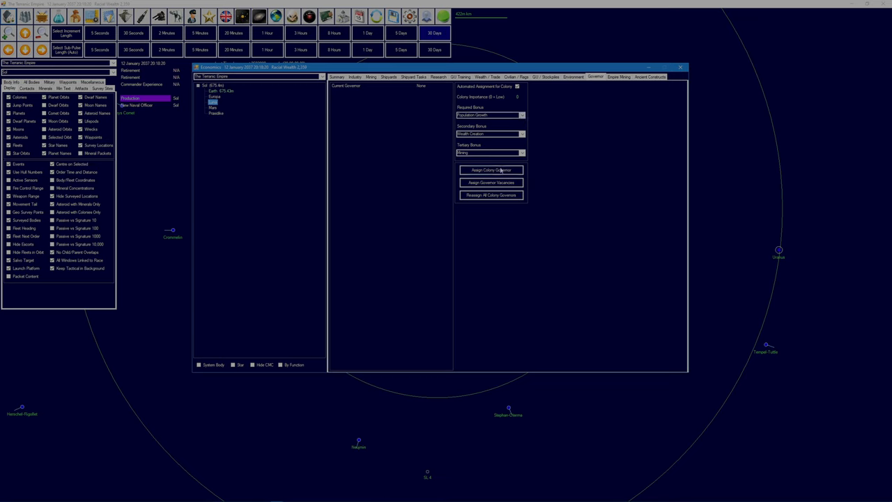
pyautogui.click(491, 170)
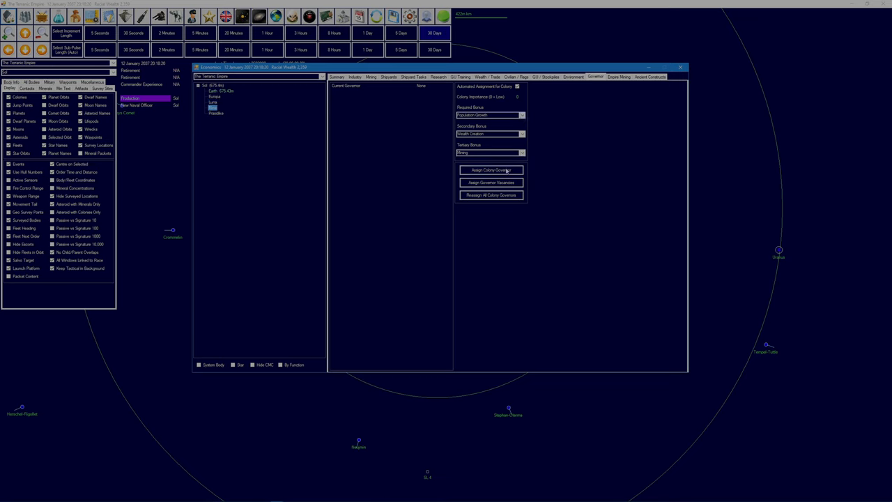
pyautogui.click(490, 170)
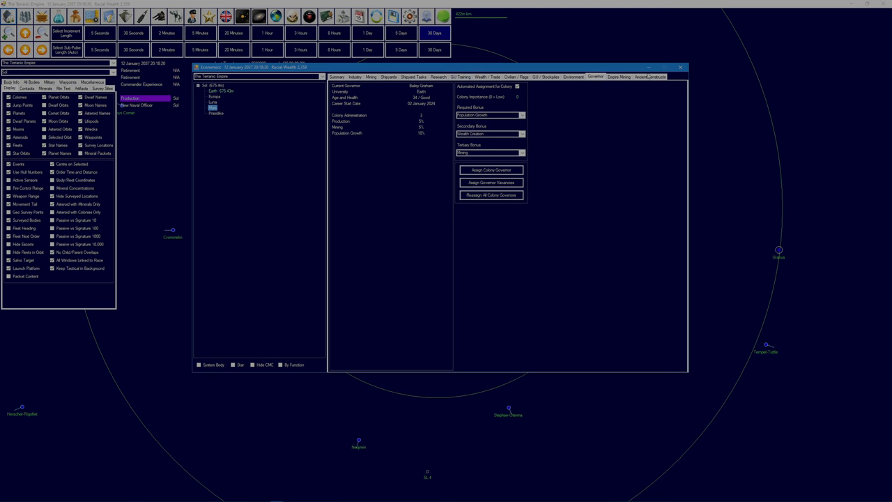
pyautogui.click(680, 66)
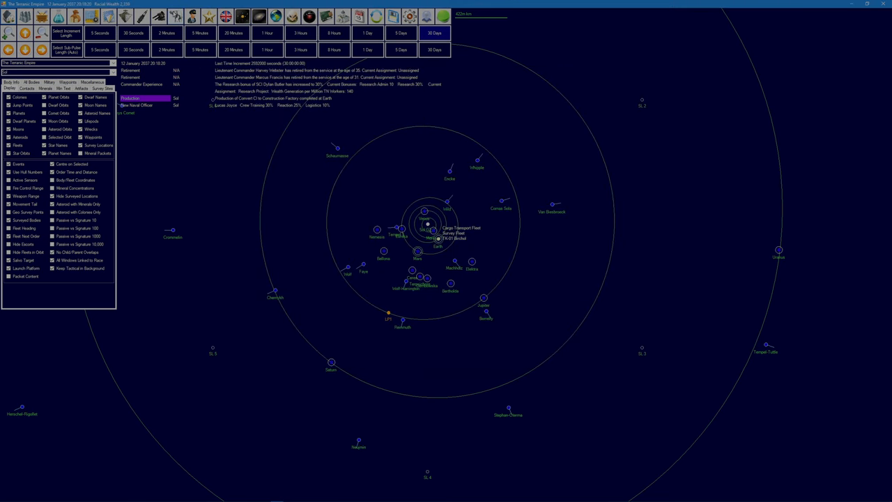
# - Browse the naval organisation from Admin Command through Survey Fleet to survey ship SV-01 Ayrshire
pyautogui.click(174, 15)
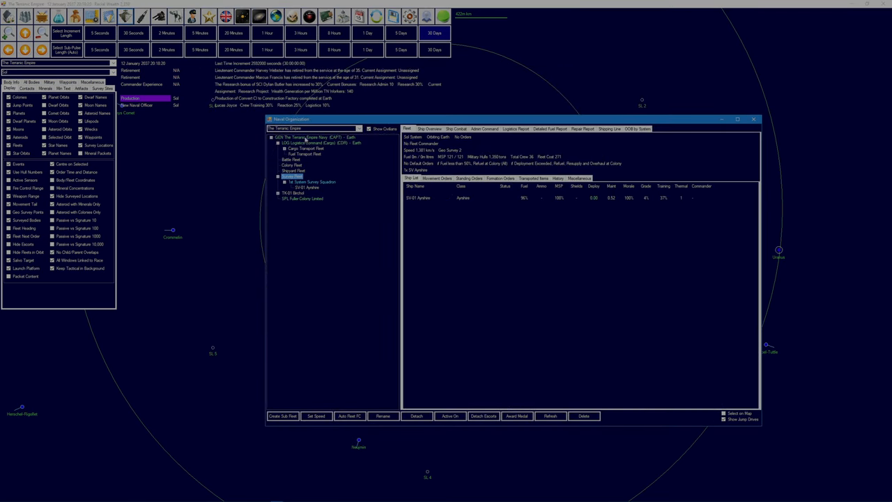
pyautogui.click(484, 128)
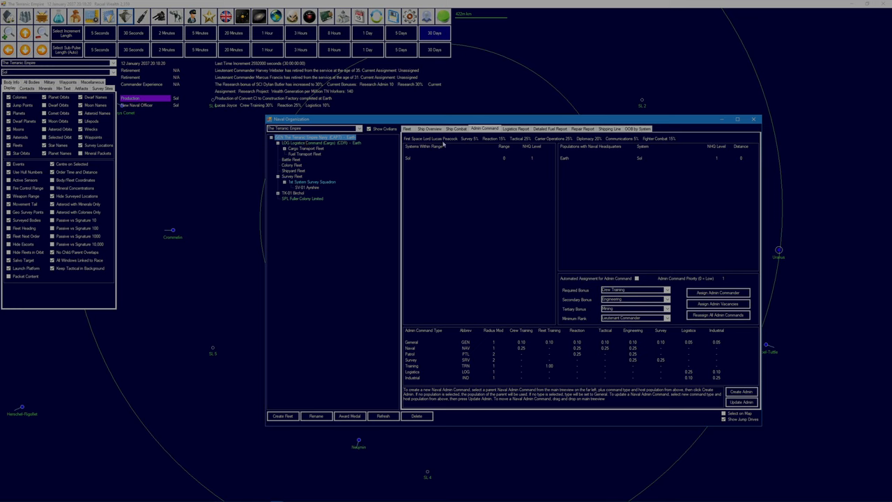
pyautogui.click(314, 137)
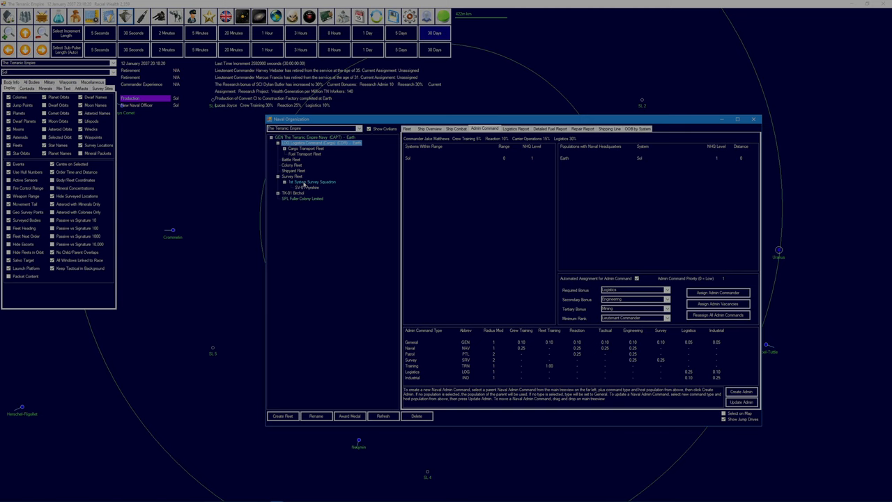
pyautogui.click(293, 176)
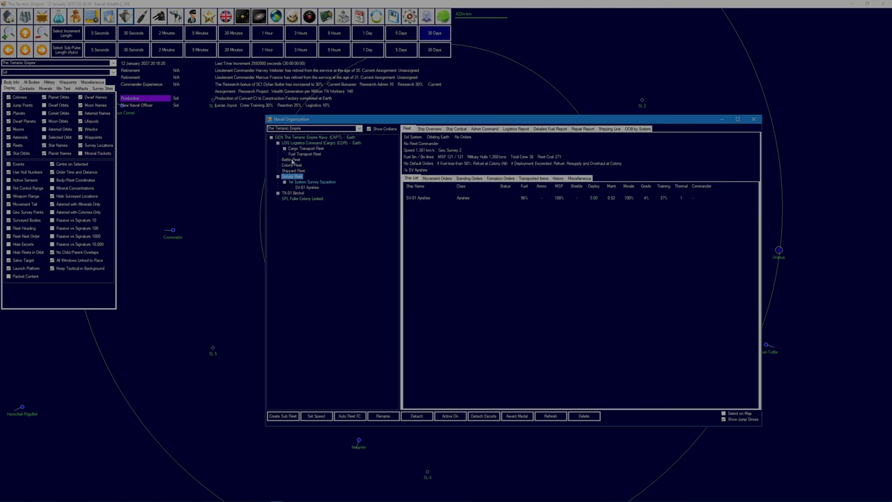
pyautogui.click(294, 183)
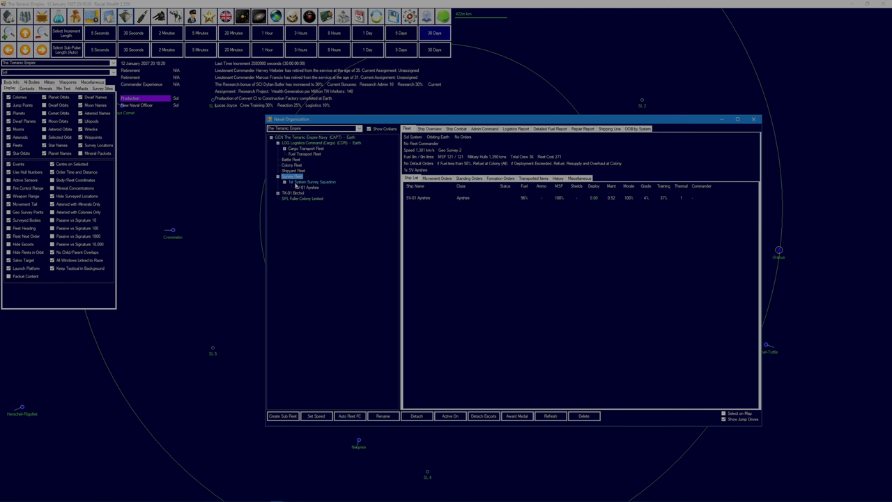
pyautogui.click(306, 187)
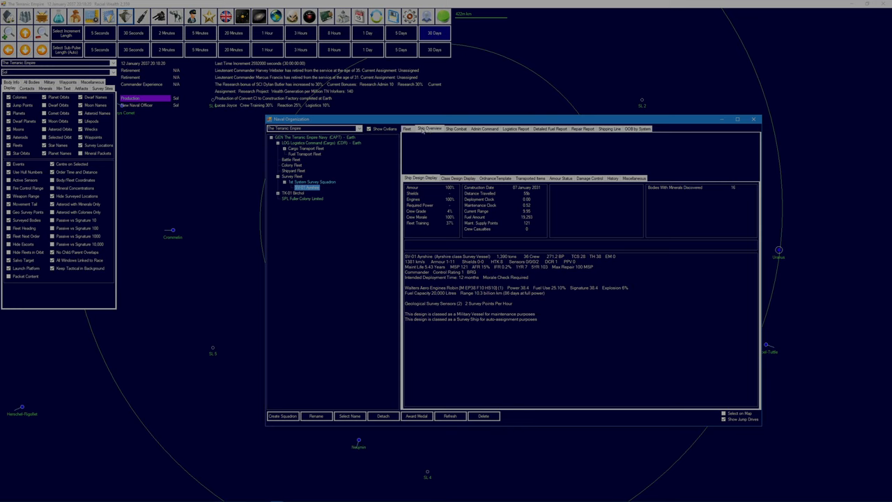
pyautogui.moveTo(712, 143)
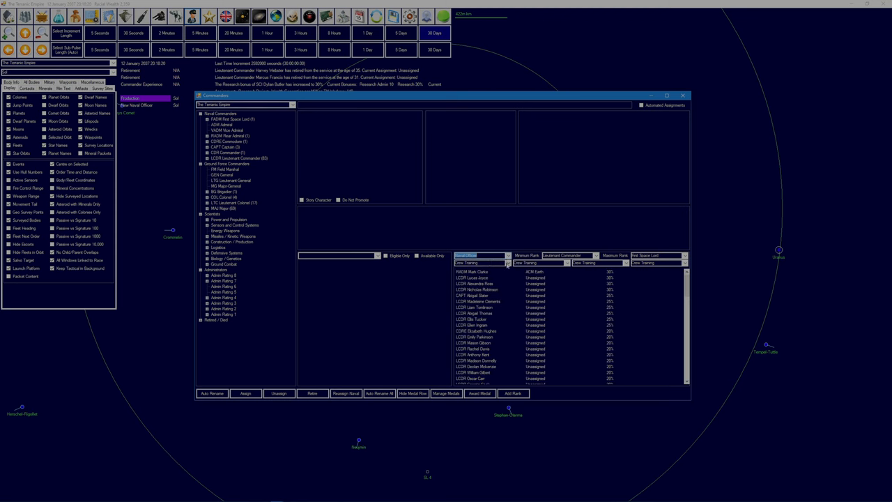
# - Promote the top survey-skilled officer, Aaron Little, and assign him to command SV-01 Ayrshire
pyautogui.click(472, 271)
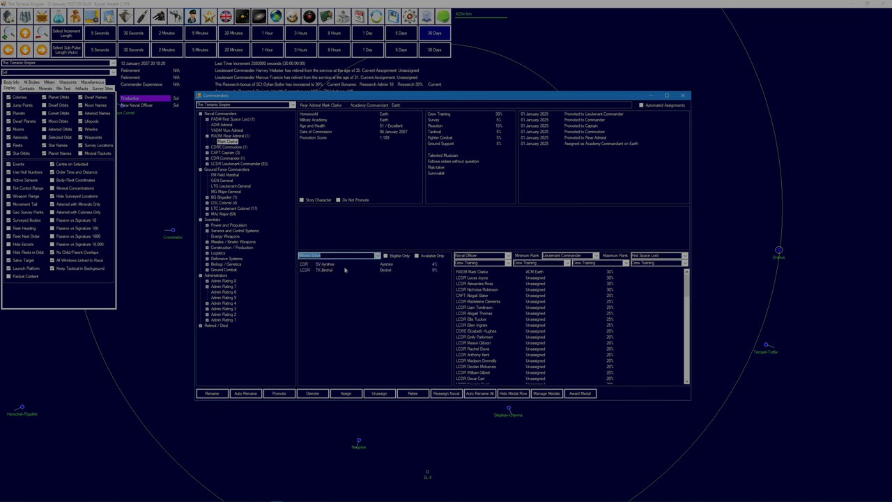
pyautogui.click(323, 263)
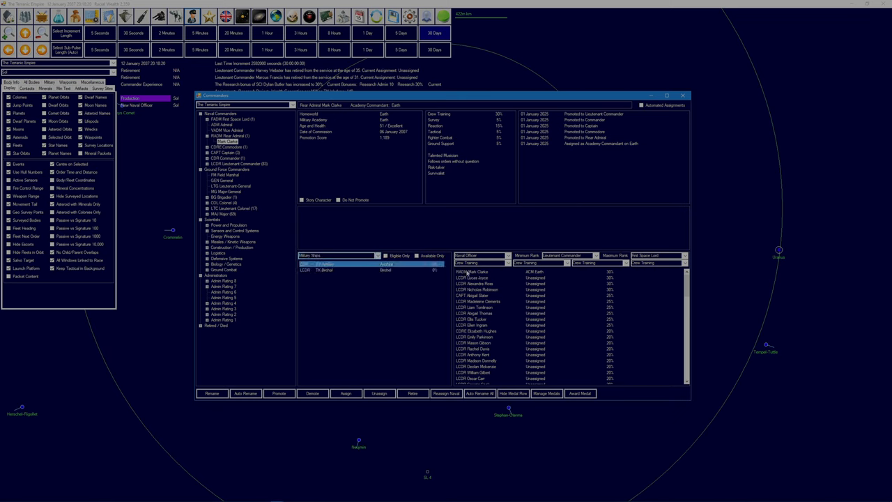
pyautogui.click(479, 263)
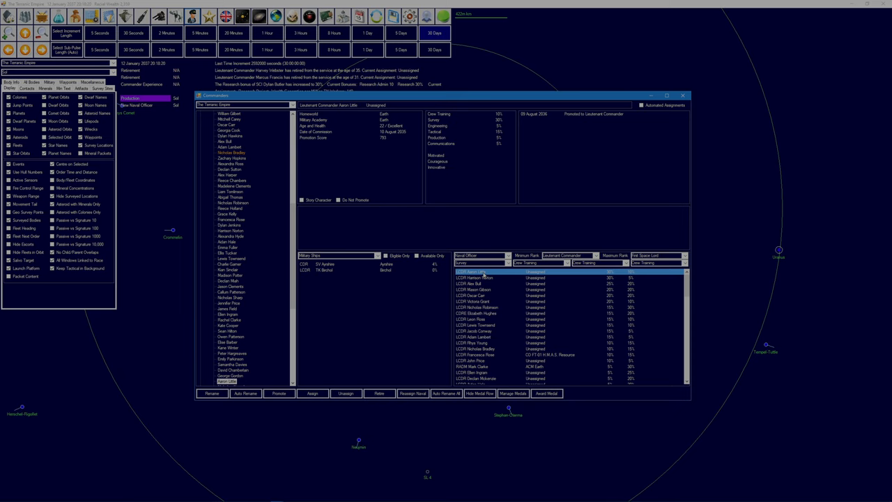
pyautogui.click(474, 271)
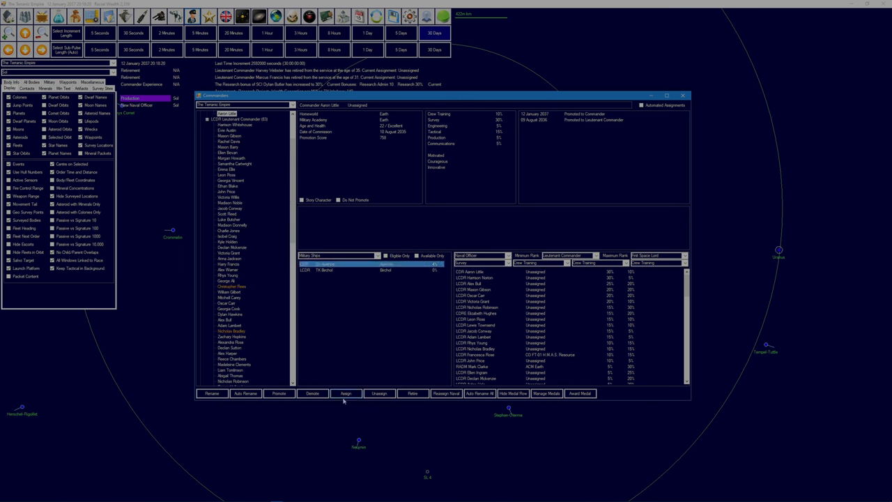
pyautogui.click(346, 393)
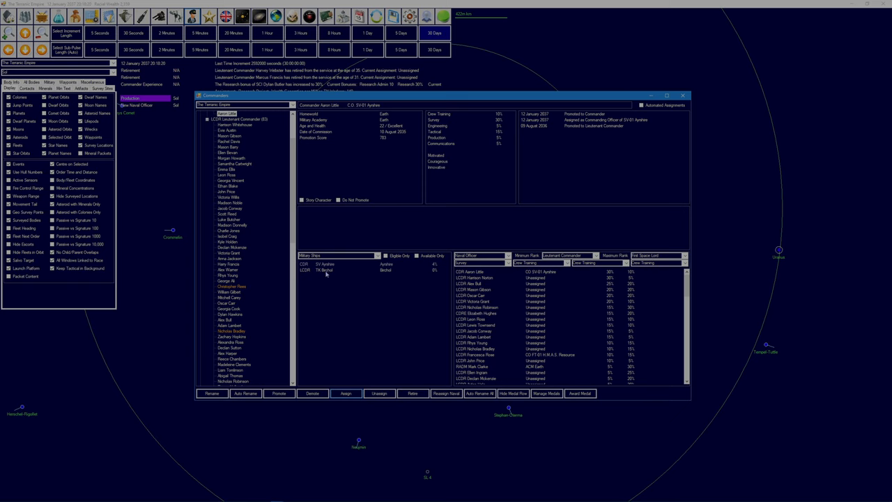
# - Assign the best logistics officer, George Gordon, to command TK-01 Birchol
pyautogui.click(349, 271)
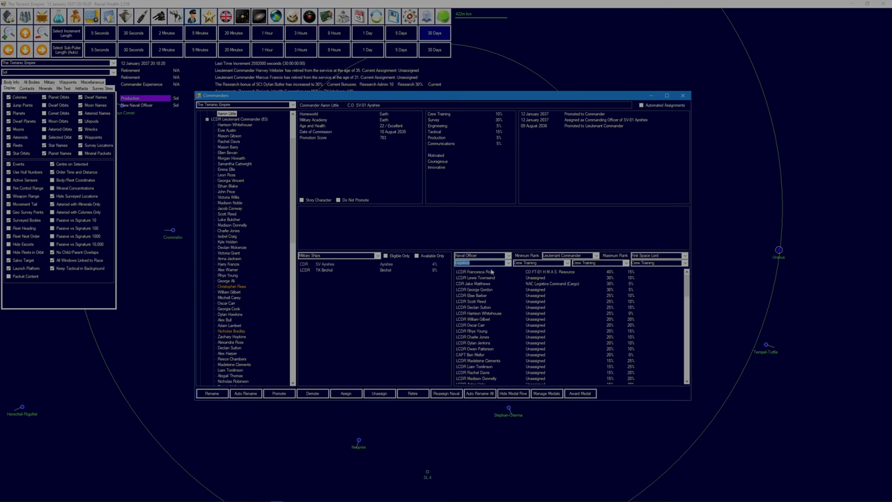
pyautogui.click(475, 277)
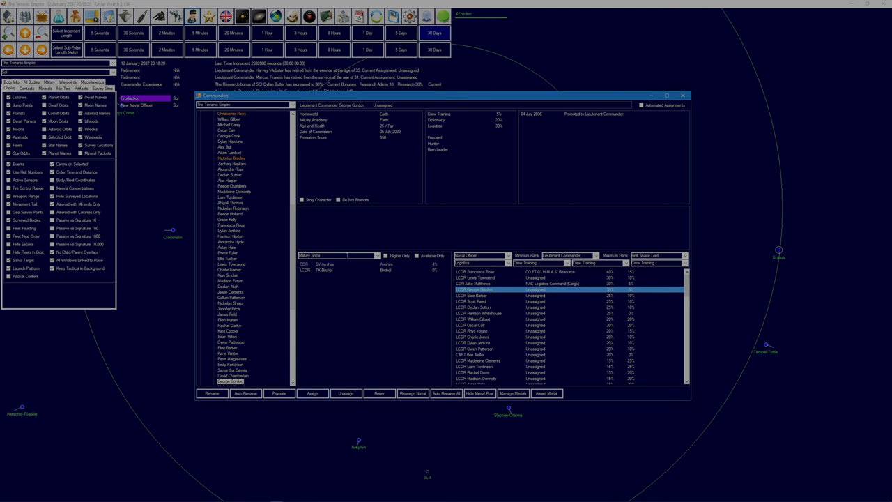
pyautogui.click(312, 393)
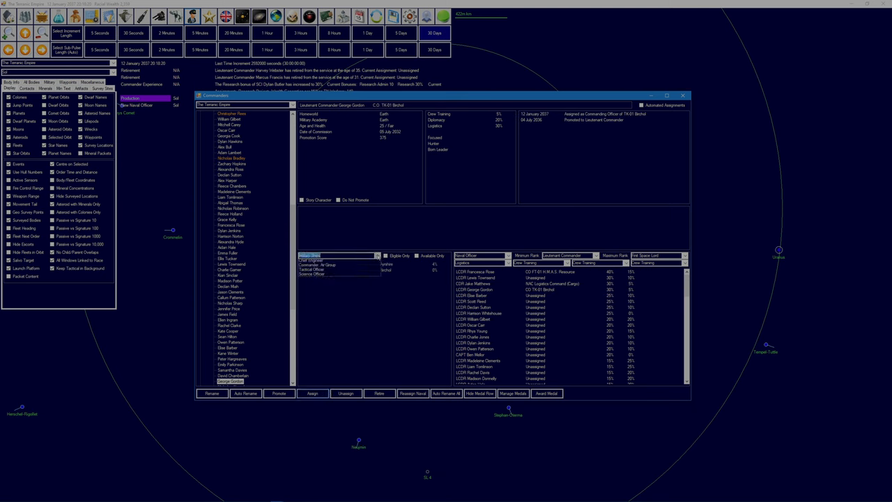
pyautogui.click(327, 261)
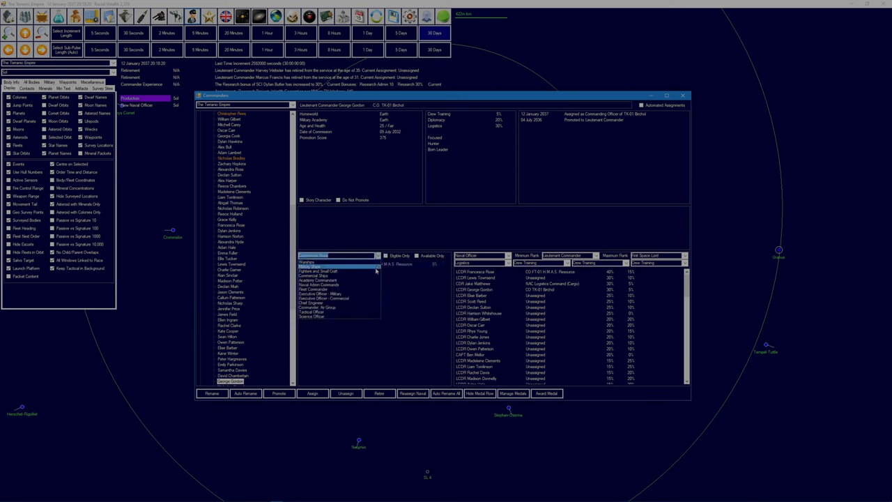
pyautogui.click(317, 263)
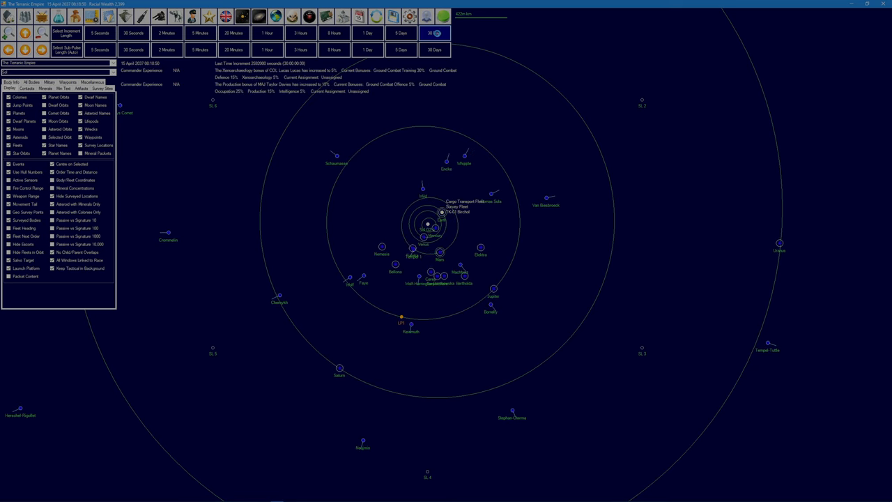
# - Advance the clock 30 days to 14 June 2037 and view Earth's industry queue
pyautogui.click(433, 32)
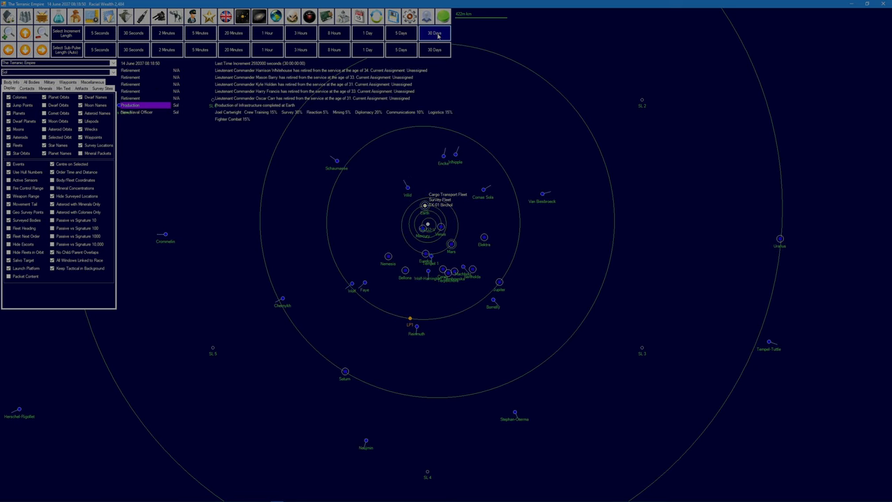
pyautogui.click(434, 33)
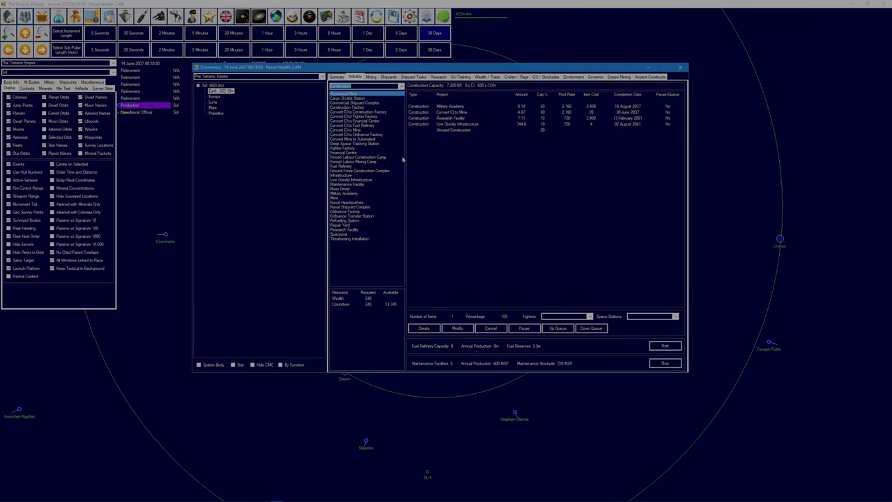
# - Queue 100 Automated Mines at 20% on Earth, then review wealth and trade figures
pyautogui.click(337, 76)
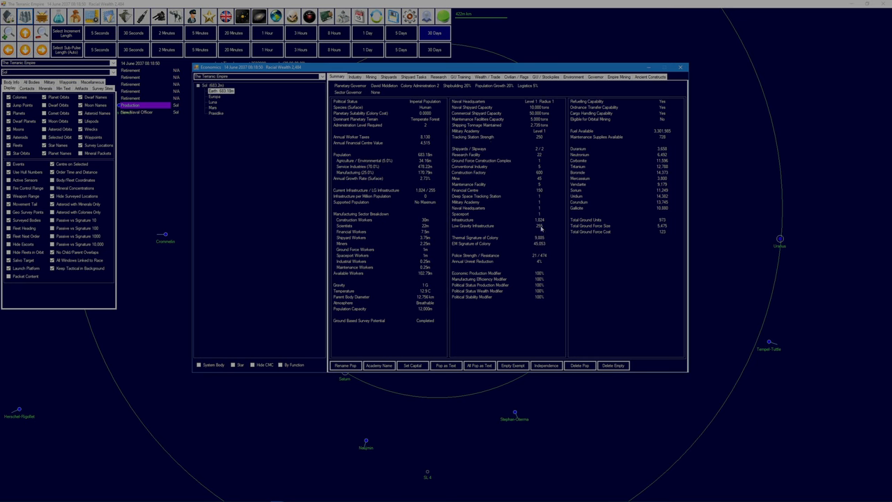
pyautogui.click(354, 76)
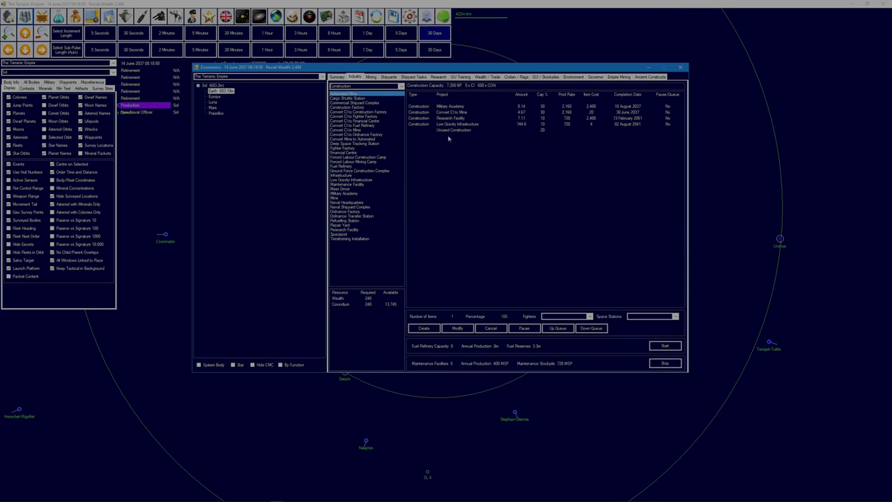
pyautogui.moveTo(544, 132)
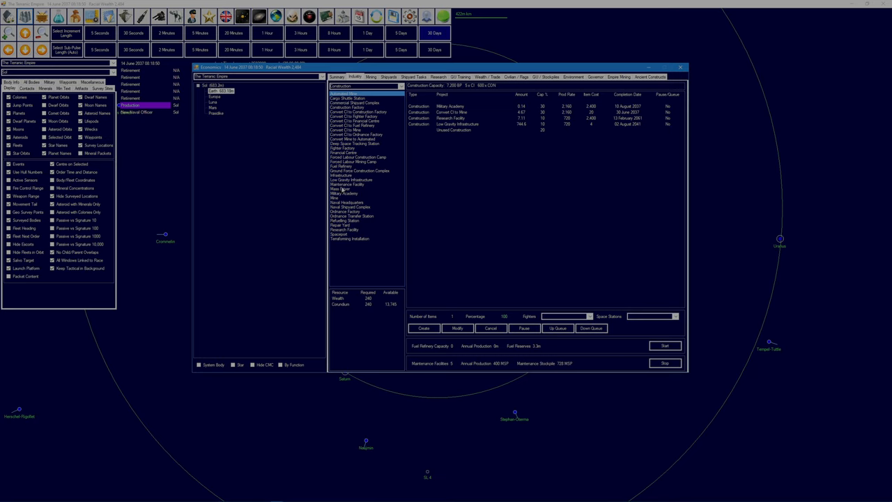
pyautogui.moveTo(363, 183)
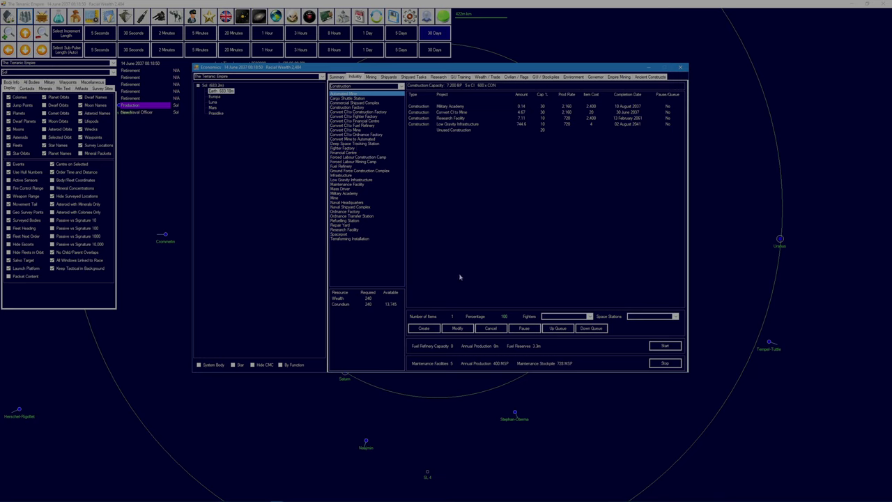
pyautogui.moveTo(475, 302)
pyautogui.write('00')
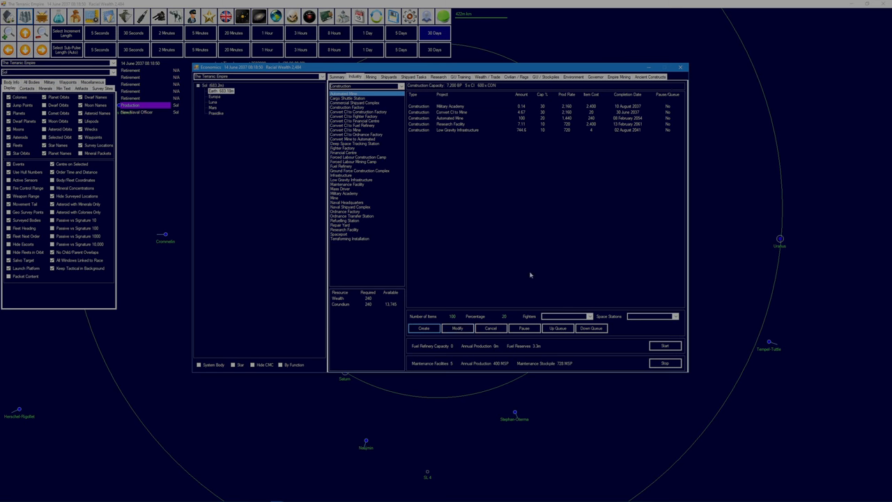
pyautogui.click(480, 77)
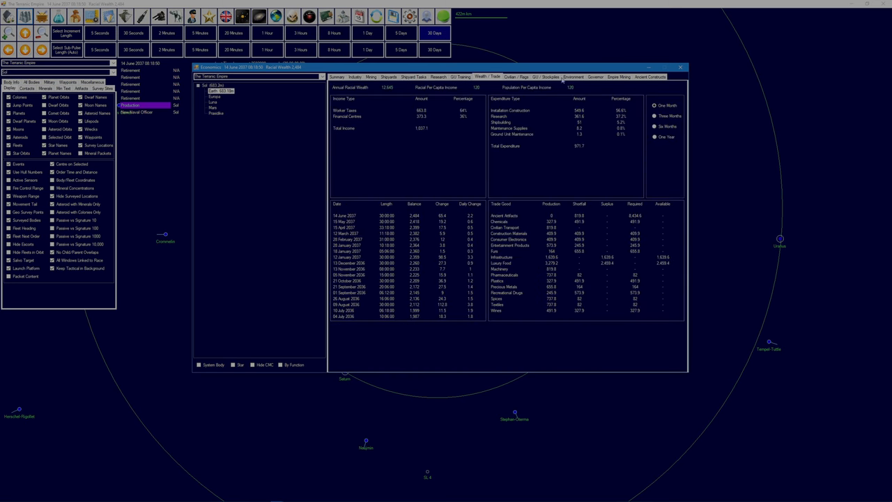
# - Review Earth's 1st Colonial Defence Regiment, then close the Economics window
pyautogui.click(548, 77)
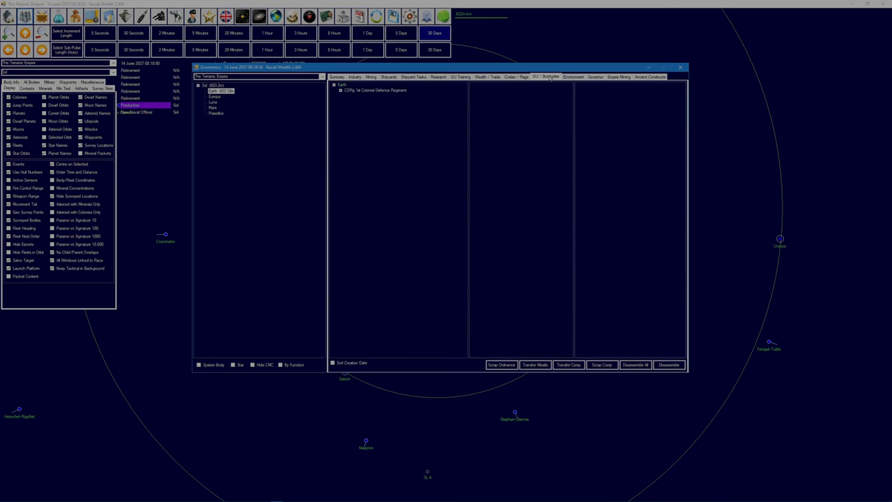
pyautogui.click(340, 90)
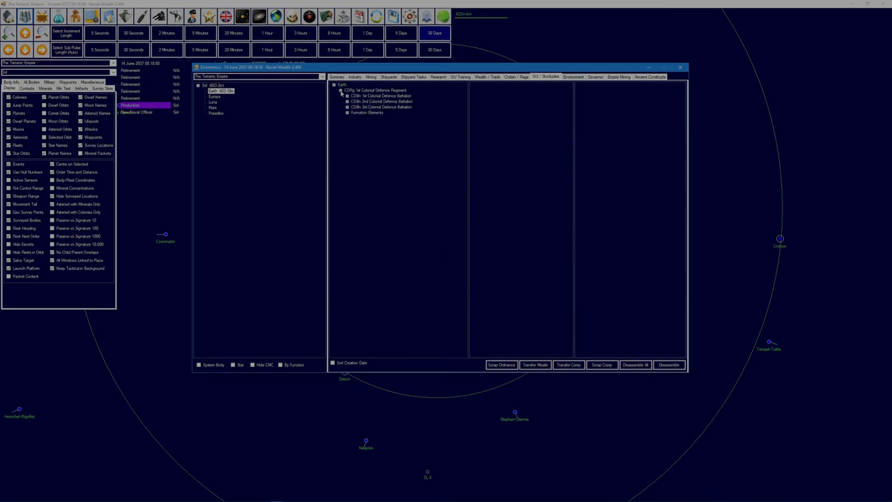
pyautogui.click(341, 90)
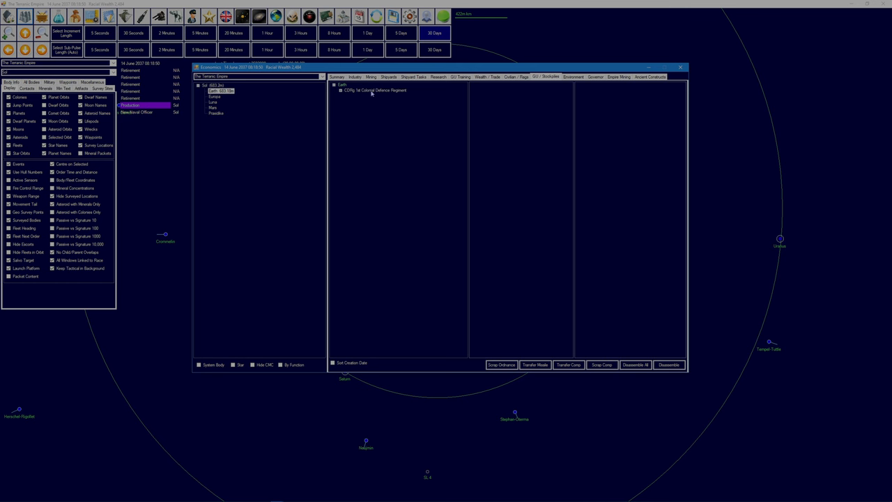
pyautogui.click(336, 76)
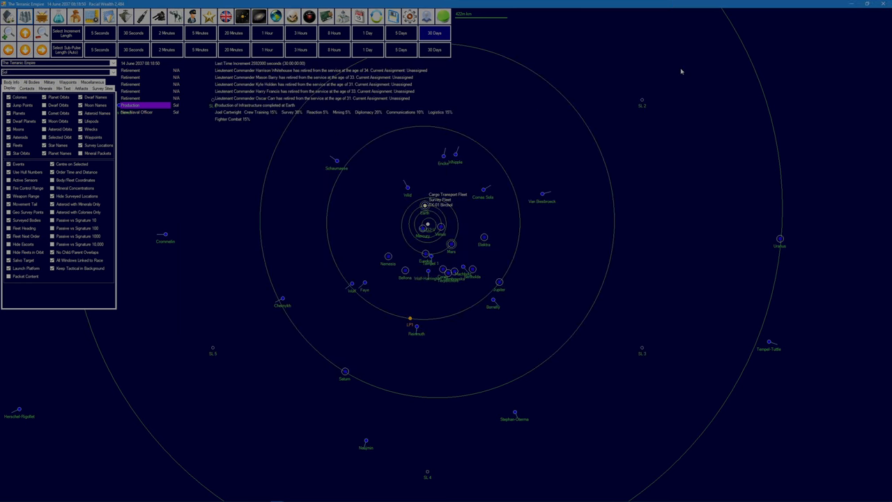
pyautogui.moveTo(326, 198)
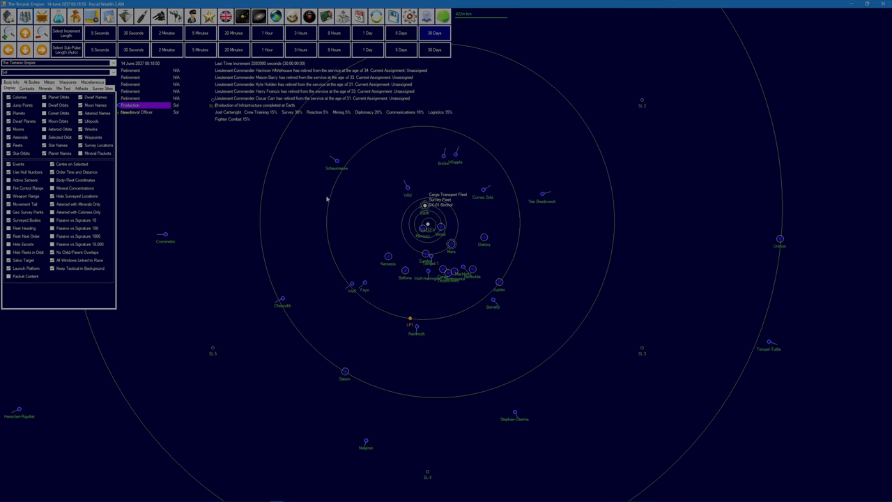
pyautogui.moveTo(324, 146)
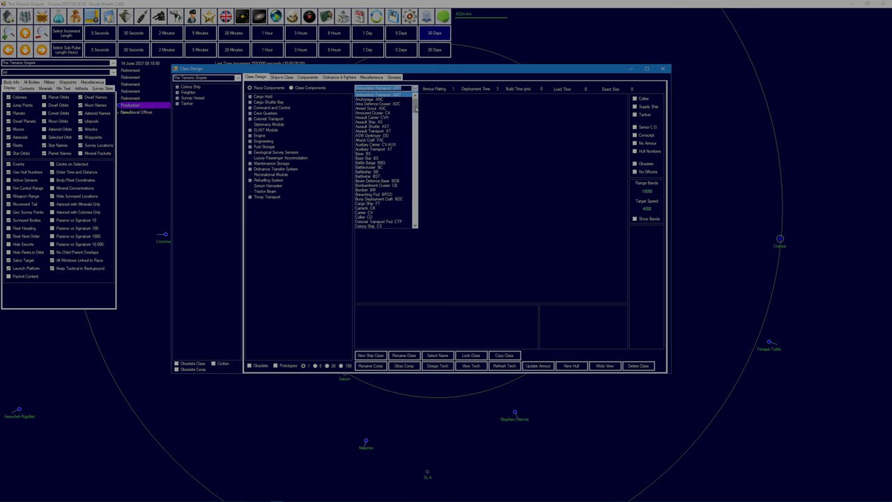
# - Create a new ship class with the Troop Transport TT hull, dismissing the name prompt
pyautogui.scroll(-3)
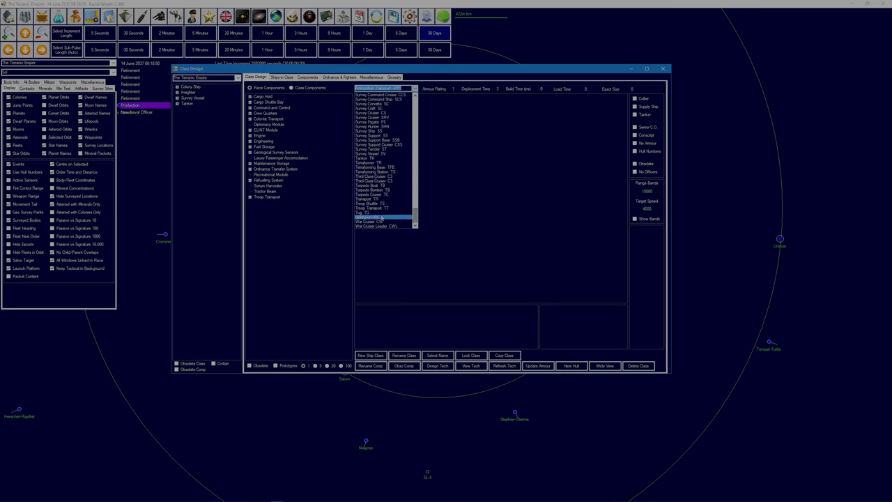
pyautogui.click(383, 88)
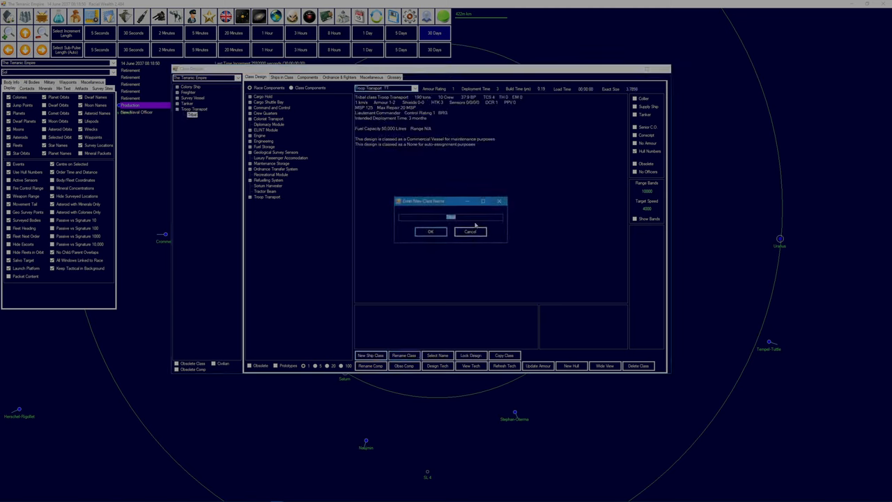
pyautogui.click(470, 232)
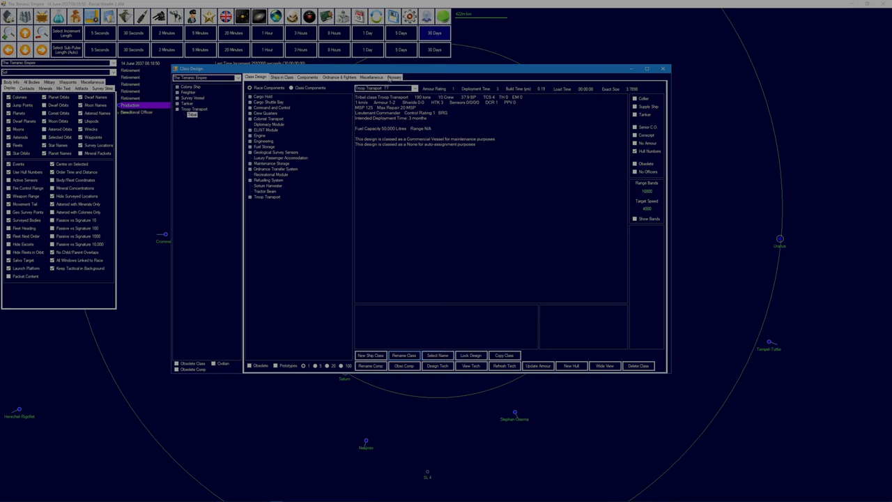
# - Set the class naming theme to Royal Navy Amphibious Ships and open the name picker
pyautogui.click(371, 76)
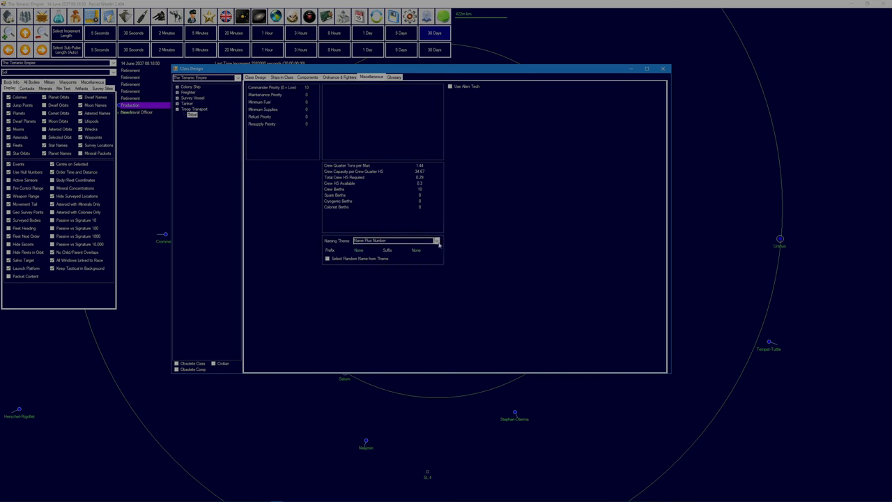
pyautogui.click(436, 241)
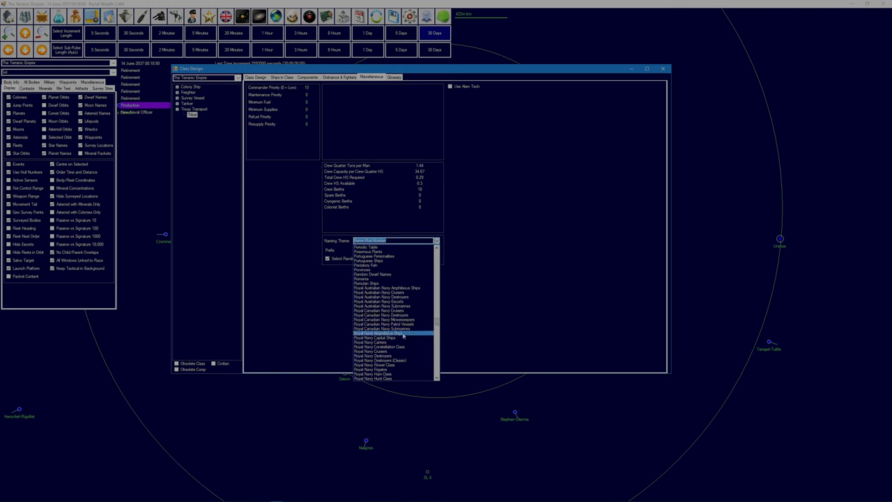
pyautogui.click(386, 332)
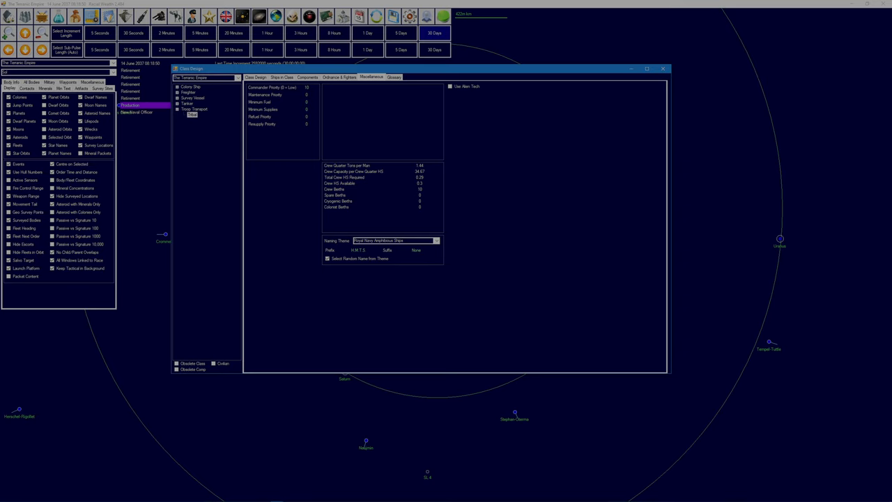
pyautogui.moveTo(395, 252)
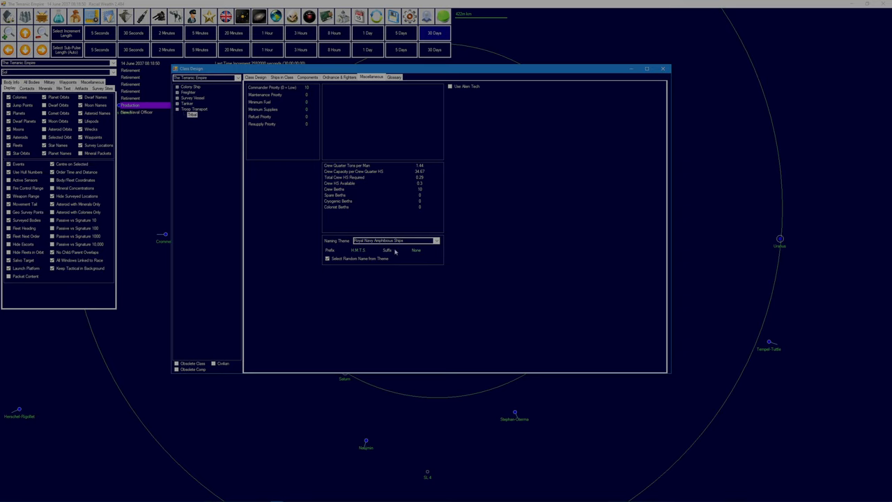
pyautogui.moveTo(330, 265)
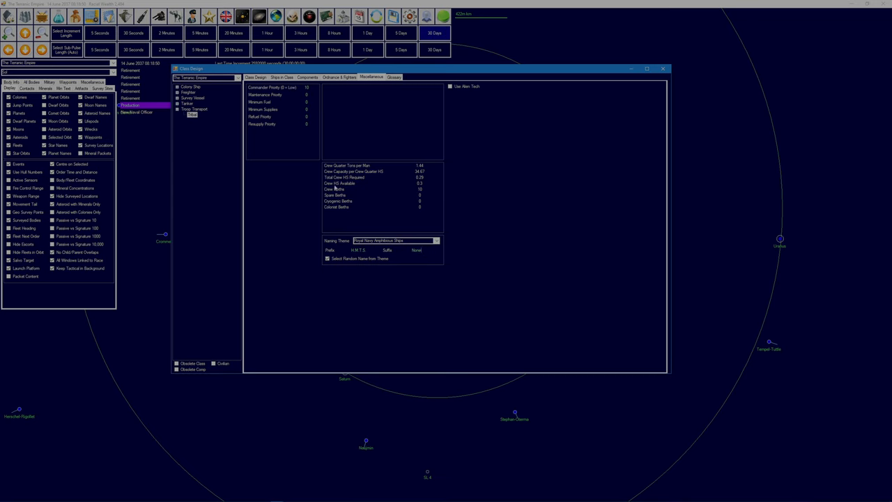
pyautogui.click(256, 77)
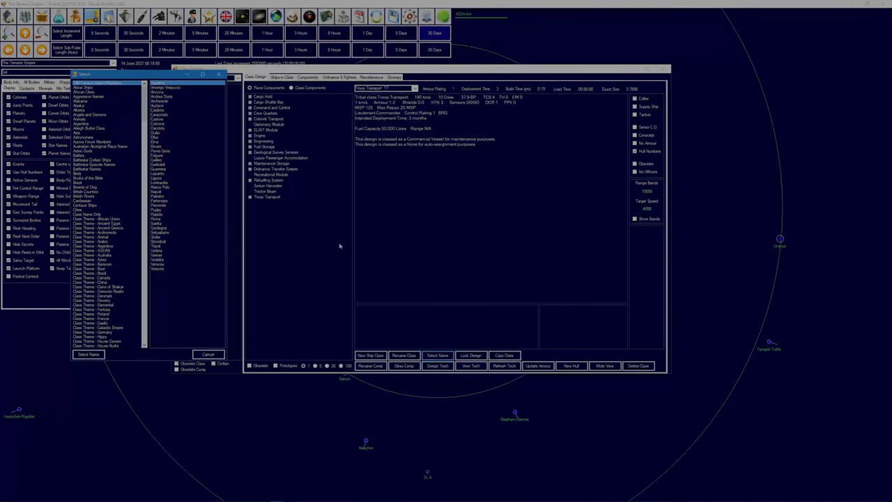
# - Add a conventional troop transport bay and a Curtis Marine Poodle engine to the Intrepid class
pyautogui.scroll(-3)
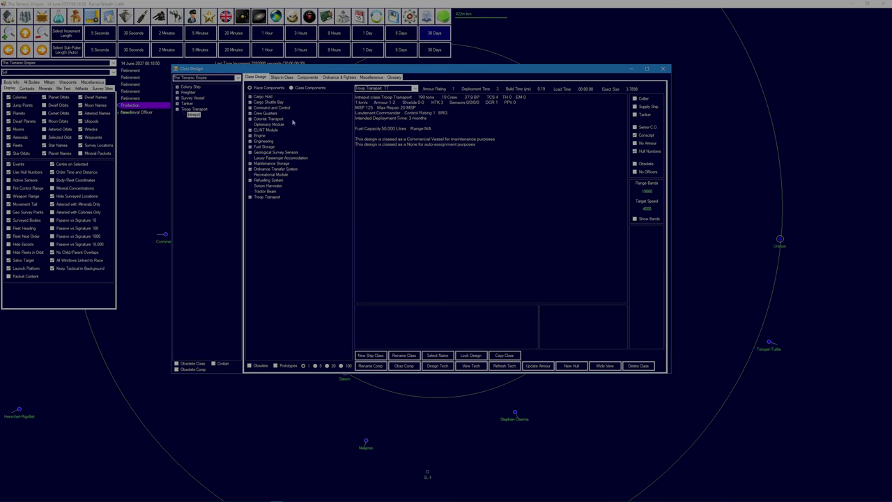
pyautogui.click(267, 195)
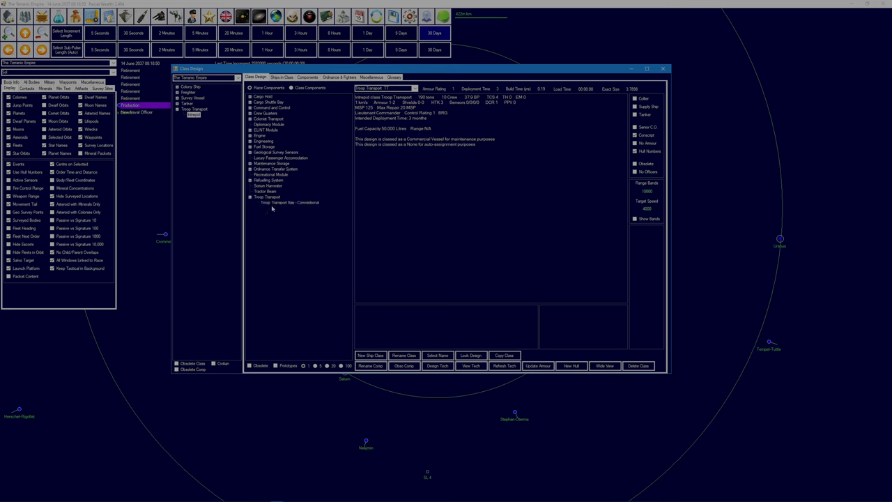
pyautogui.click(289, 202)
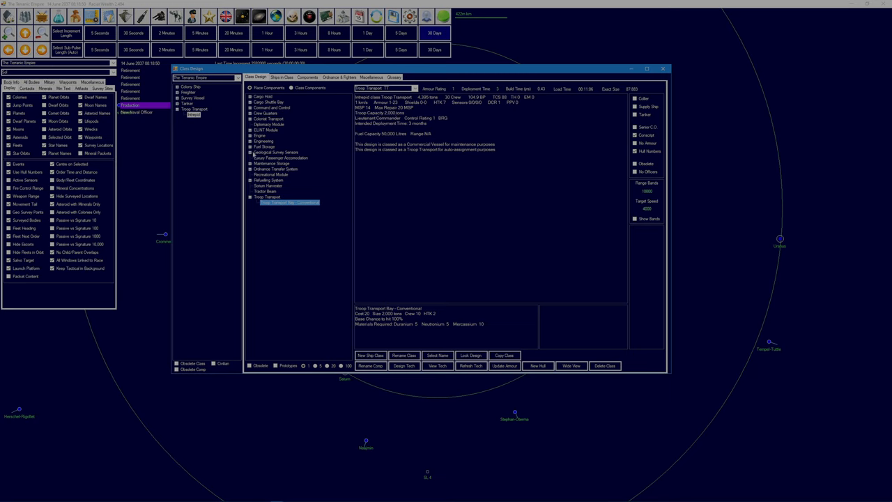
pyautogui.click(263, 141)
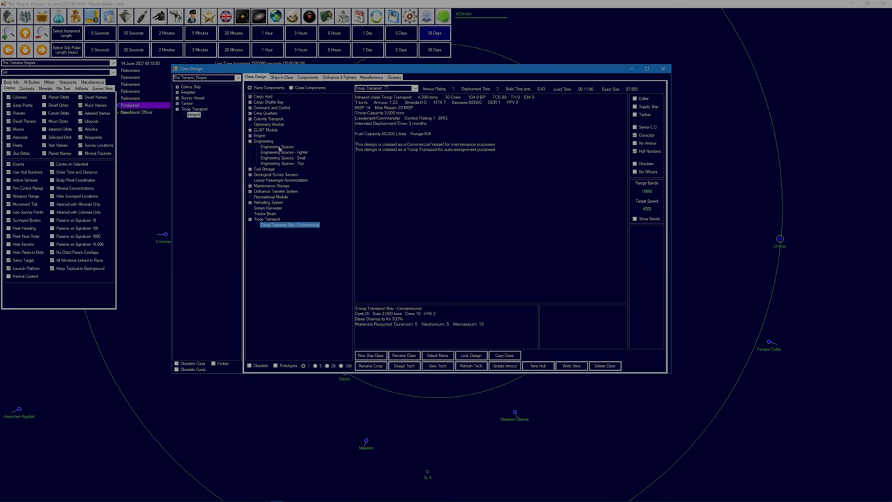
pyautogui.click(250, 135)
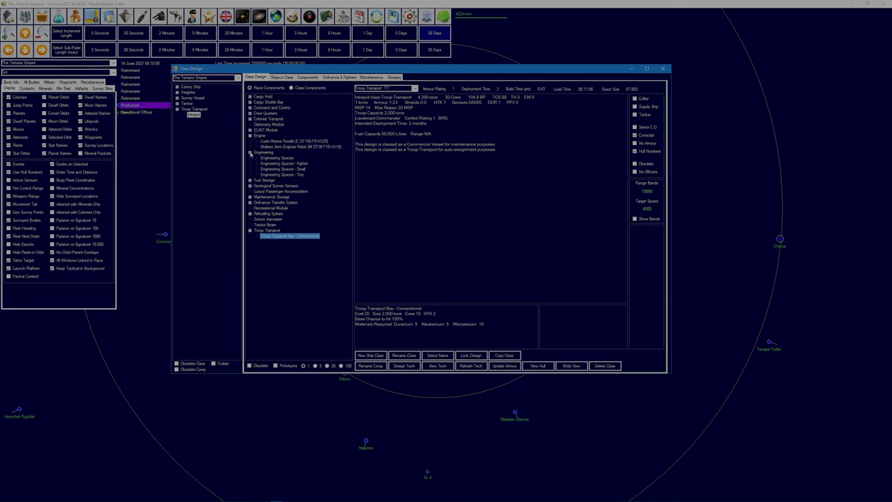
pyautogui.click(250, 152)
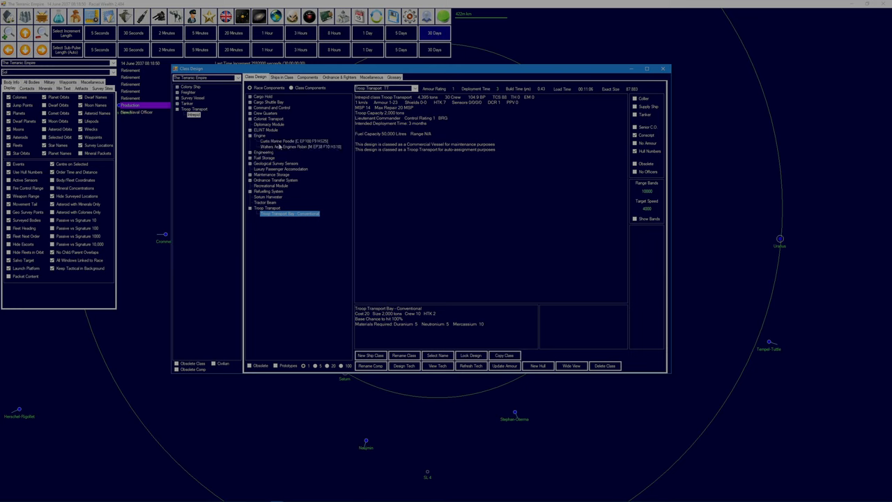
pyautogui.click(293, 141)
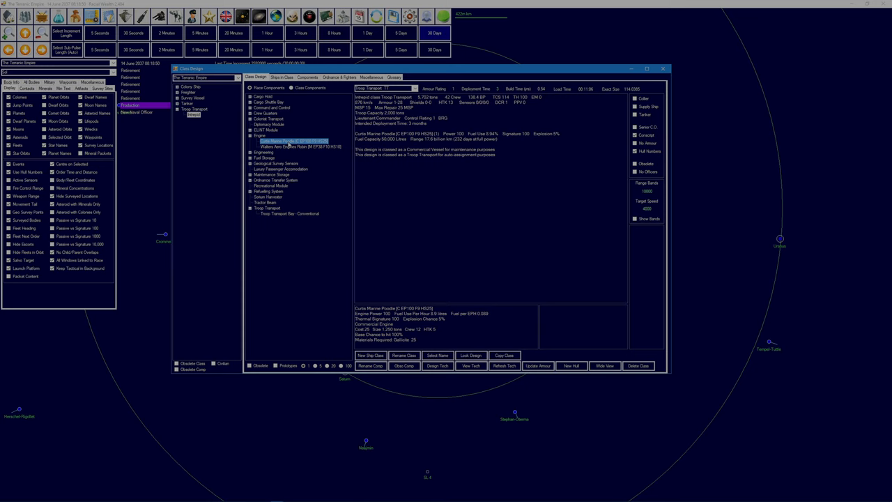
pyautogui.moveTo(413, 160)
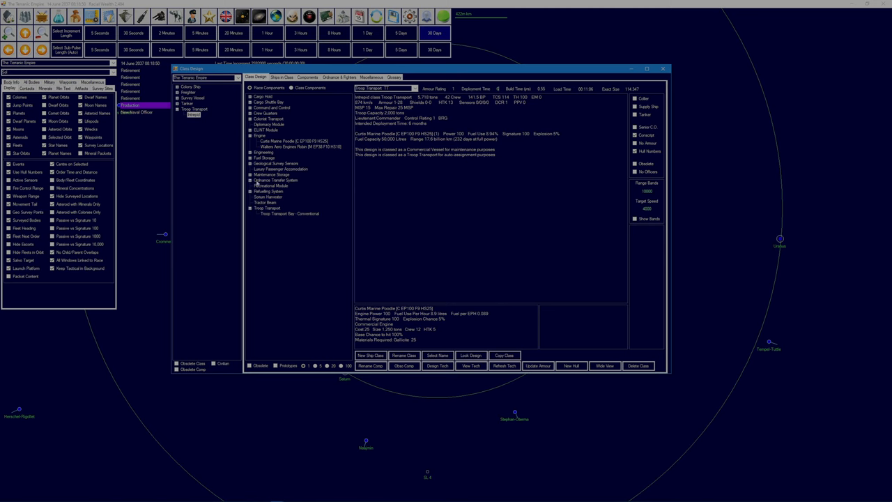
# - Replace the fighter maintenance bay with a tiny one, add small fuel storage, and lock
pyautogui.click(273, 175)
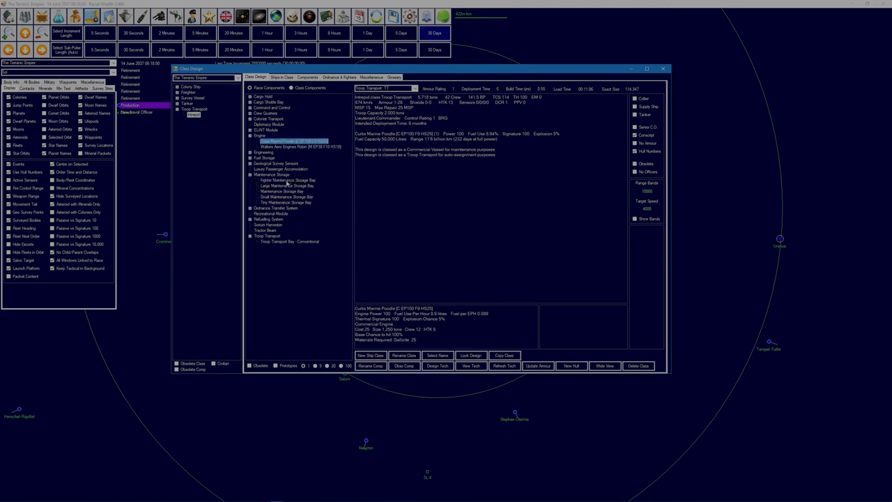
pyautogui.click(287, 179)
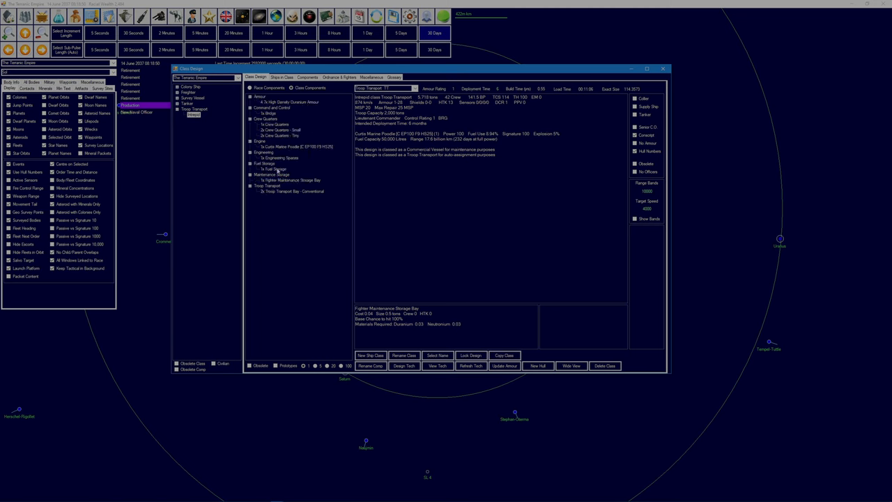
pyautogui.click(251, 174)
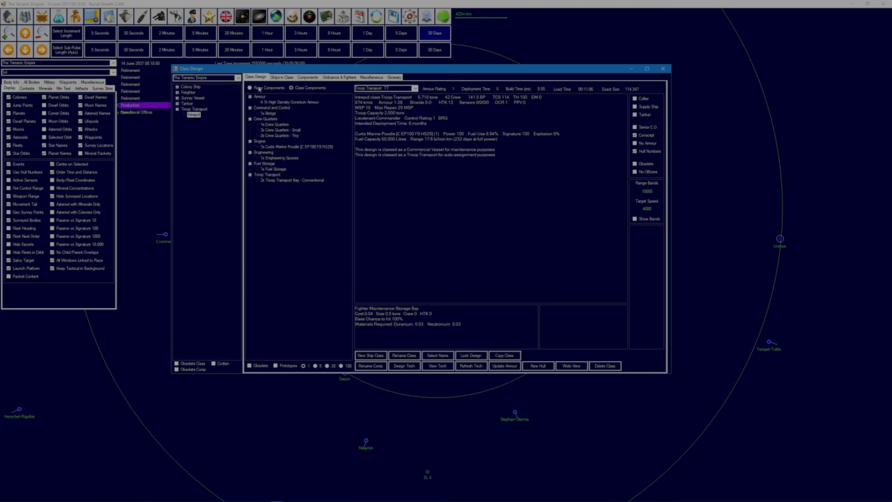
pyautogui.click(251, 87)
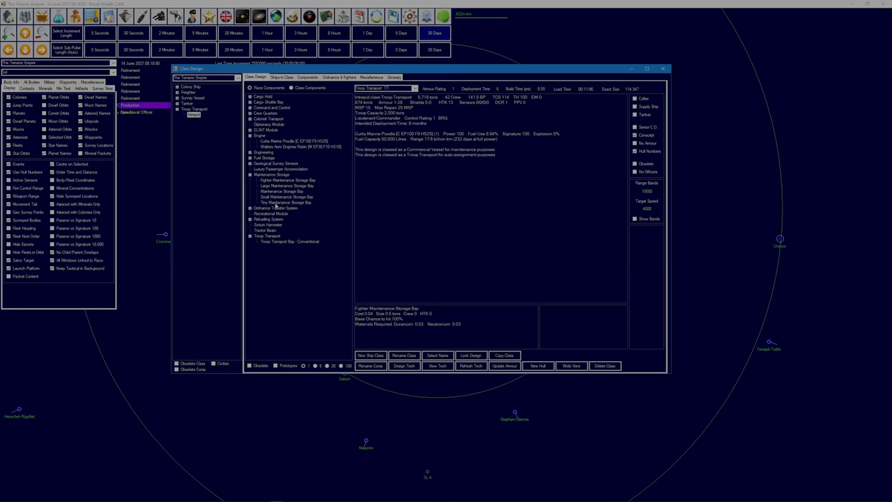
pyautogui.click(284, 202)
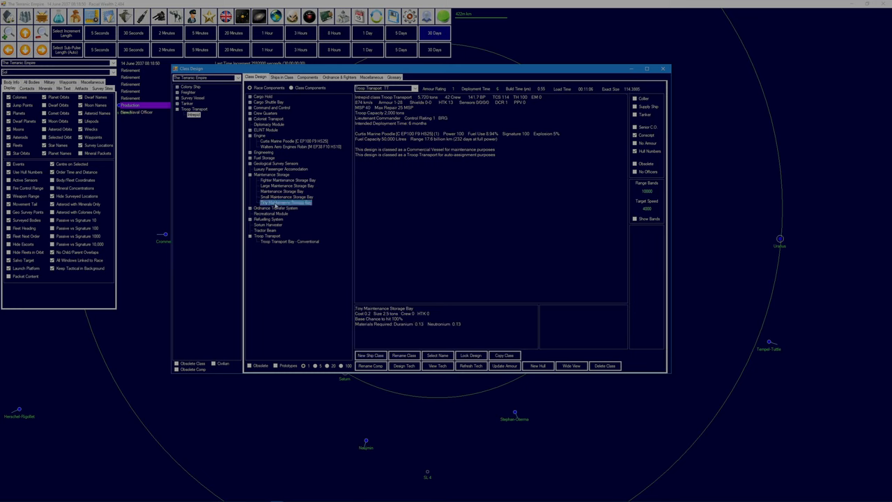
pyautogui.click(285, 202)
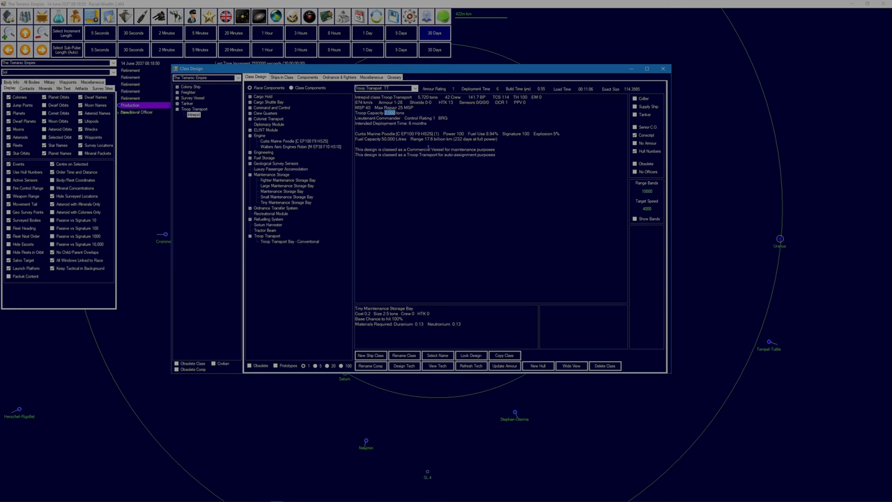
pyautogui.moveTo(521, 183)
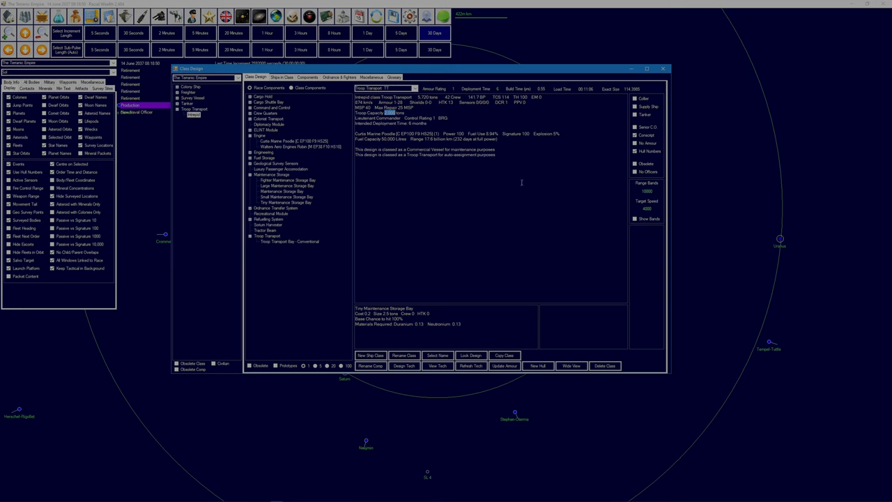
pyautogui.moveTo(300, 95)
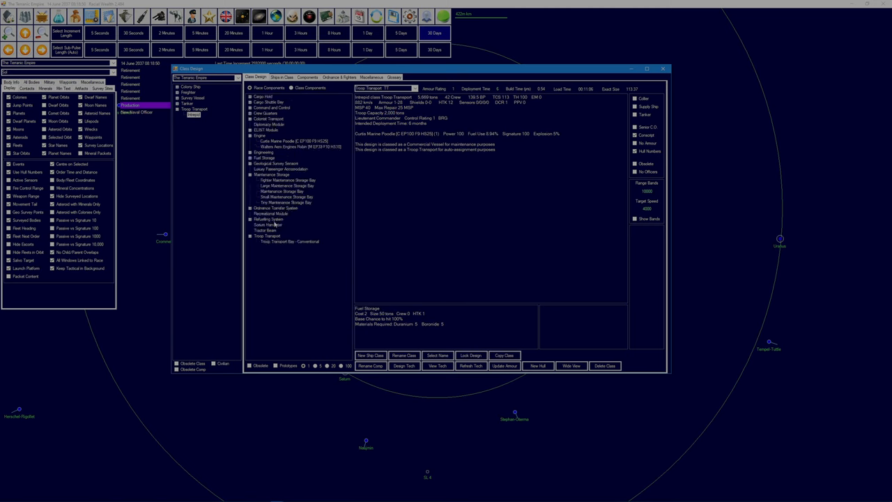
pyautogui.click(250, 157)
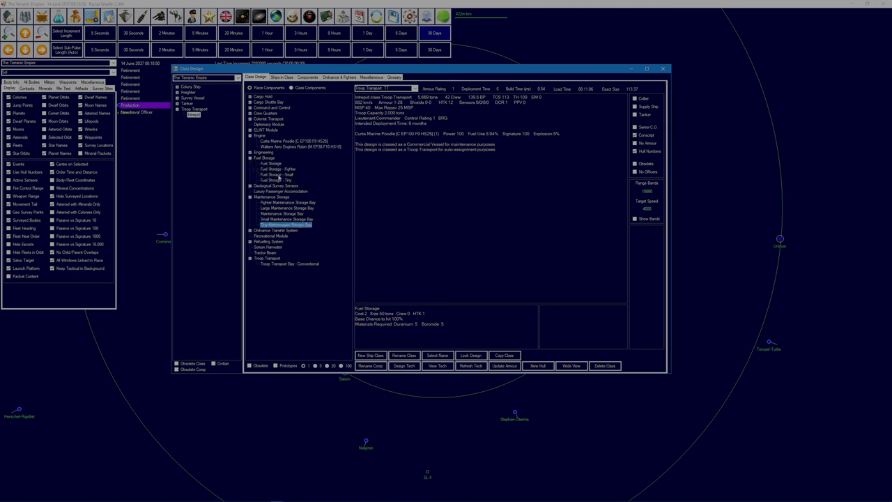
pyautogui.click(277, 173)
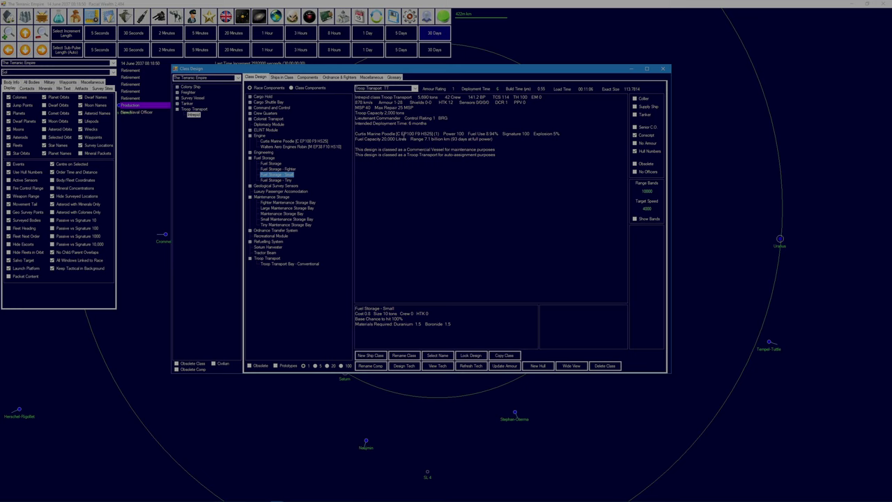
pyautogui.click(470, 355)
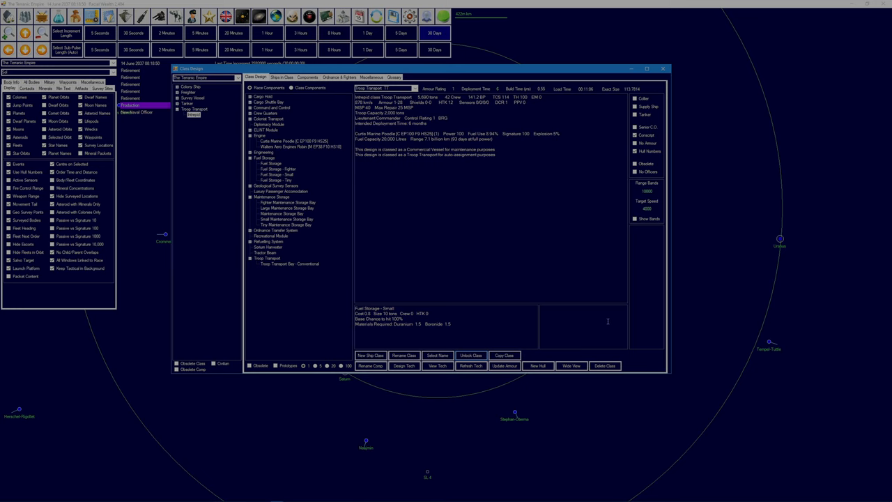
pyautogui.moveTo(610, 122)
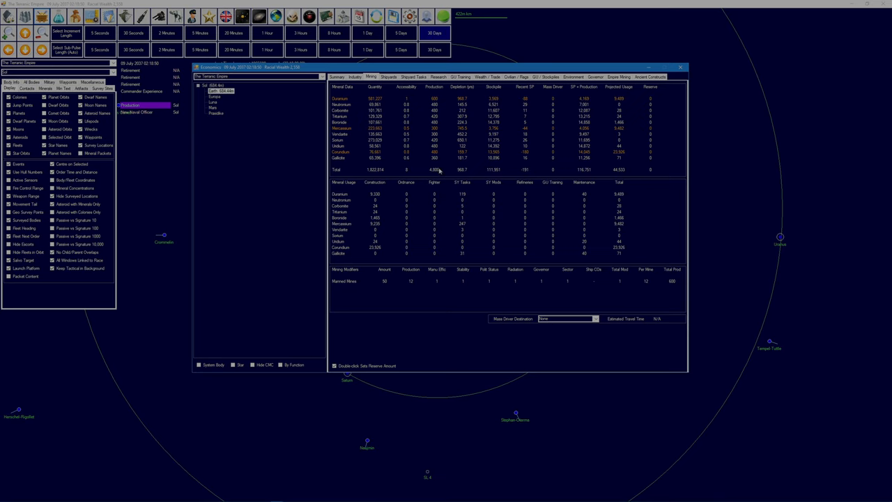
pyautogui.moveTo(440, 102)
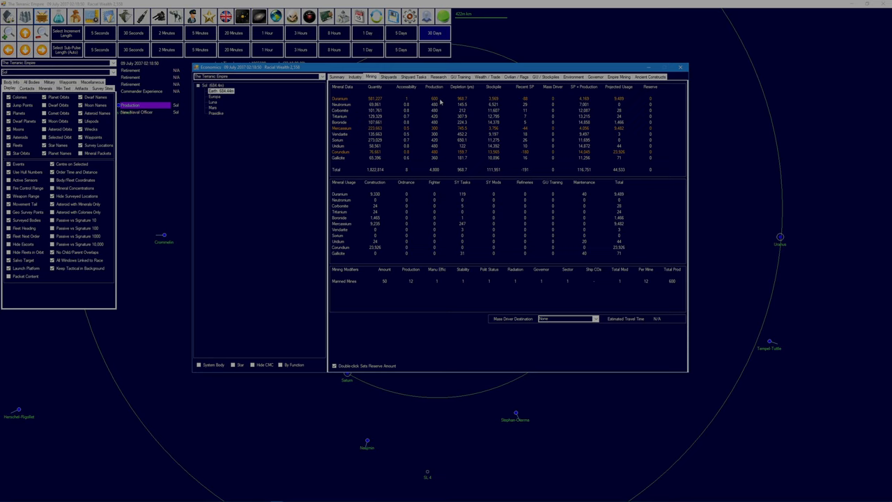
pyautogui.moveTo(498, 102)
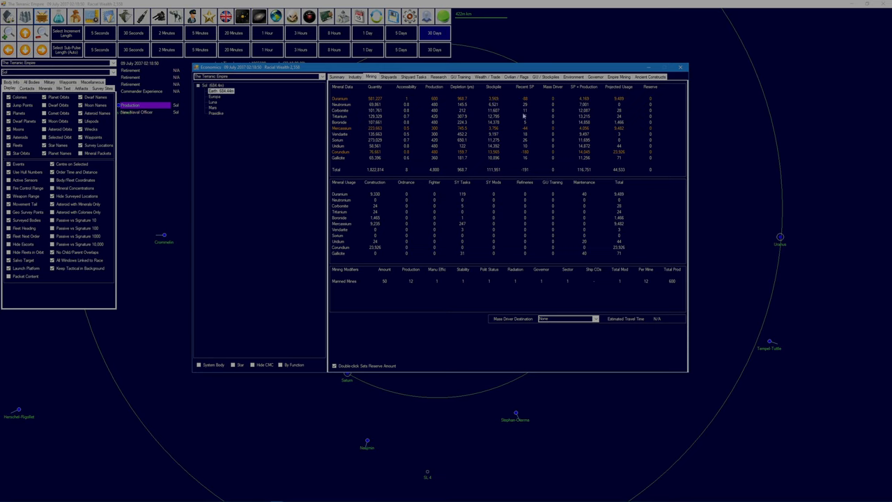
pyautogui.moveTo(434, 278)
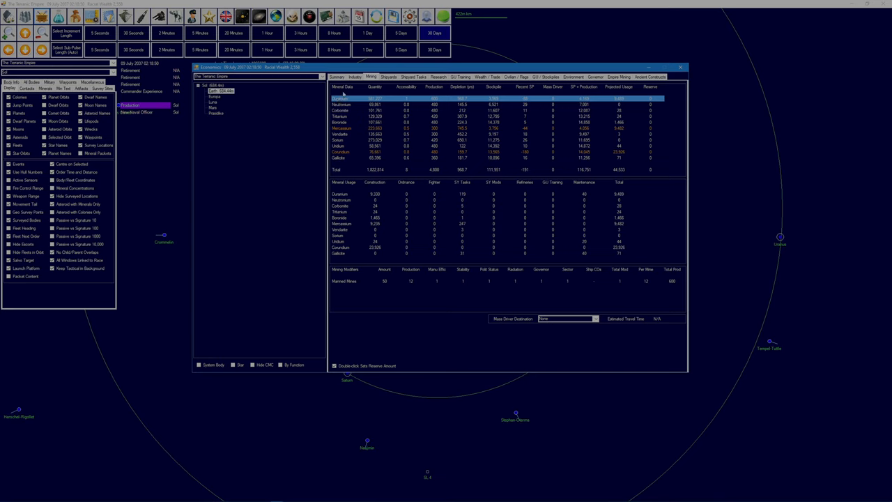
pyautogui.click(356, 76)
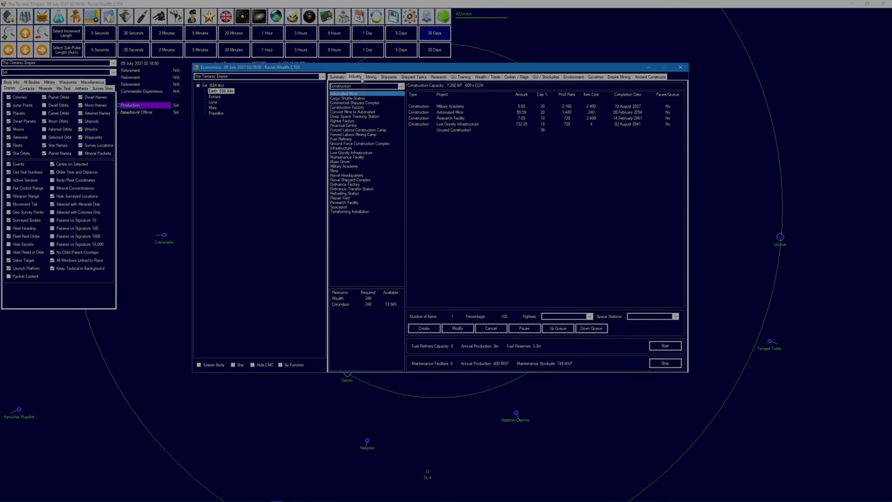
pyautogui.click(547, 77)
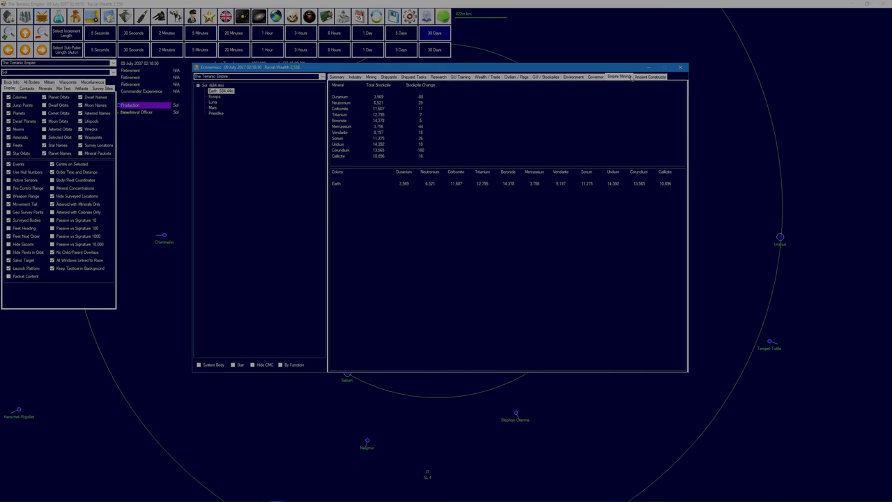
pyautogui.click(517, 77)
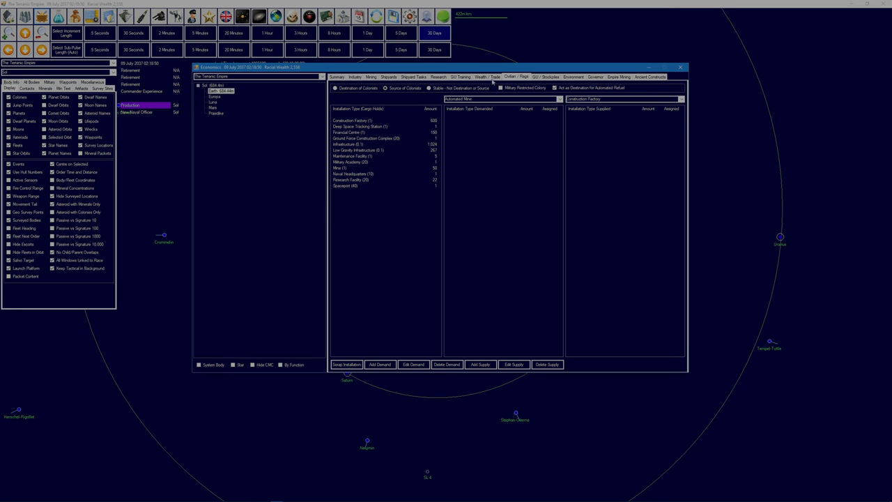
pyautogui.click(461, 76)
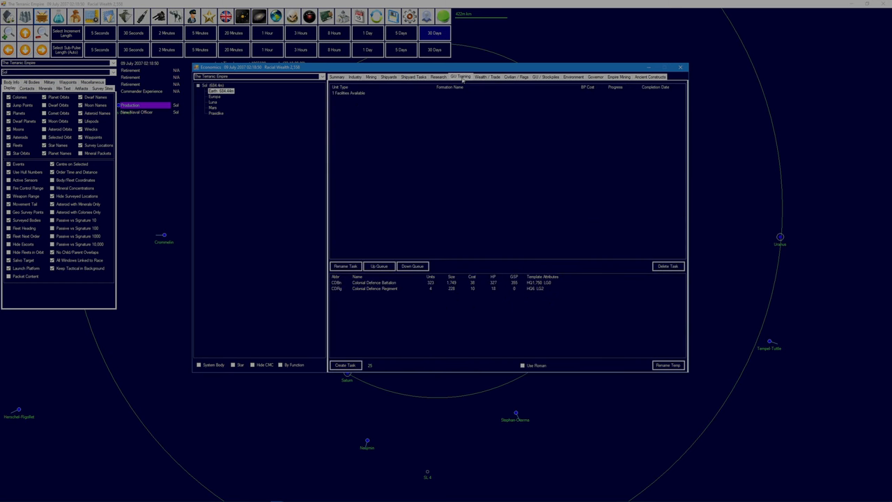
pyautogui.click(485, 77)
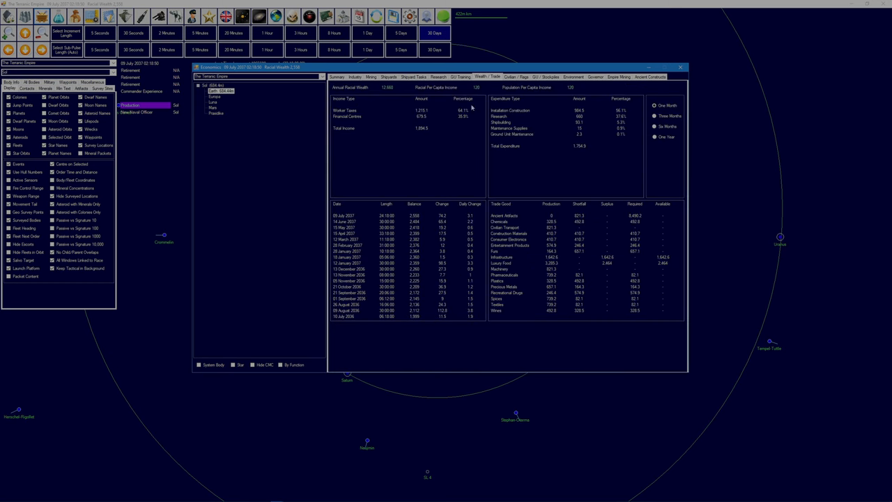
pyautogui.click(460, 76)
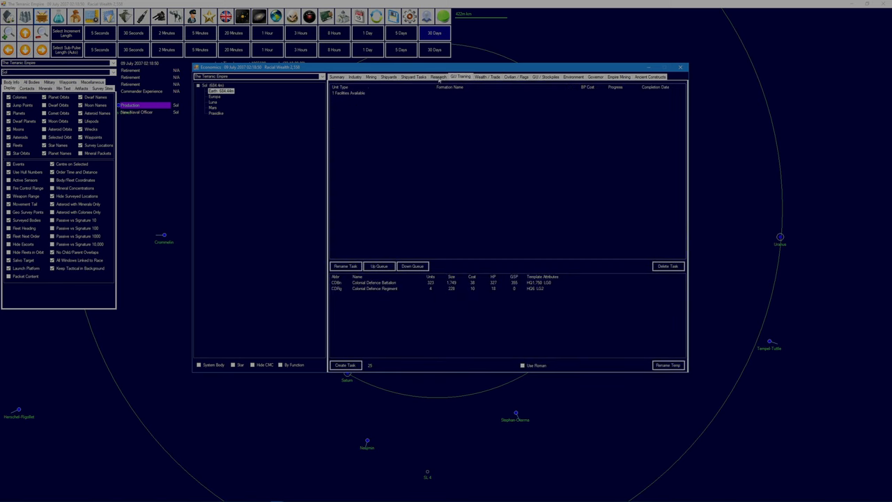
pyautogui.click(438, 76)
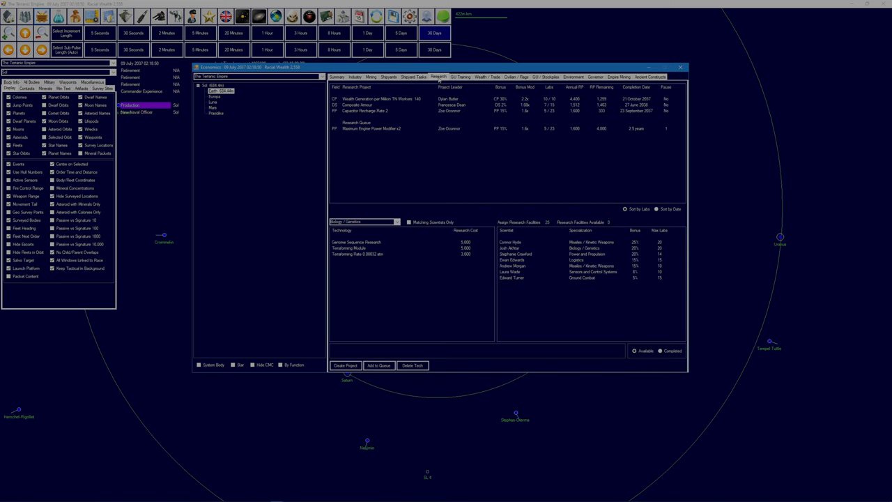
pyautogui.click(371, 76)
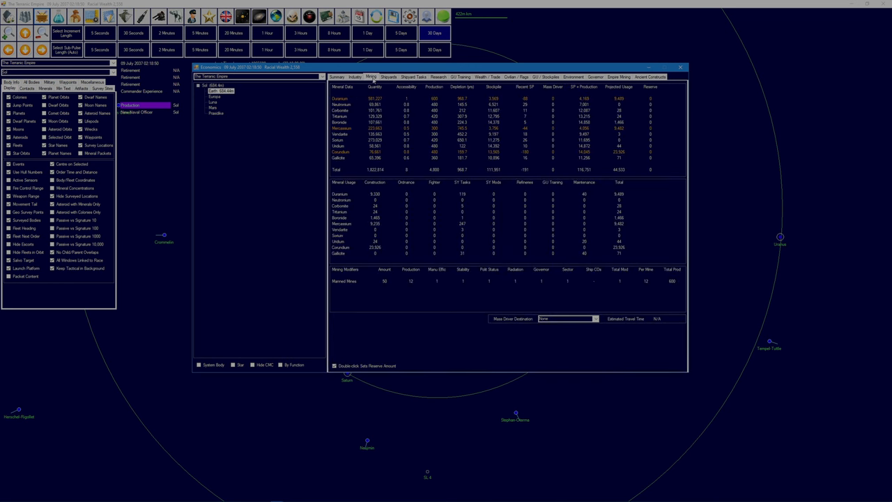
pyautogui.moveTo(381, 200)
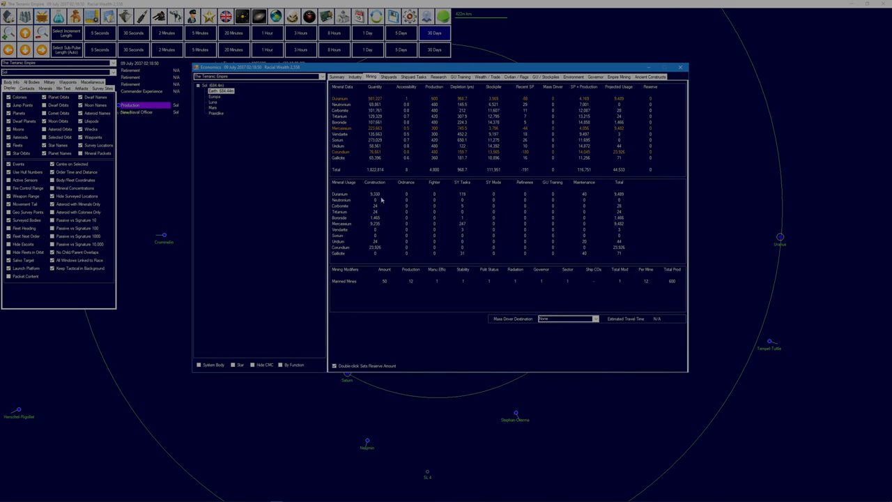
# - Check Duranium usage and the build costs of Military Academy and Low Gravity Infrastructure
pyautogui.click(341, 194)
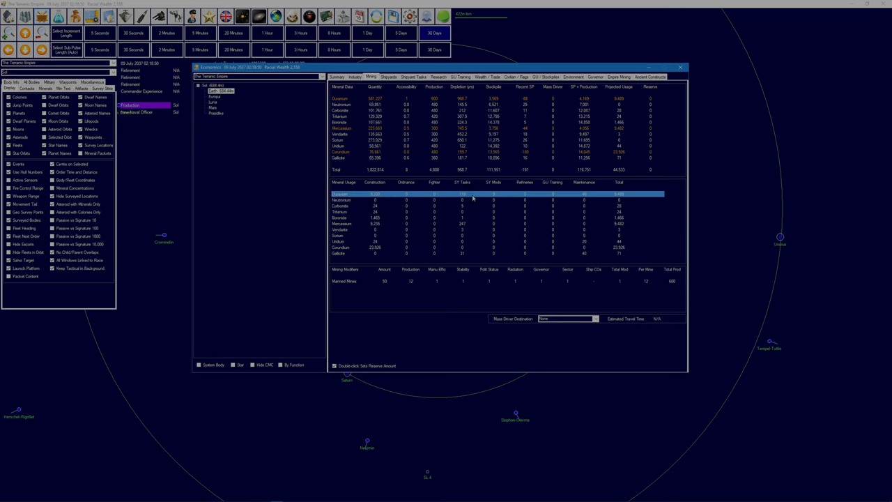
pyautogui.moveTo(557, 198)
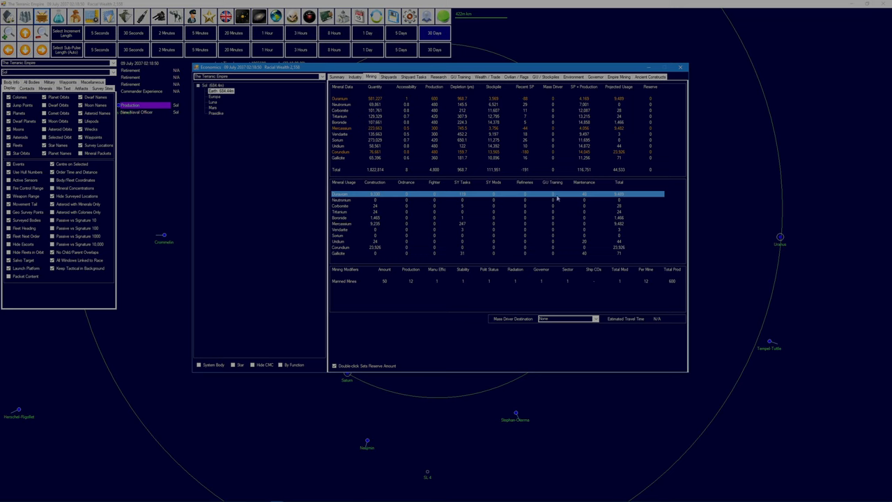
pyautogui.moveTo(375, 198)
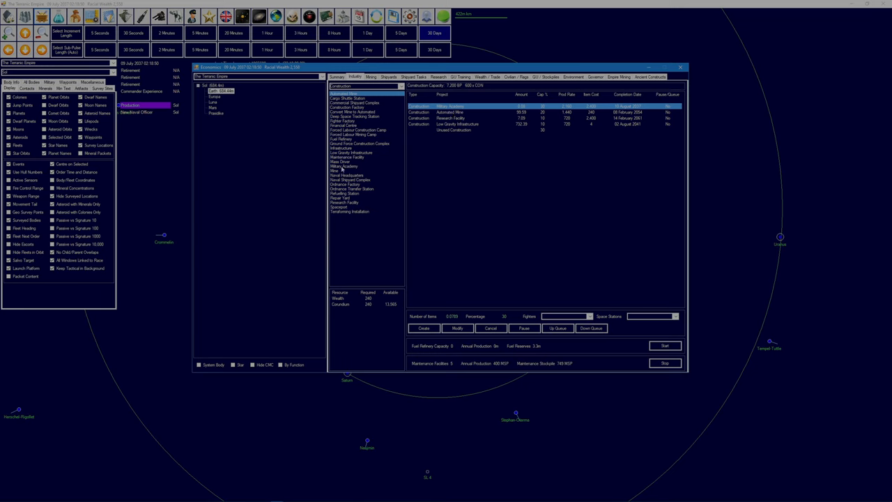
pyautogui.click(345, 165)
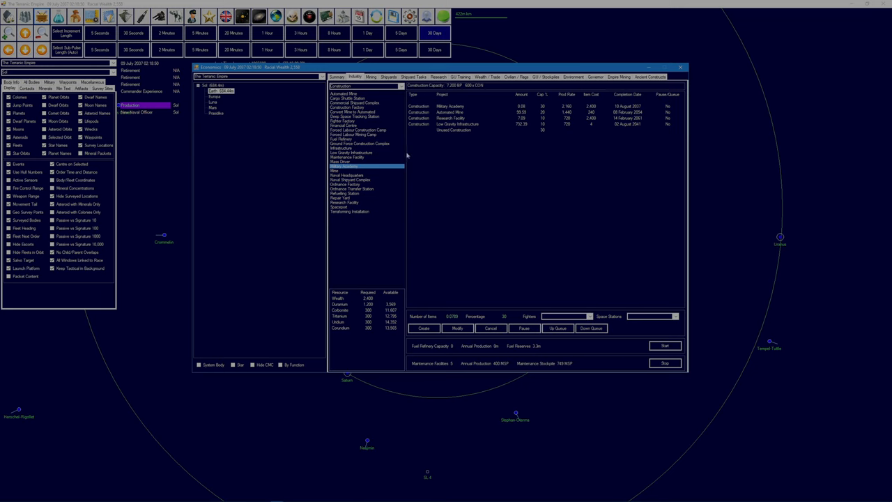
pyautogui.click(344, 93)
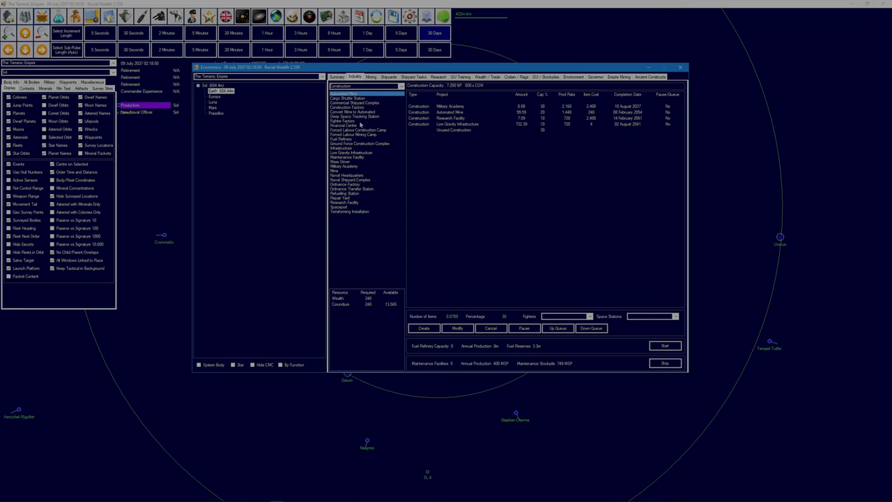
pyautogui.moveTo(345, 136)
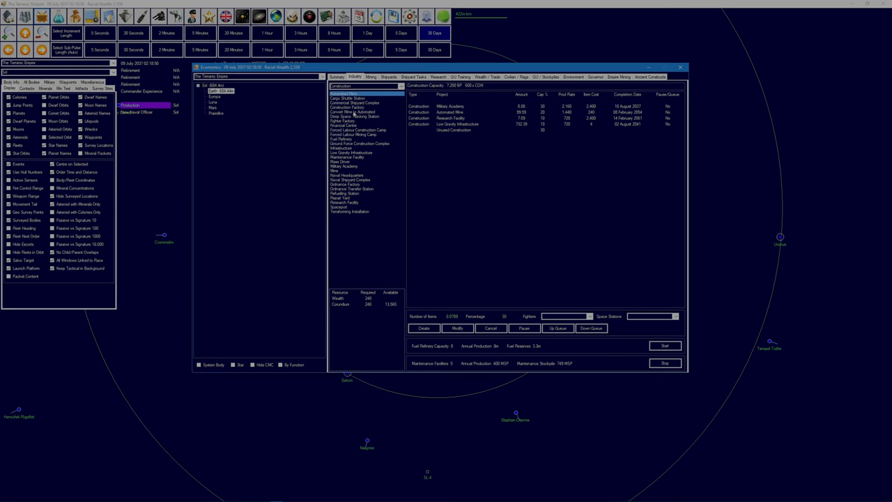
pyautogui.moveTo(462, 88)
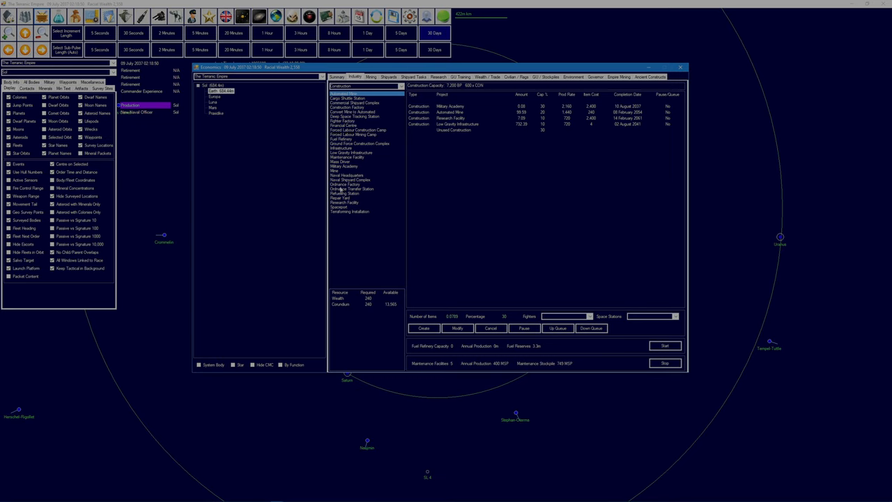
pyautogui.click(343, 202)
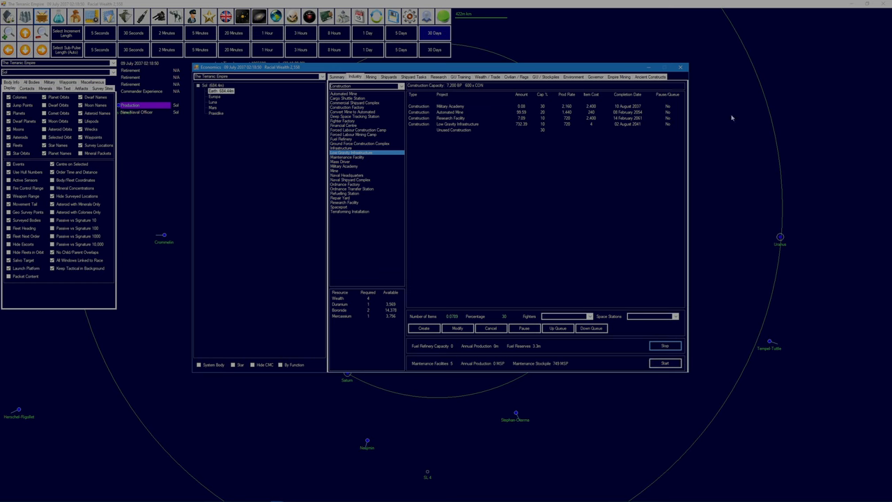
# - Filter commanders by senior rank and list Academy Commandant postings, showing Rear Admiral Mark Clarke
pyautogui.click(680, 67)
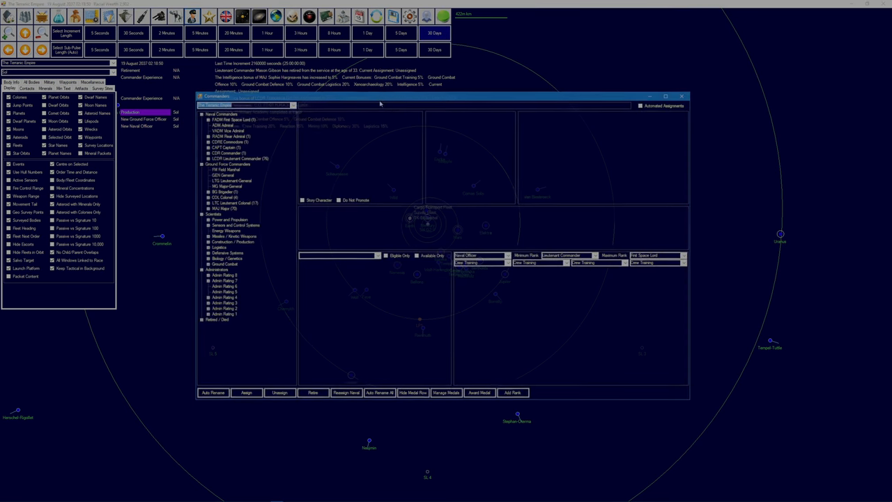
pyautogui.click(505, 254)
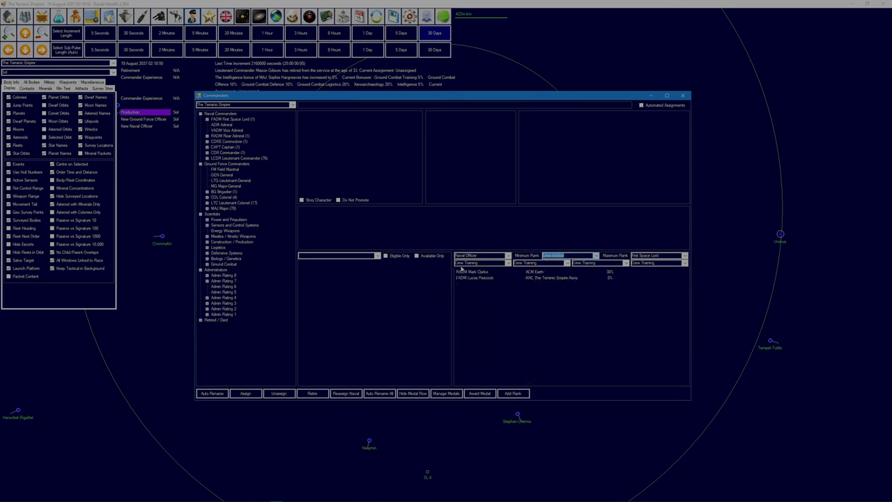
pyautogui.click(385, 255)
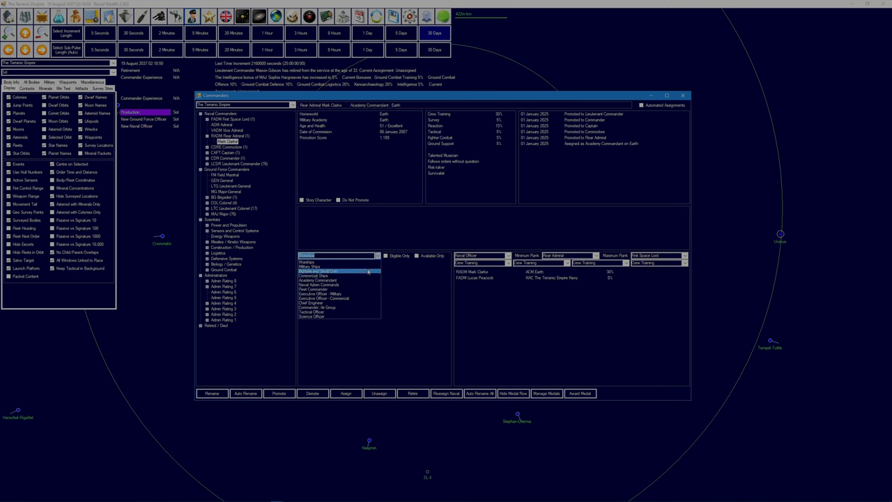
pyautogui.click(319, 280)
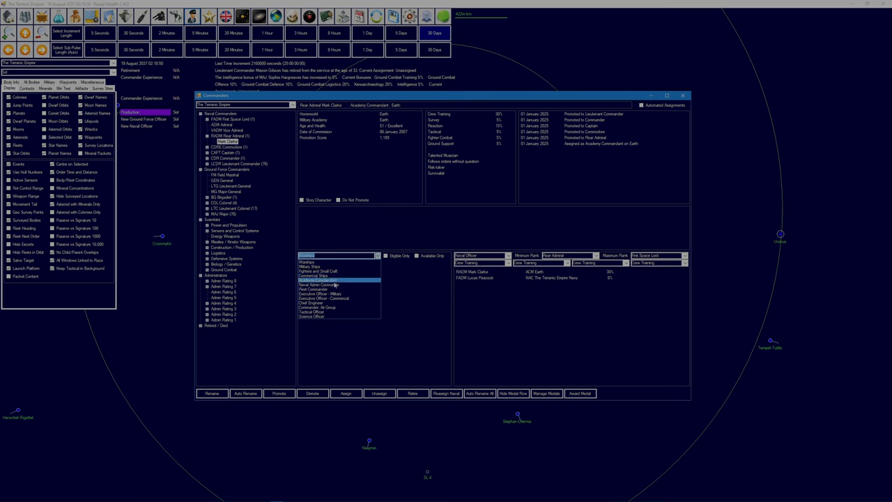
pyautogui.click(338, 280)
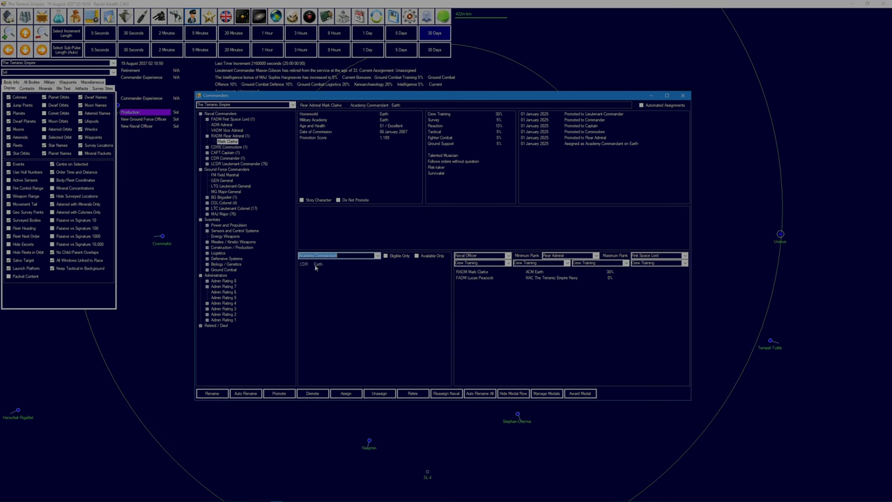
pyautogui.moveTo(326, 267)
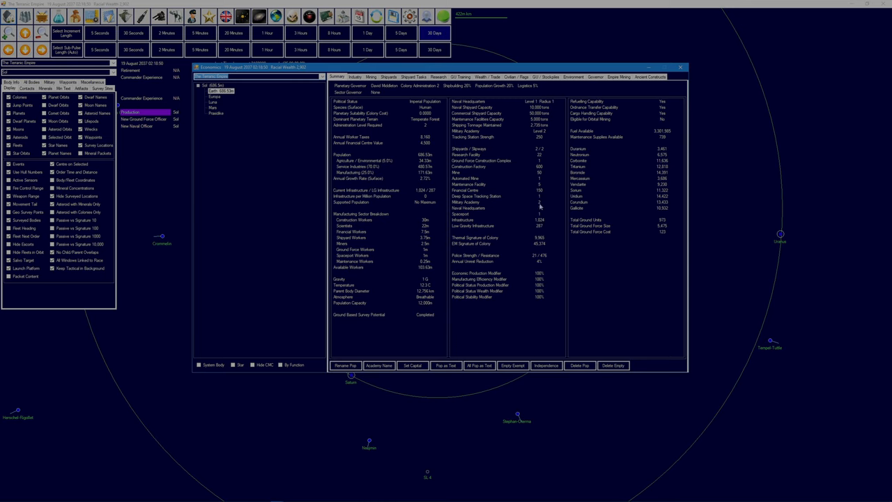
# - Select the Military Academy line in Earth's summary, then view Earth's construction queue
pyautogui.click(502, 202)
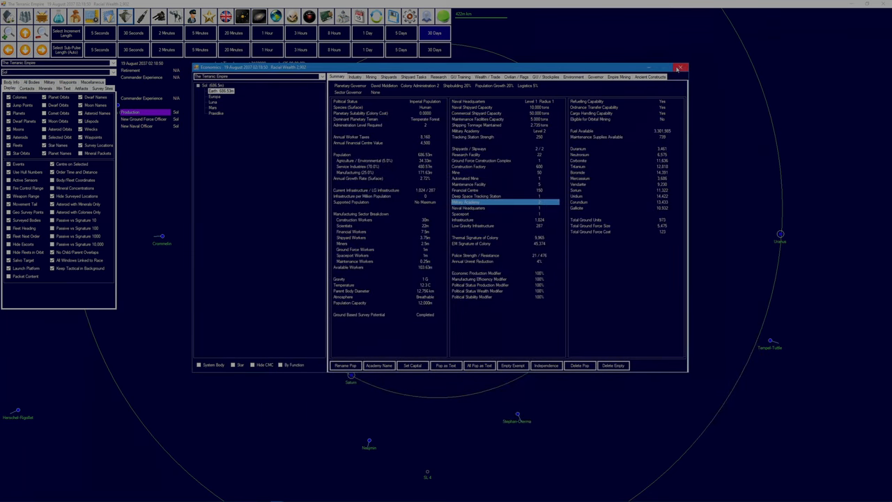
pyautogui.click(680, 68)
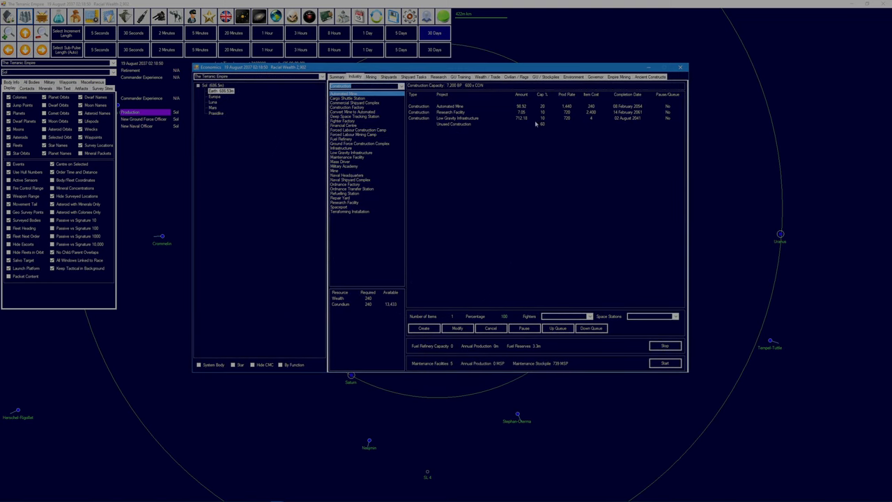
pyautogui.moveTo(511, 211)
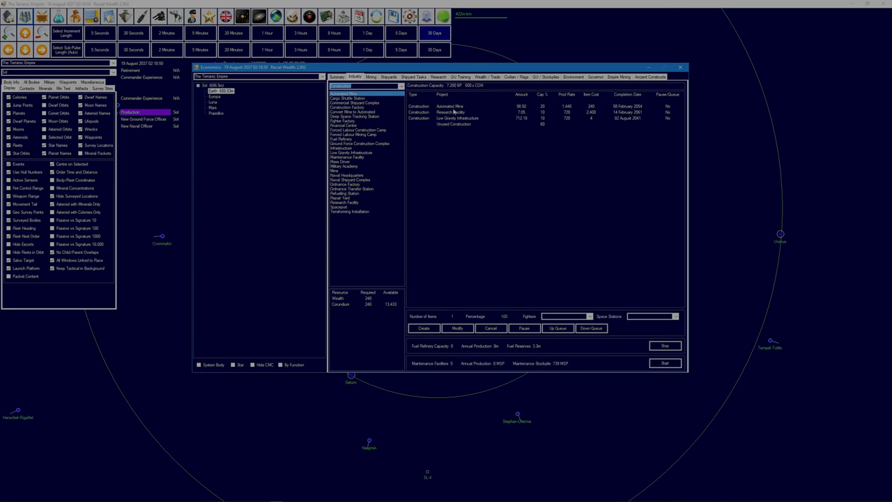
# - Queue 50 Mines at Earth and briefly check the colony summary
pyautogui.click(348, 171)
pyautogui.write('30')
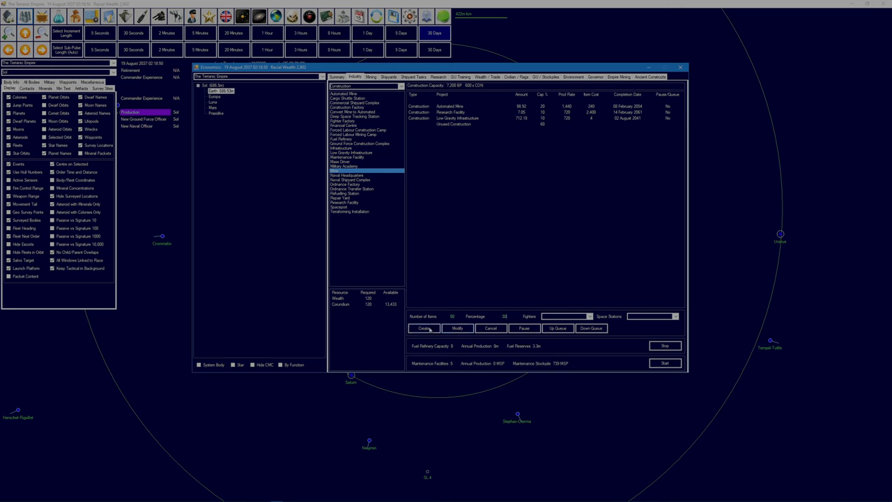
pyautogui.click(423, 328)
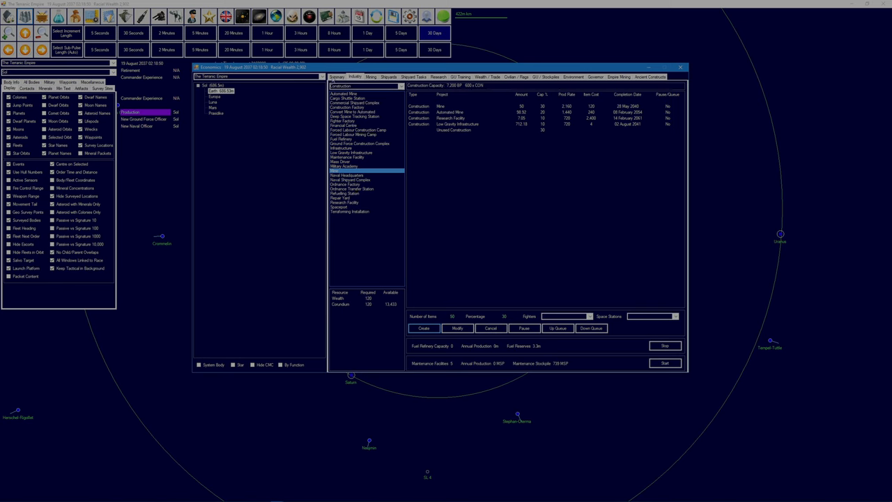
pyautogui.click(337, 77)
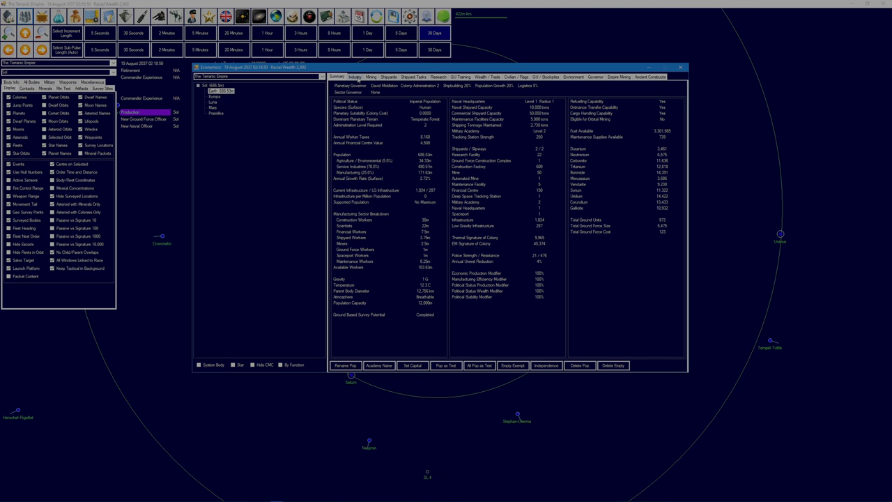
pyautogui.click(353, 77)
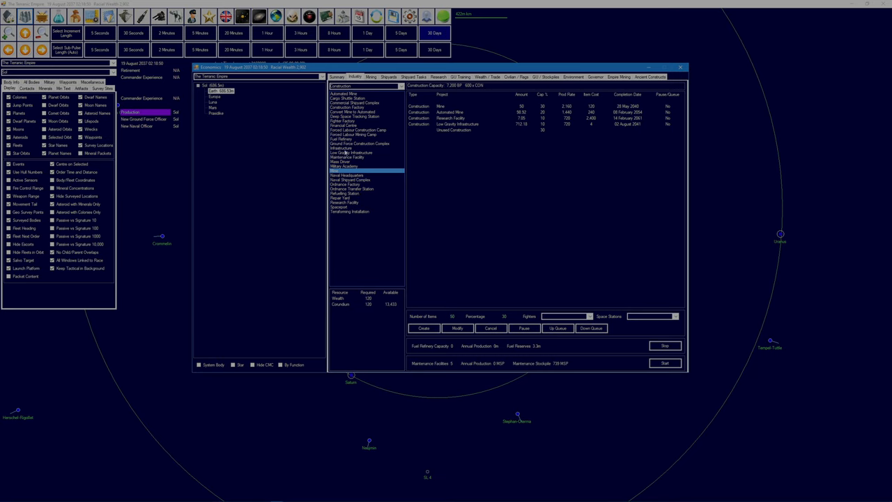
pyautogui.moveTo(338, 139)
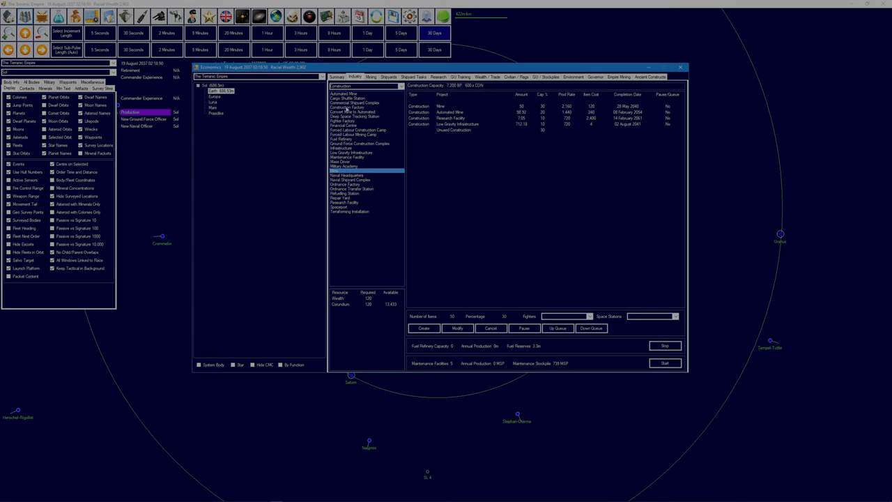
# - Queue two Mass Drivers and close the Economics window
pyautogui.click(351, 103)
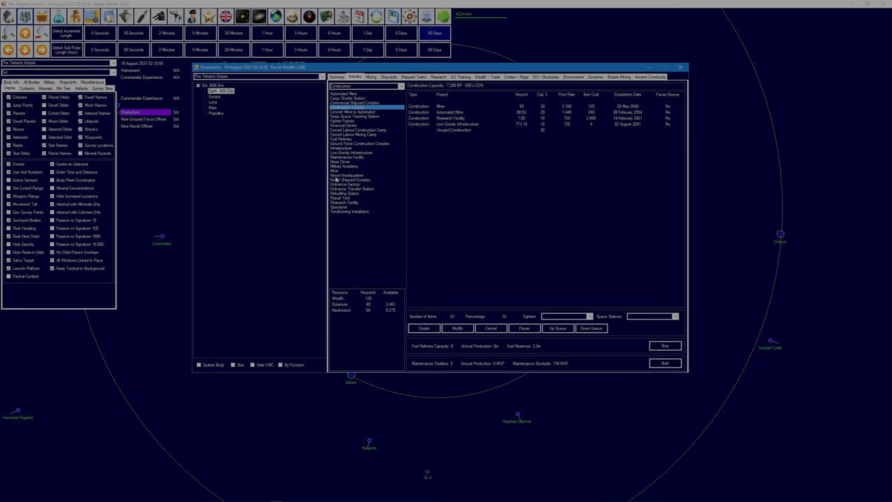
pyautogui.click(340, 161)
pyautogui.write('2')
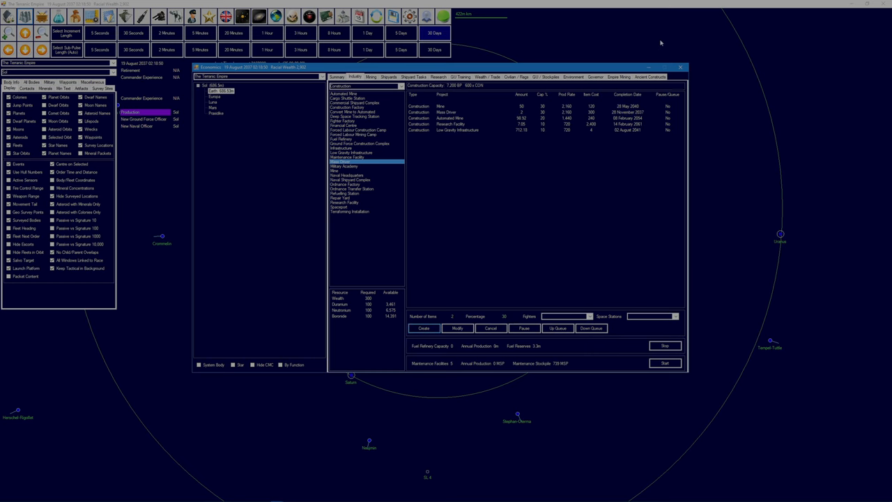
pyautogui.click(433, 33)
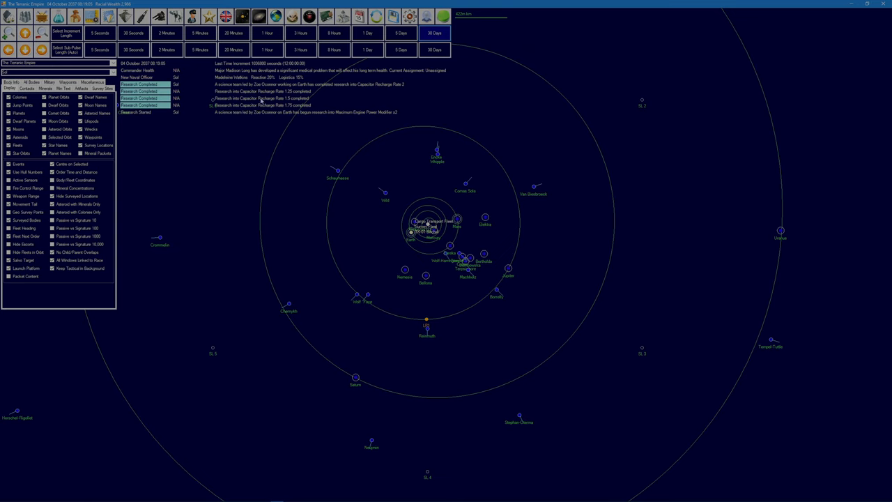
pyautogui.moveTo(341, 116)
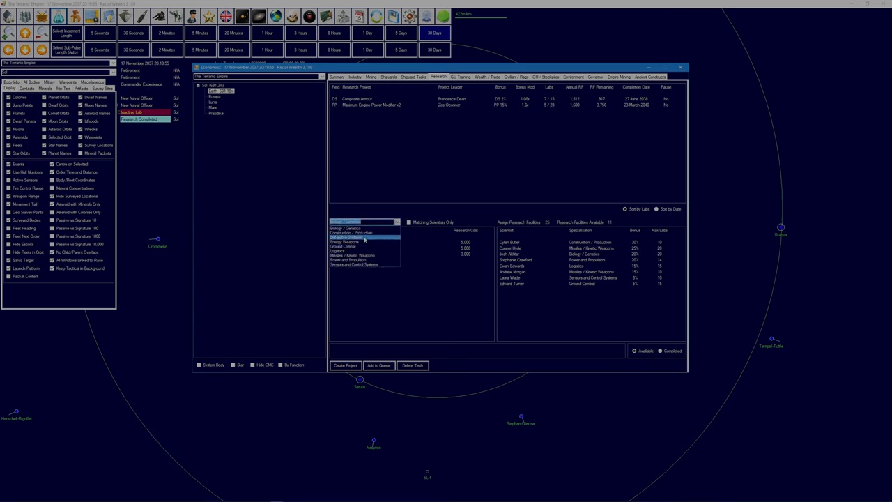
# - Start researching Shipbuilding Rate 560 BP from the Construction / Production technologies
pyautogui.click(362, 232)
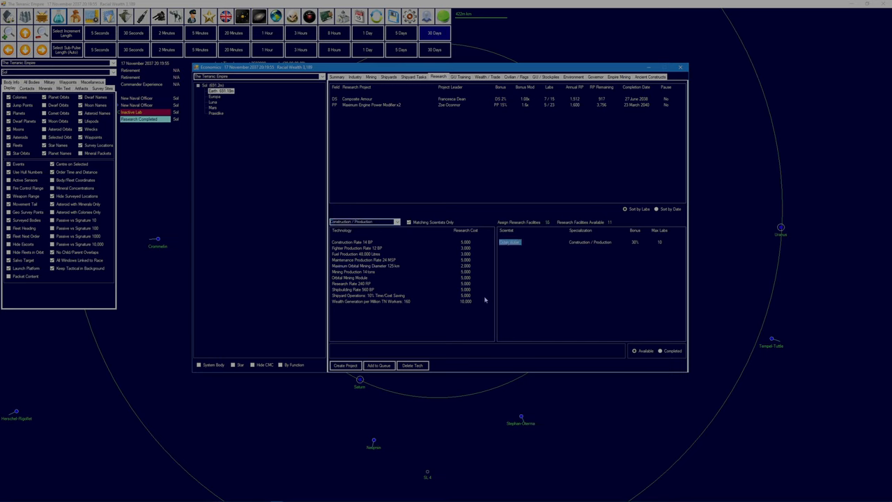
pyautogui.moveTo(375, 243)
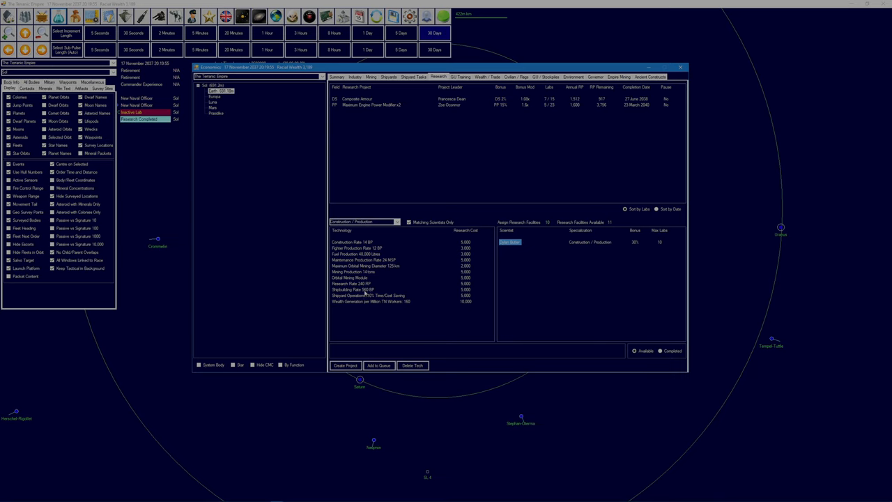
pyautogui.click(351, 289)
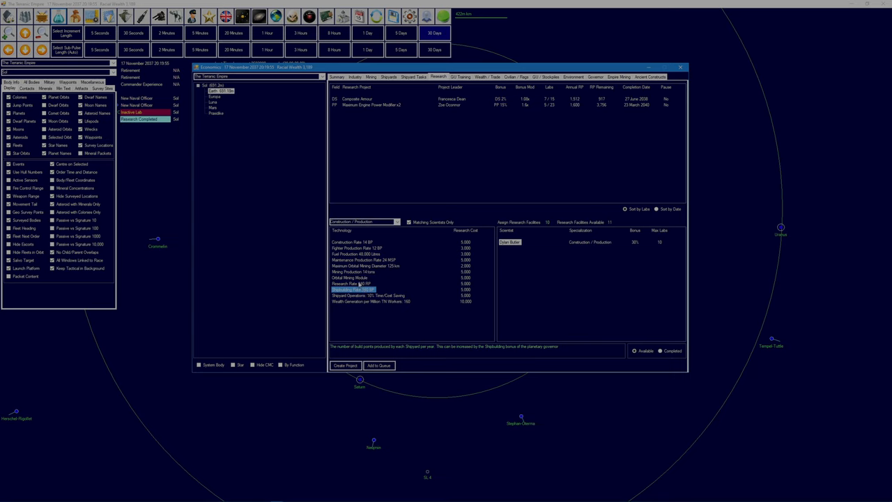
pyautogui.click(355, 284)
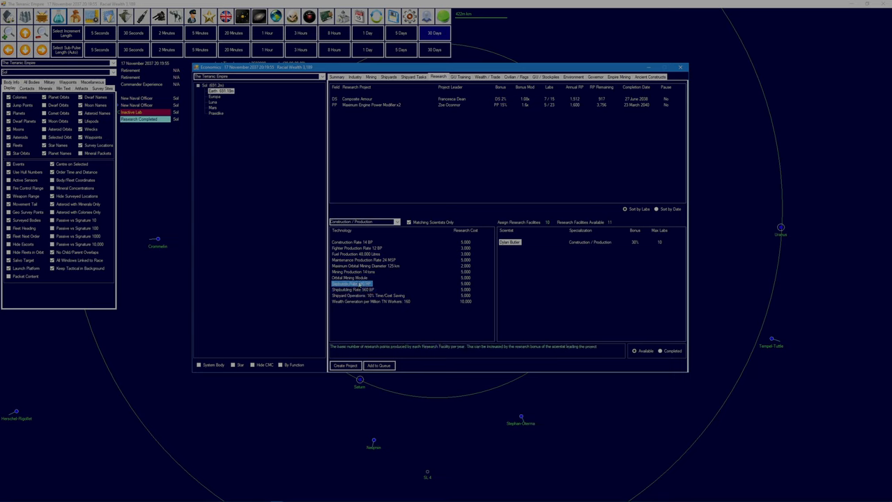
pyautogui.click(356, 283)
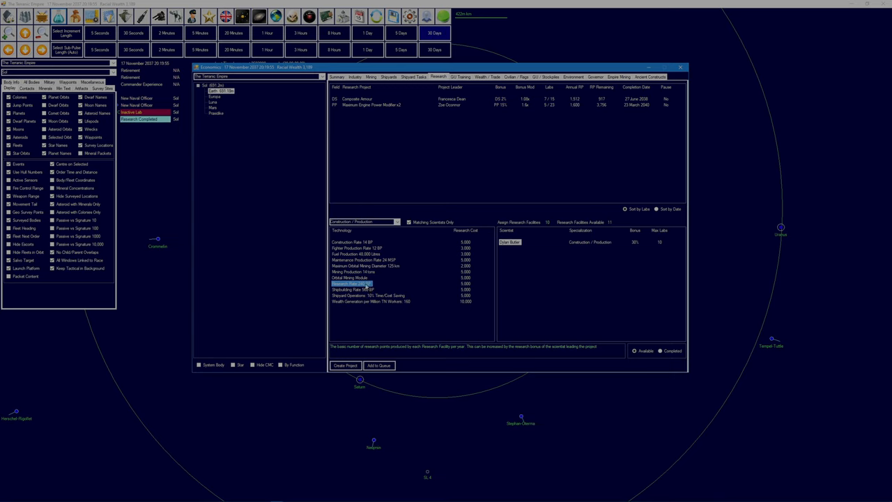
pyautogui.click(355, 289)
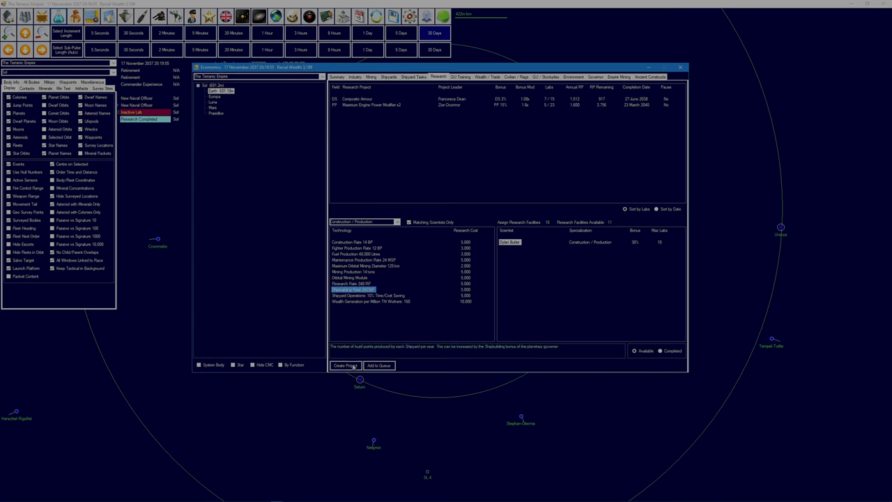
pyautogui.click(344, 365)
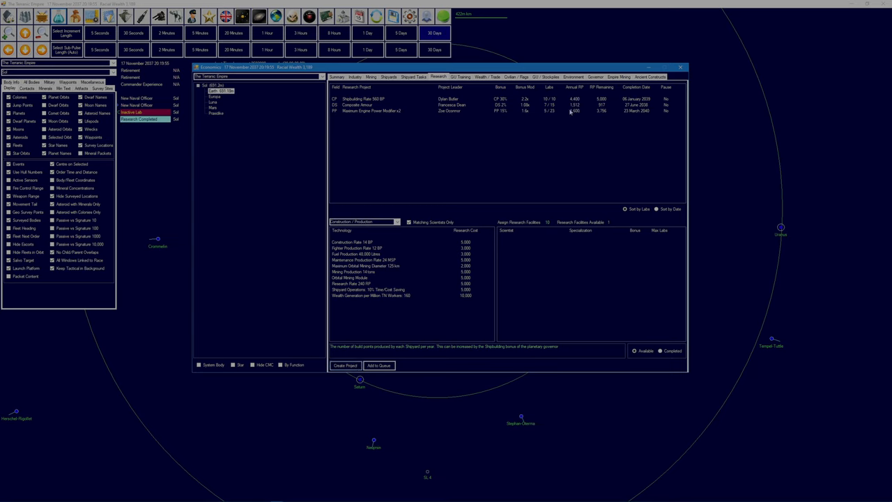
# - Assign an extra lab to Maximum Engine Power Modifier x2, then close the window
pyautogui.click(376, 111)
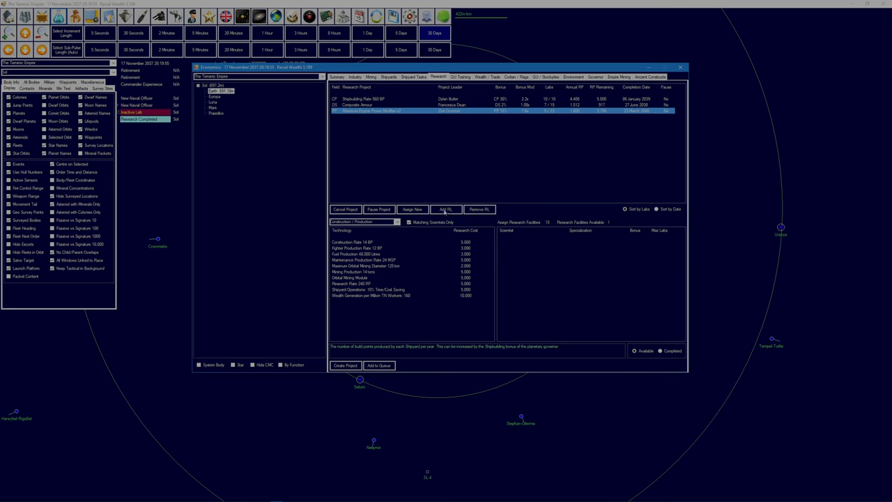
pyautogui.click(445, 209)
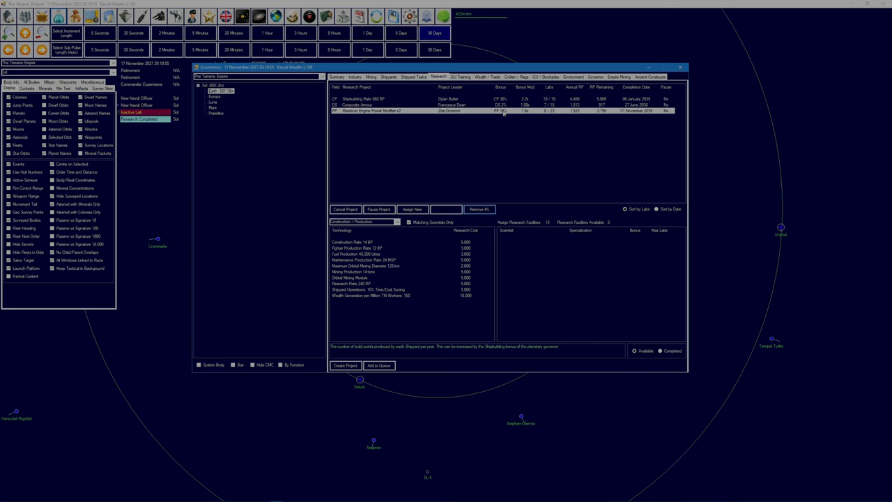
pyautogui.moveTo(387, 139)
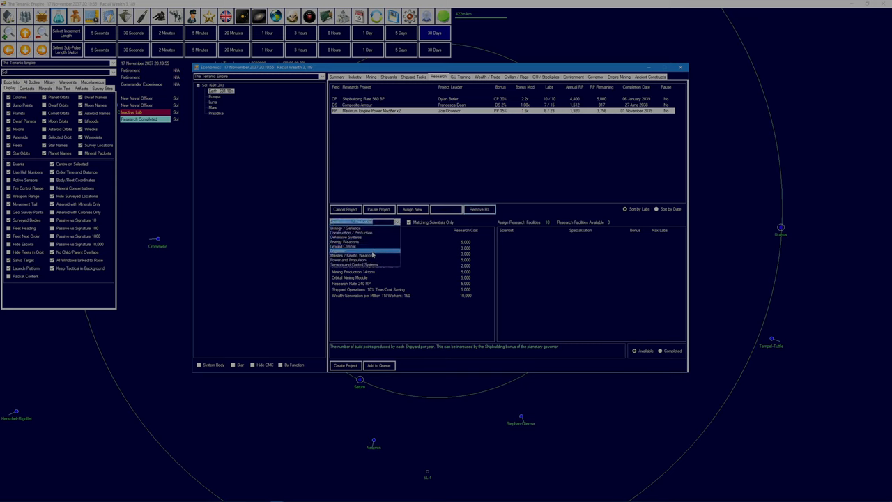
pyautogui.click(355, 260)
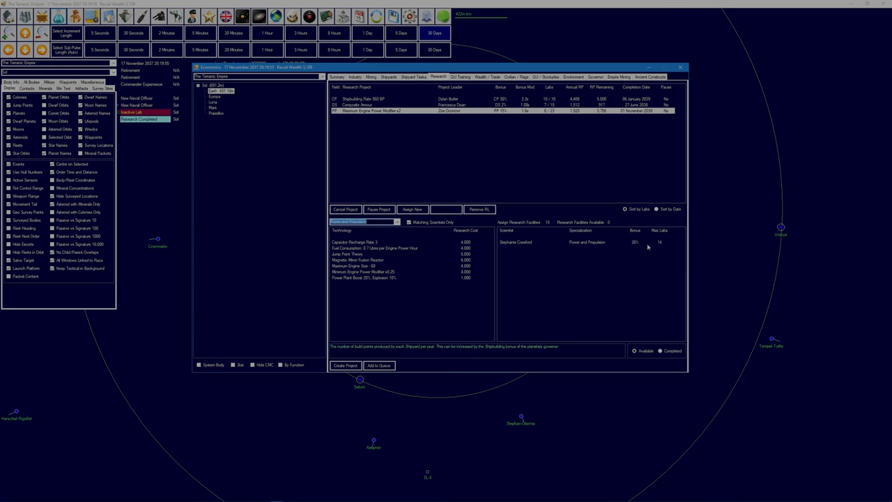
pyautogui.moveTo(635, 243)
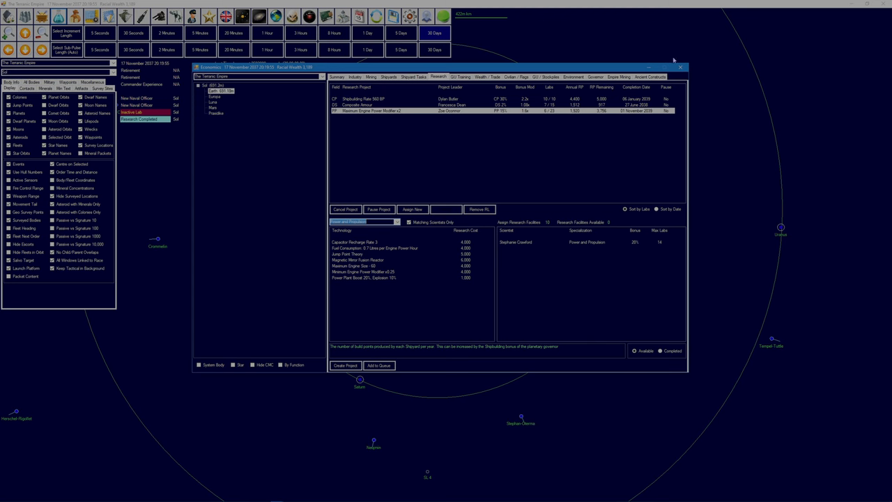
pyautogui.click(679, 67)
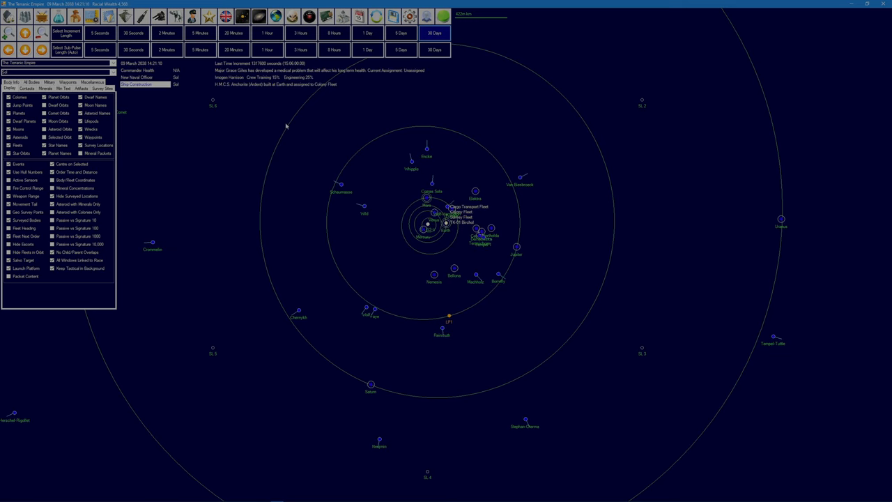
pyautogui.moveTo(248, 88)
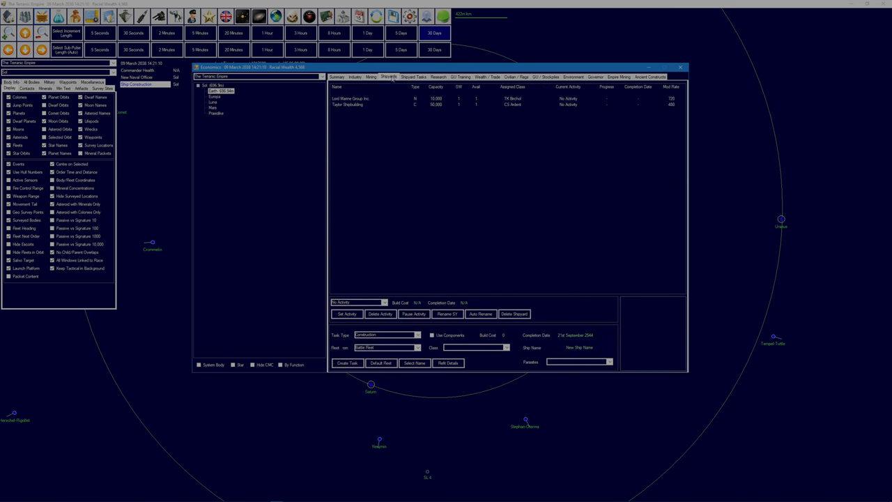
# - Check Earth's mining figures, then refit the second shipyard to the Intrepid class
pyautogui.click(370, 77)
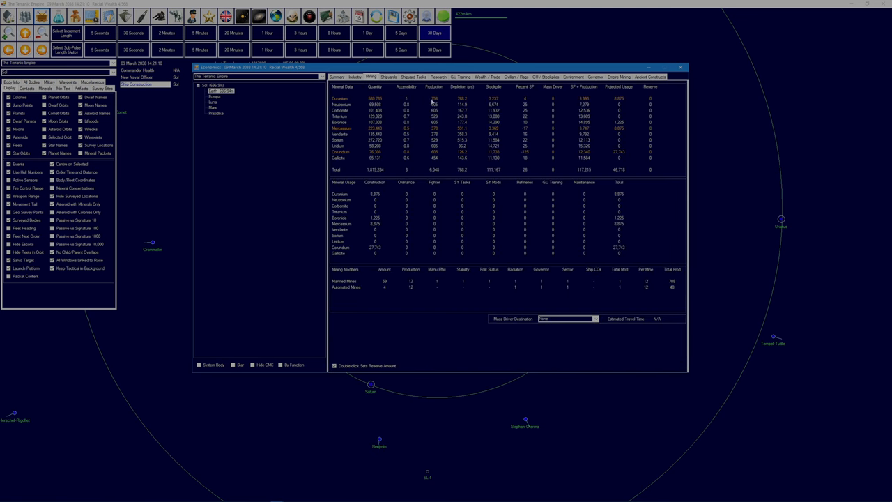
pyautogui.moveTo(499, 102)
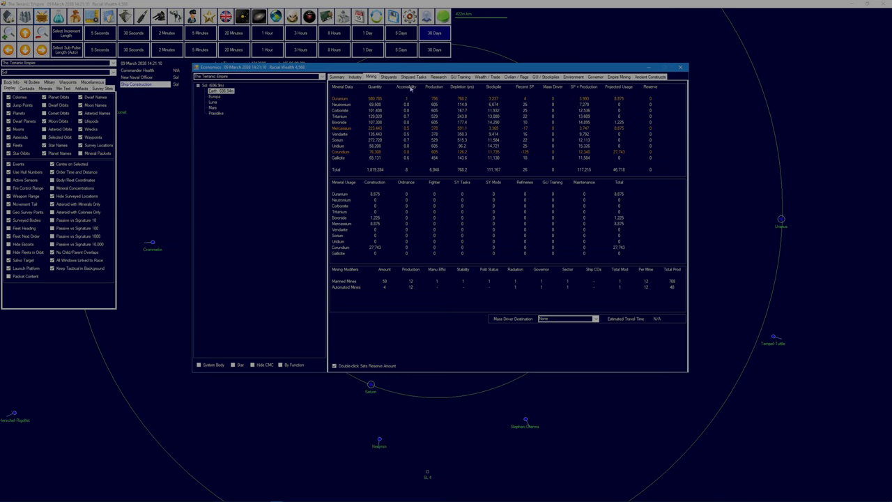
pyautogui.moveTo(386, 78)
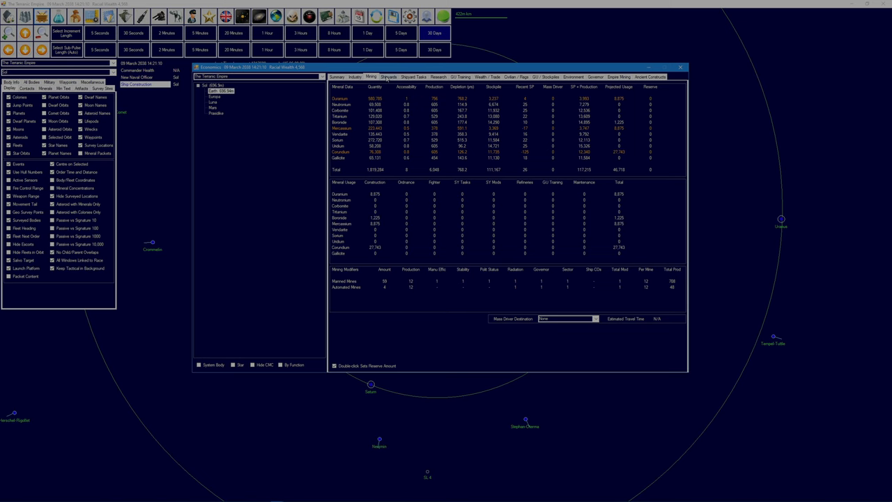
pyautogui.click(388, 76)
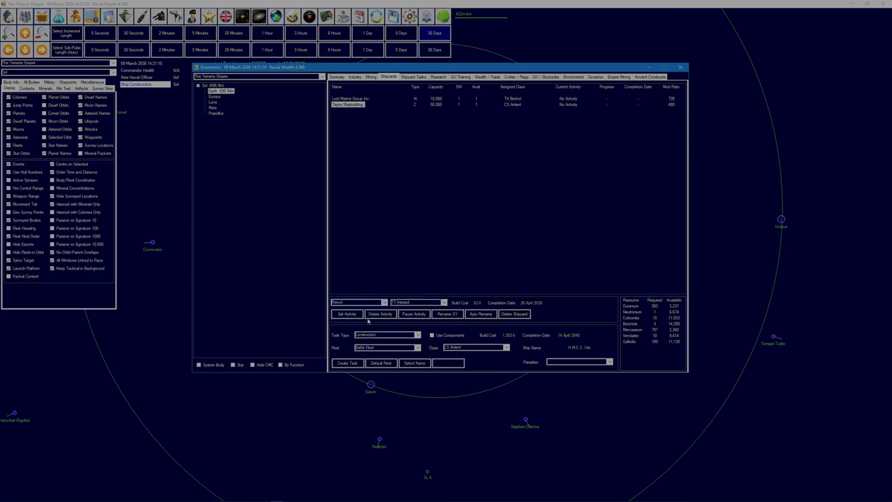
pyautogui.click(347, 313)
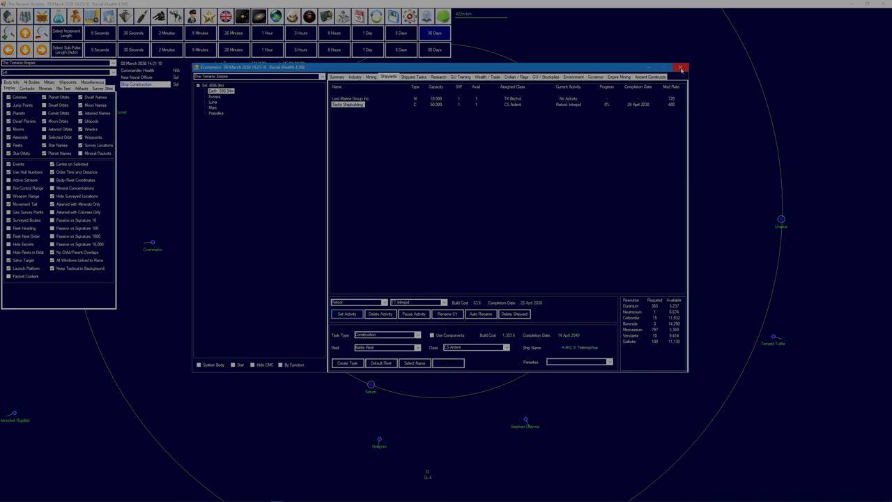
pyautogui.click(681, 68)
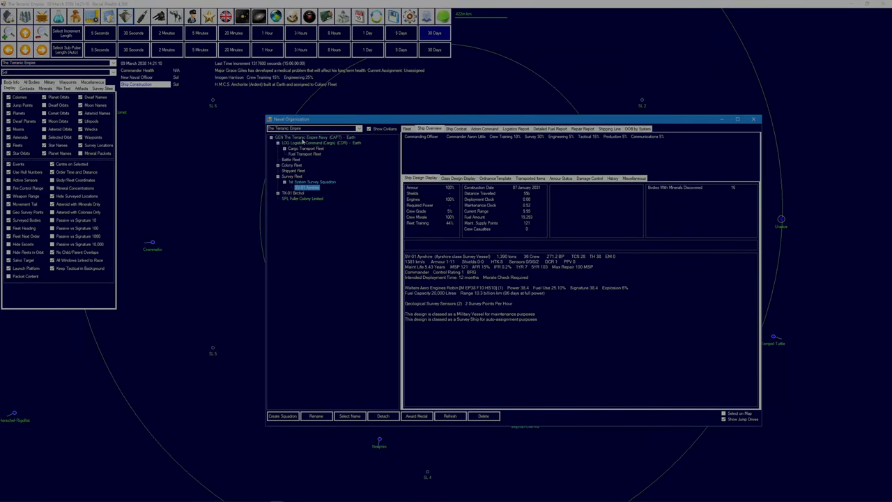
pyautogui.moveTo(299, 159)
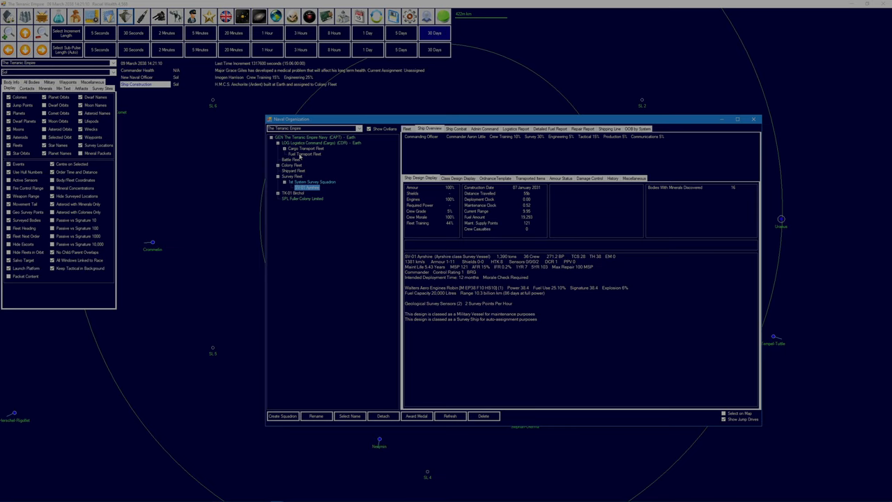
# - Create 'Vessel Rescue Fleet' under the Logistics Command and select the Colony Fleet
pyautogui.click(484, 128)
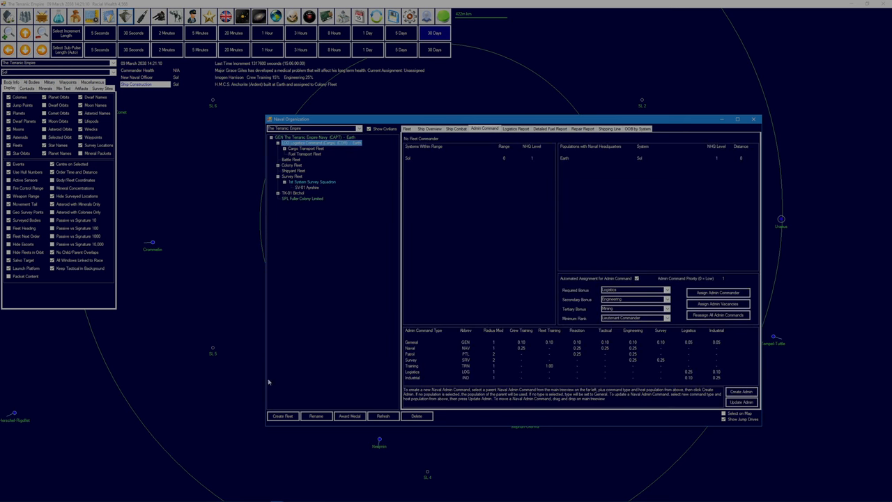
pyautogui.click(282, 416)
pyautogui.write('Vessel Rescue F')
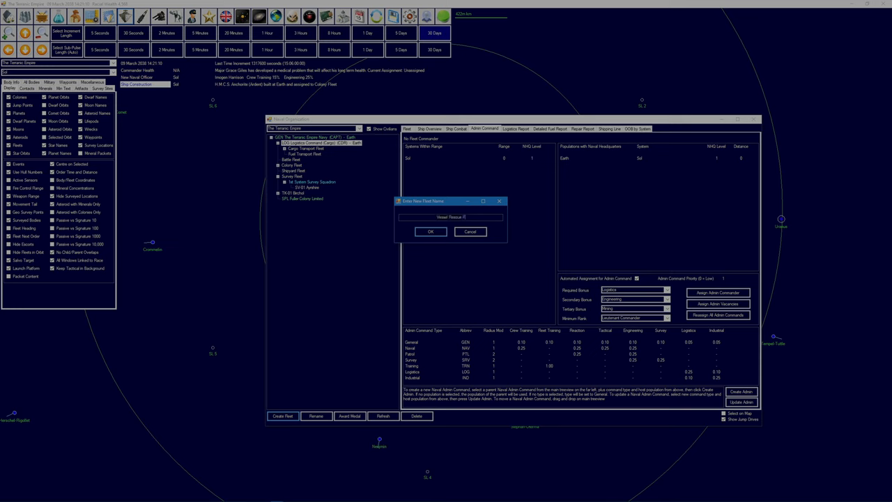
pyautogui.click(430, 231)
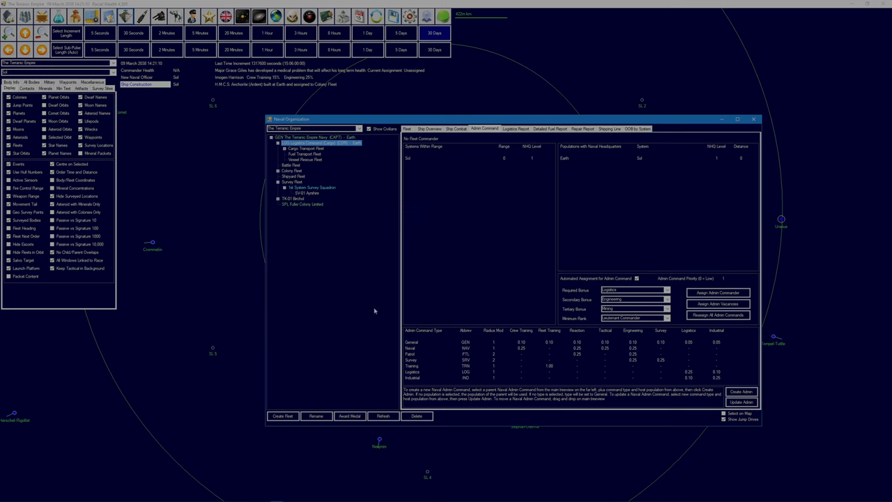
pyautogui.click(300, 166)
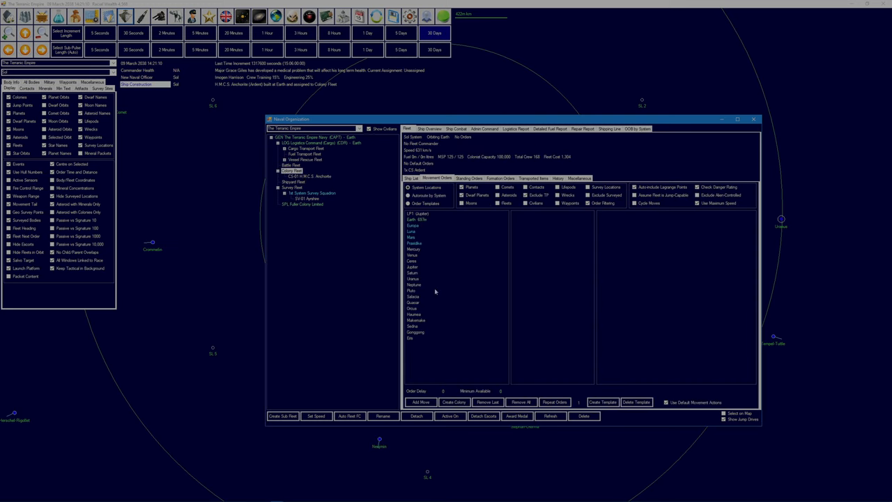
# - Give the Colony Fleet a refuel-below-30% rule, an unload-colonists order, and repeated Luna runs
pyautogui.click(469, 177)
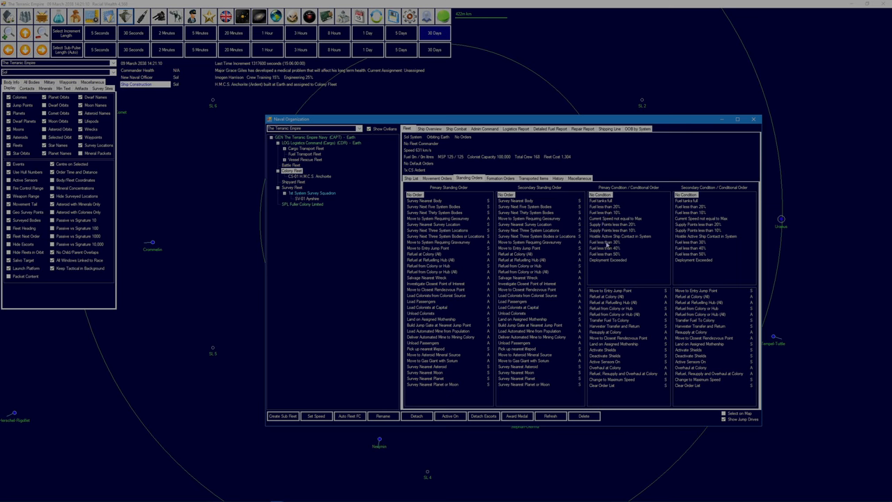
pyautogui.click(604, 242)
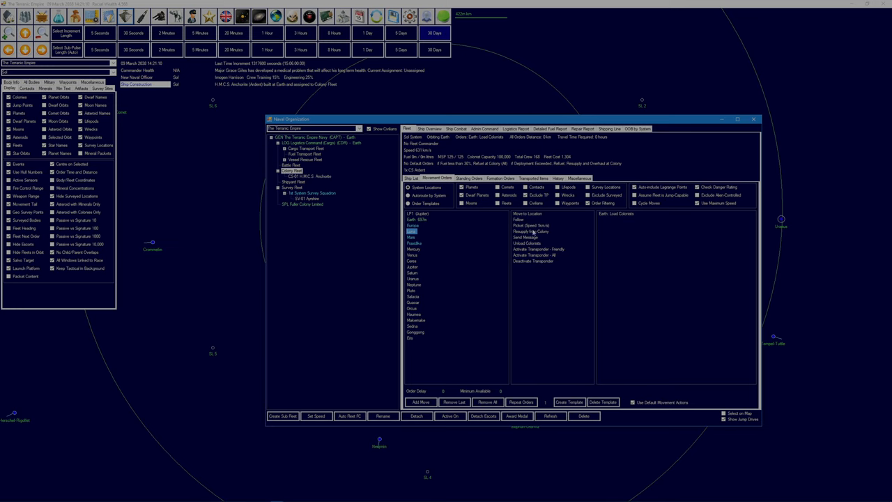
pyautogui.click(527, 242)
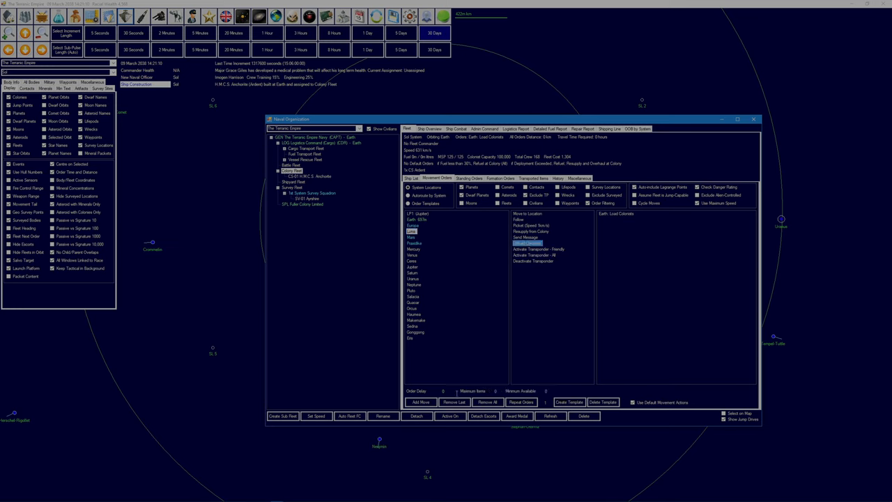
pyautogui.click(527, 243)
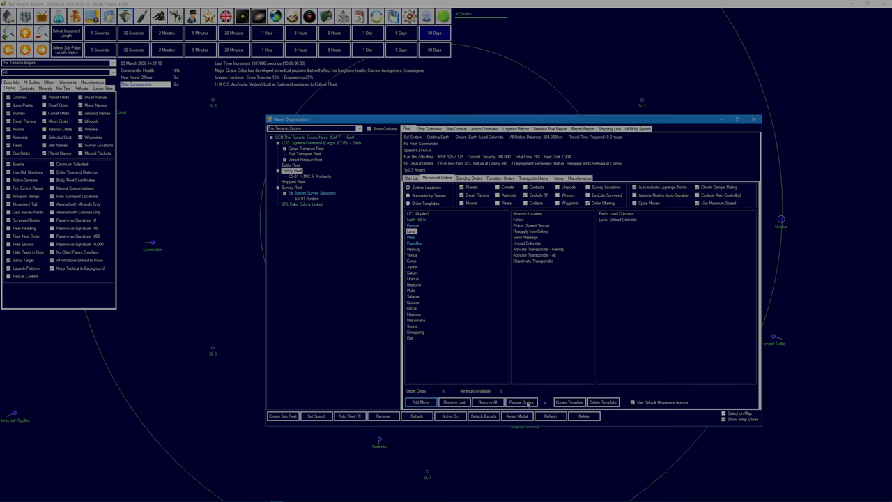
pyautogui.click(522, 402)
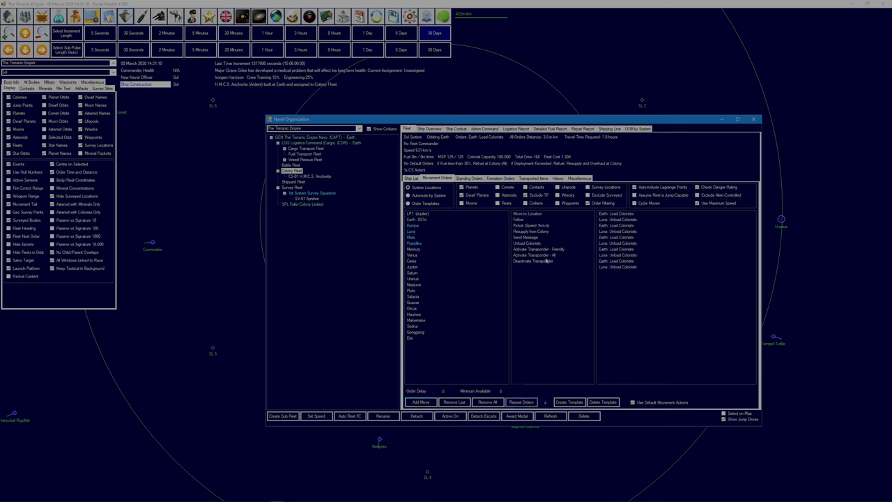
# - Add a Refuel from Colony order at Earth and close Naval Organization
pyautogui.click(416, 219)
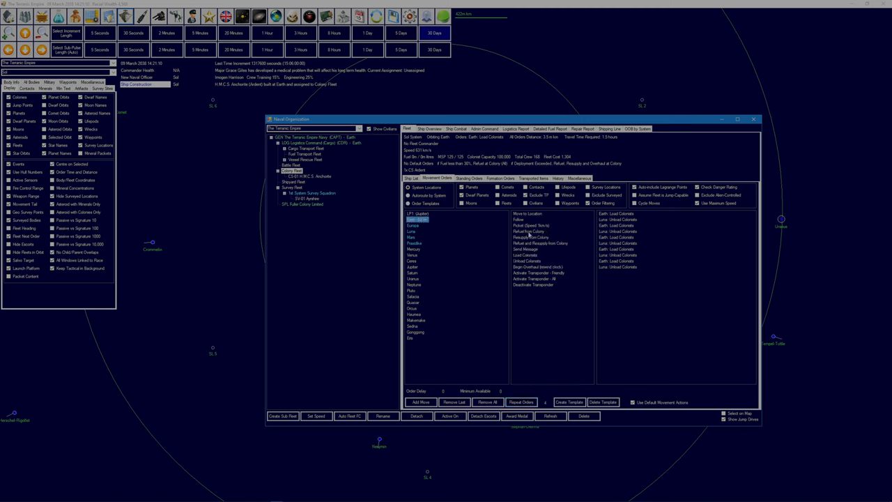
pyautogui.click(529, 231)
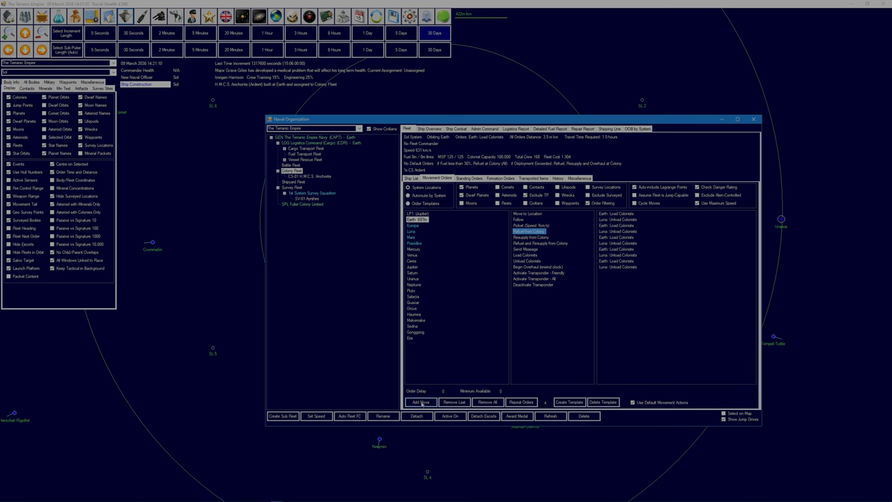
pyautogui.click(420, 401)
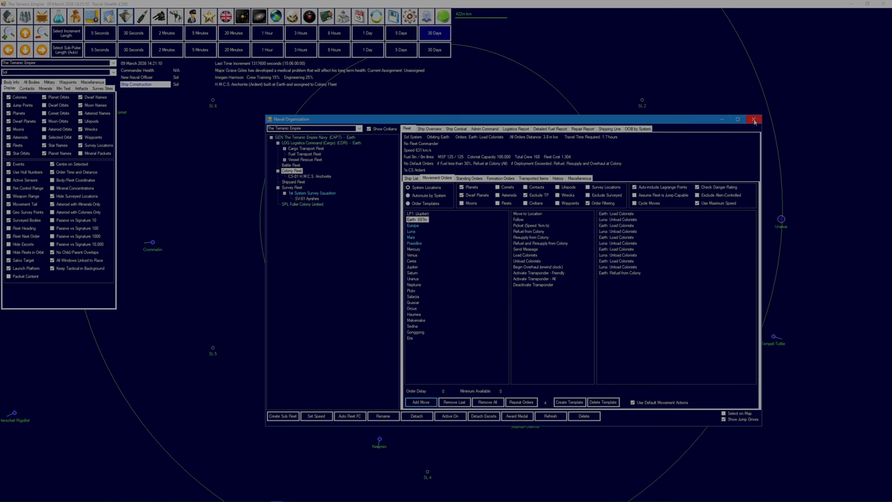
pyautogui.click(754, 119)
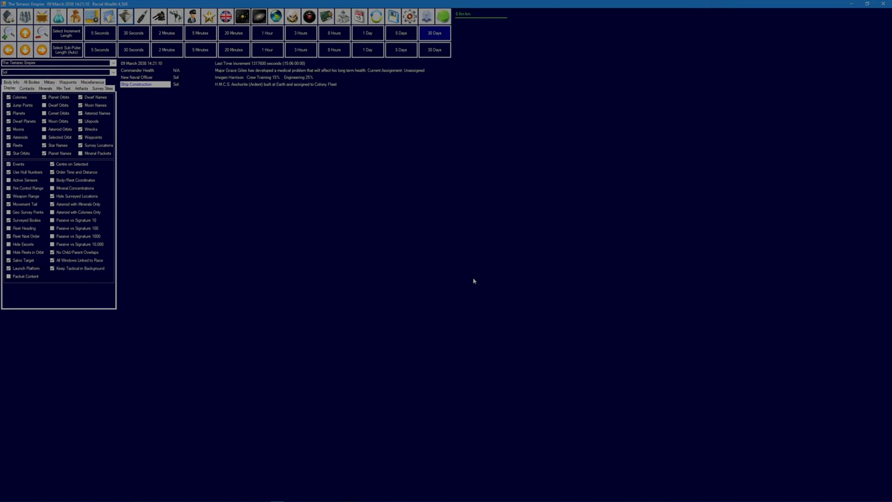
pyautogui.moveTo(515, 294)
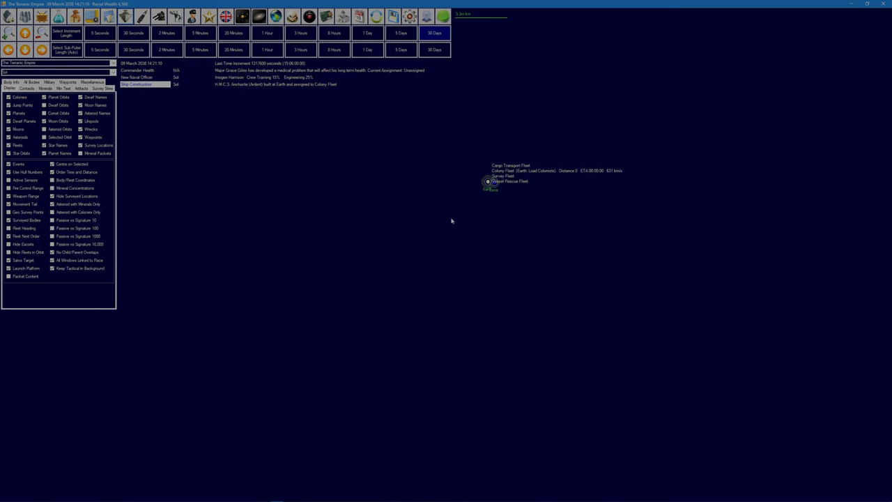
# - Advance game time by 1 hour, 3 hours twice, then 5 days three times
pyautogui.scroll(3)
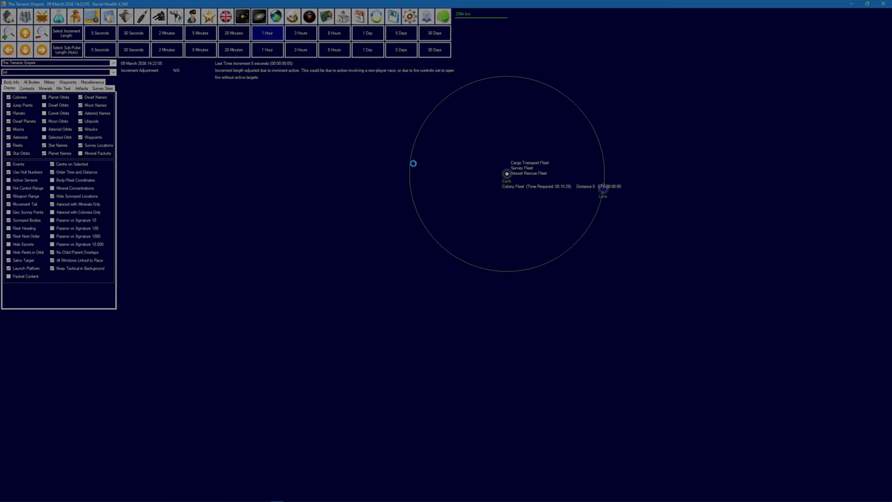
pyautogui.click(267, 33)
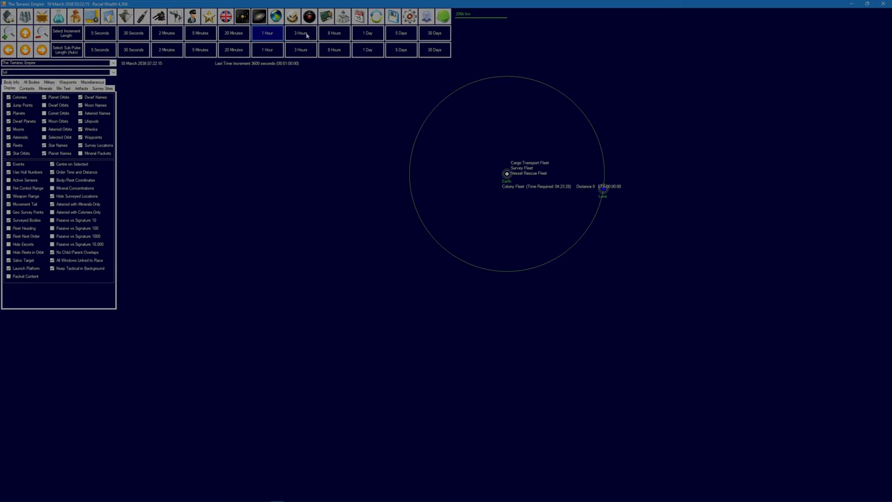
pyautogui.click(300, 33)
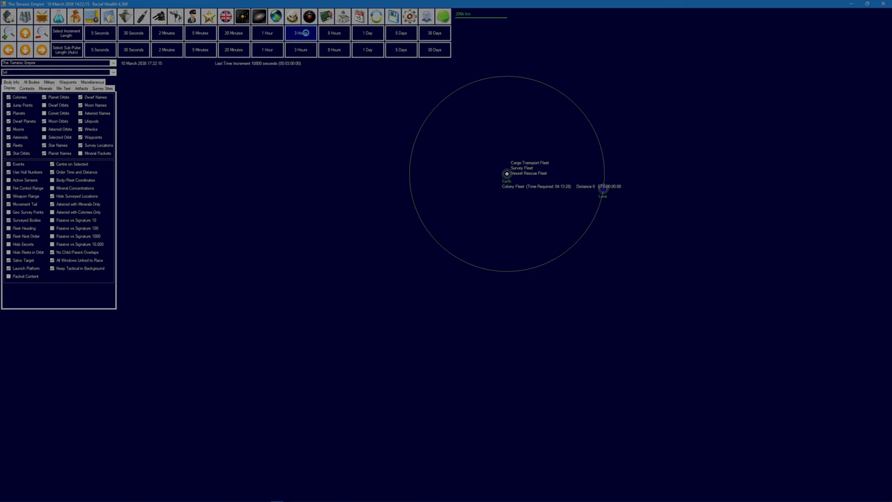
pyautogui.click(304, 33)
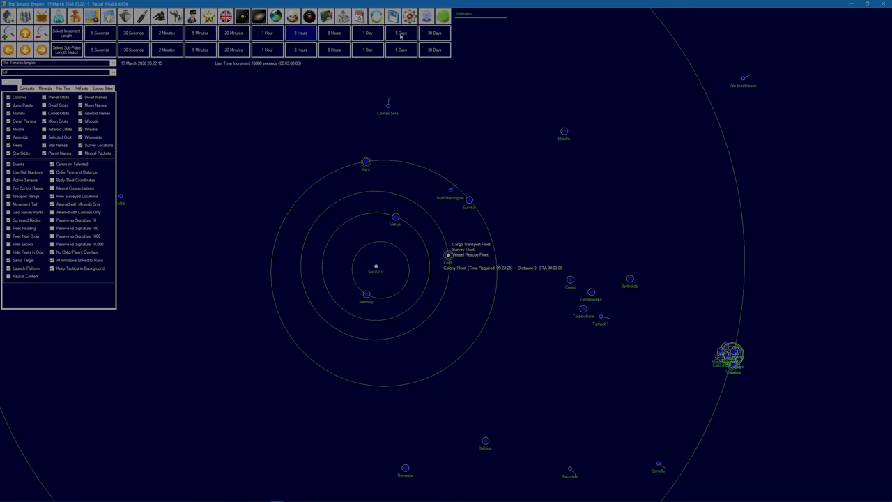
pyautogui.click(401, 33)
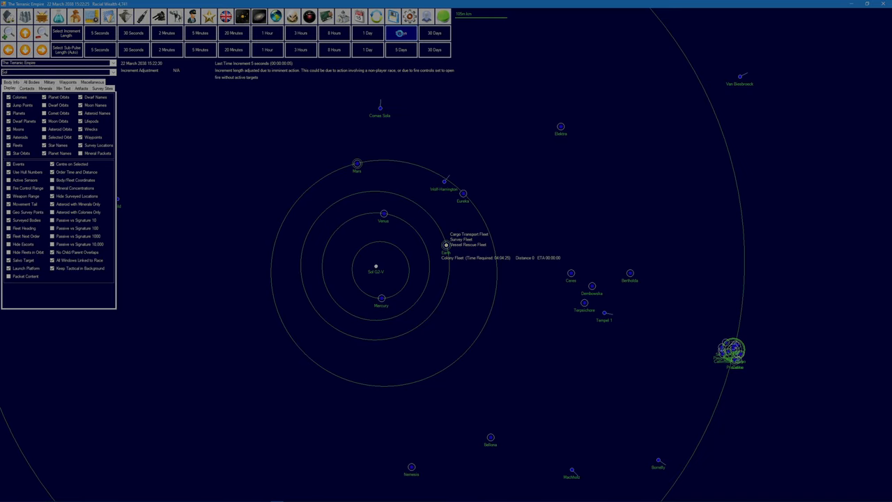
pyautogui.click(400, 33)
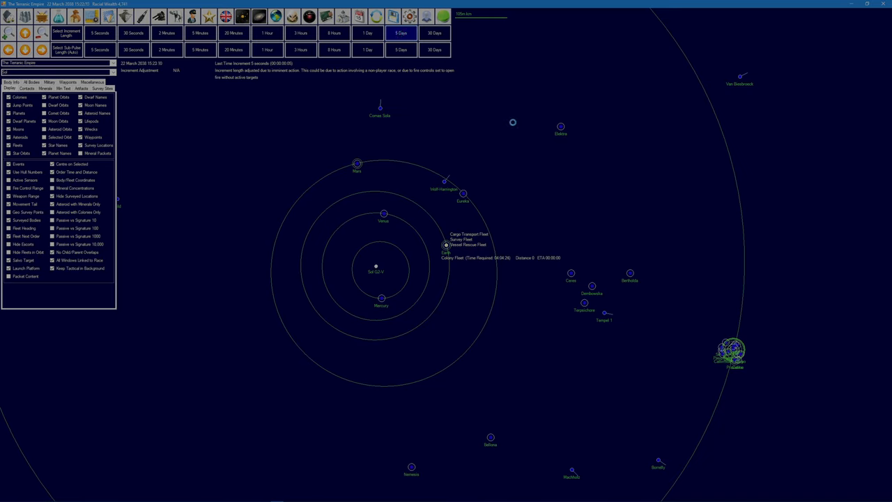
pyautogui.click(400, 33)
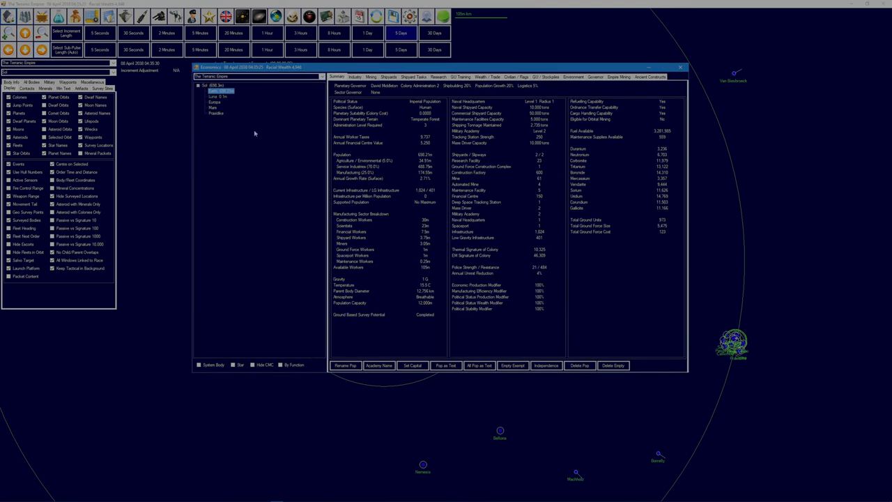
# - Show Earth's colony summary for 08 April 2038 in the Economics window
pyautogui.click(218, 96)
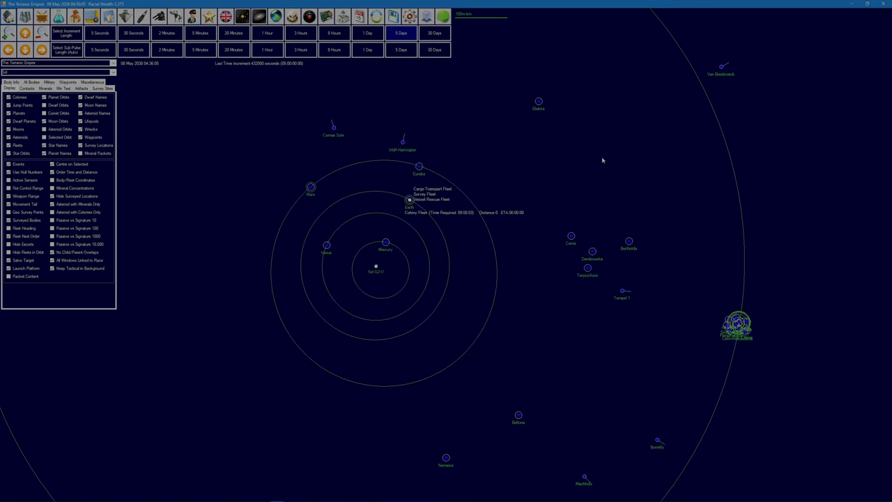
pyautogui.moveTo(480, 218)
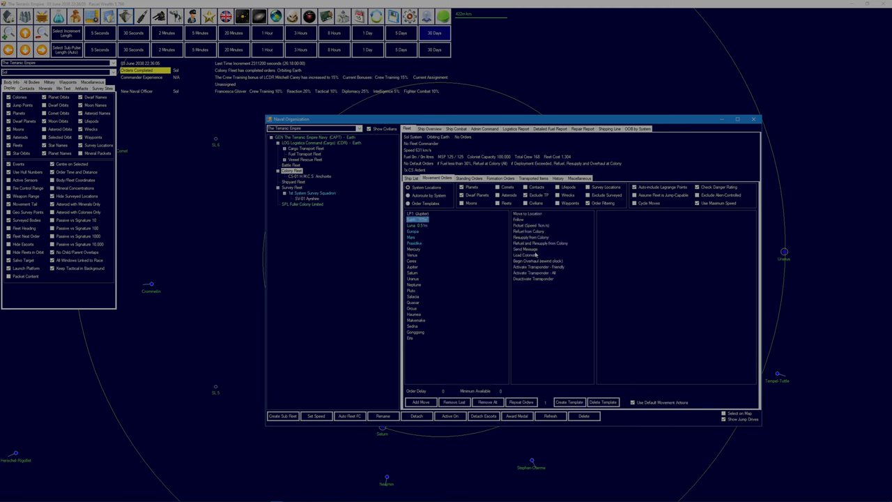
# - Queue Load Colonists at Earth and Unload Colonists at Mars, repeated for two runs
pyautogui.click(524, 254)
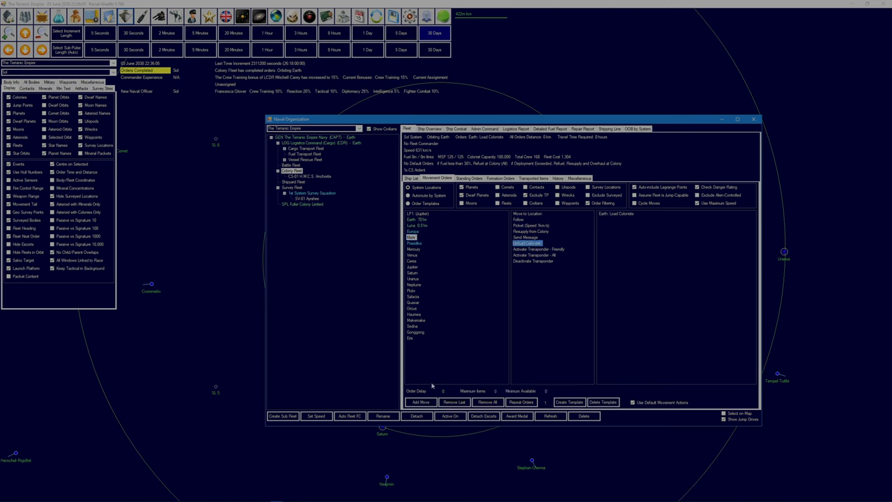
pyautogui.click(526, 243)
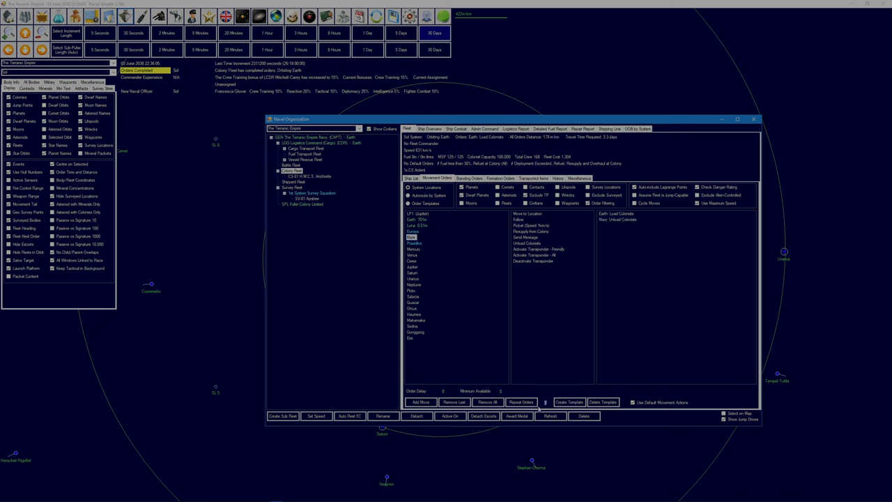
pyautogui.click(521, 402)
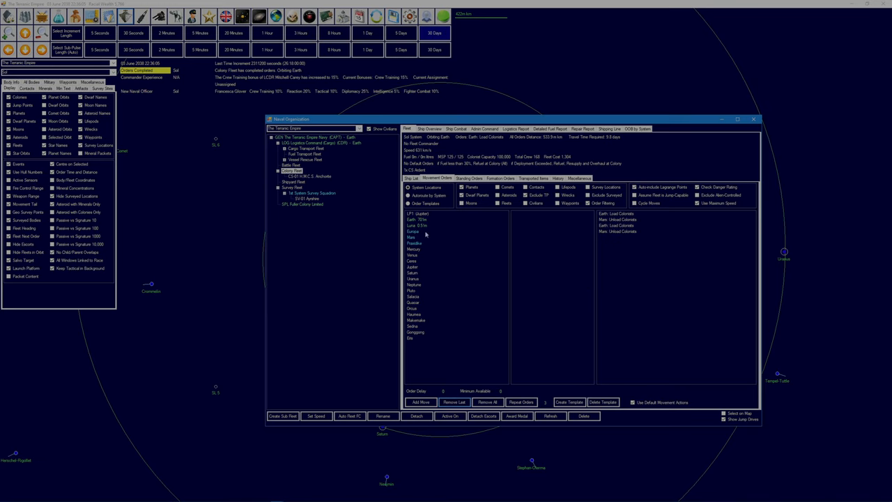
pyautogui.moveTo(412, 235)
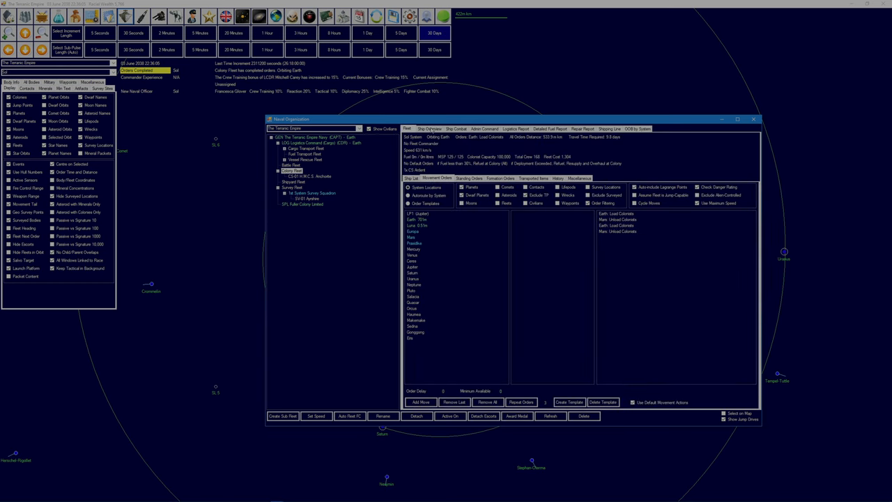
pyautogui.click(430, 128)
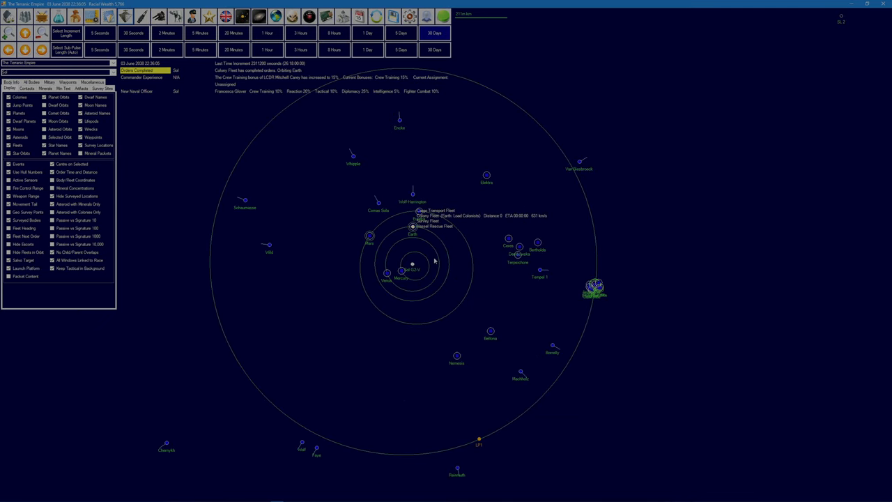
pyautogui.moveTo(422, 248)
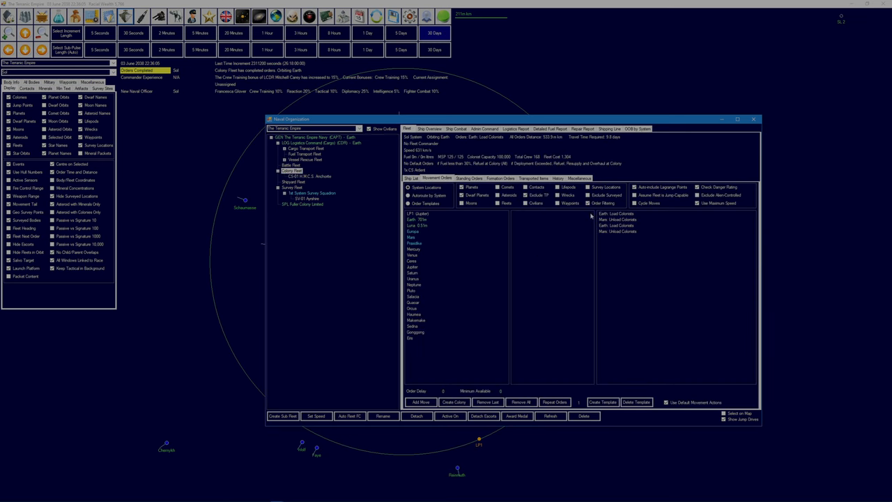
pyautogui.moveTo(632, 223)
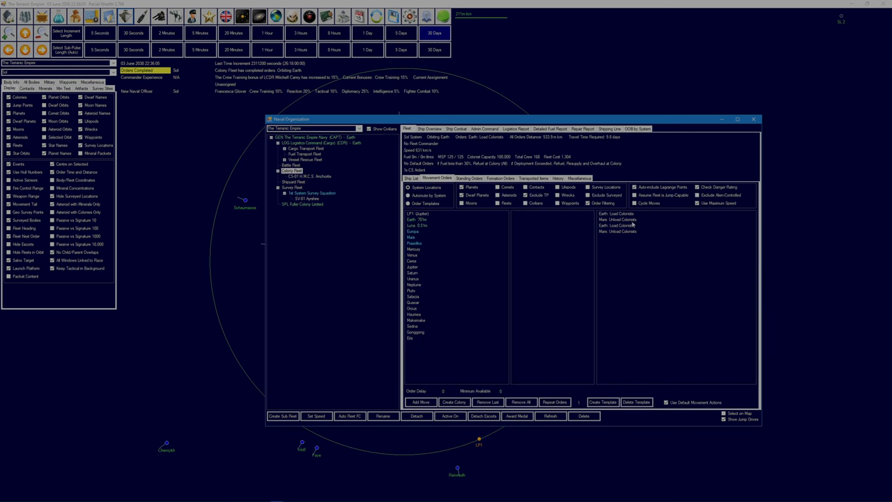
pyautogui.moveTo(551, 242)
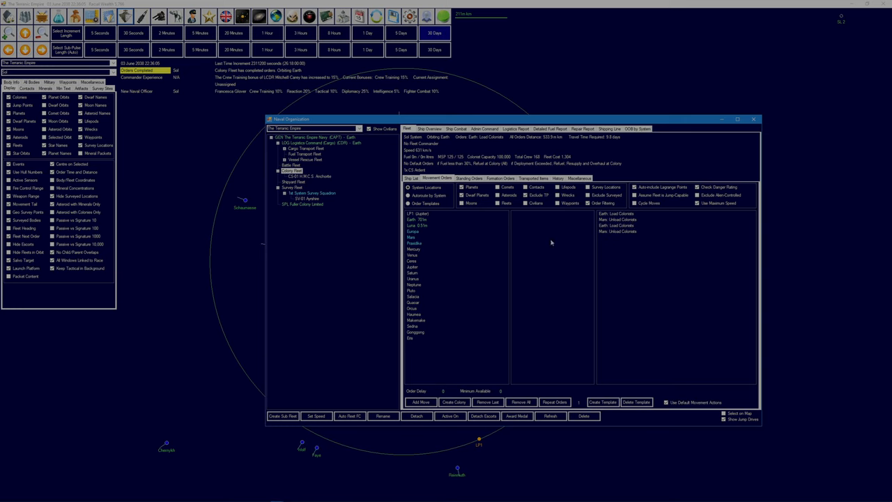
# - Add Refuel from Colony and Load Colonists orders at Earth
pyautogui.click(412, 219)
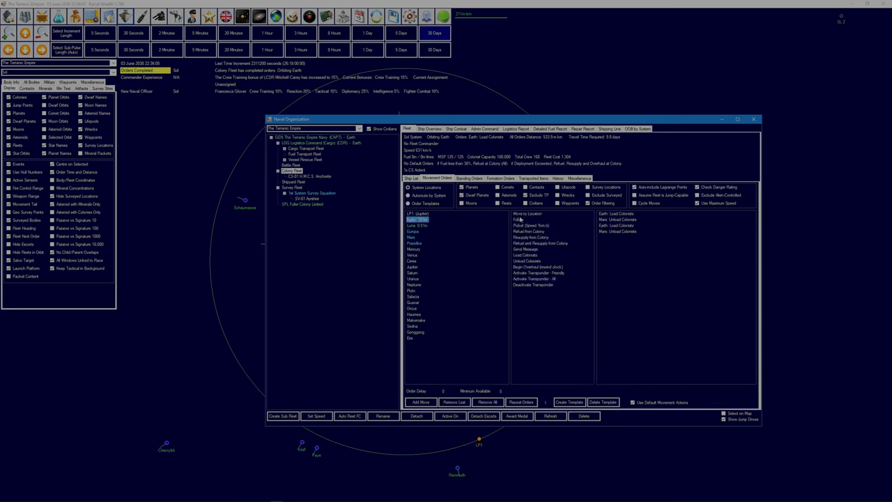
pyautogui.click(529, 230)
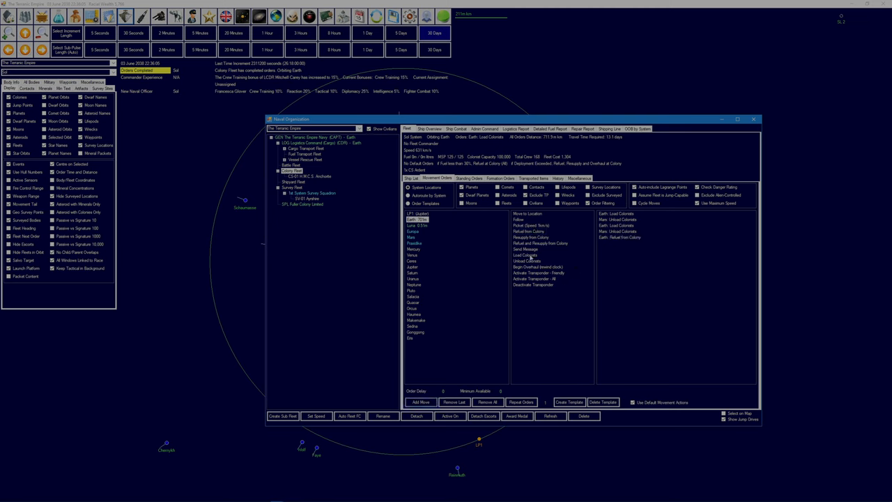
pyautogui.click(412, 237)
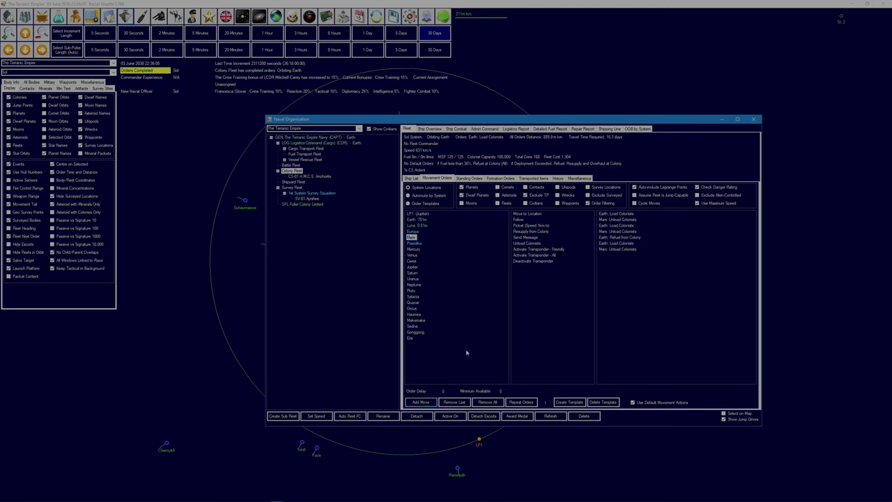
pyautogui.click(415, 219)
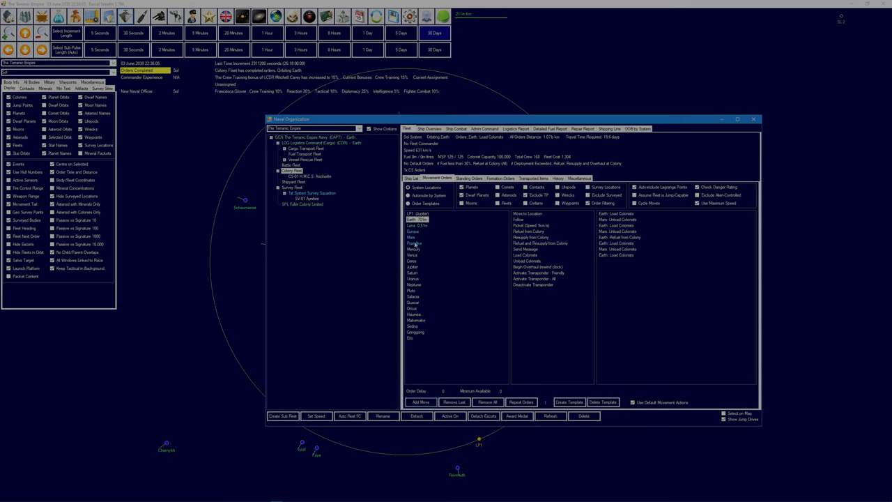
# - Add an Unload Colonists order at Mars followed by another Earth refuel
pyautogui.click(412, 236)
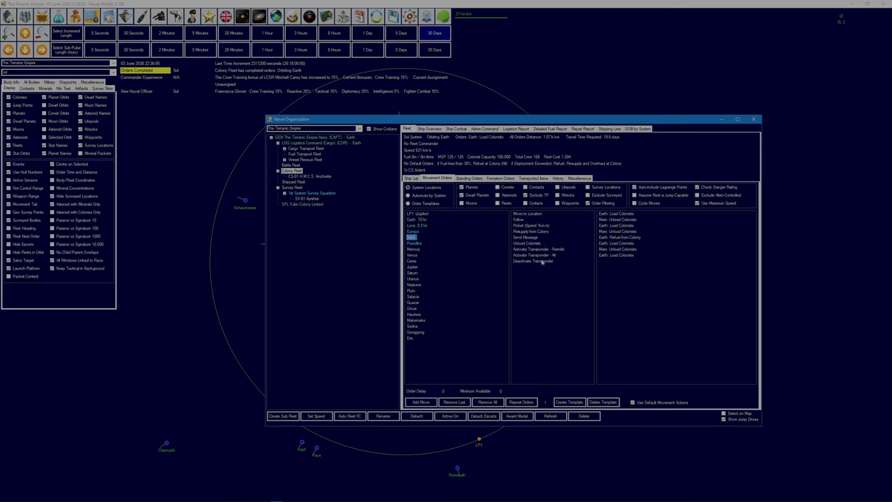
pyautogui.click(531, 243)
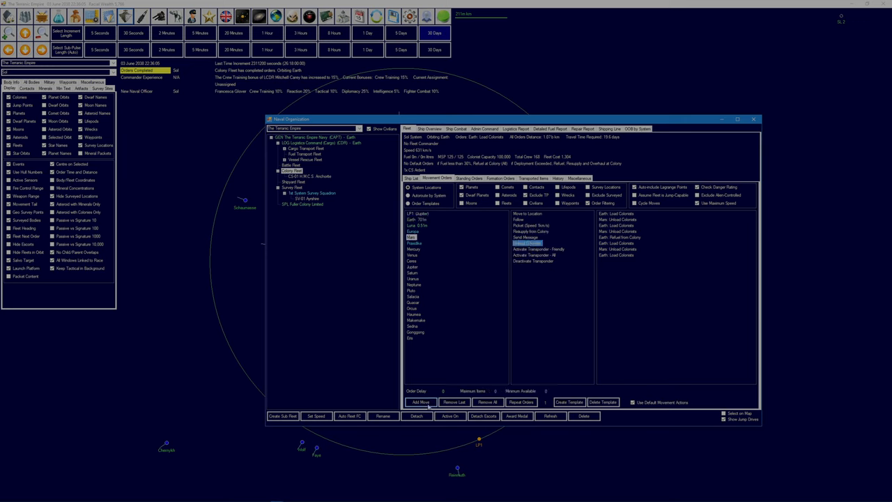
pyautogui.click(412, 219)
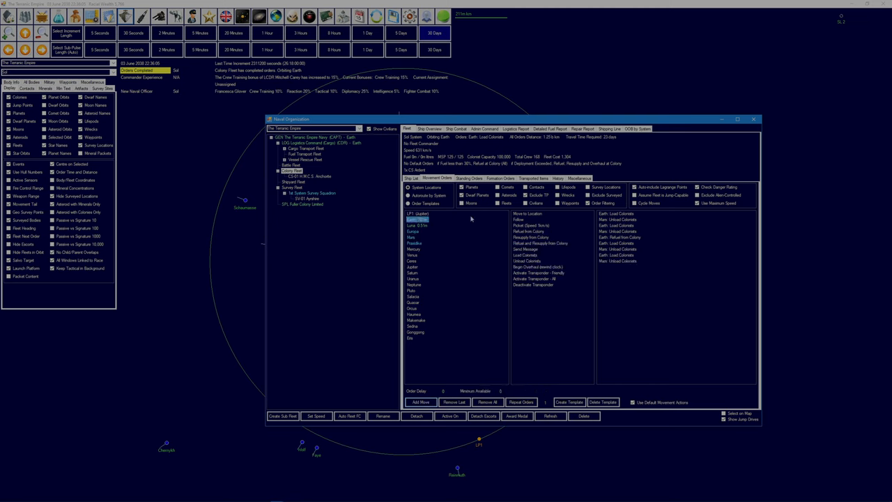
pyautogui.click(529, 231)
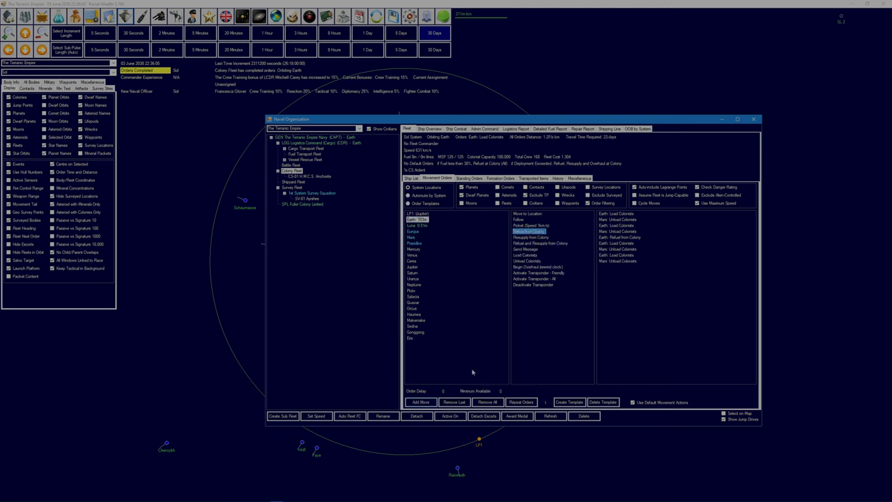
pyautogui.click(530, 231)
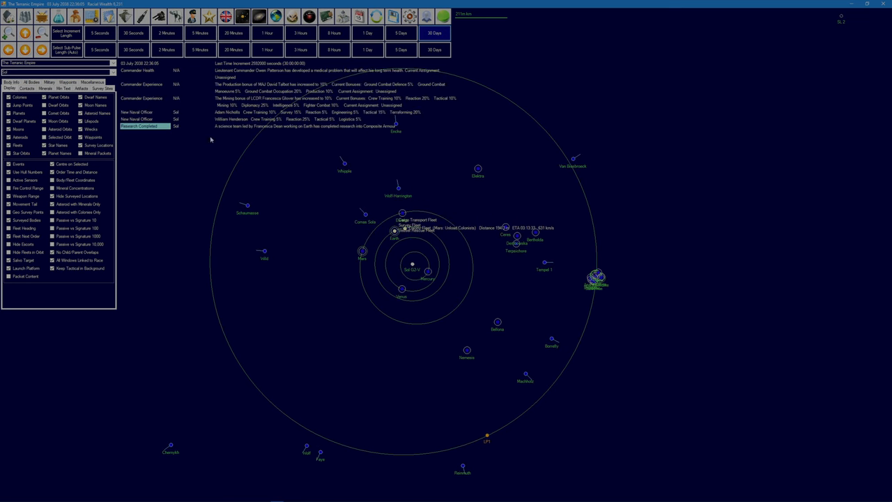
pyautogui.moveTo(318, 131)
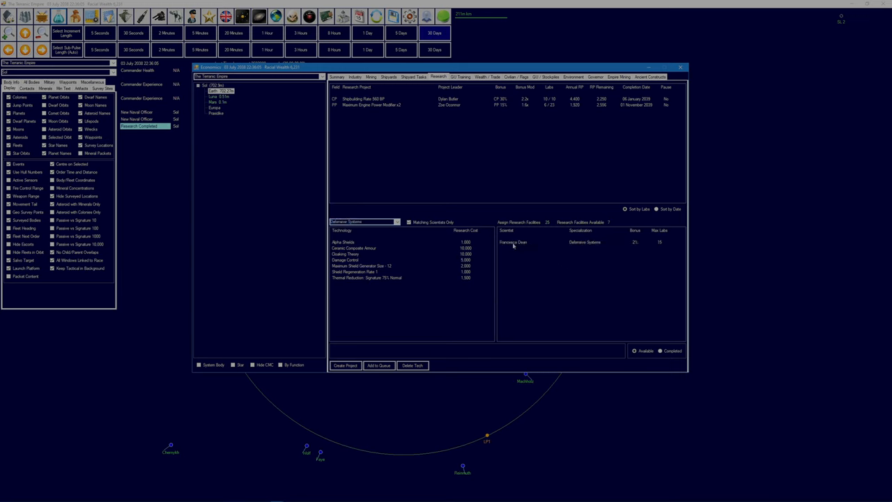
# - Assign the Defensive Systems scientist to research Ceramic Composite Armour
pyautogui.click(513, 241)
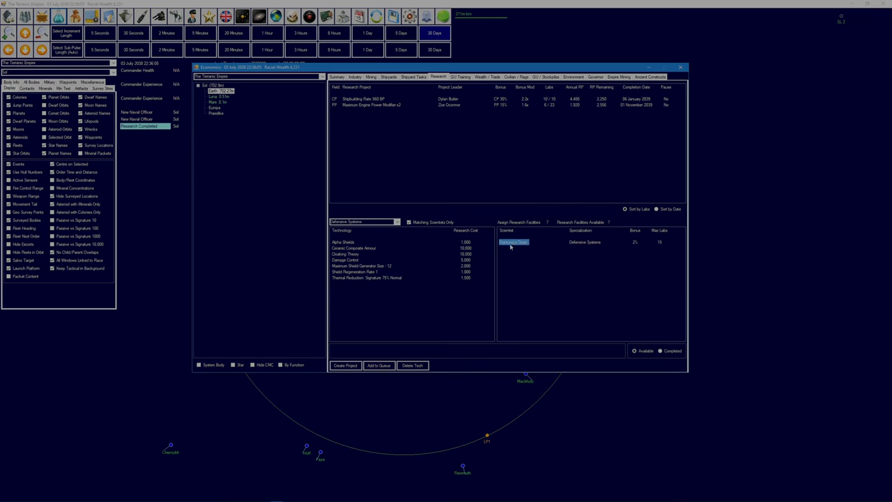
pyautogui.moveTo(482, 281)
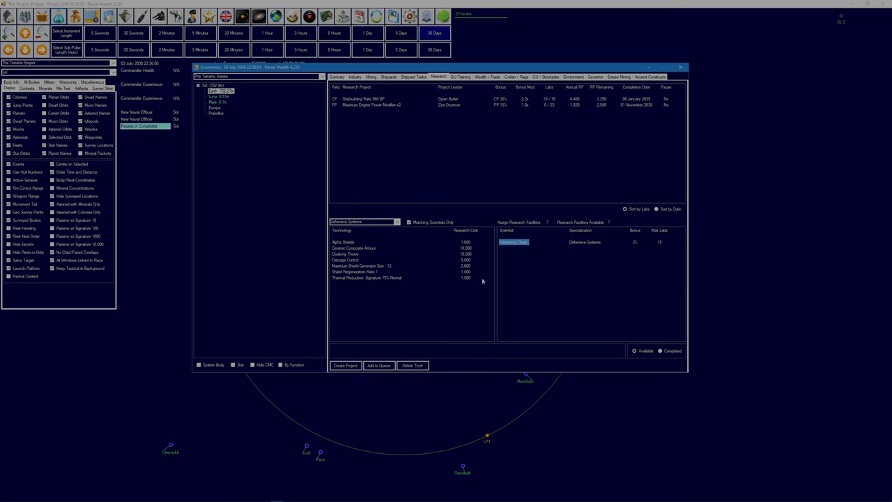
pyautogui.moveTo(638, 247)
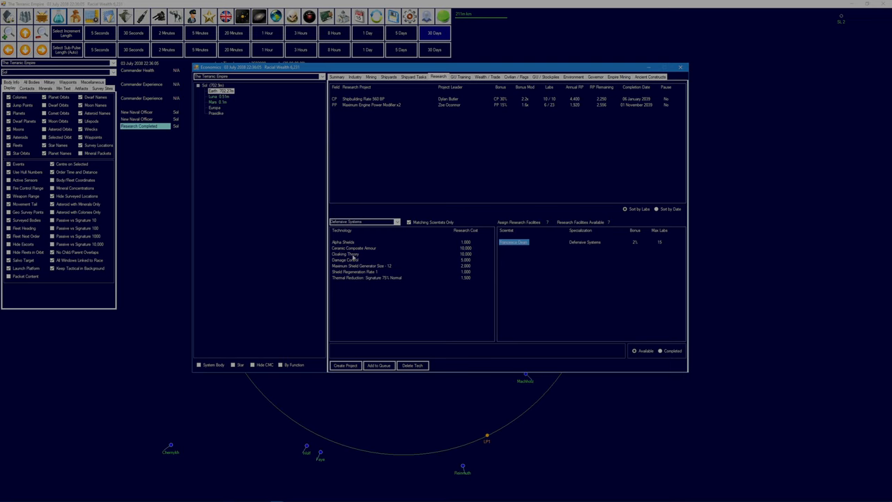
pyautogui.click(354, 248)
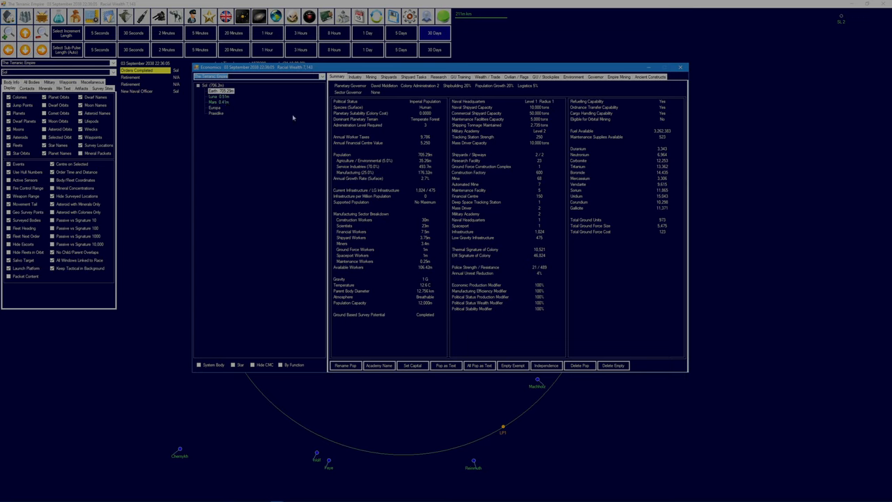
# - Select Luna and view its Civilian / Pops installation demand and supply page
pyautogui.click(219, 96)
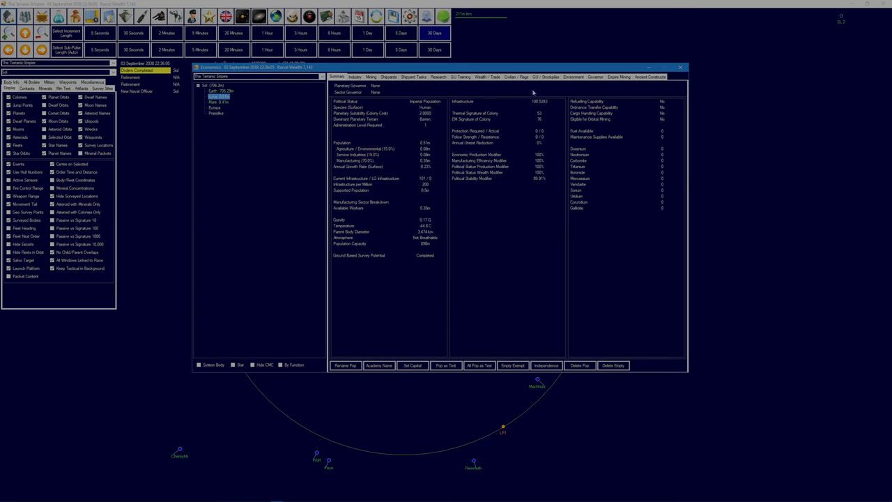
pyautogui.click(517, 77)
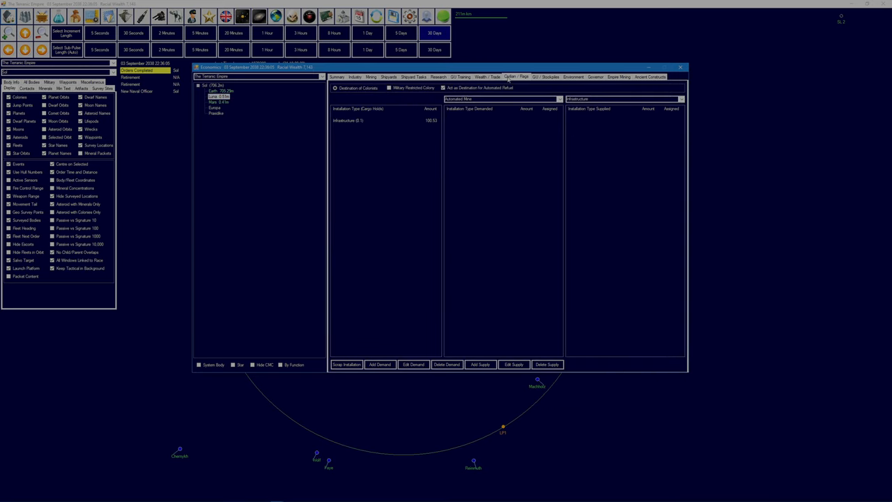
pyautogui.moveTo(360, 127)
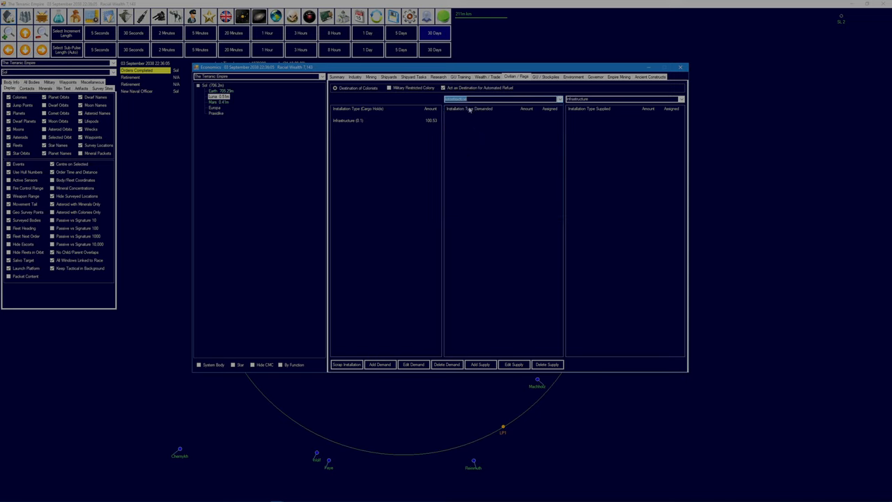
pyautogui.moveTo(419, 331)
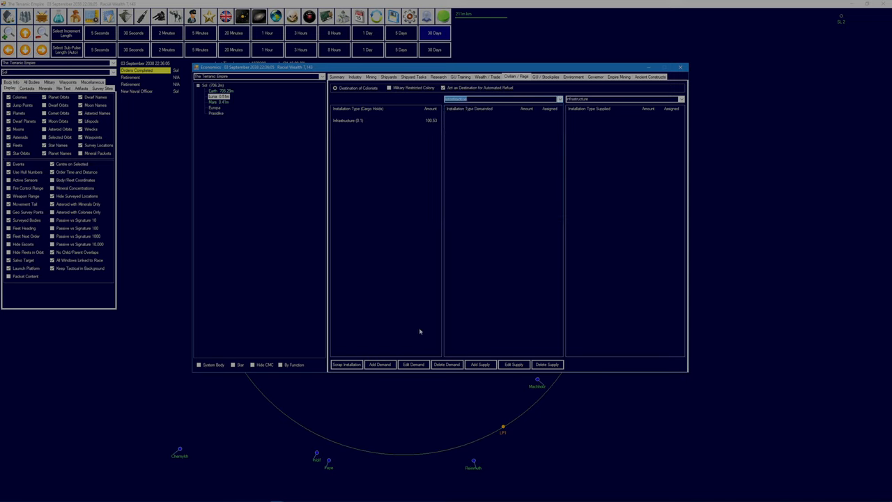
# - Add a civilian demand for 100 Infrastructure on Luna, then on Mars
pyautogui.click(379, 364)
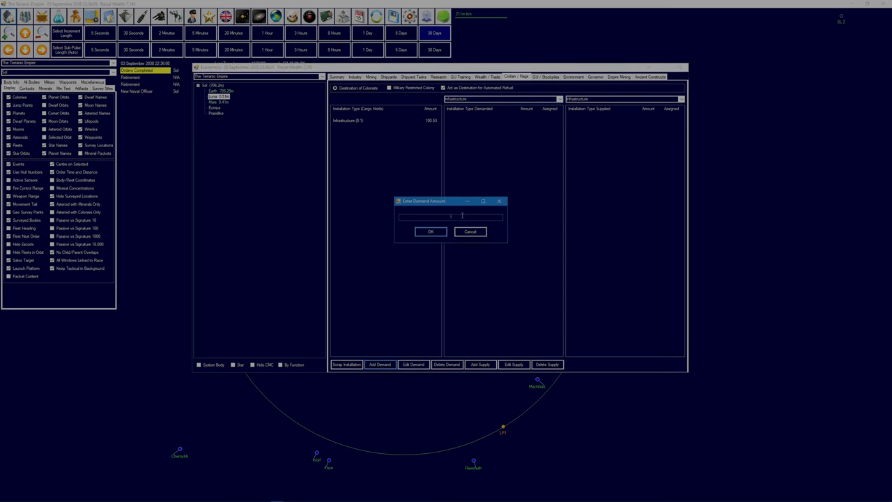
pyautogui.click(430, 231)
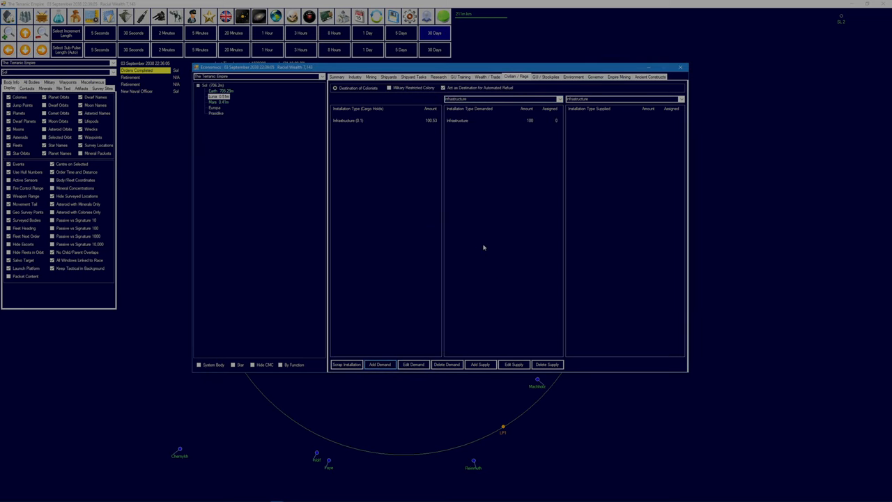
pyautogui.moveTo(466, 161)
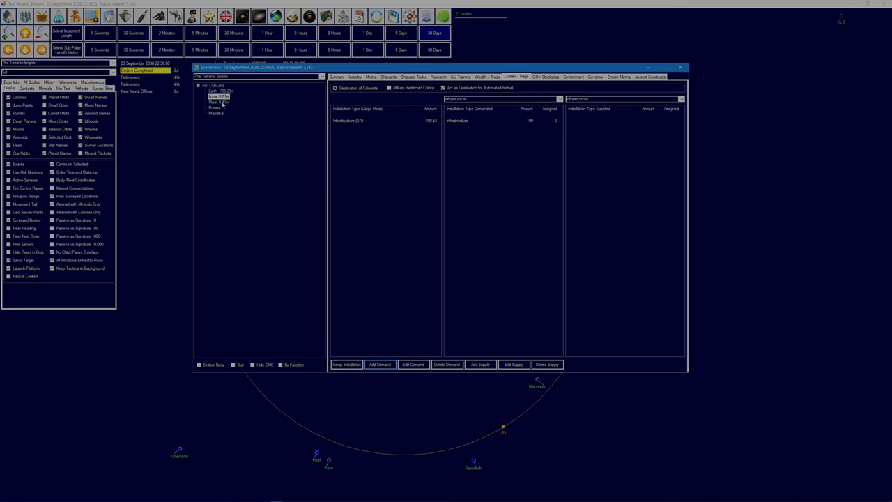
pyautogui.click(218, 102)
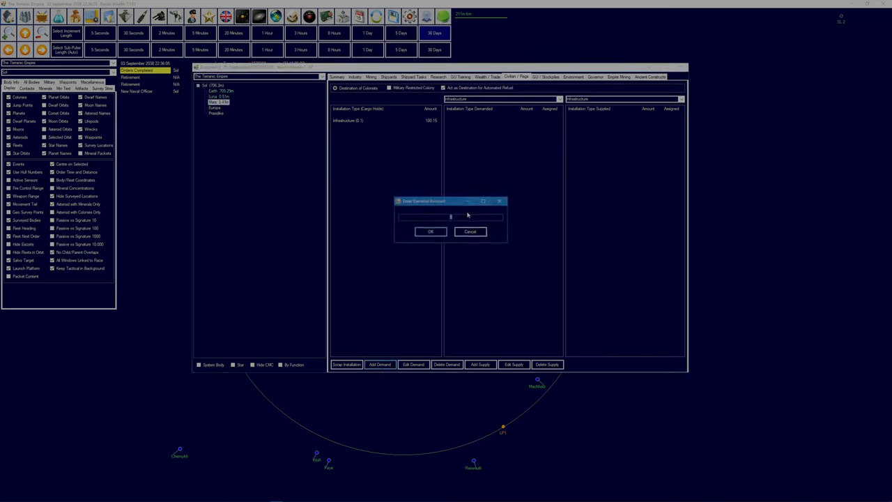
pyautogui.write('100')
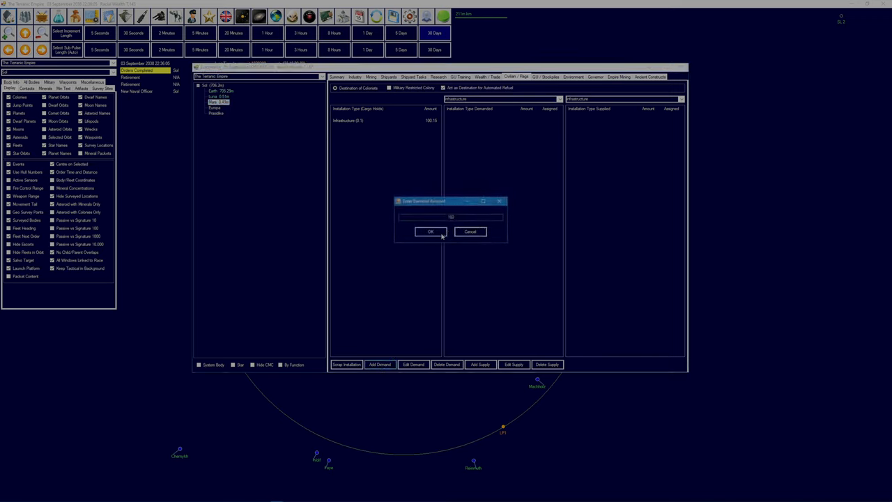
pyautogui.click(429, 231)
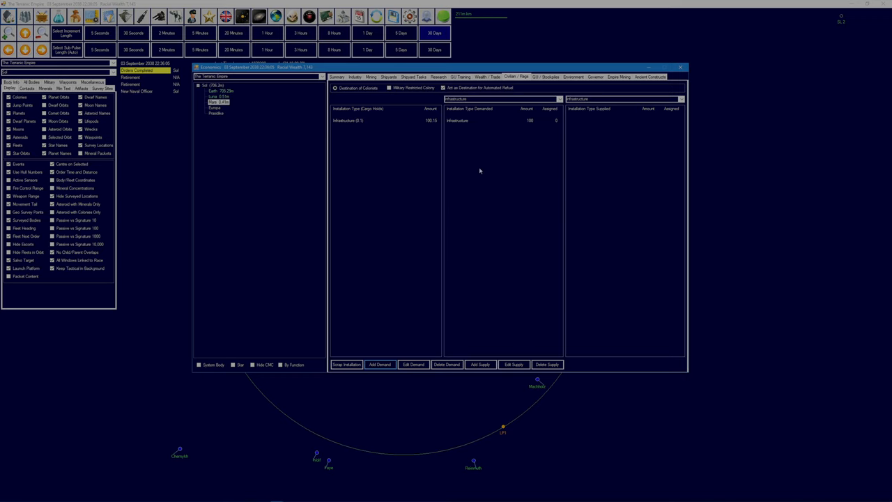
pyautogui.moveTo(269, 108)
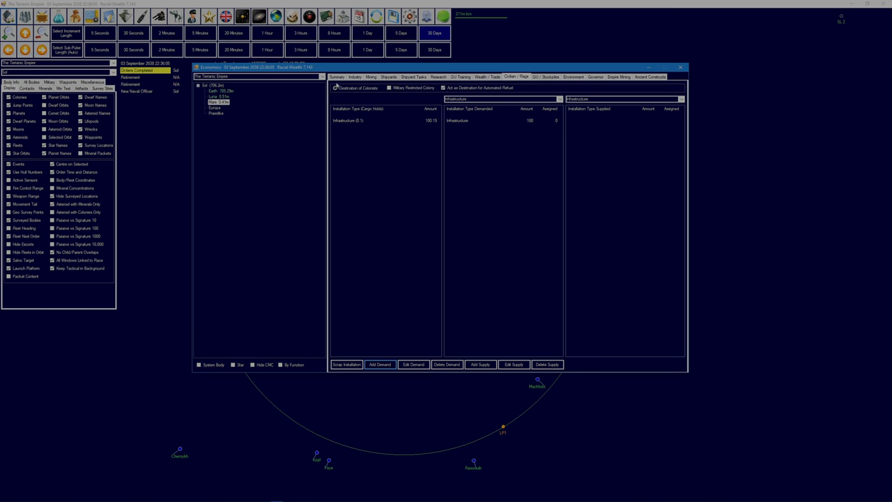
# - View Mars's colony summary: 100 infrastructure against a 0.41m population
pyautogui.click(336, 76)
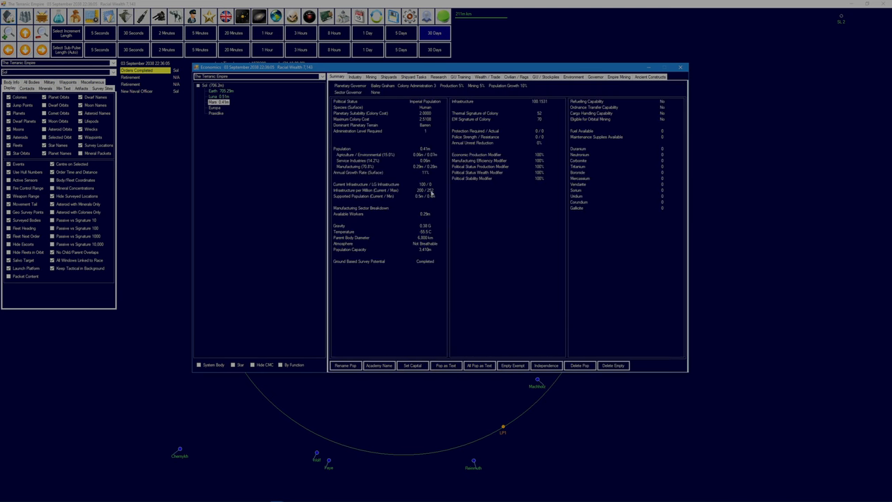
pyautogui.moveTo(453, 197)
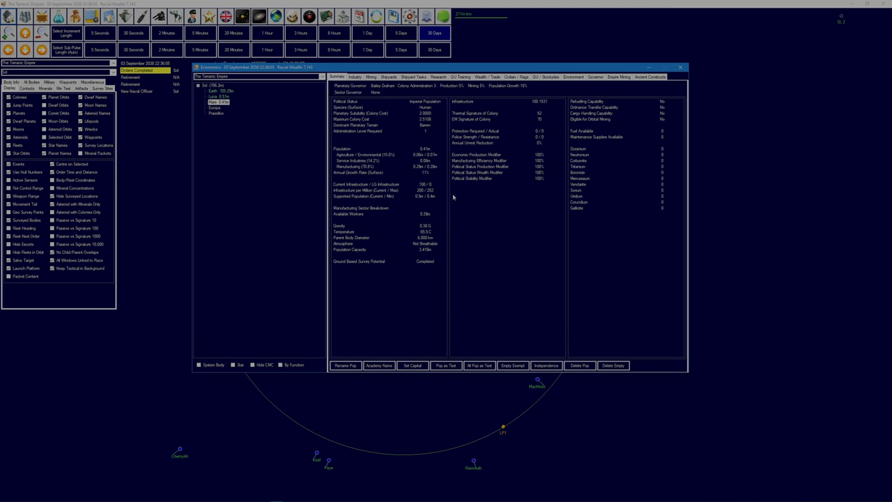
pyautogui.moveTo(505, 147)
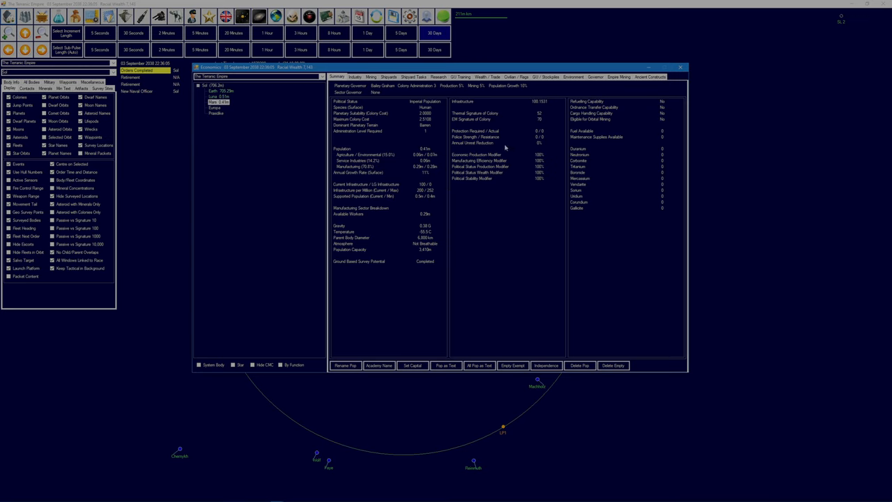
pyautogui.moveTo(431, 203)
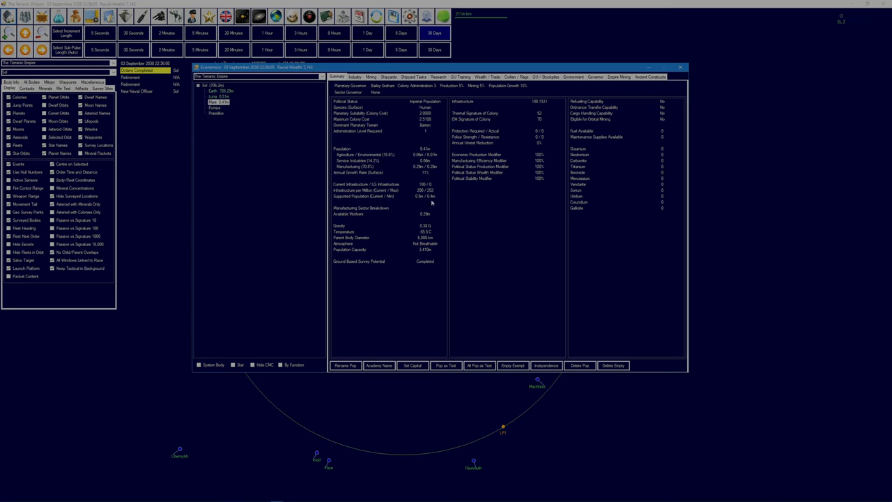
pyautogui.moveTo(429, 199)
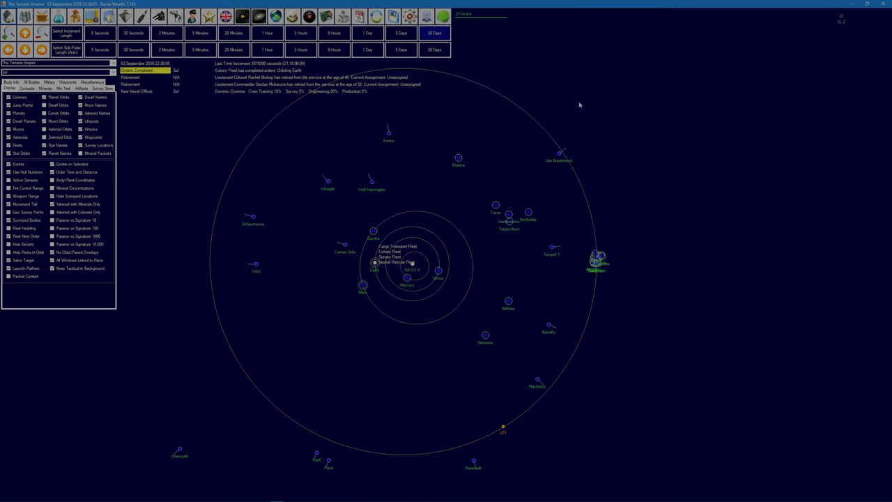
pyautogui.moveTo(422, 112)
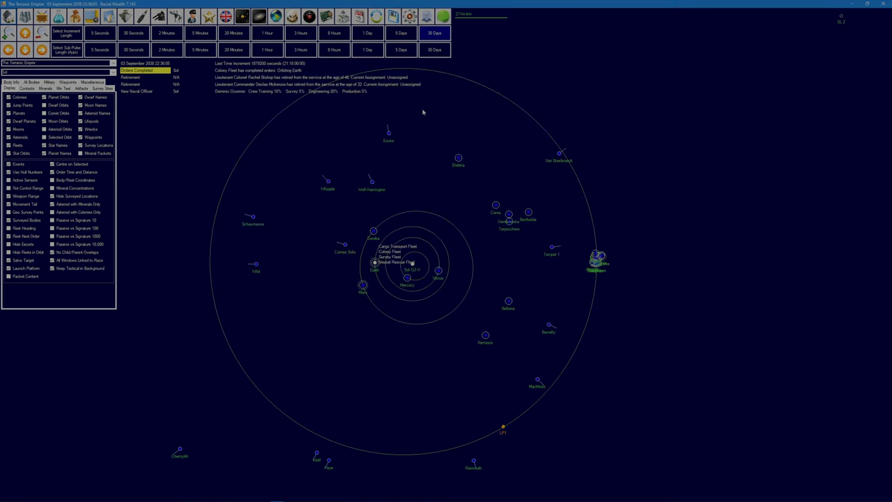